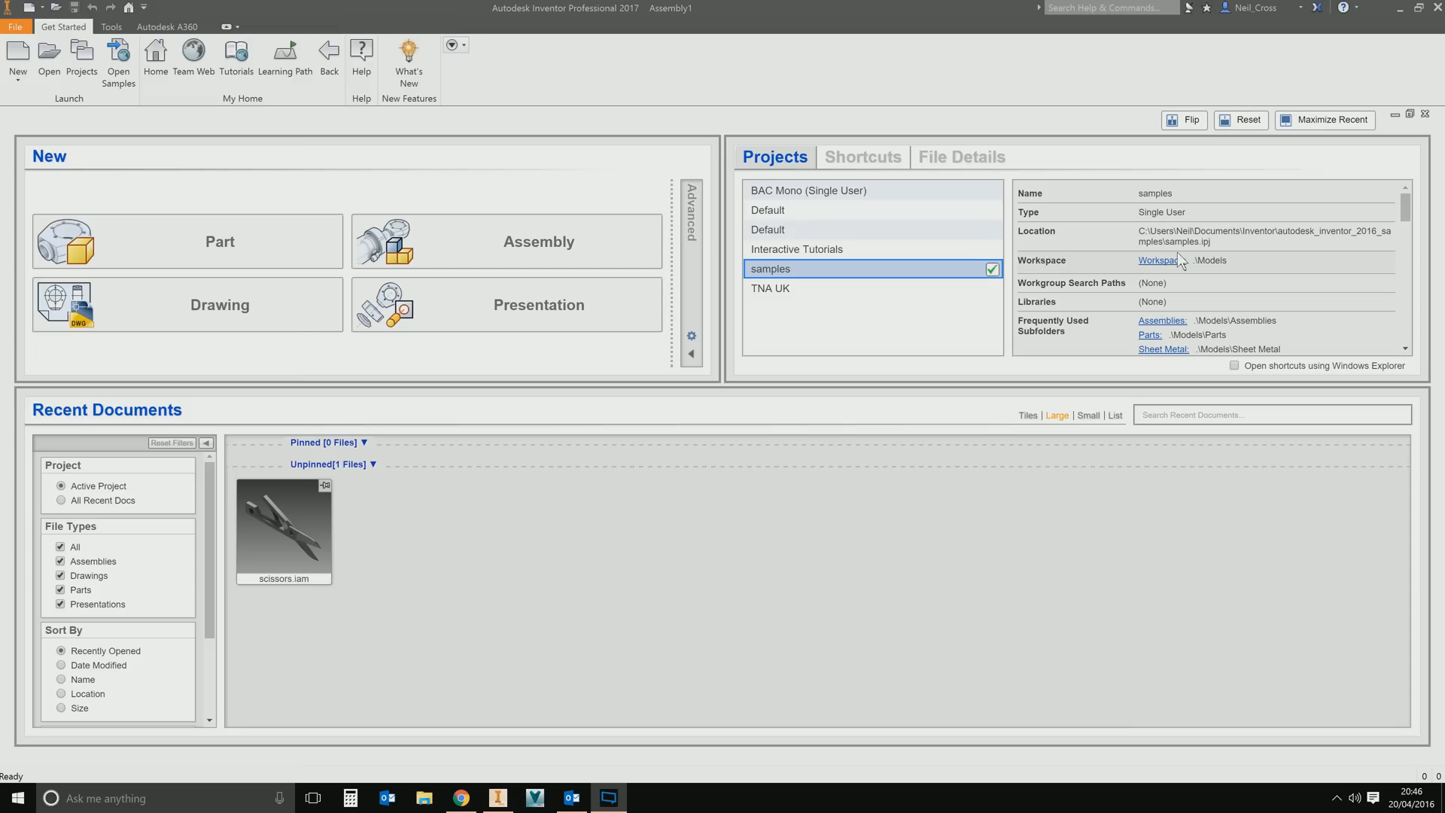
# Create a new part document from the Standard.ipt template (after first picking the assembly template).
pyautogui.click(16, 59)
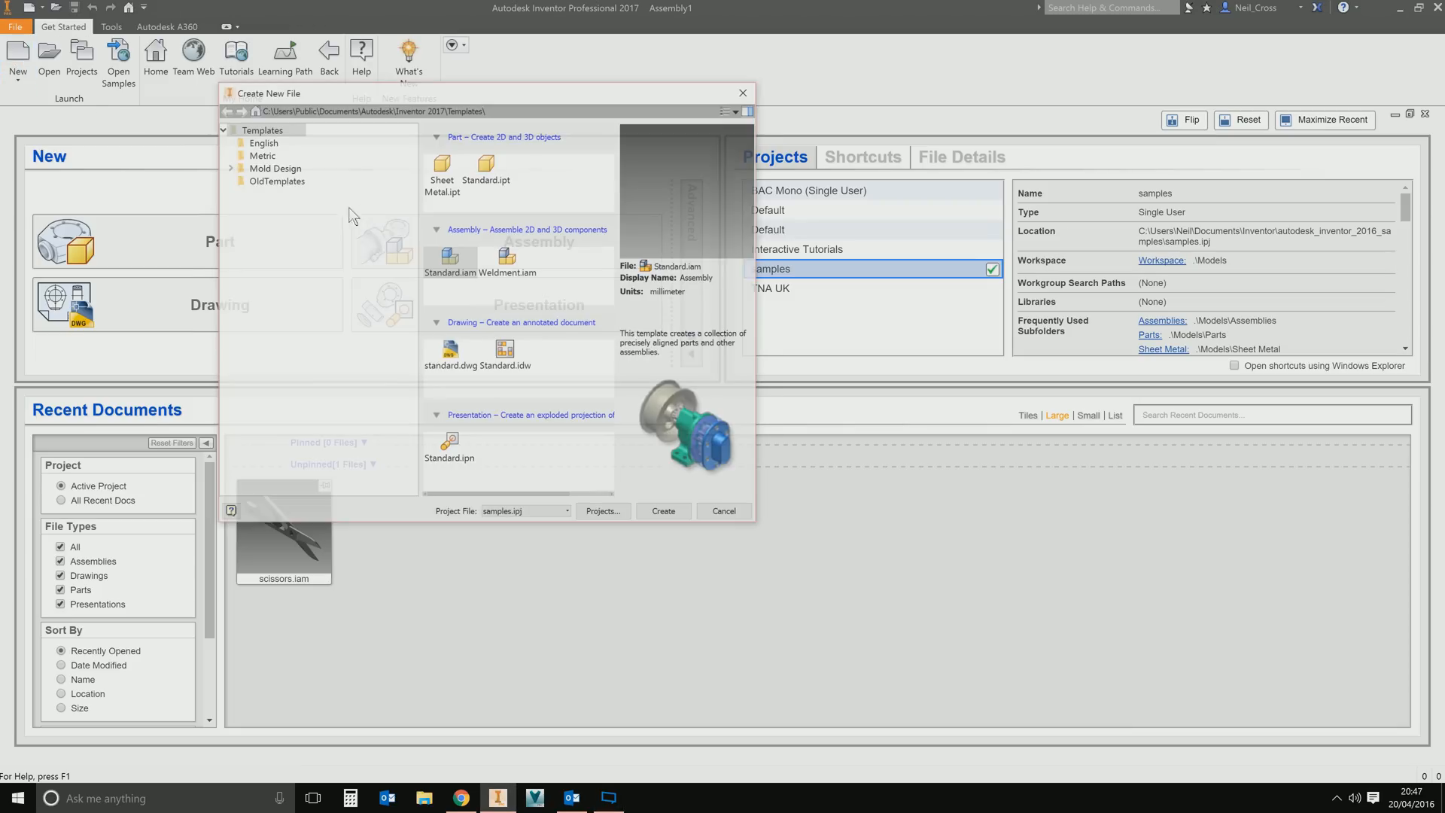
pyautogui.click(450, 257)
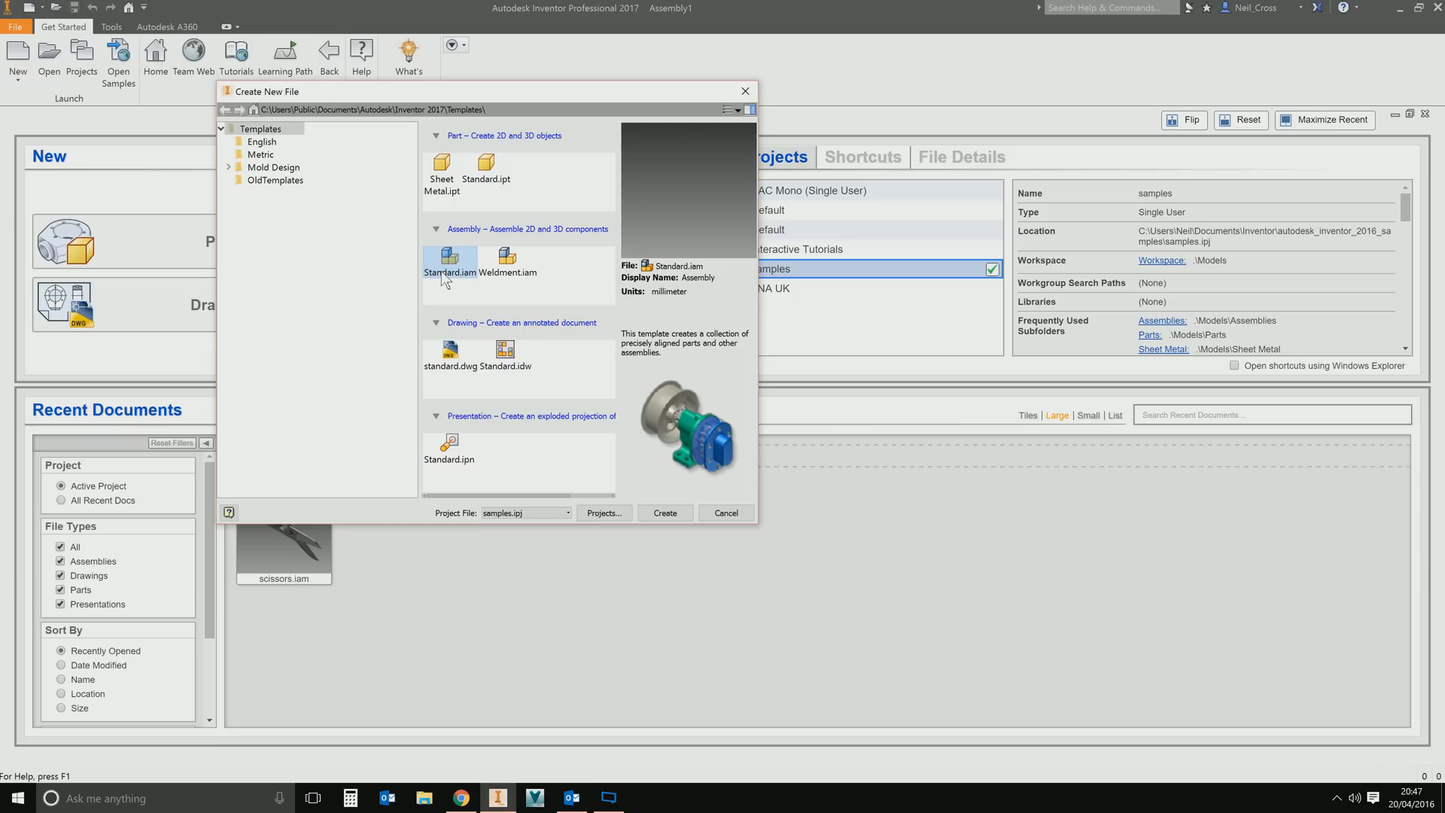
pyautogui.moveTo(450, 262)
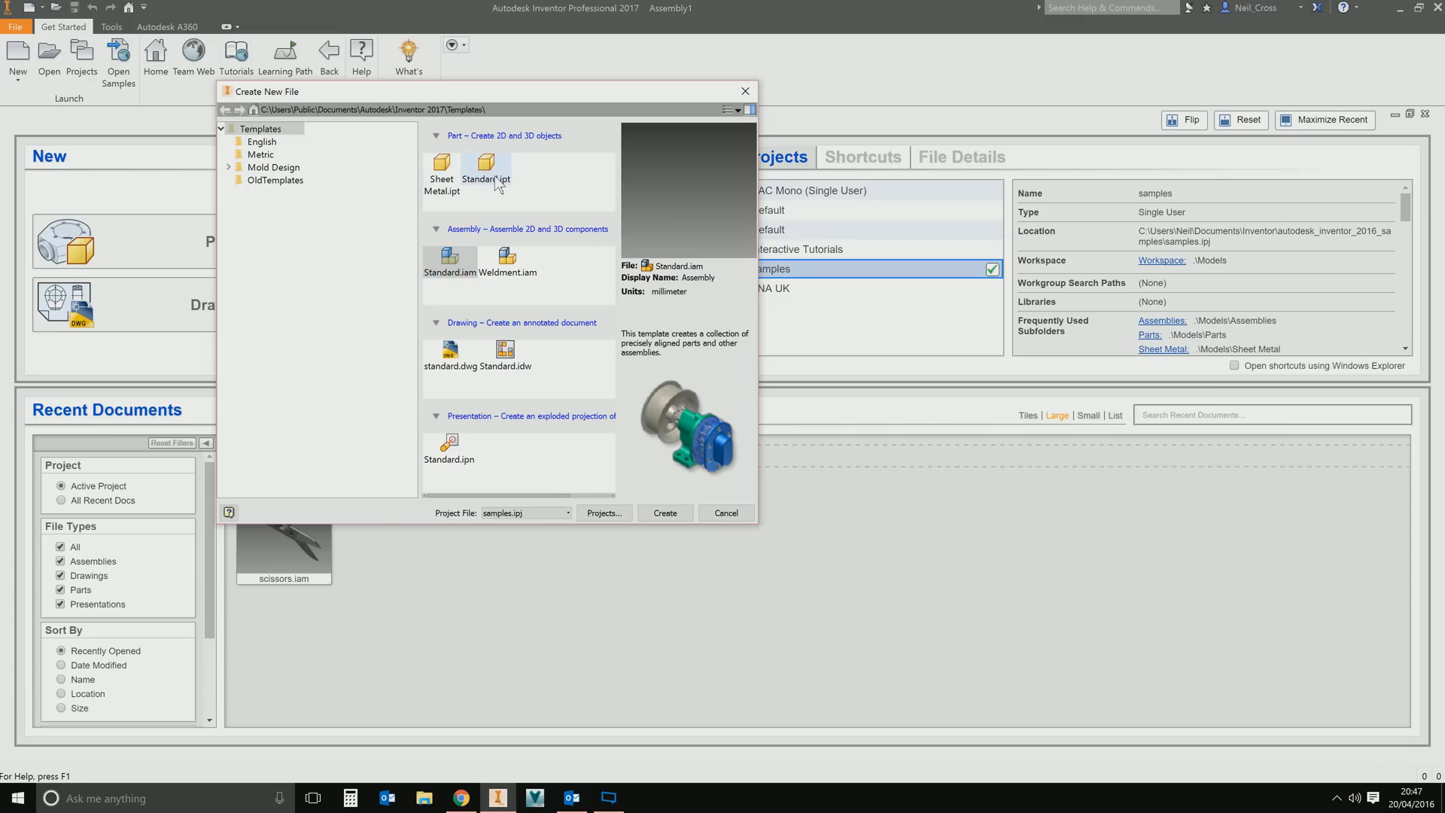
pyautogui.moveTo(485, 166)
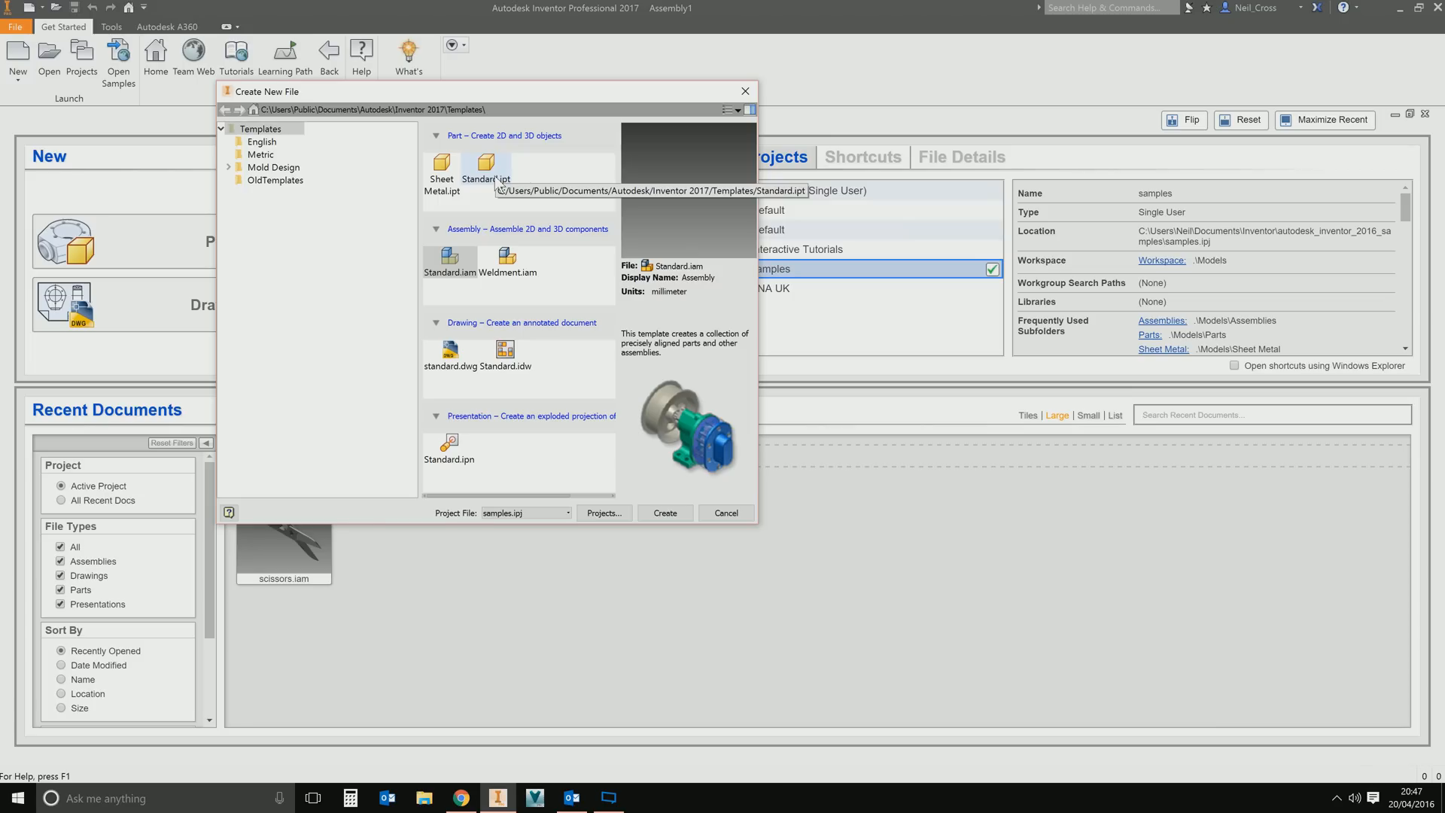
pyautogui.moveTo(483, 200)
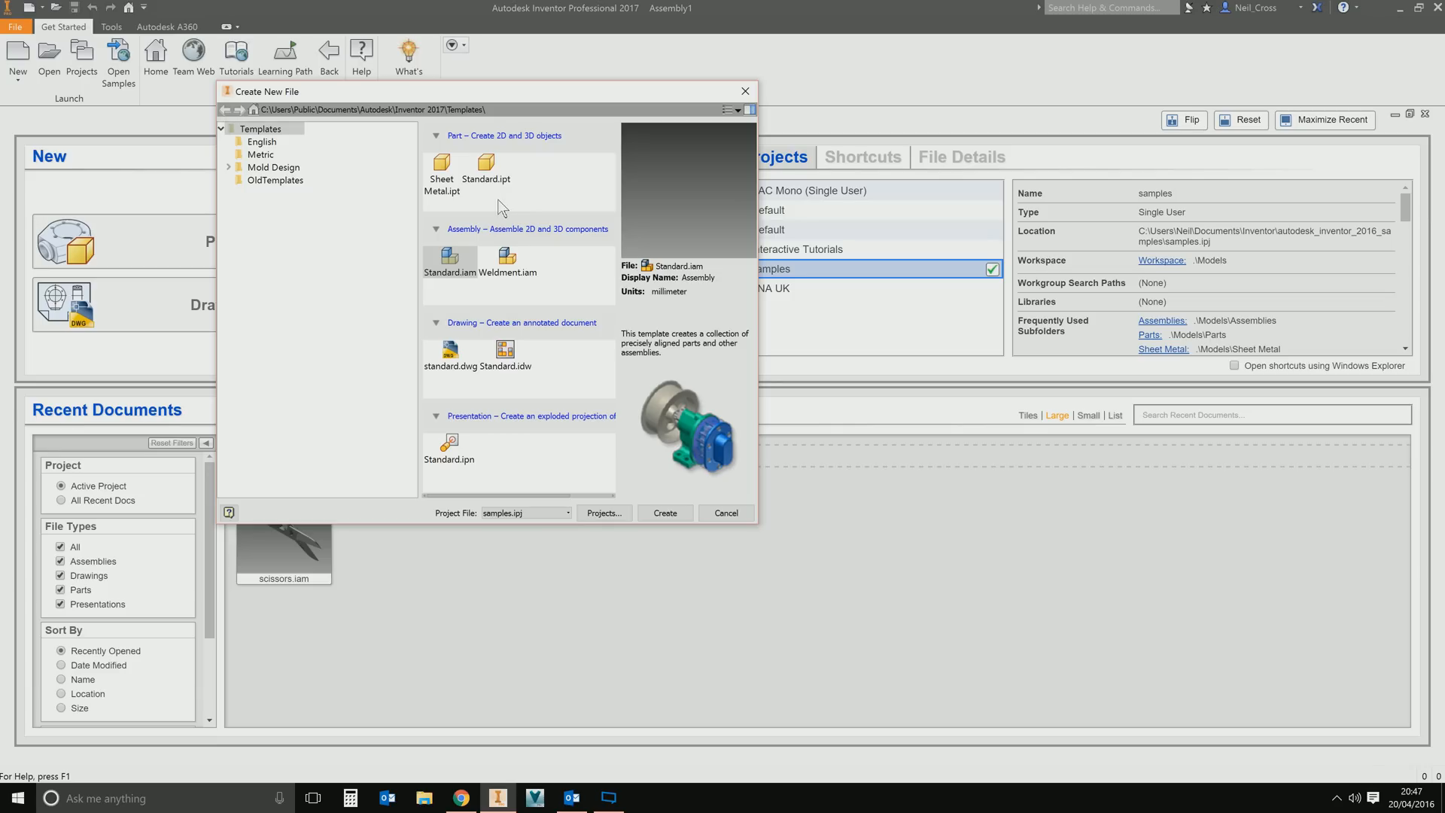
pyautogui.moveTo(491, 164)
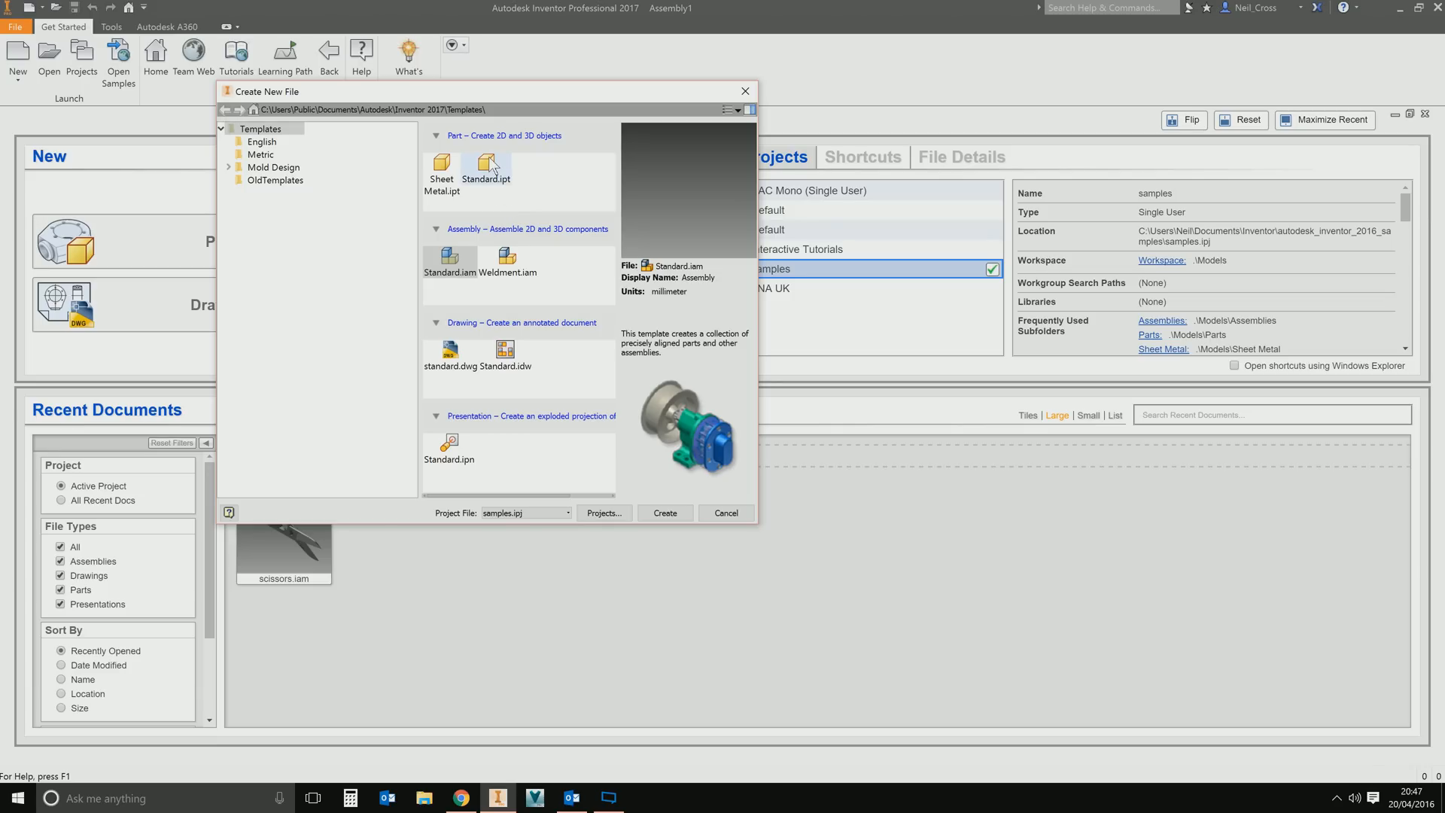
pyautogui.click(486, 167)
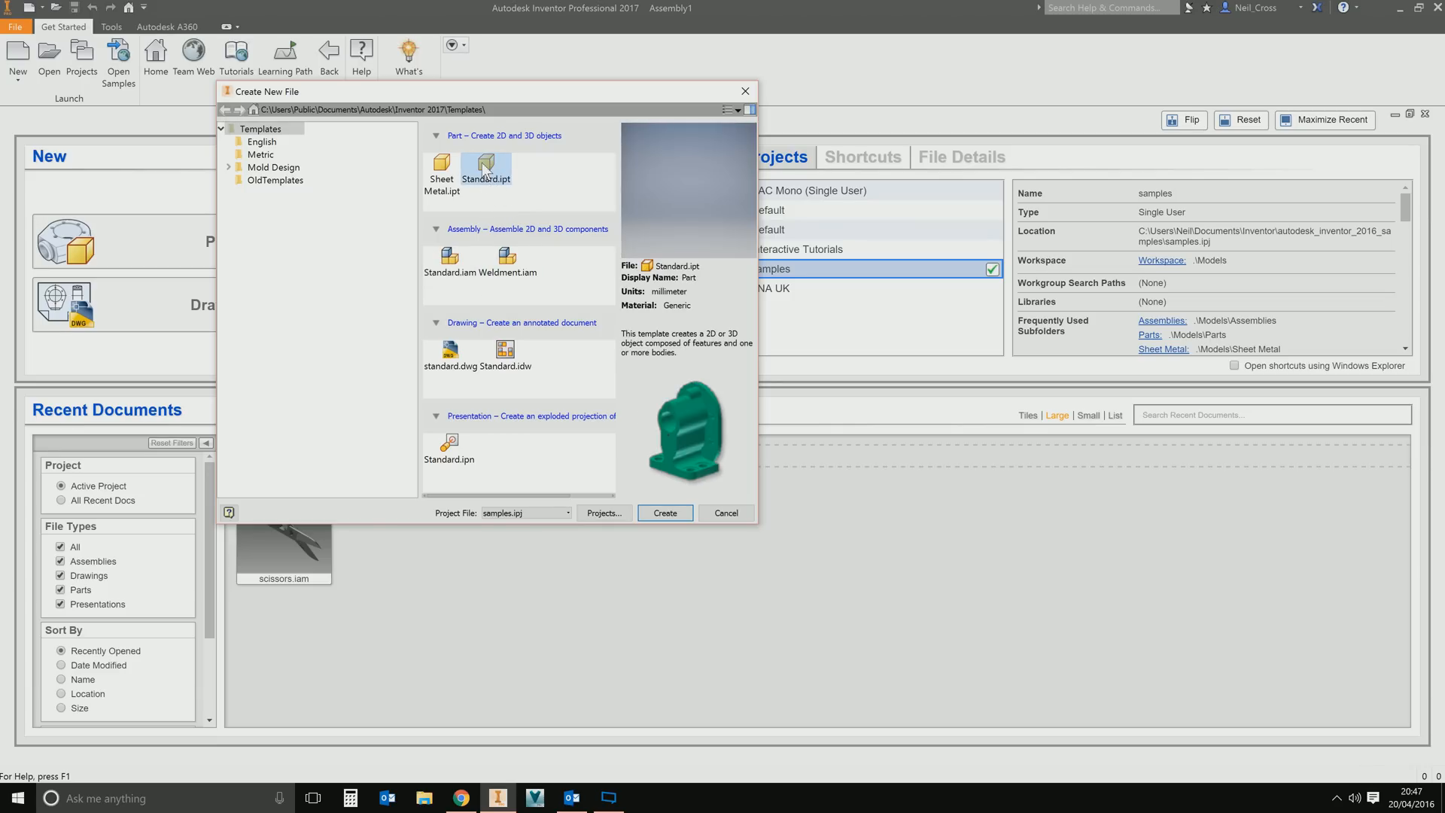
pyautogui.moveTo(487, 243)
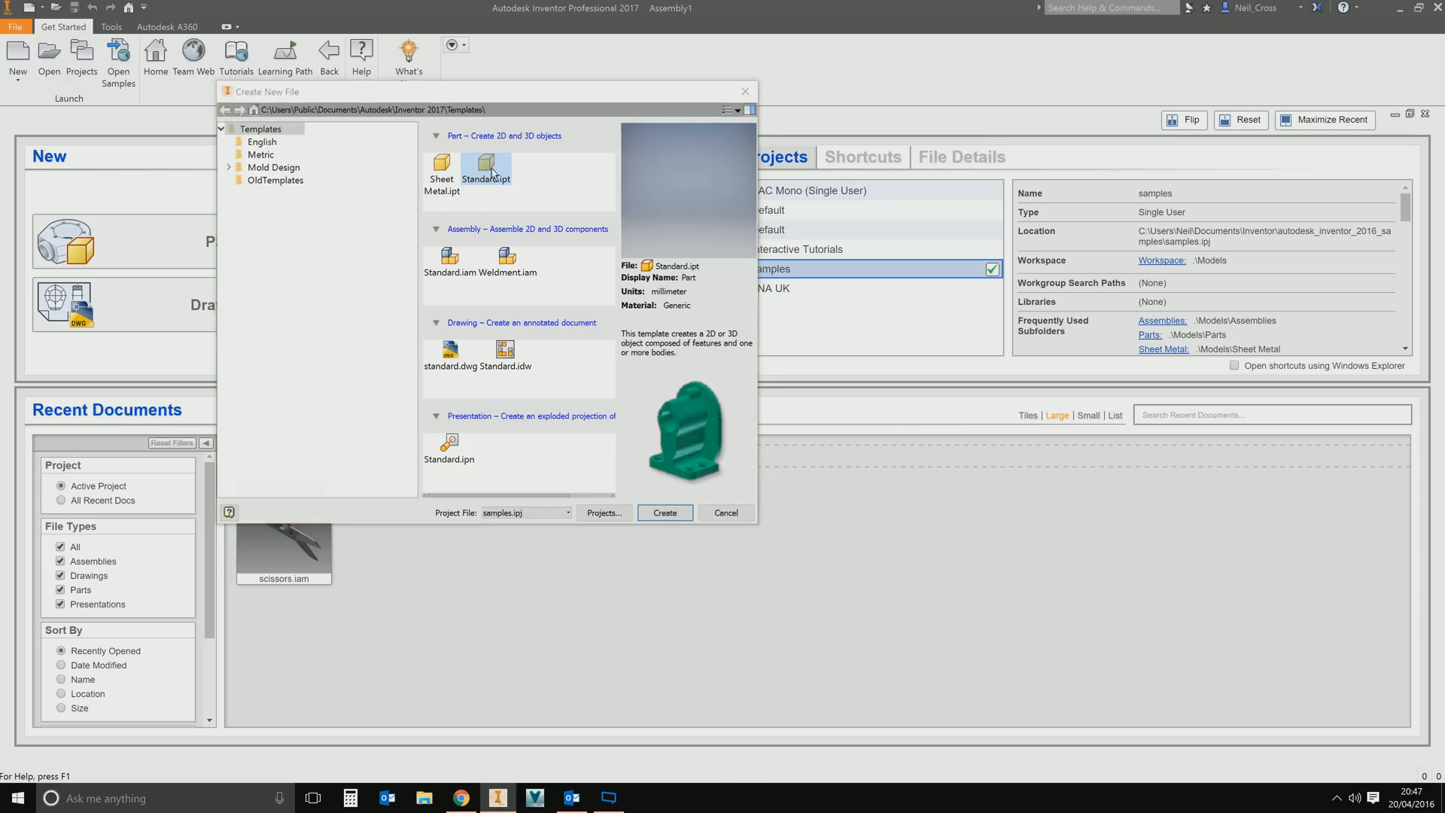
pyautogui.click(663, 512)
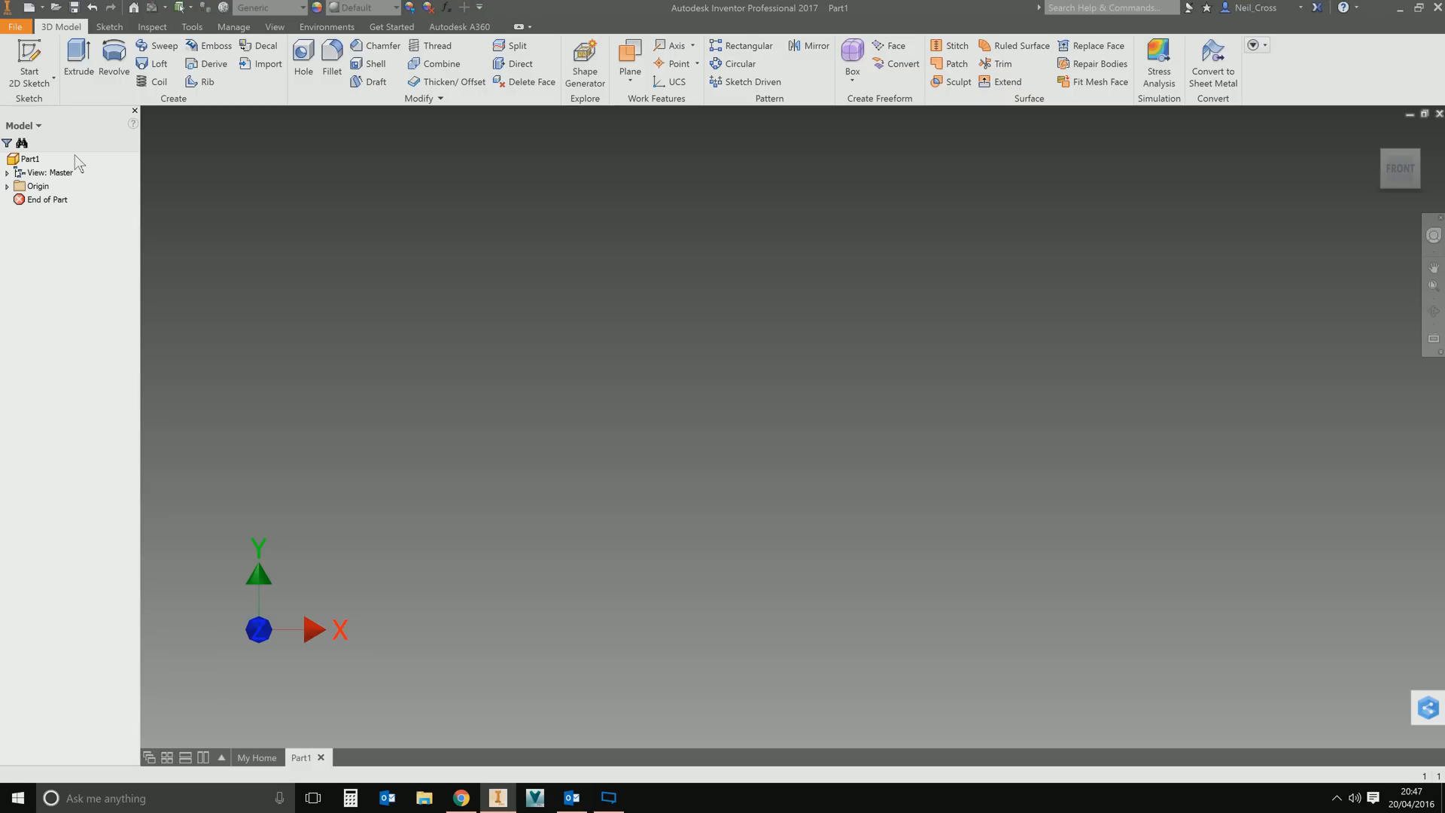
pyautogui.moveTo(522, 208)
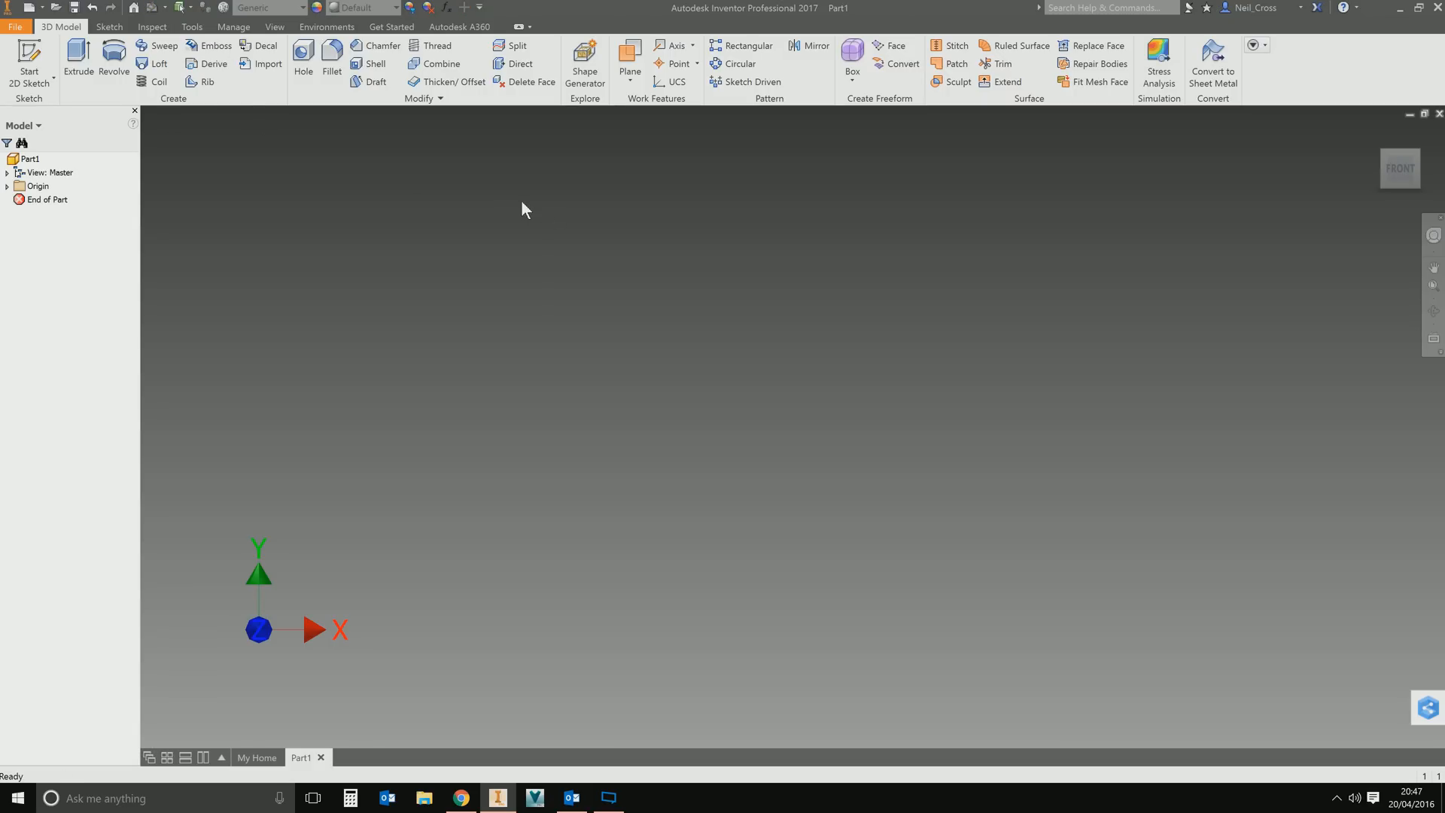
pyautogui.moveTo(381, 294)
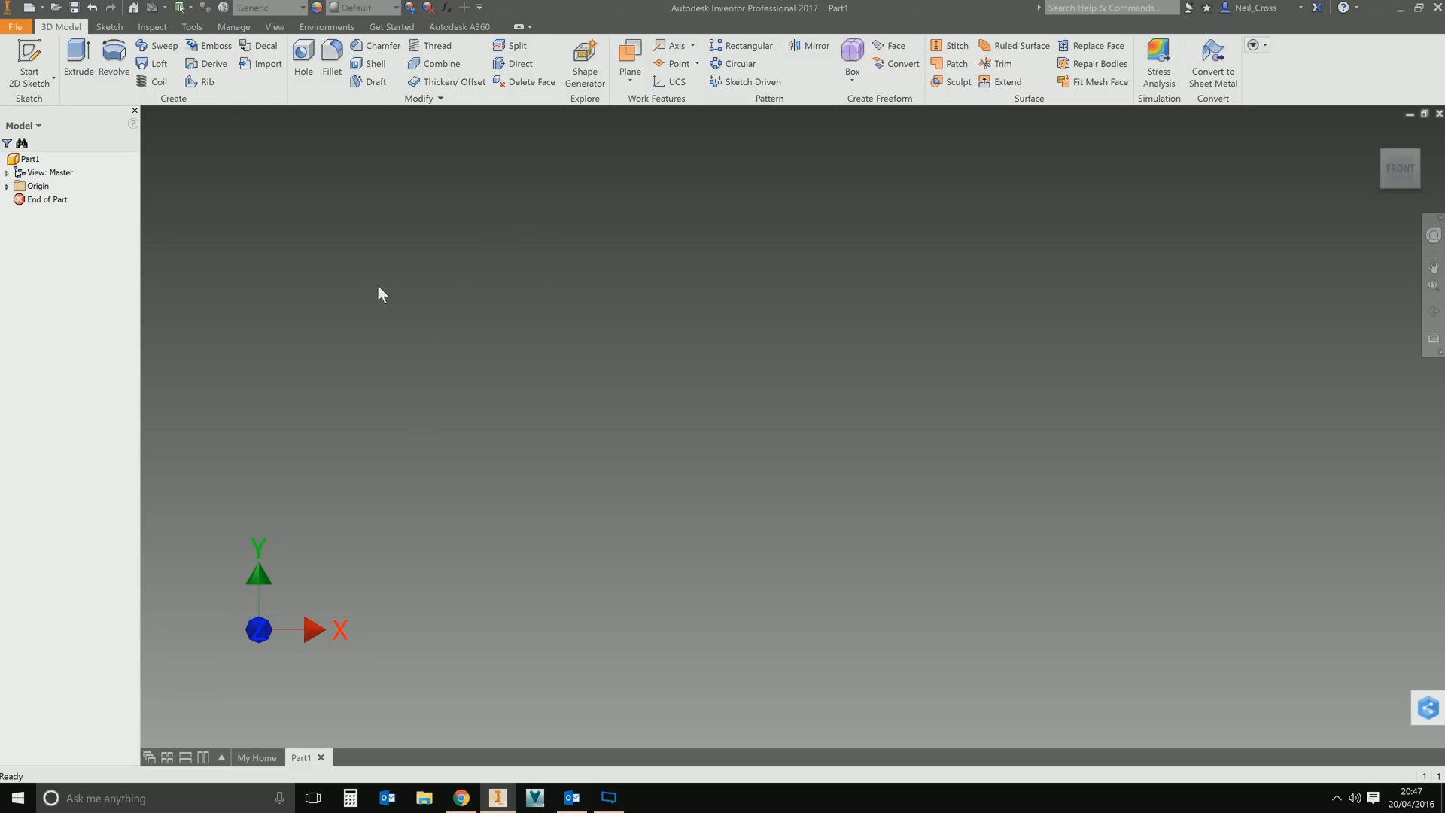
pyautogui.moveTo(331, 253)
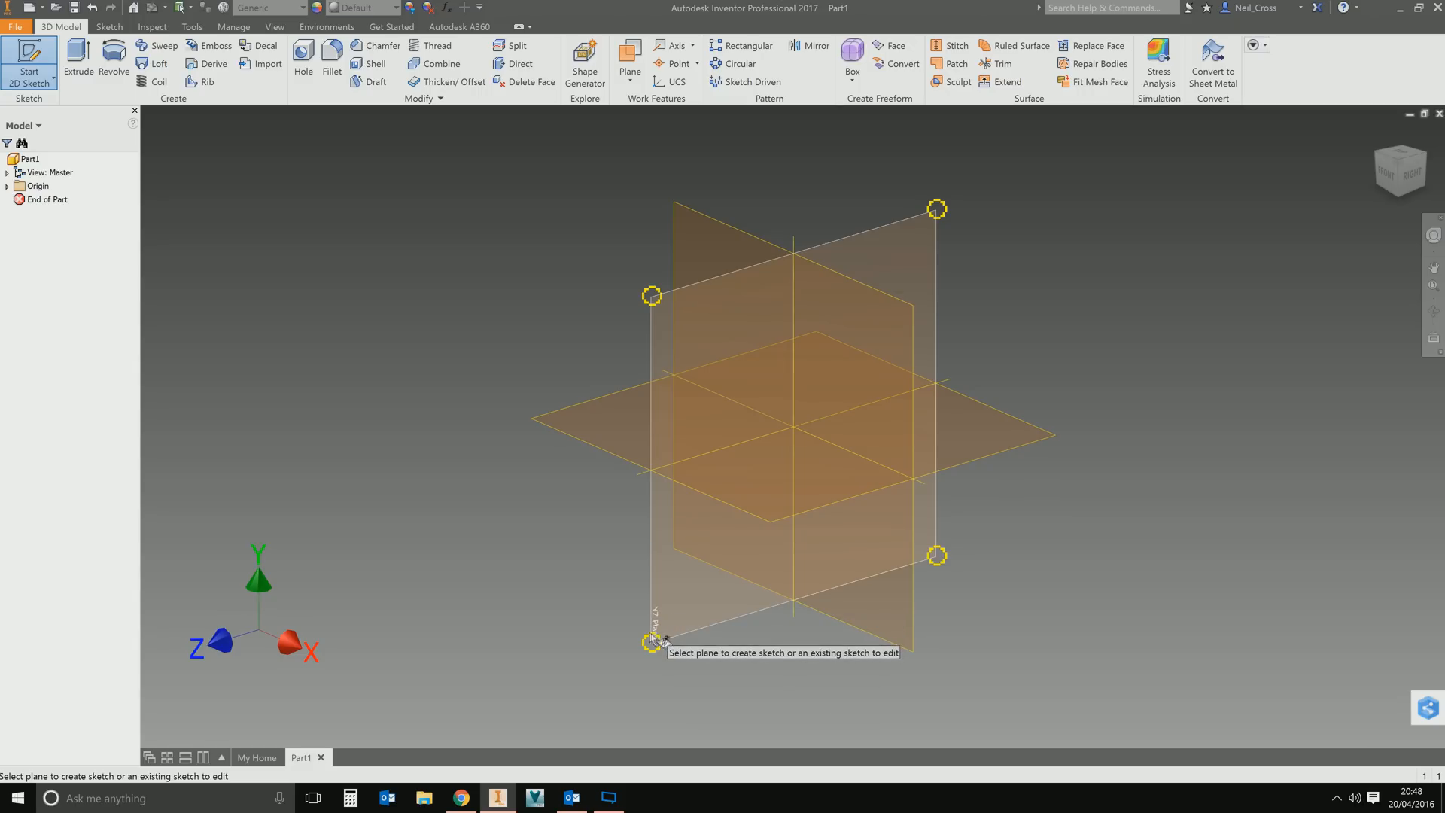
pyautogui.moveTo(894, 226)
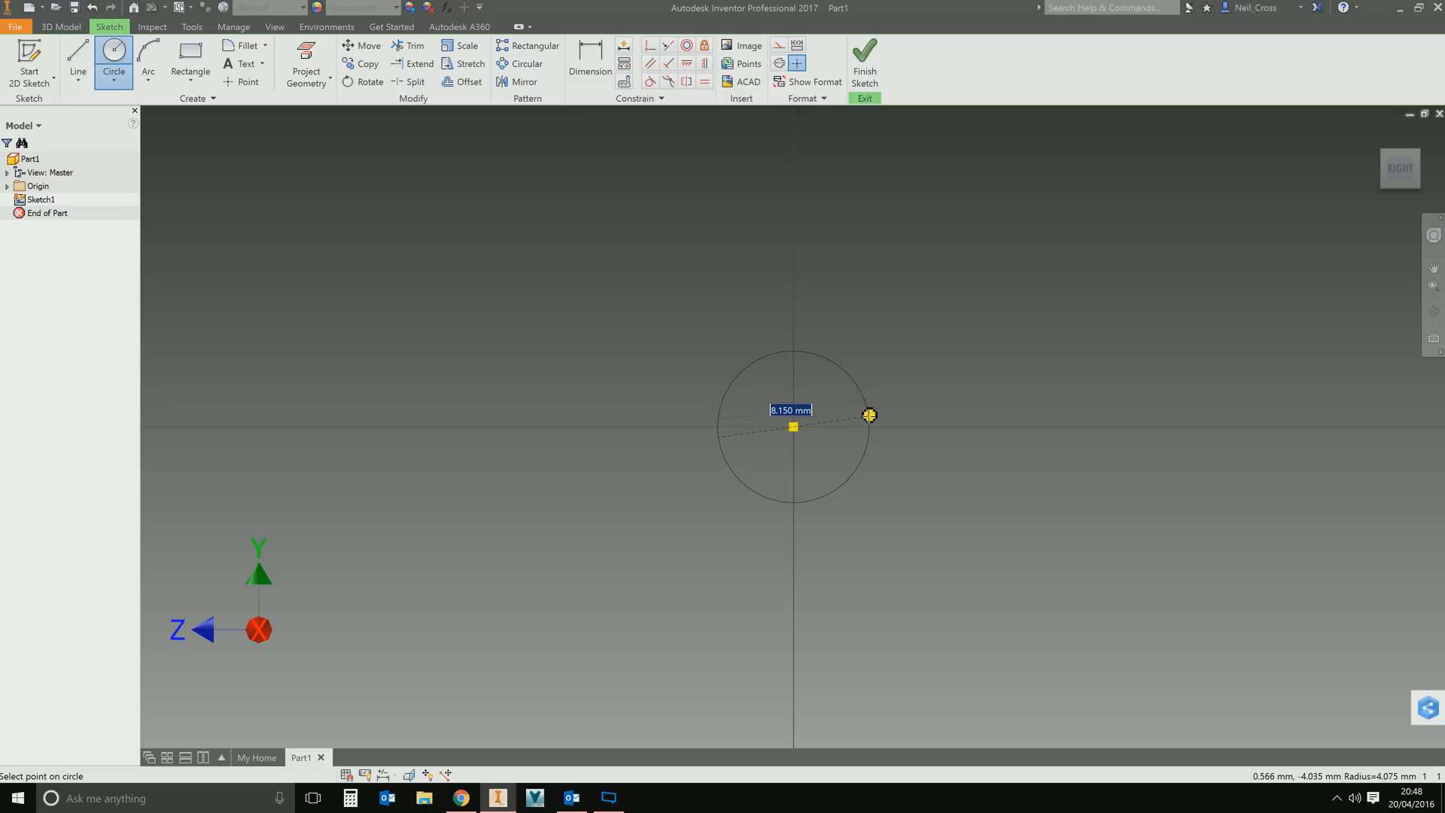
# Give the origin-centred circle a diameter of 15 mm and finish placing it.
pyautogui.write('5')
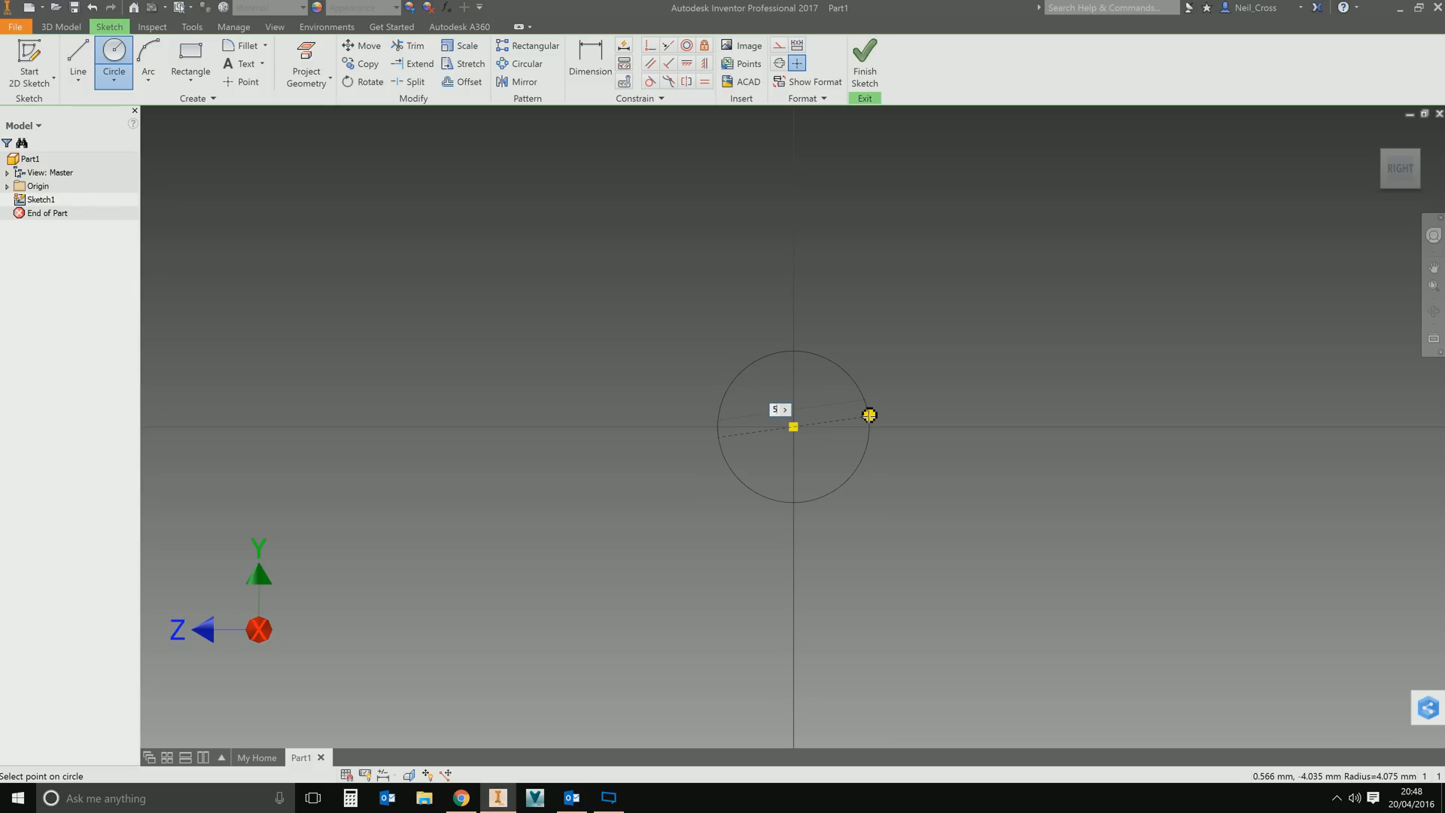
pyautogui.write('1')
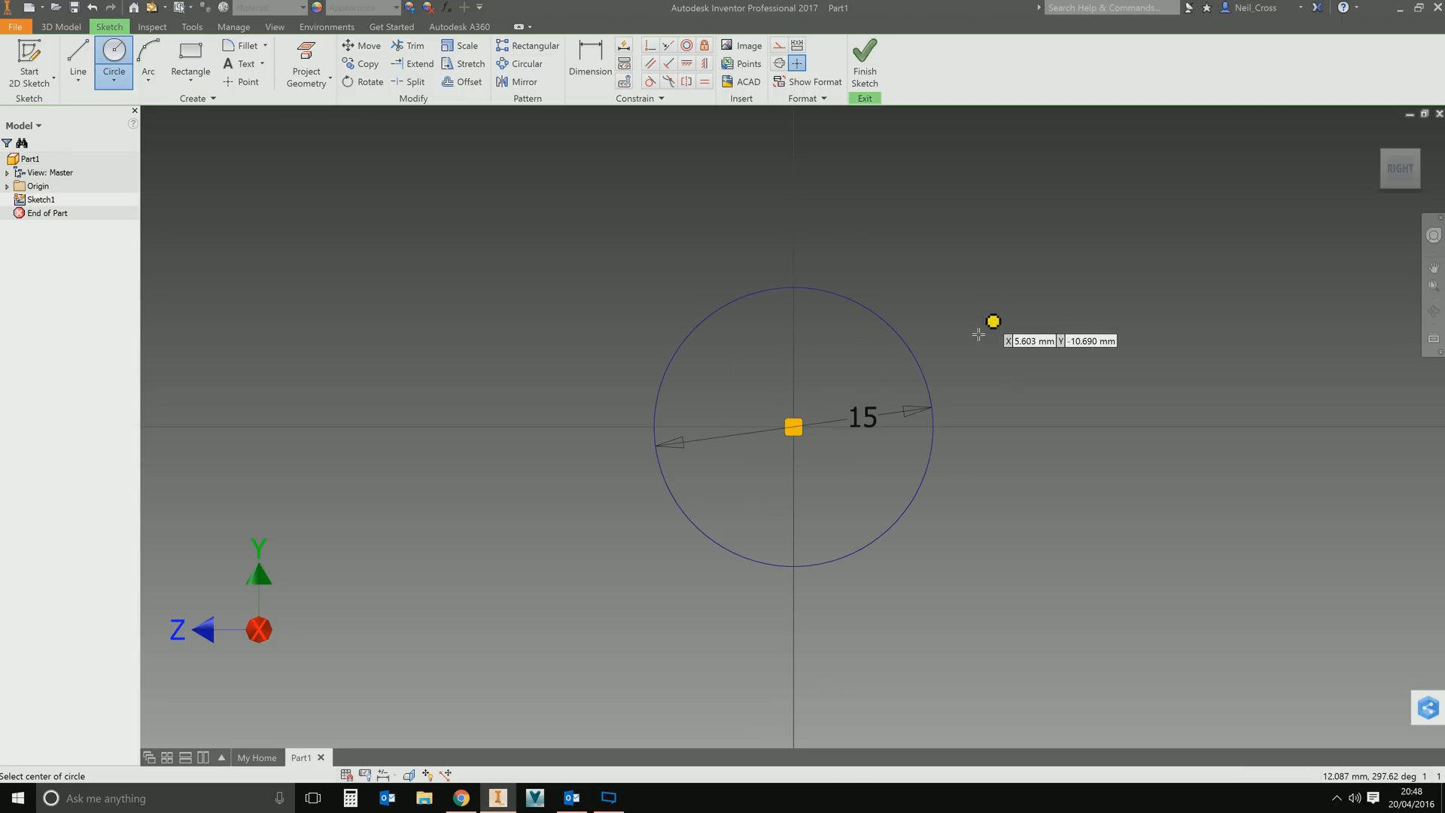
pyautogui.press('Escape')
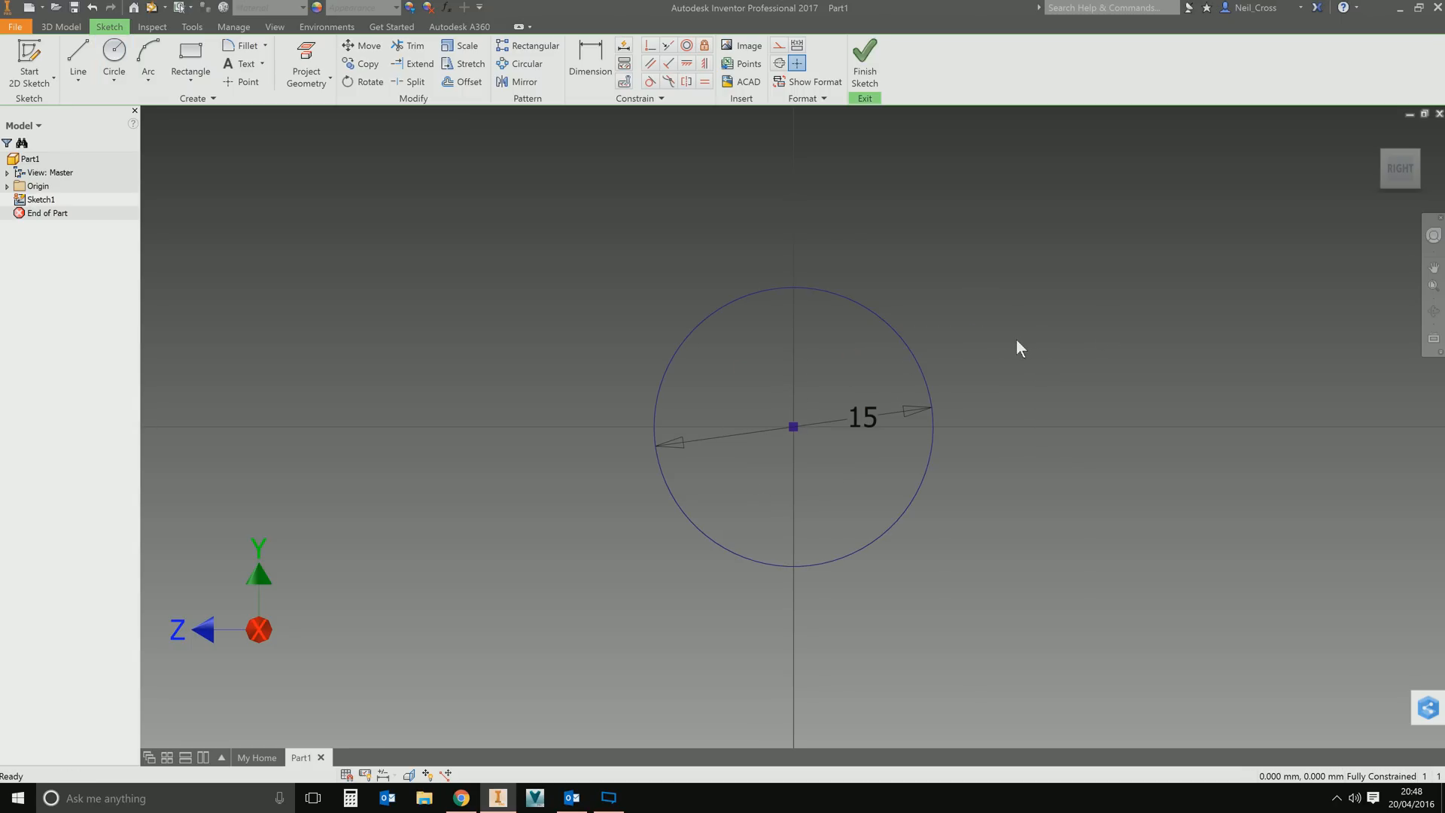
pyautogui.moveTo(964, 373)
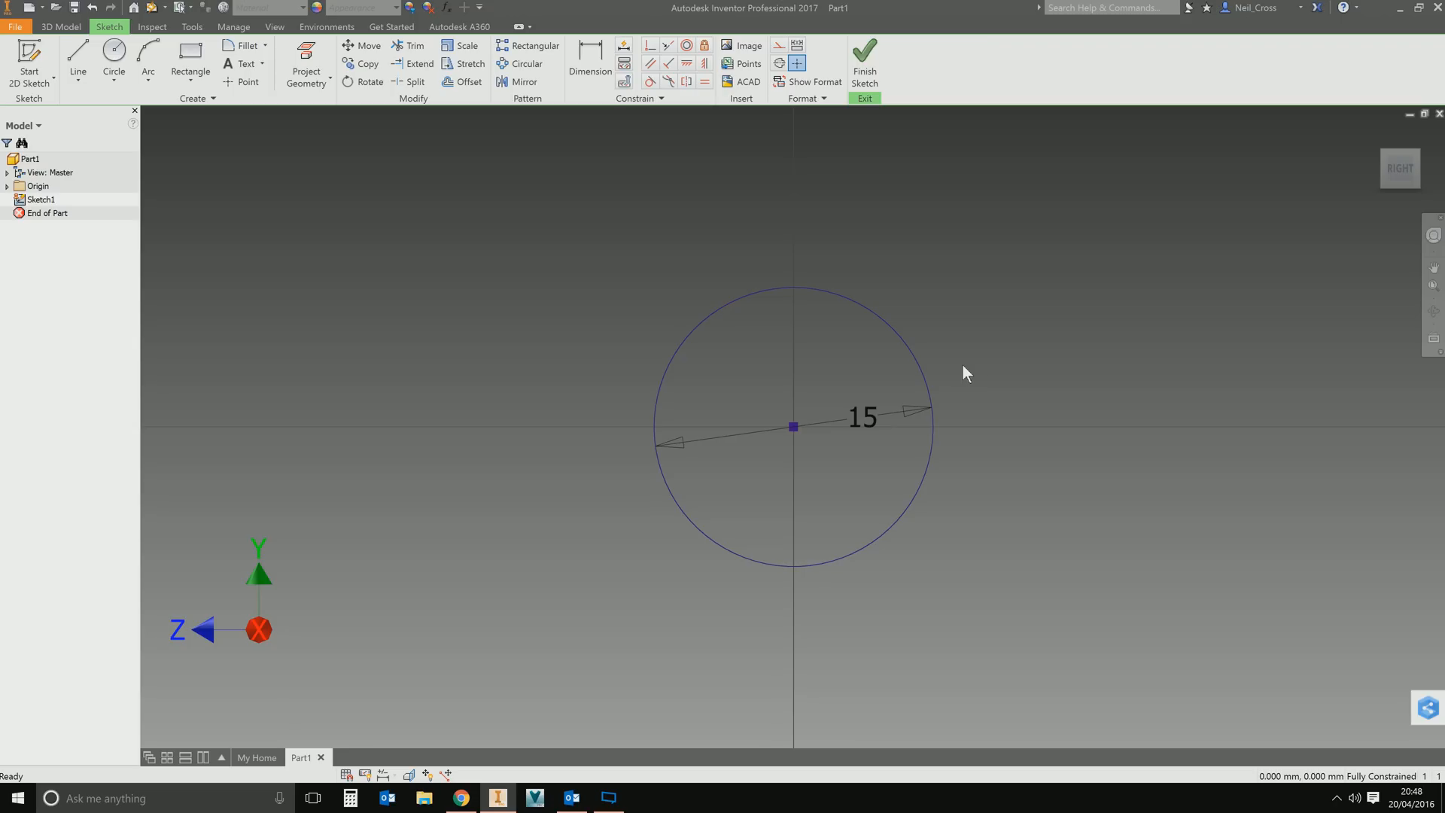
pyautogui.moveTo(949, 384)
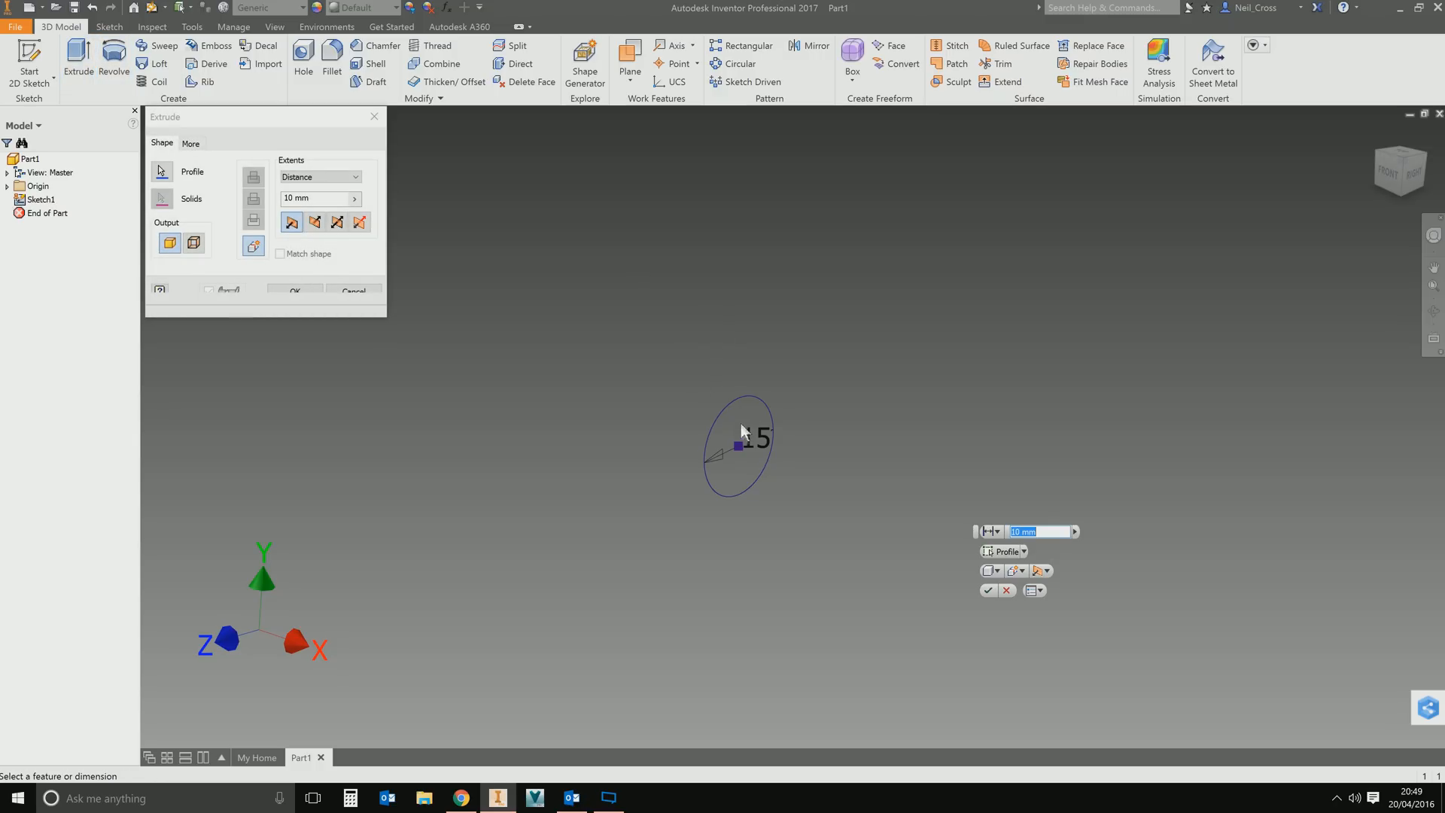
# Extrude the 15 mm circle profile 200 mm into a solid rod.
pyautogui.click(315, 222)
pyautogui.write('150')
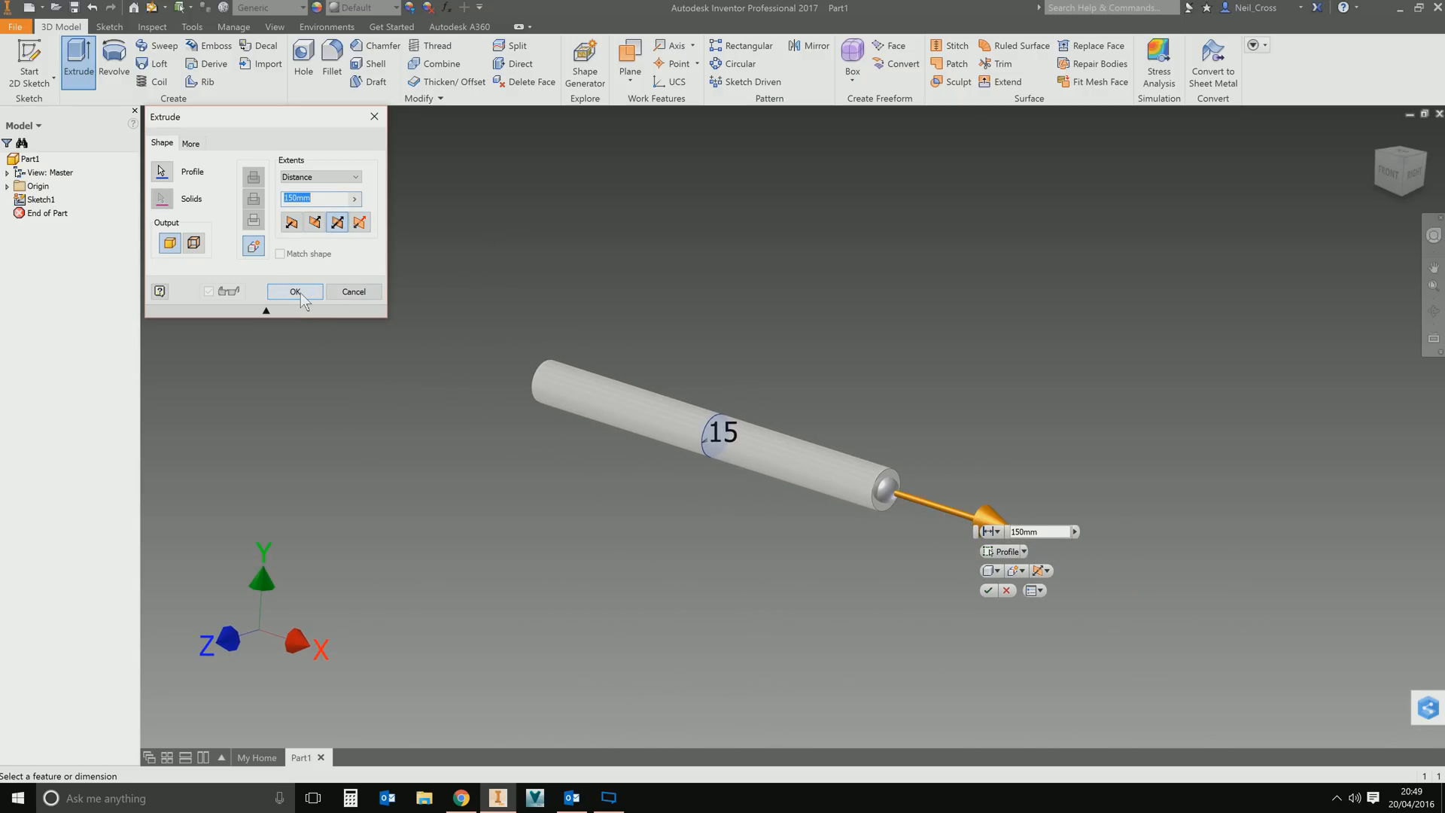
pyautogui.moveTo(225, 211)
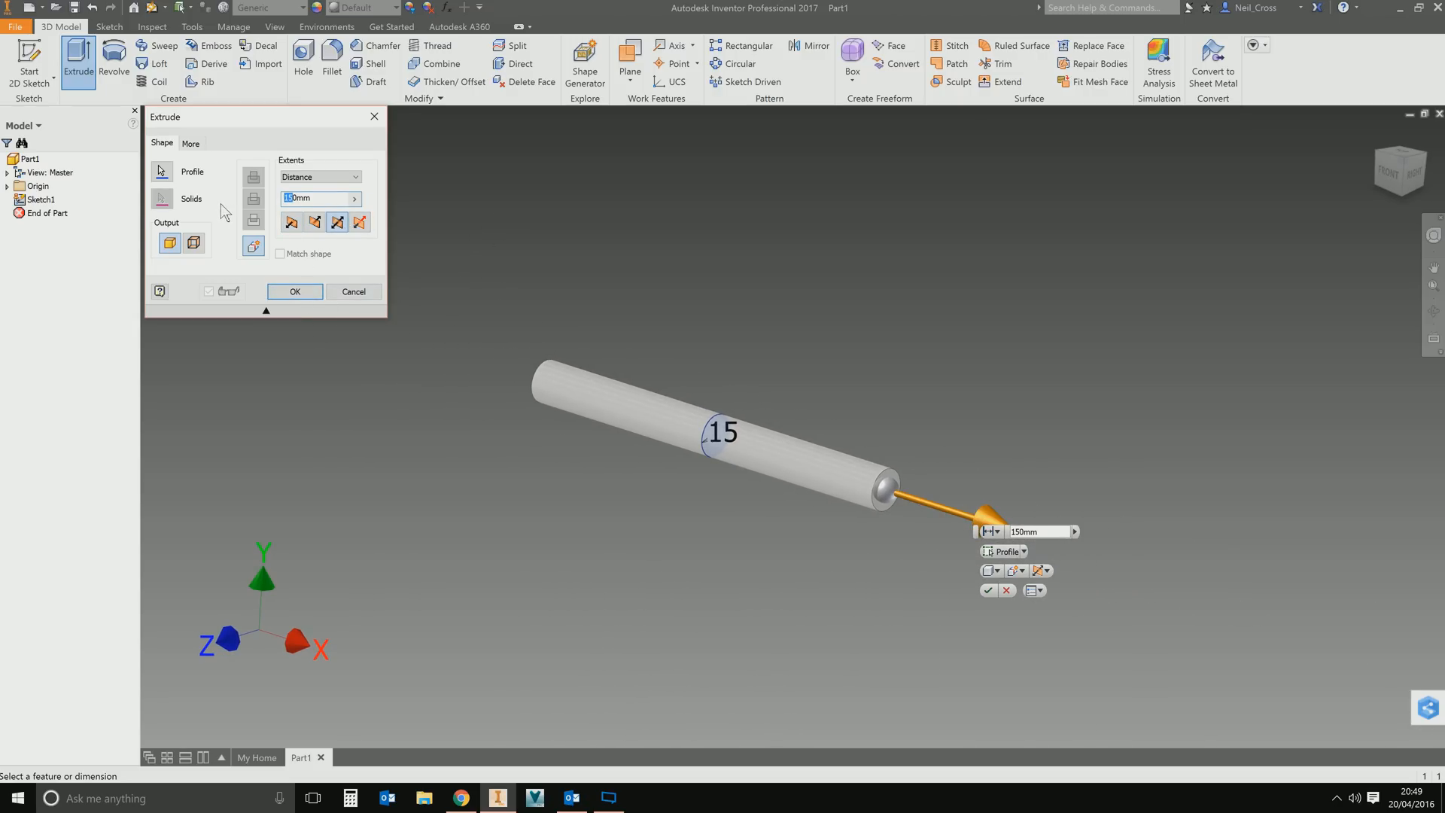
pyautogui.write('200mm')
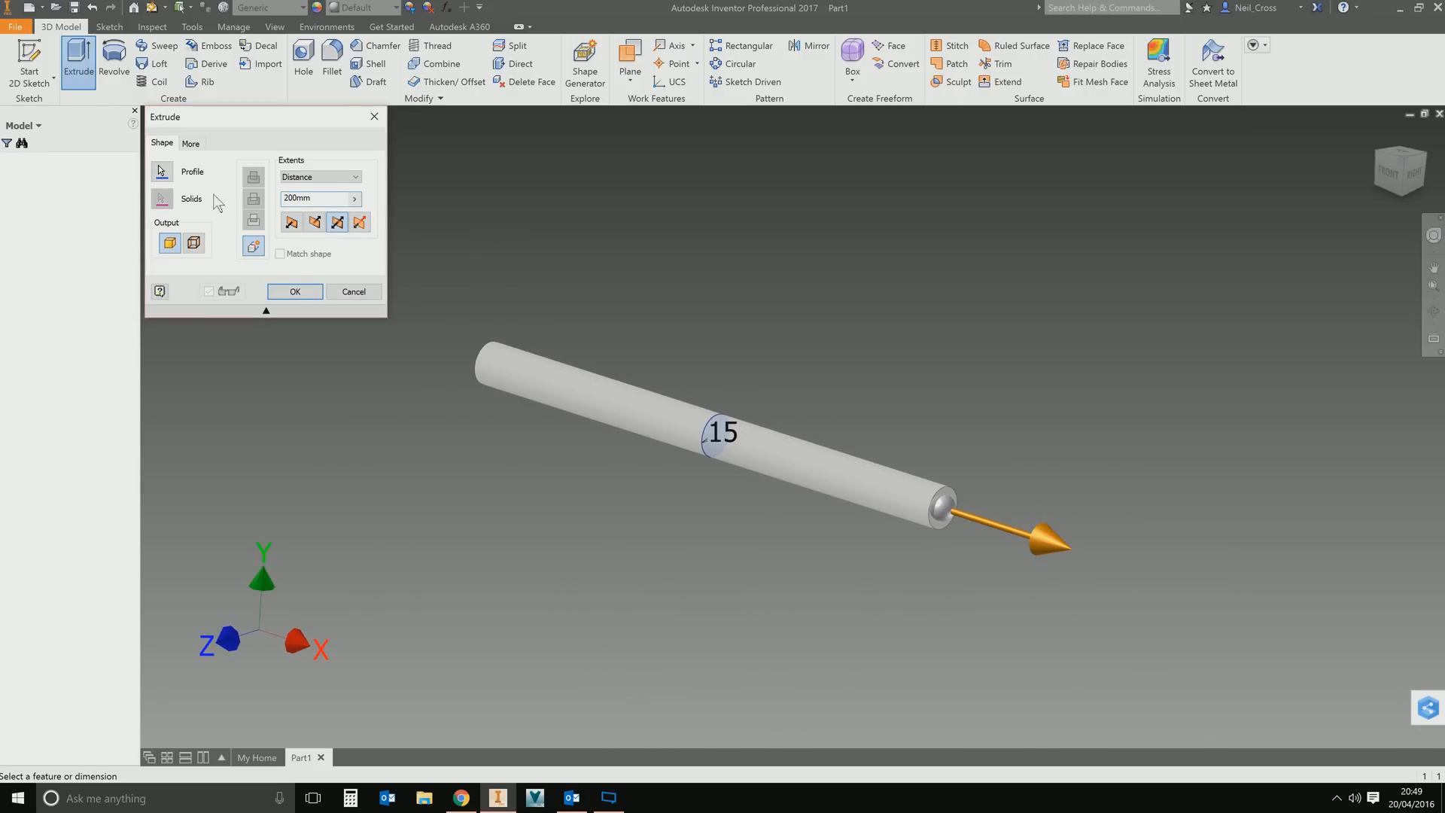
pyautogui.click(293, 290)
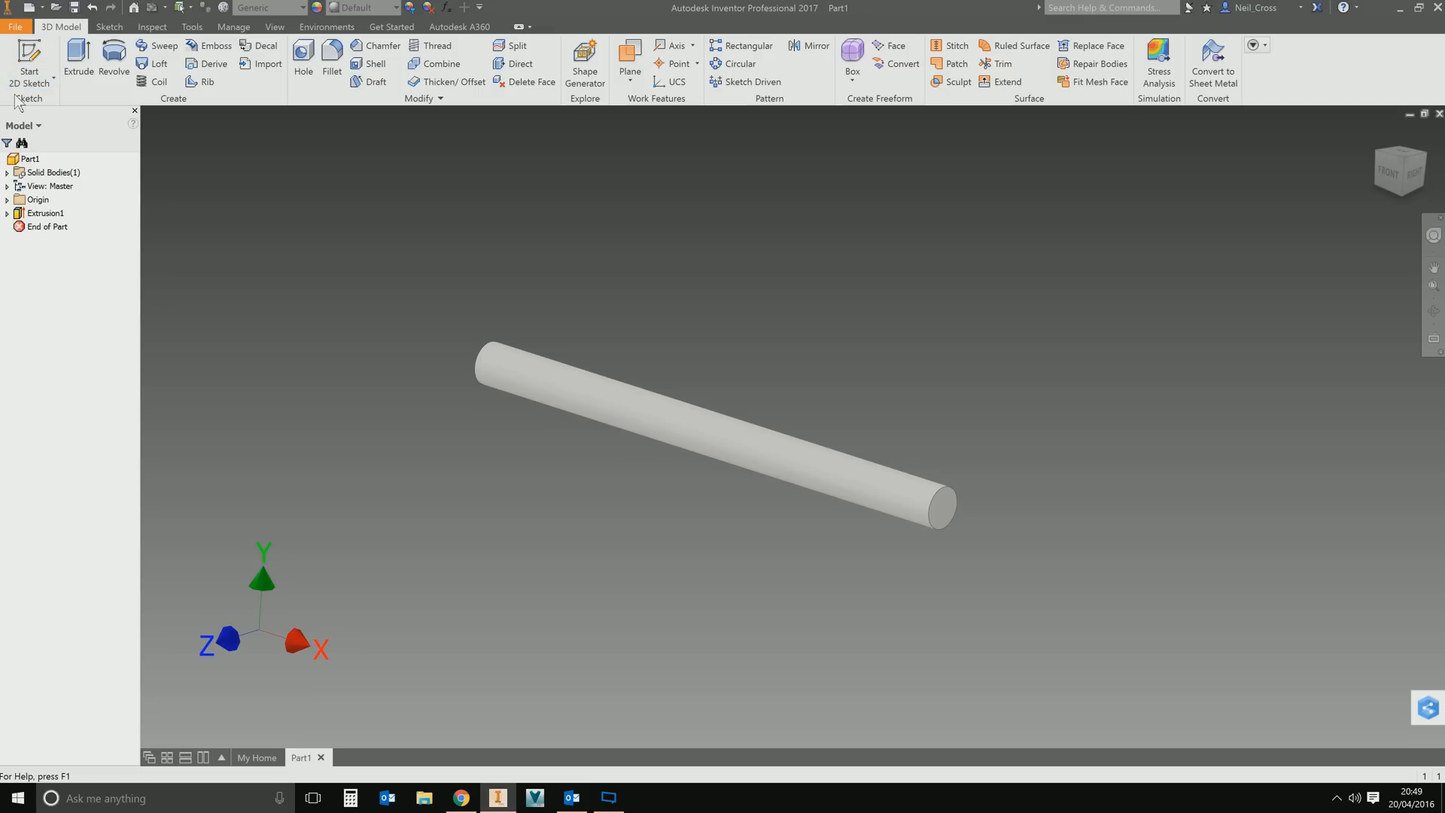
# Start Sketch2 on the XZ origin plane running along the rod.
pyautogui.click(29, 63)
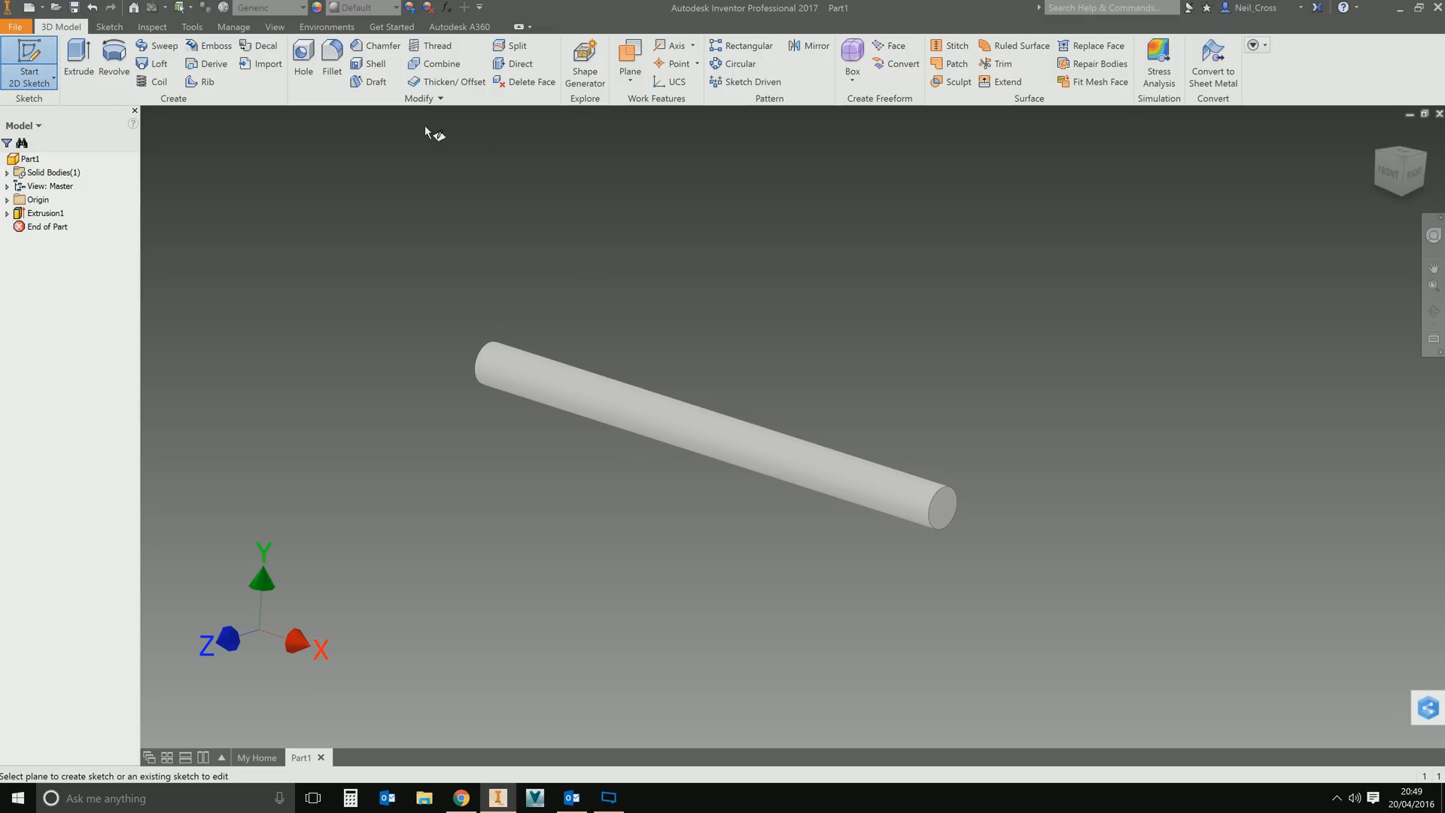
pyautogui.click(7, 198)
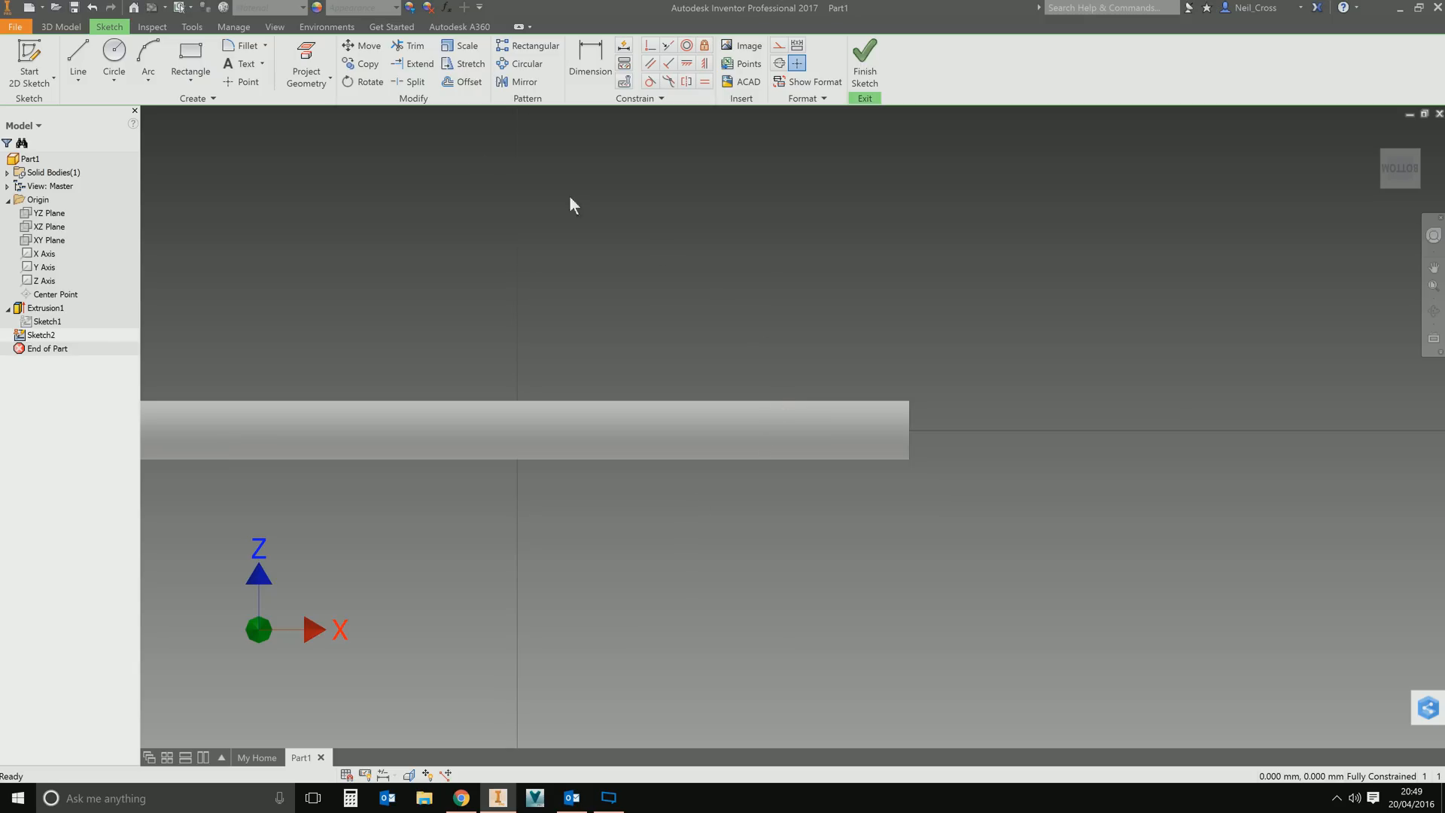
pyautogui.moveTo(381, 321)
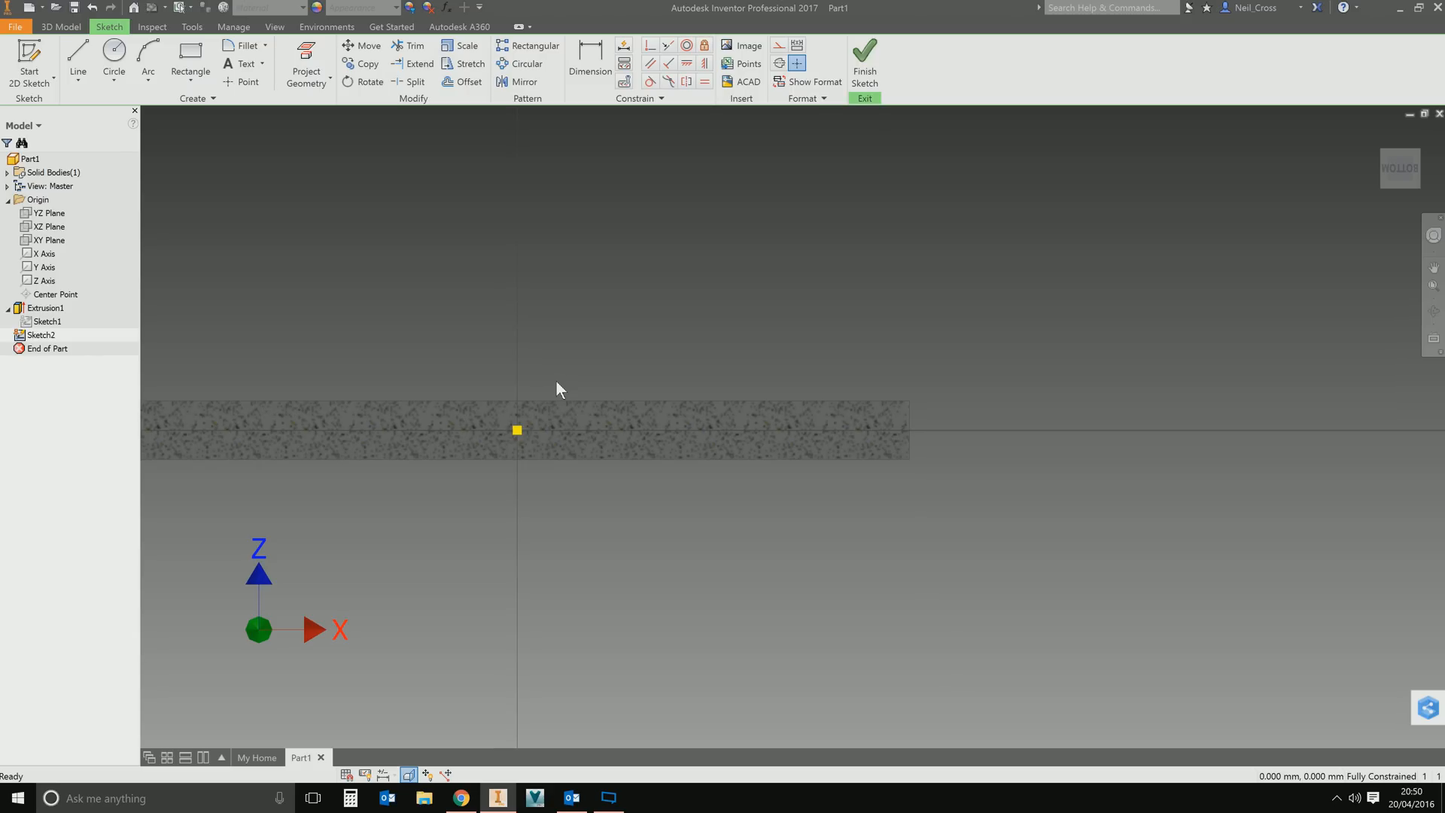
pyautogui.moveTo(499, 438)
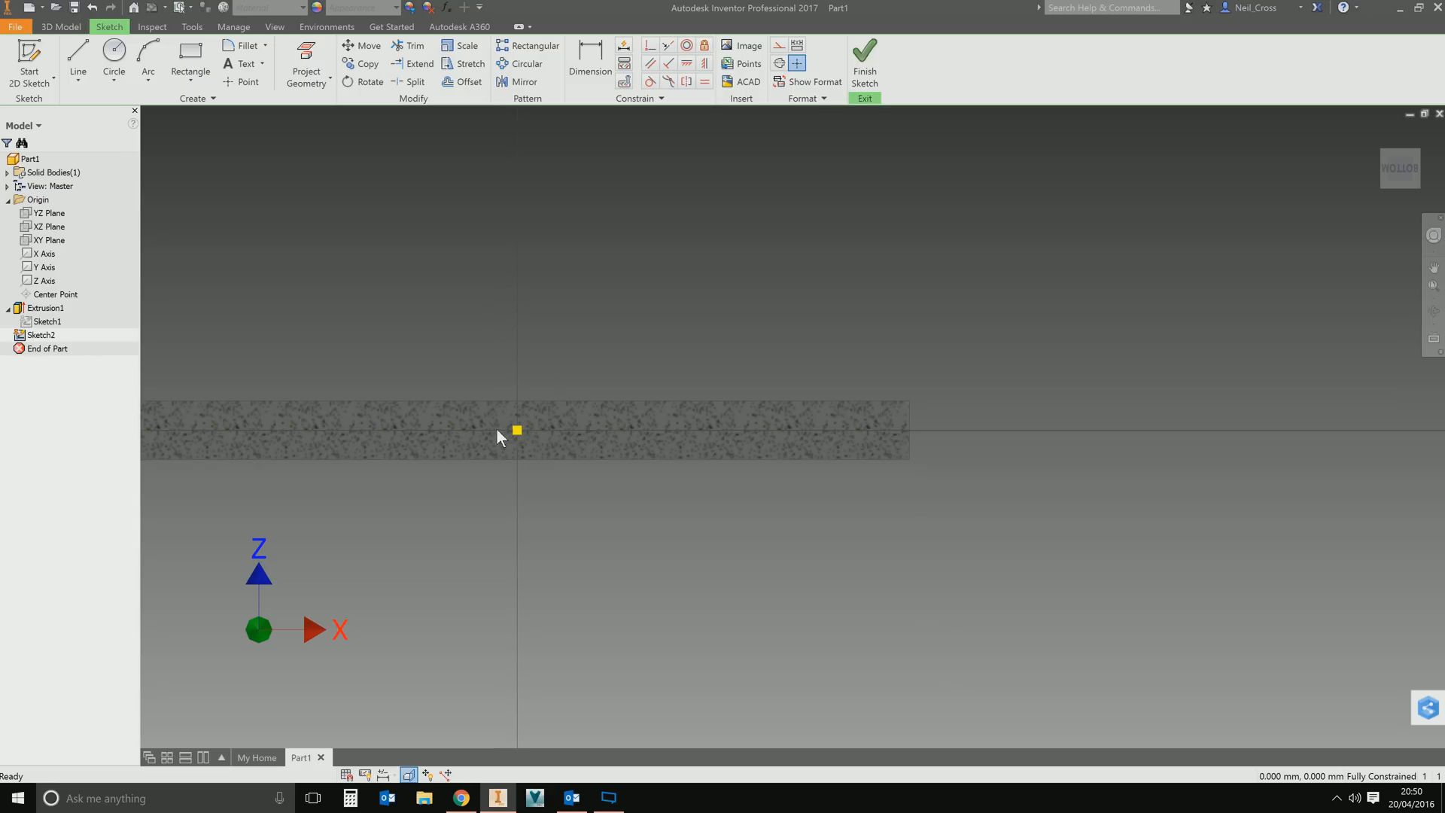
# Draw a circle near the rod's right end and snap its centre onto the rod's centreline.
pyautogui.click(113, 64)
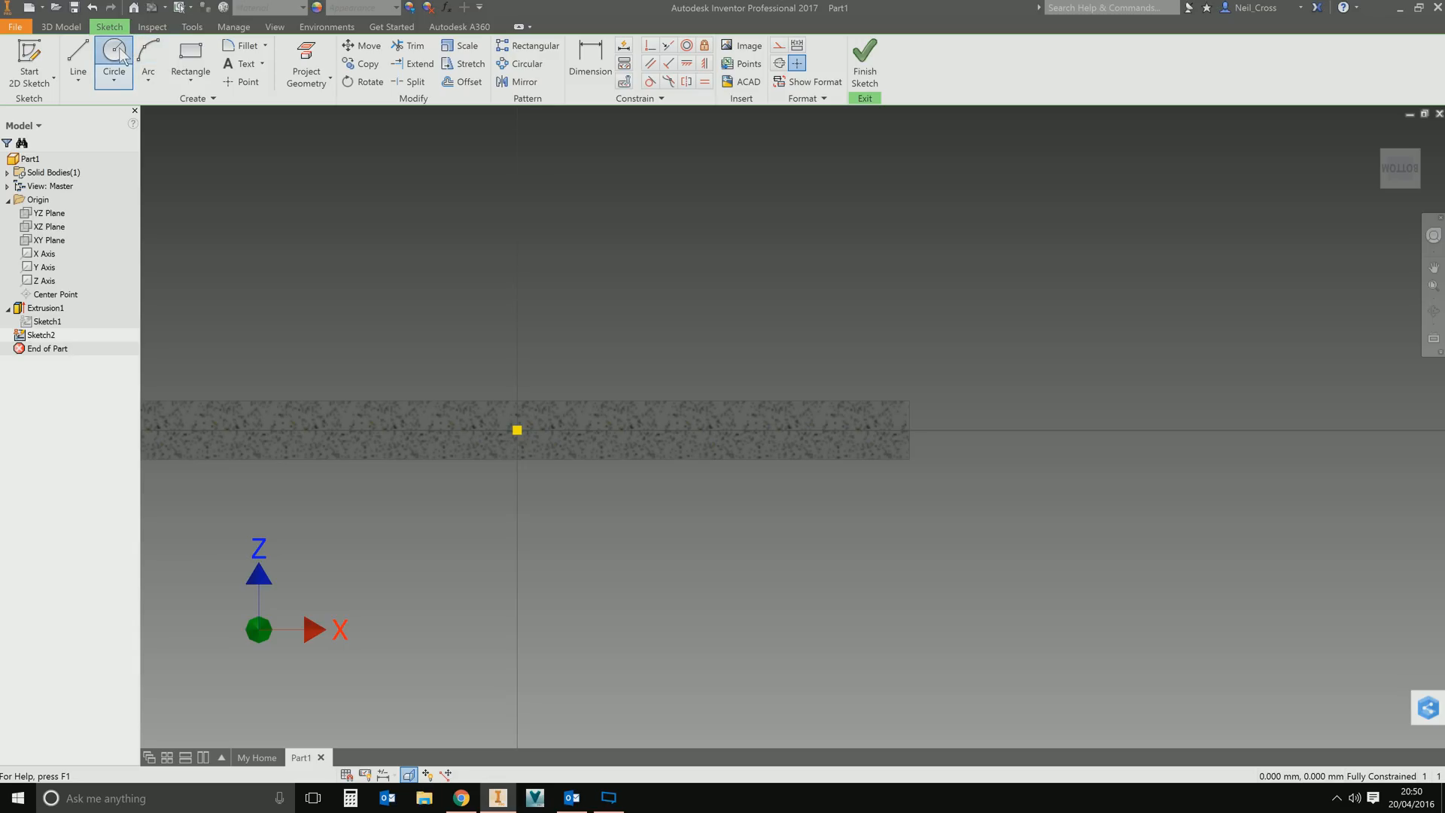
pyautogui.click(113, 65)
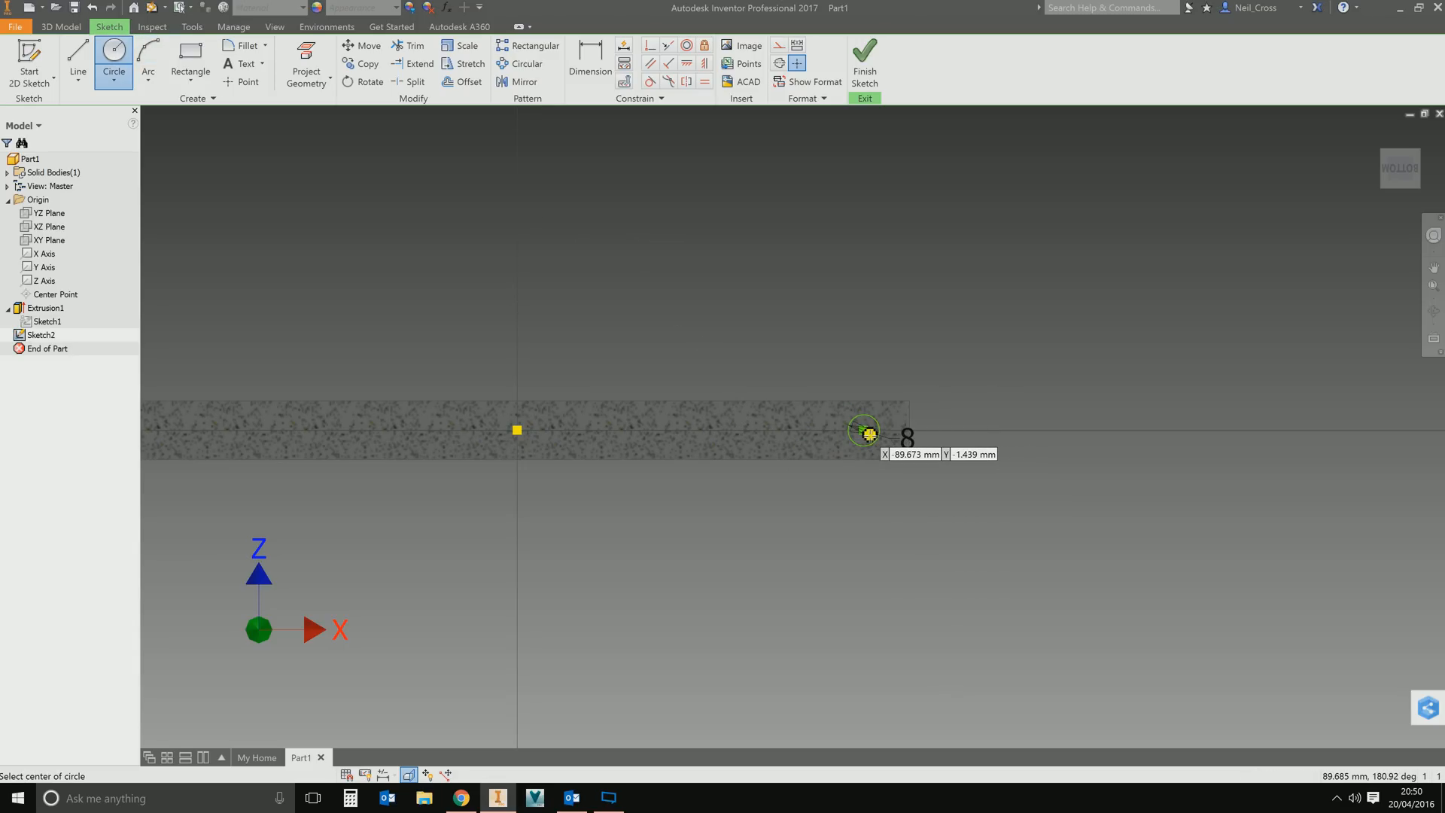
pyautogui.click(864, 432)
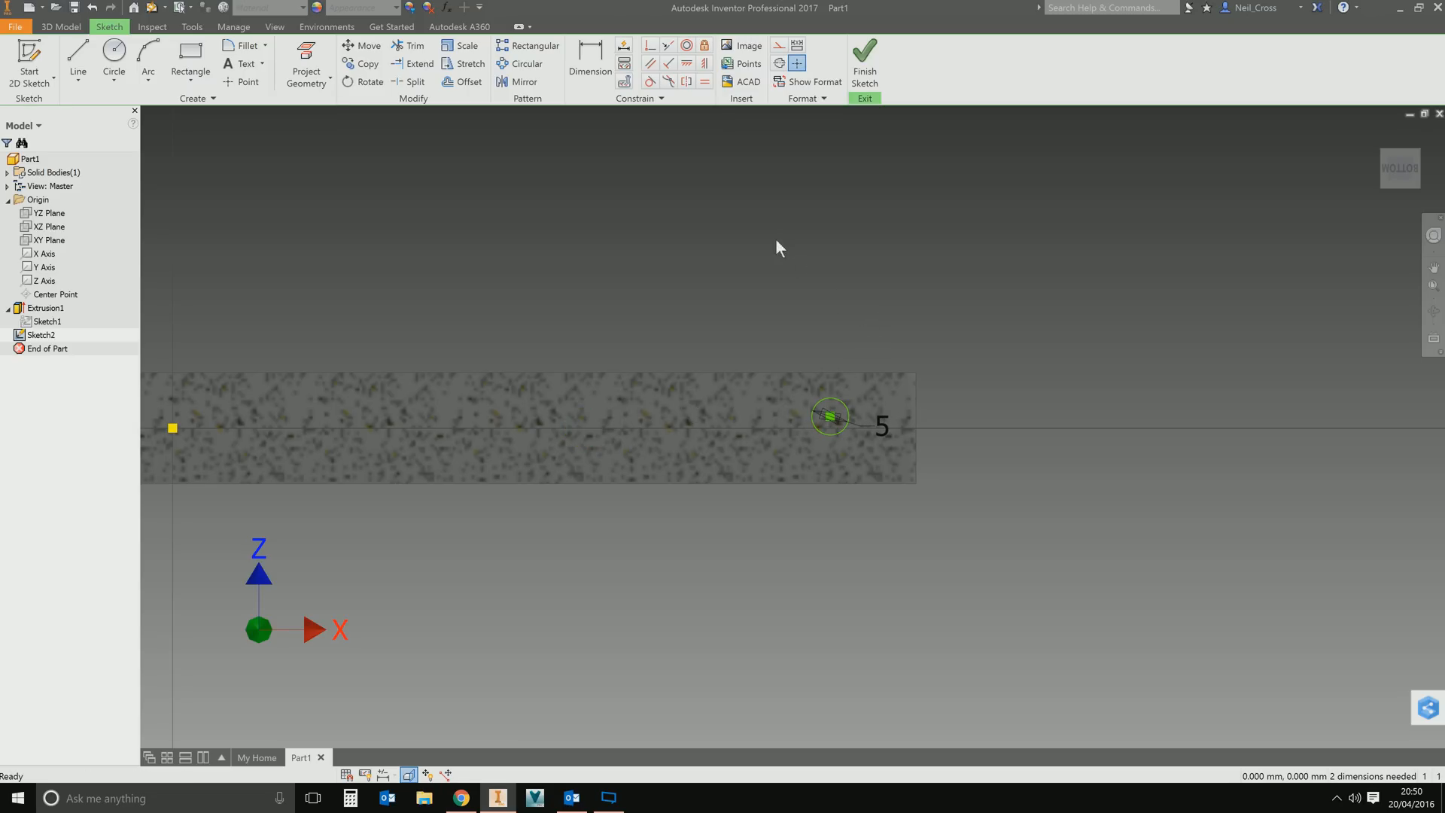
pyautogui.moveTo(816, 435)
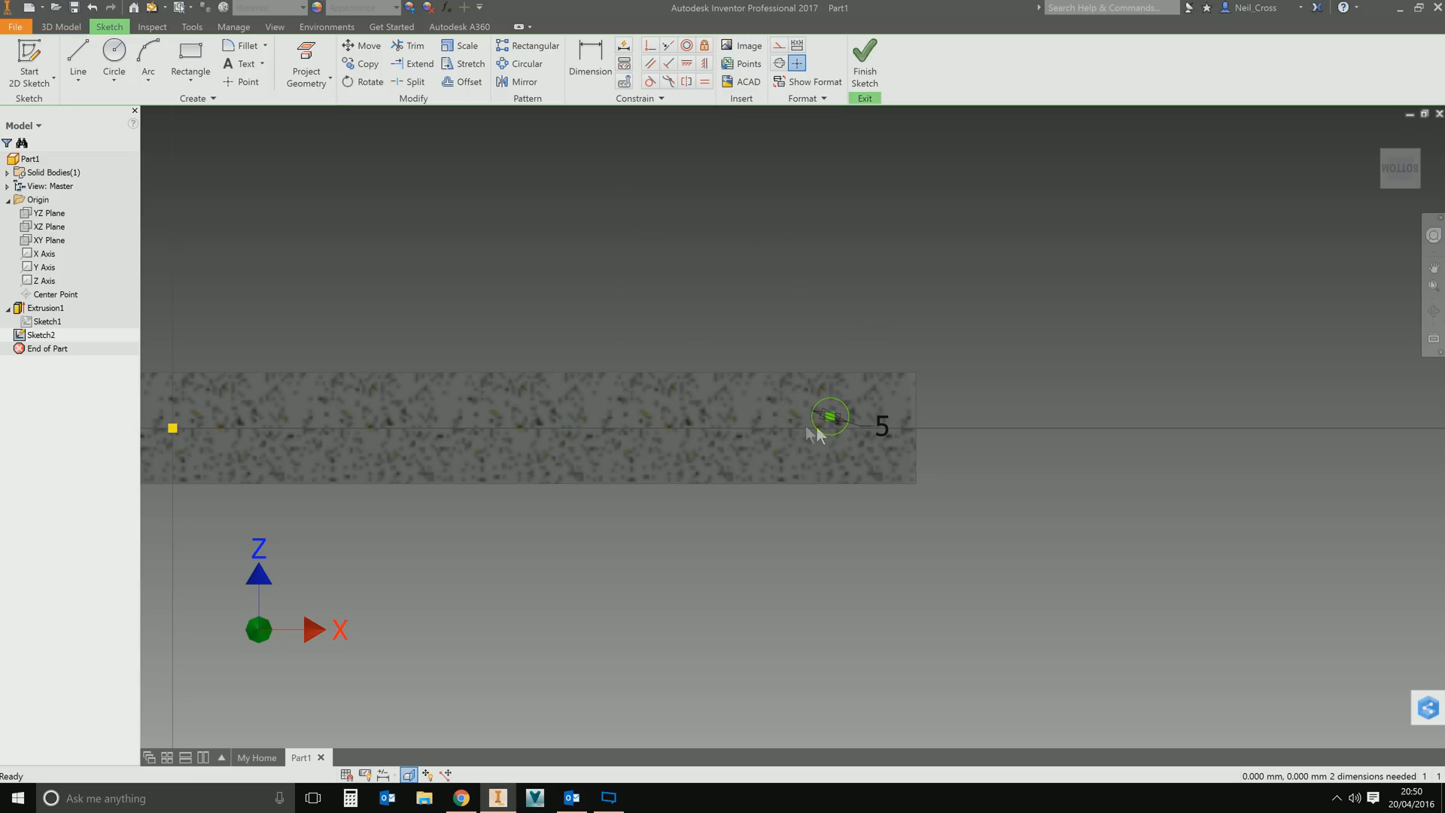
pyautogui.moveTo(760, 433)
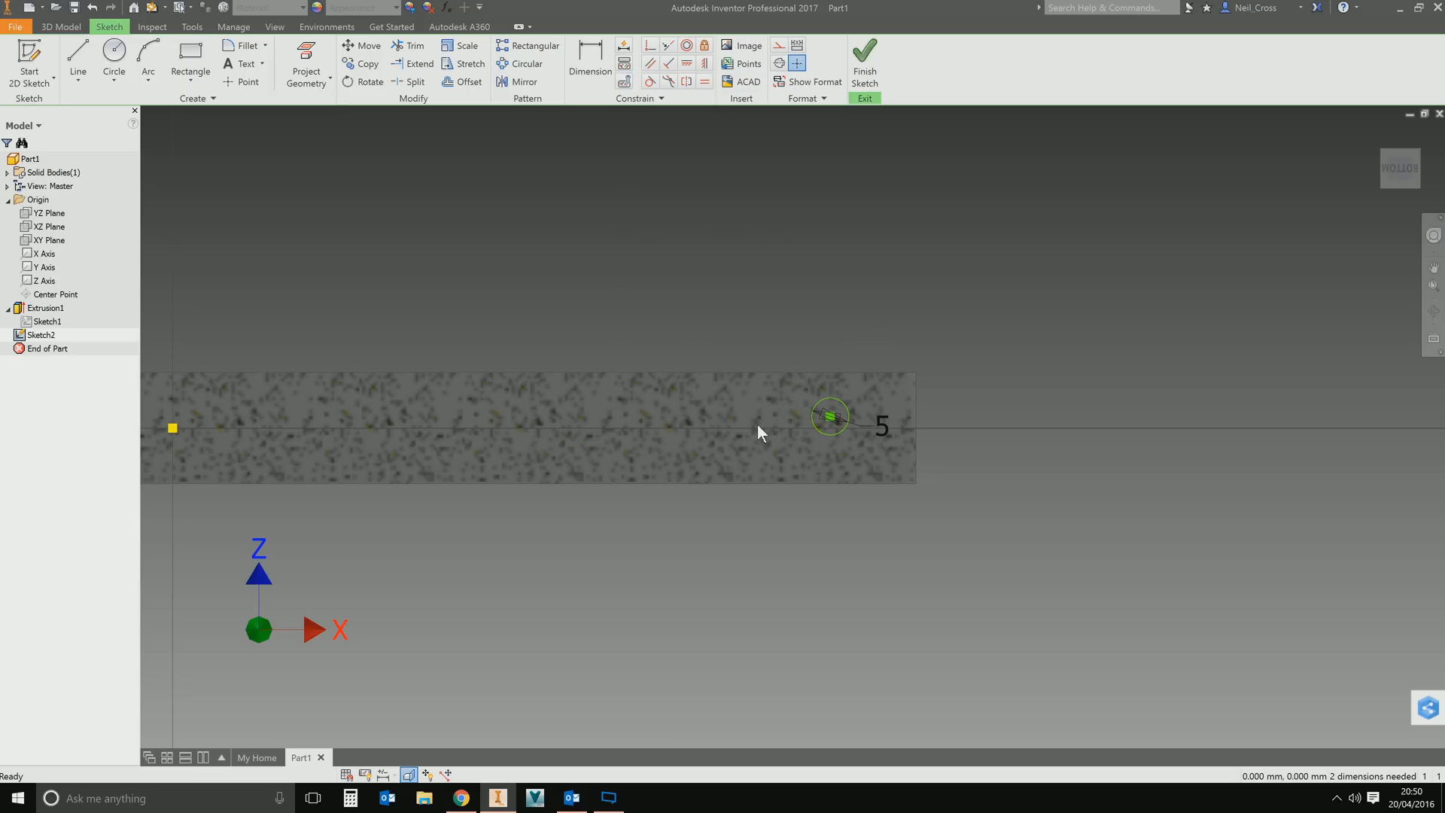
pyautogui.moveTo(571, 120)
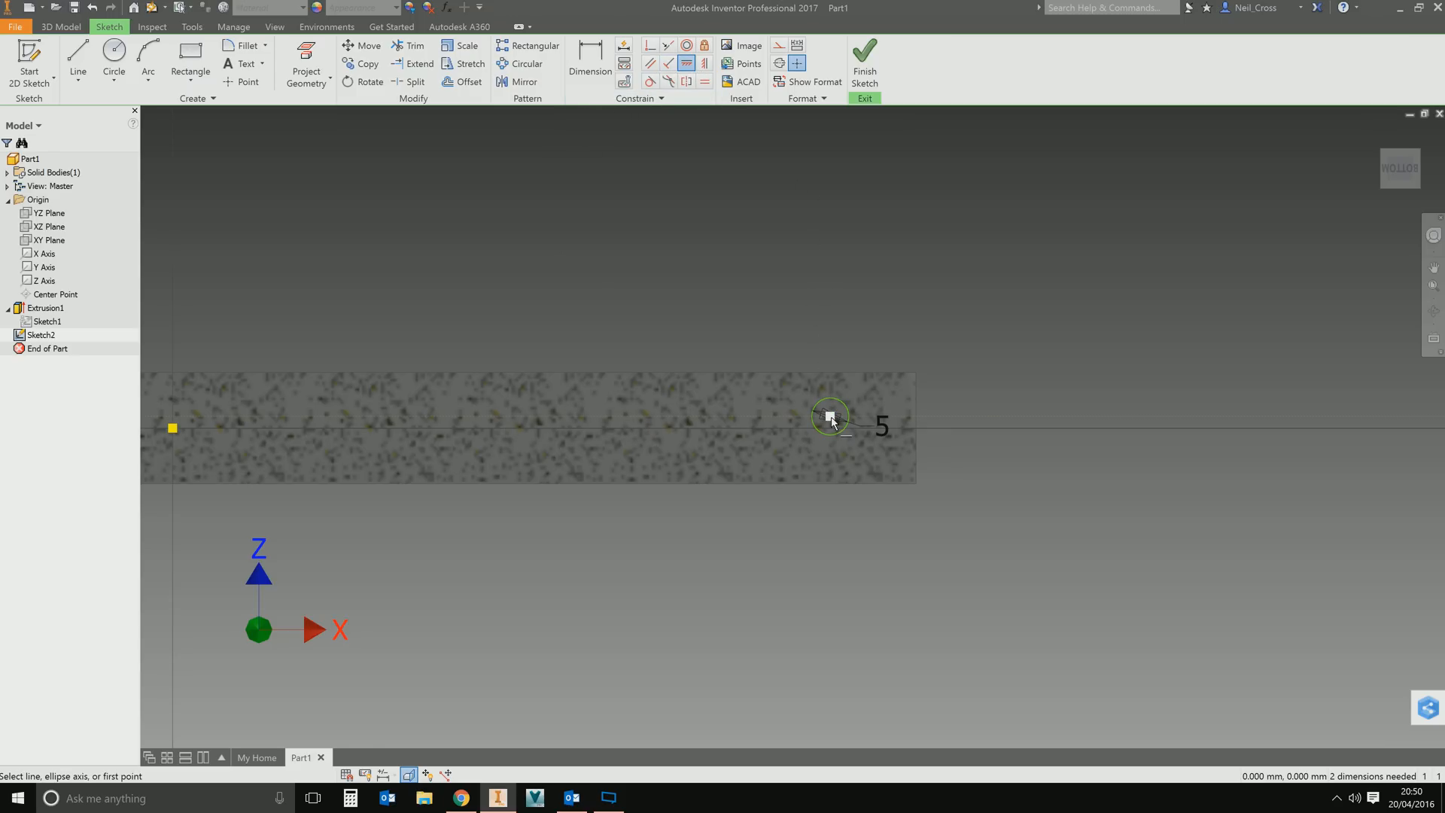
pyautogui.click(830, 415)
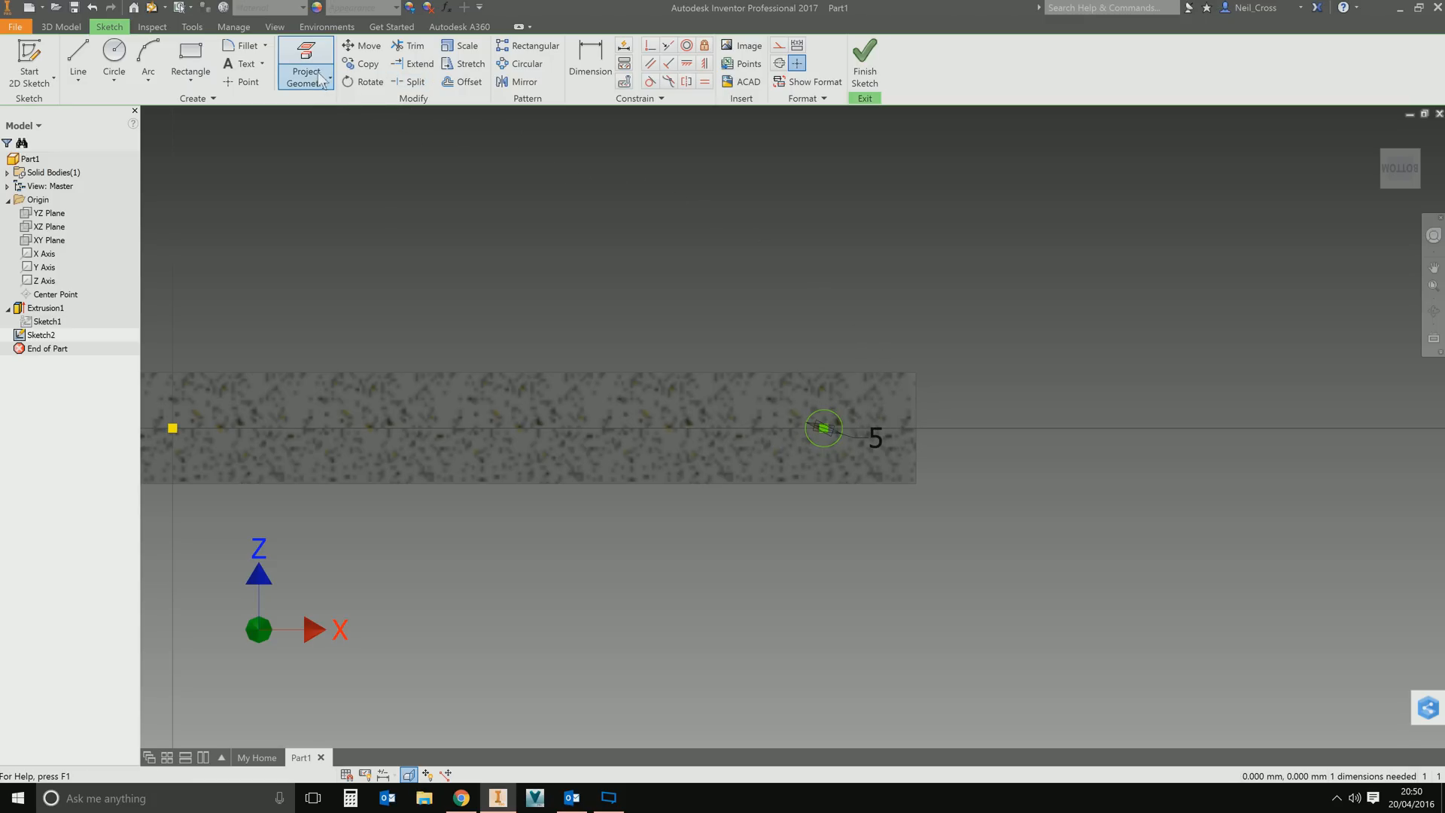
# Project the rod's end edge, dimension the circle centre 15 mm from it, and finish Sketch2.
pyautogui.click(305, 63)
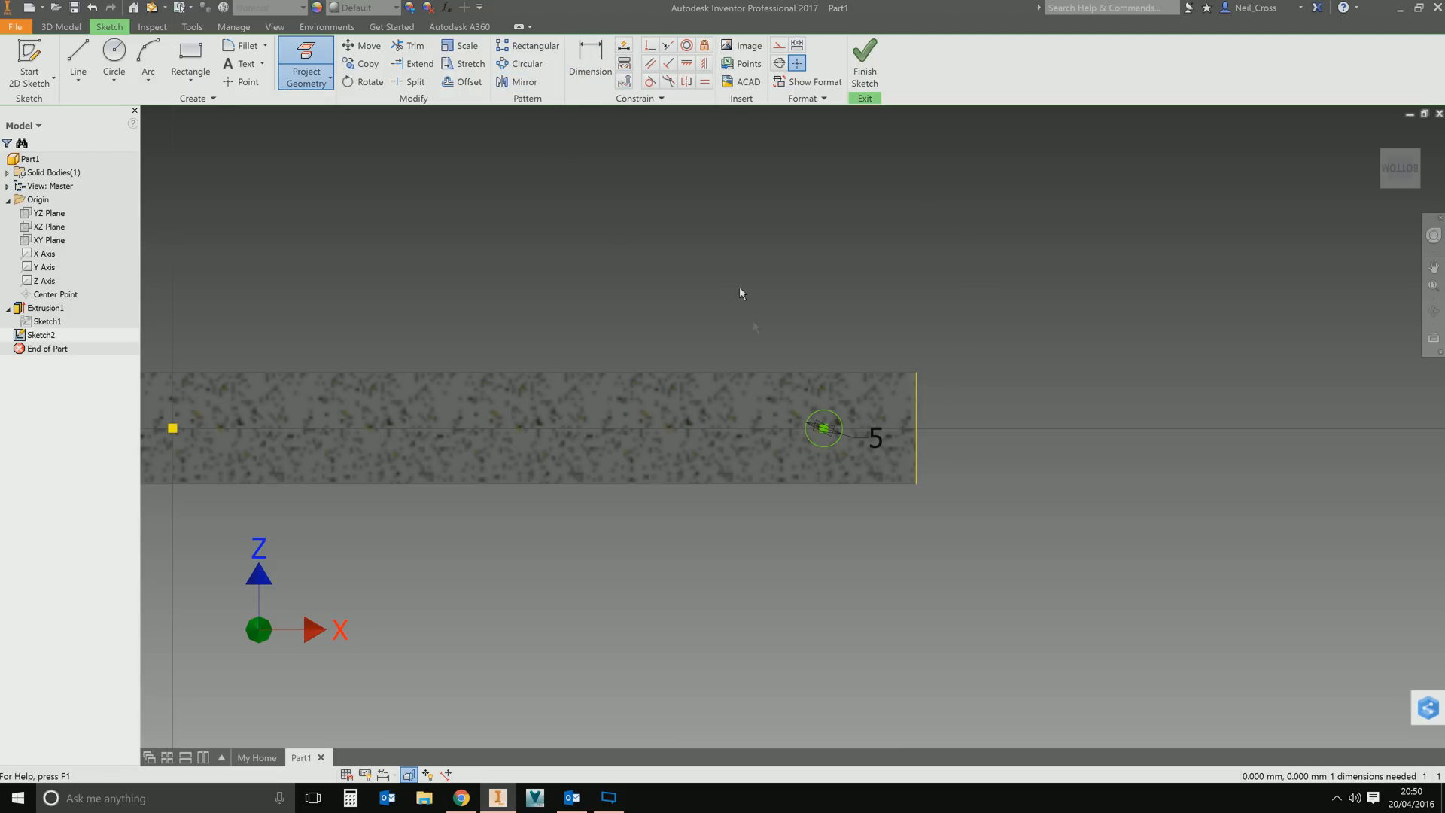
pyautogui.click(590, 54)
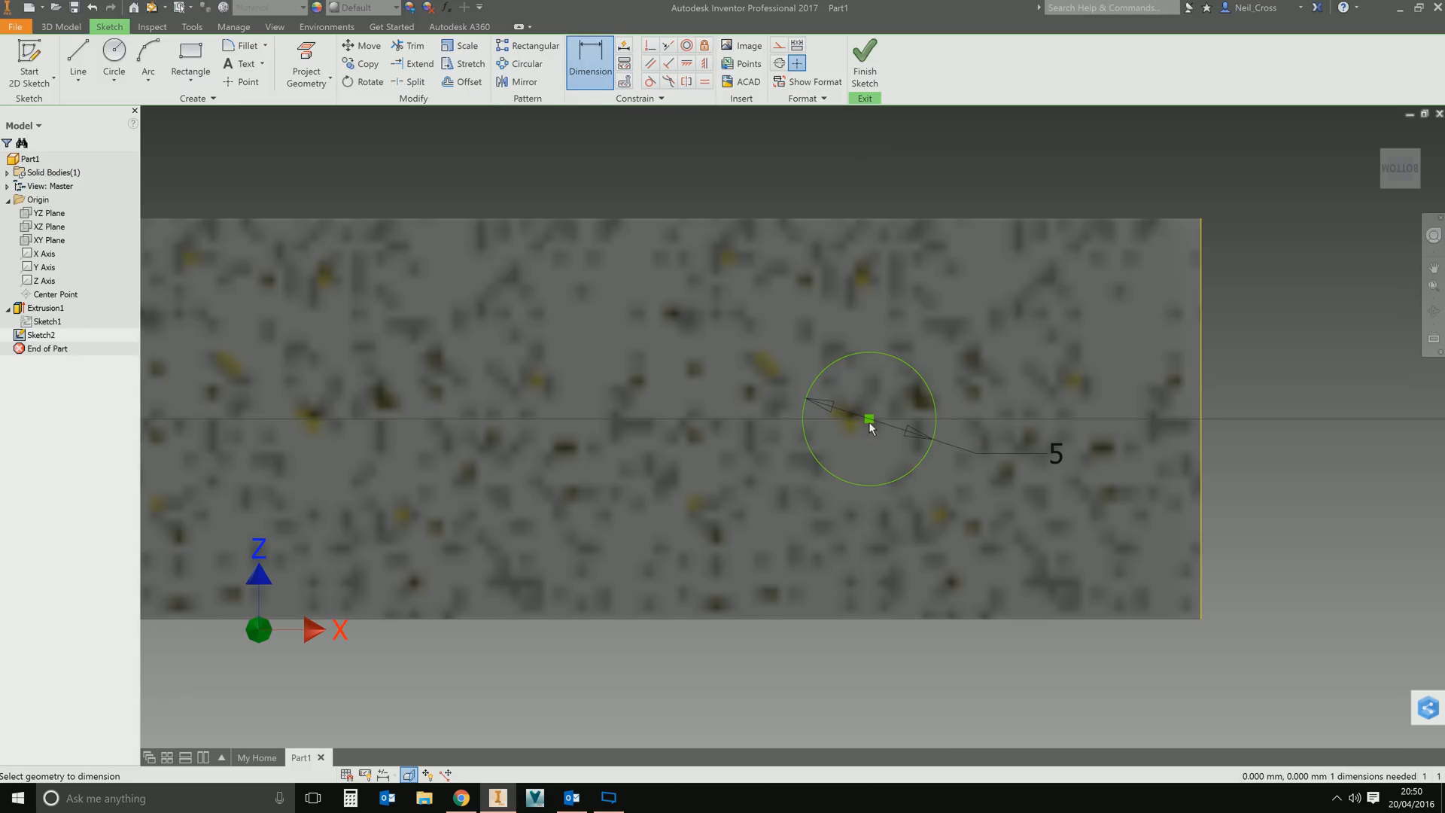
pyautogui.click(868, 420)
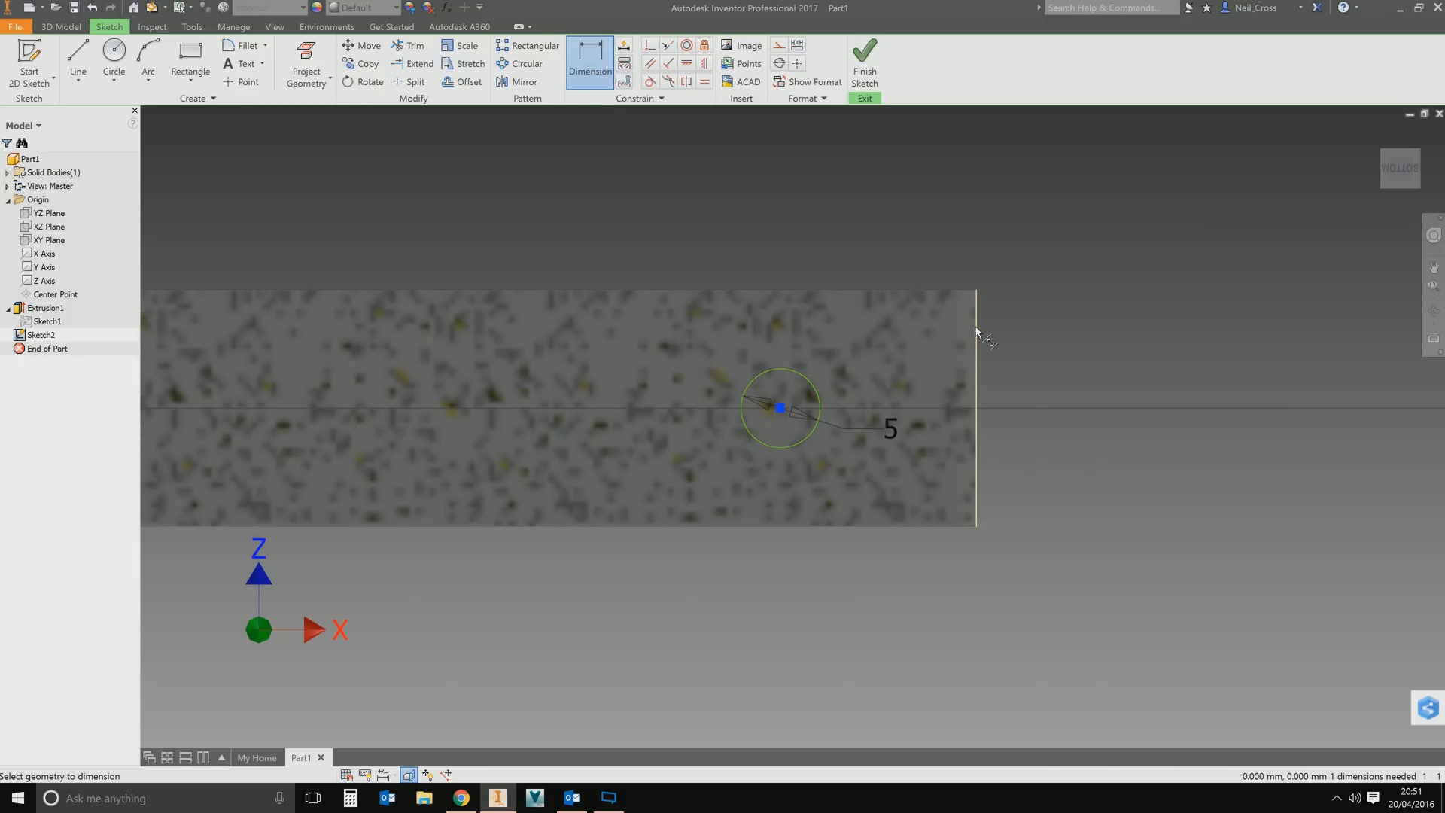
pyautogui.click(976, 409)
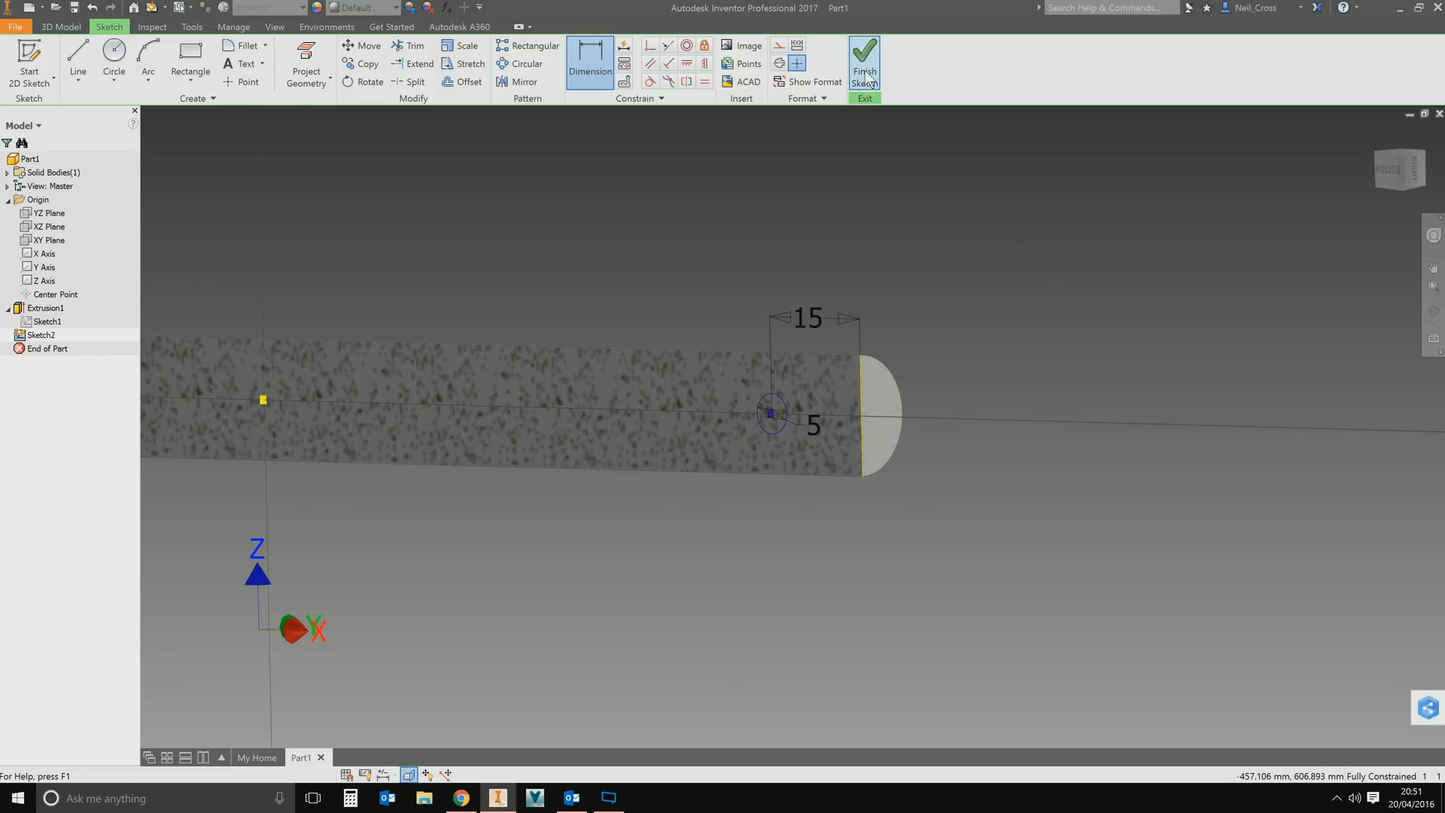
pyautogui.click(864, 63)
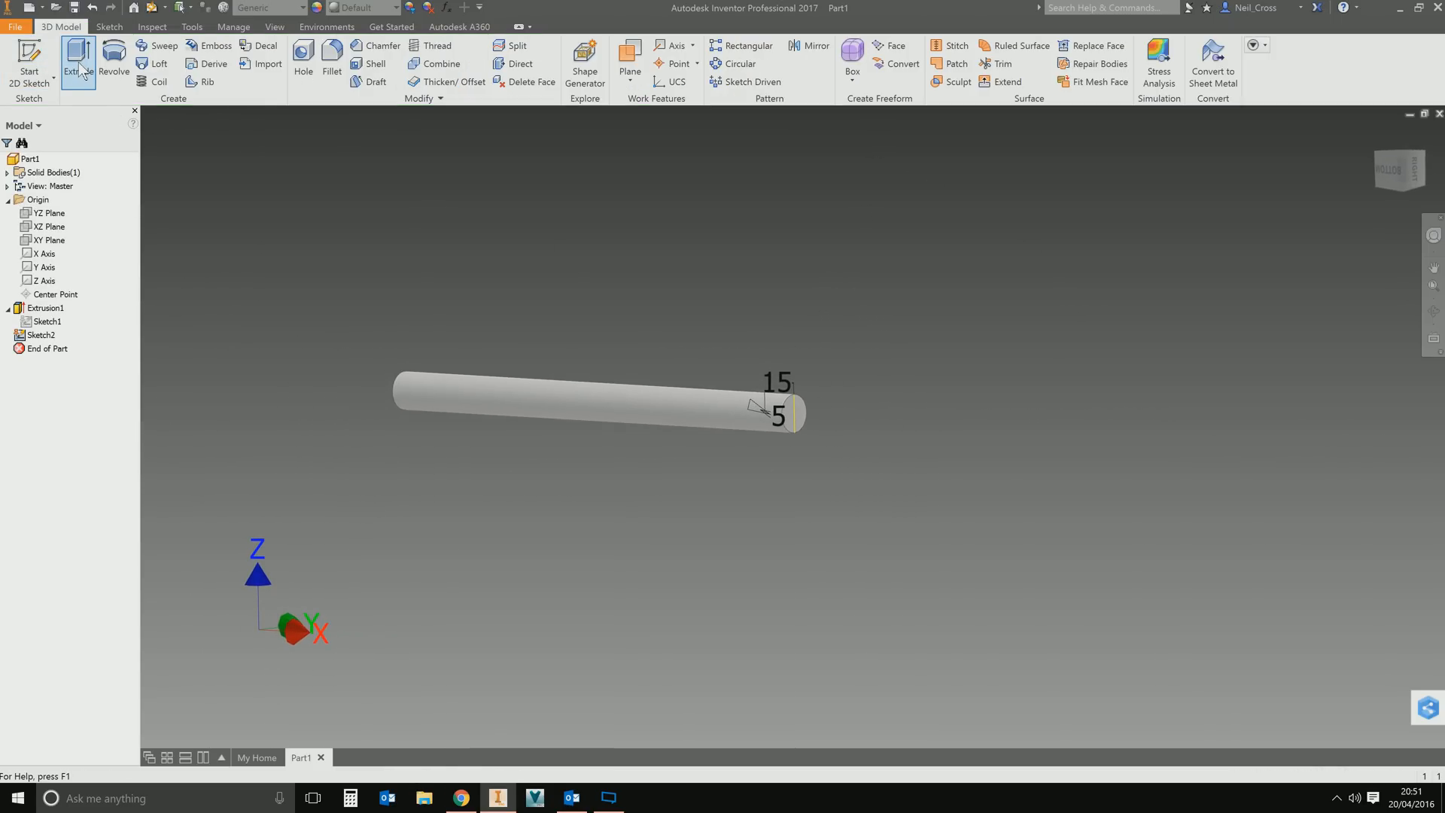
# Extrude the 5 mm circle 200 mm symmetrically into a handle bar through the rod.
pyautogui.click(77, 57)
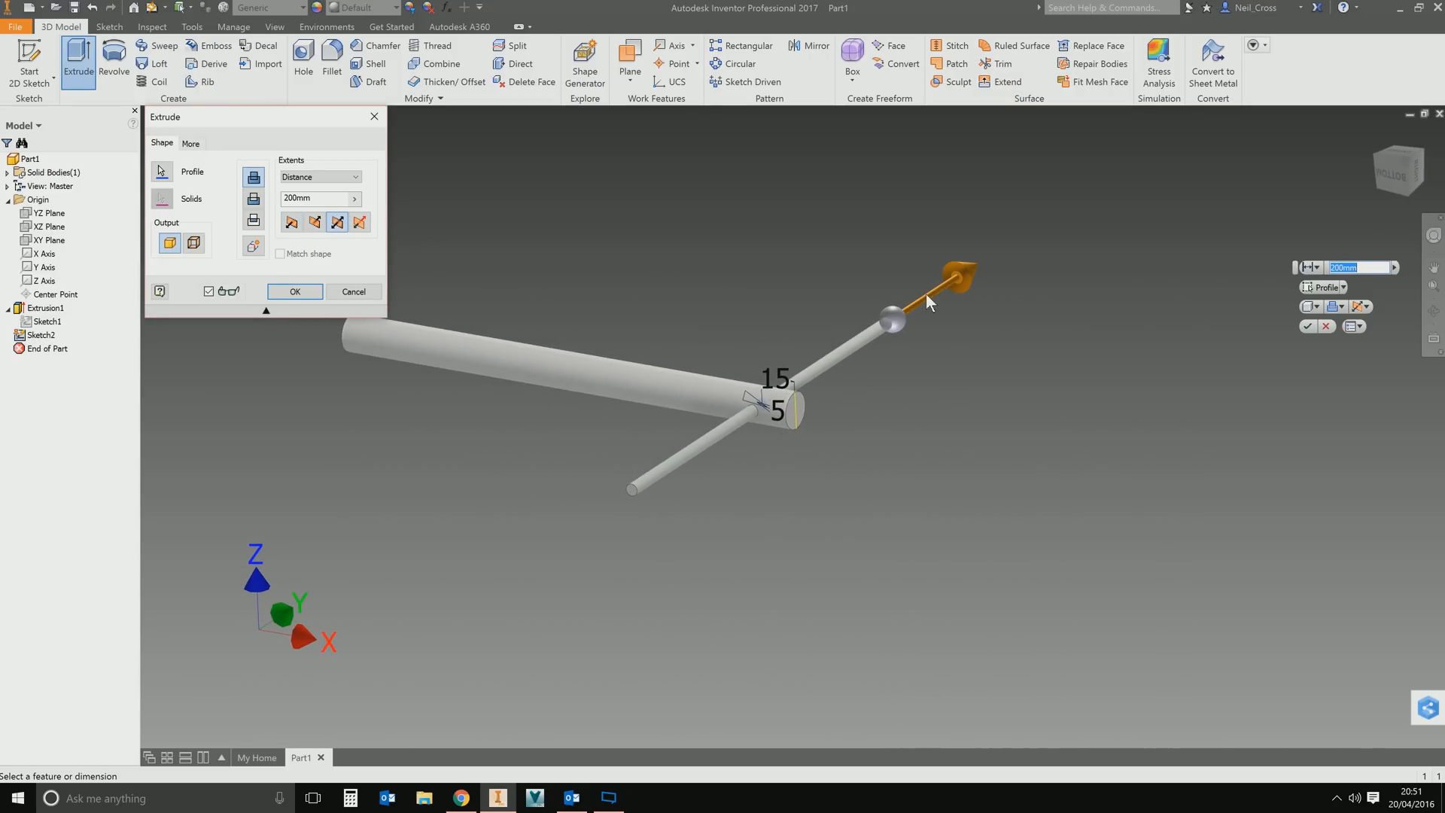
pyautogui.click(293, 290)
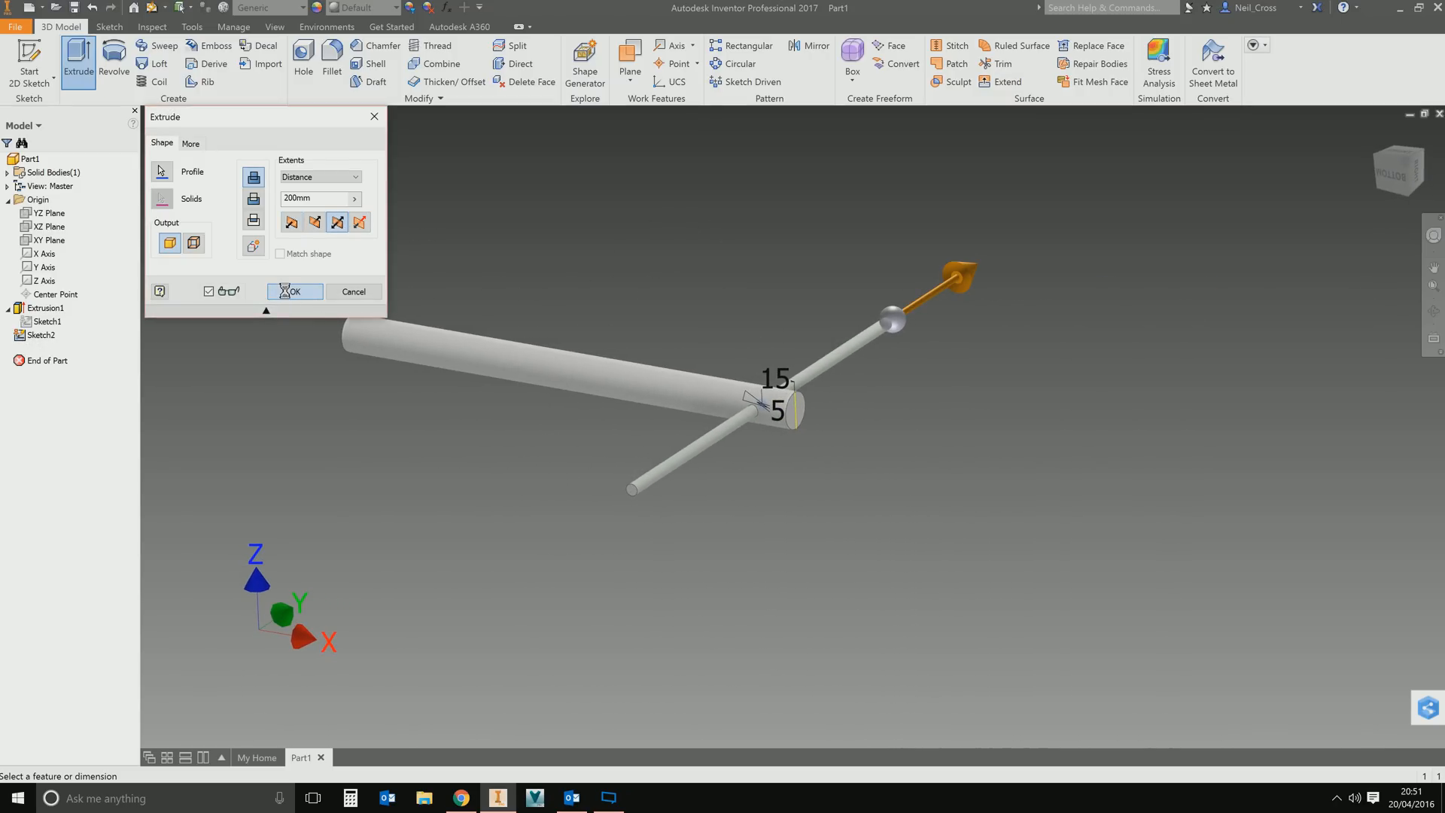
pyautogui.click(293, 291)
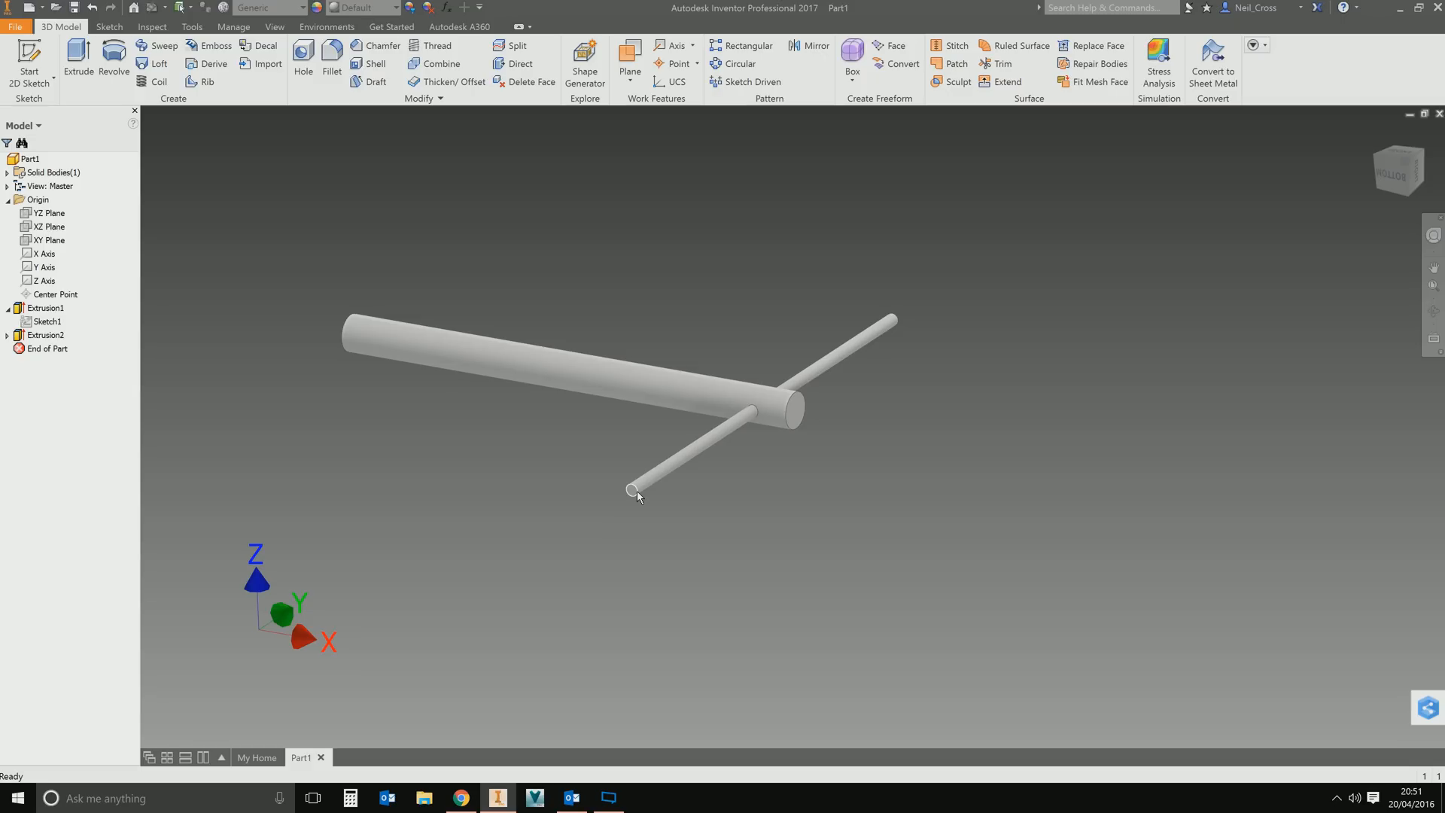
pyautogui.moveTo(647, 478)
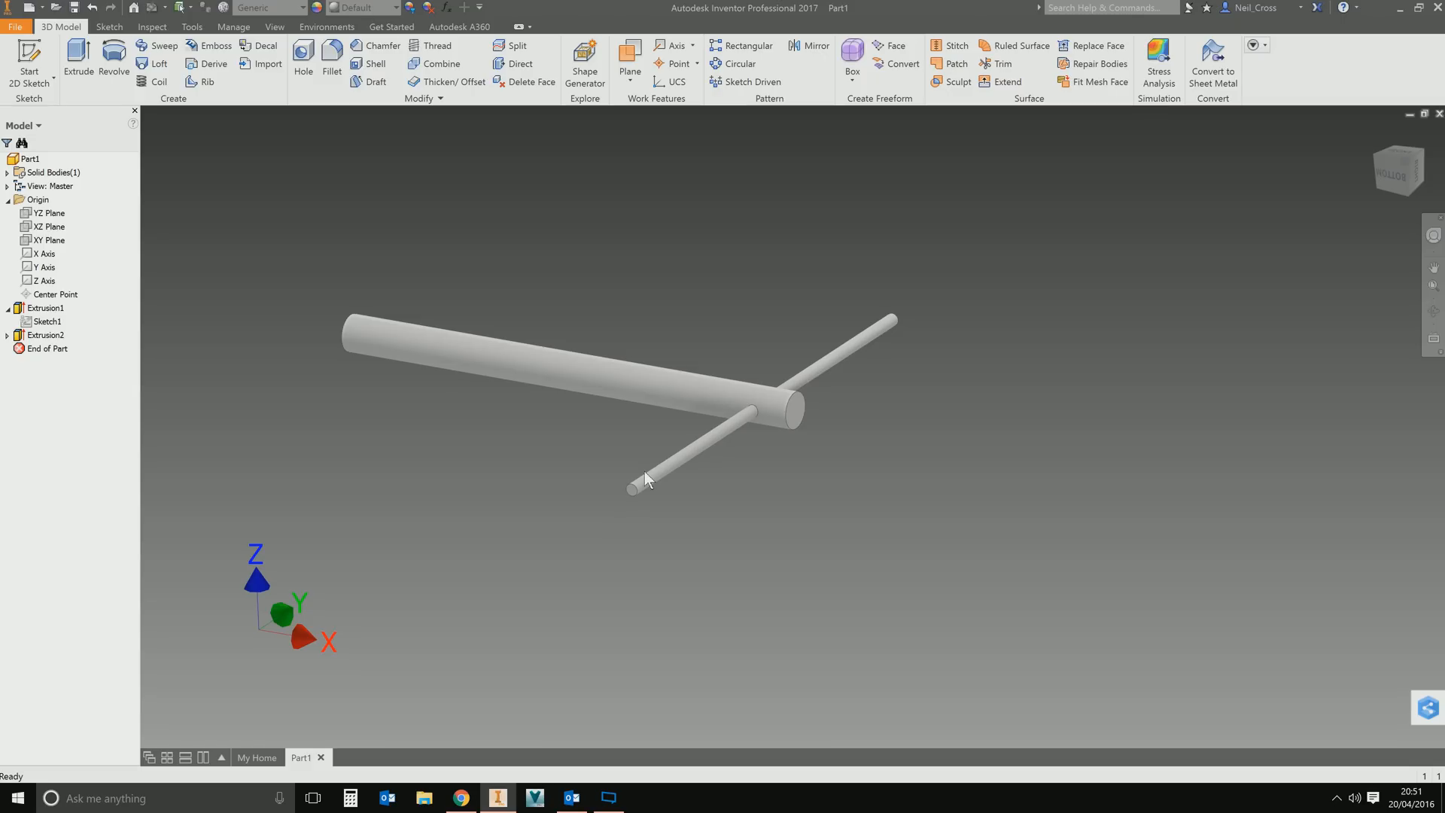
pyautogui.moveTo(864, 322)
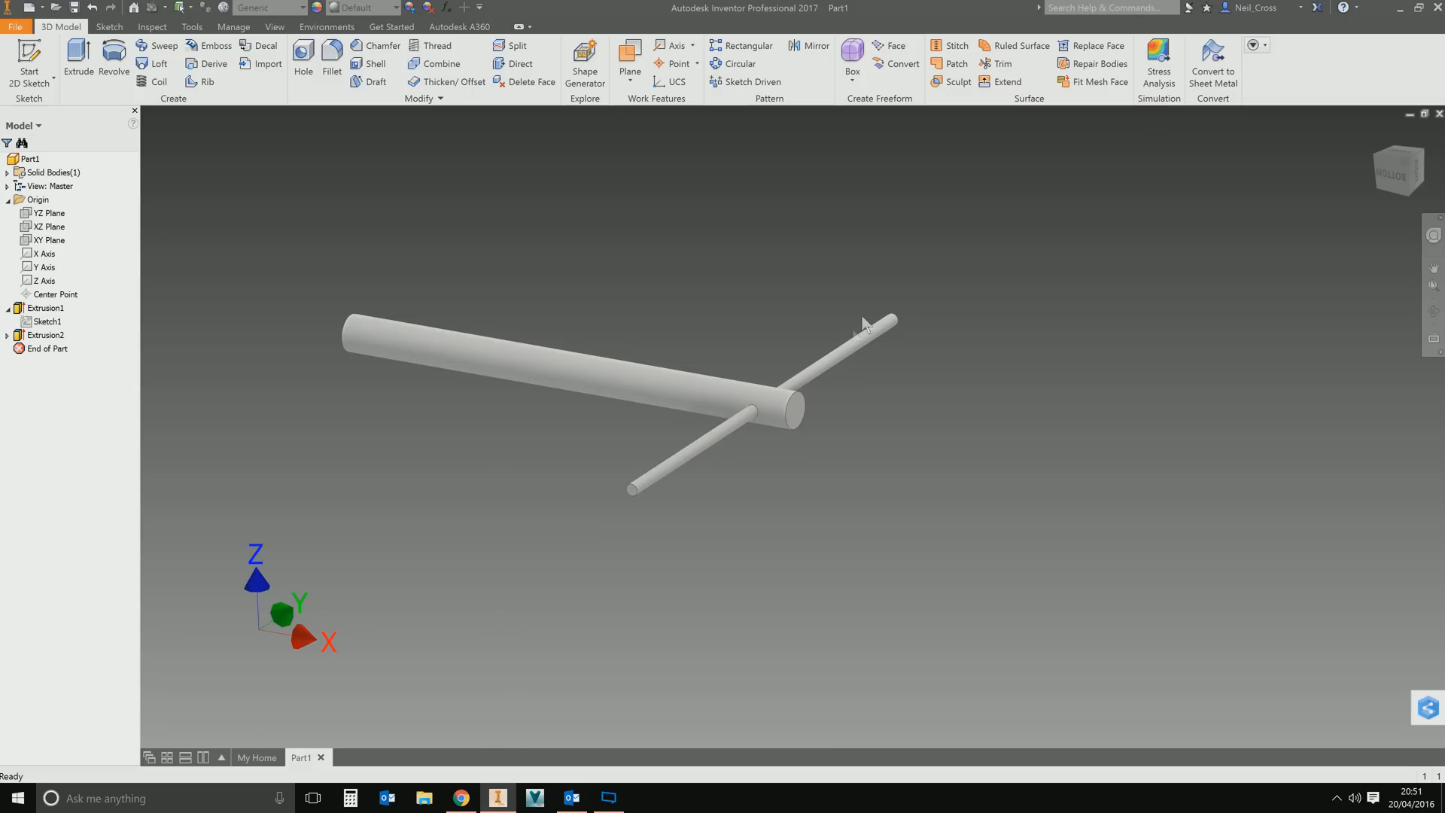
pyautogui.moveTo(183, 184)
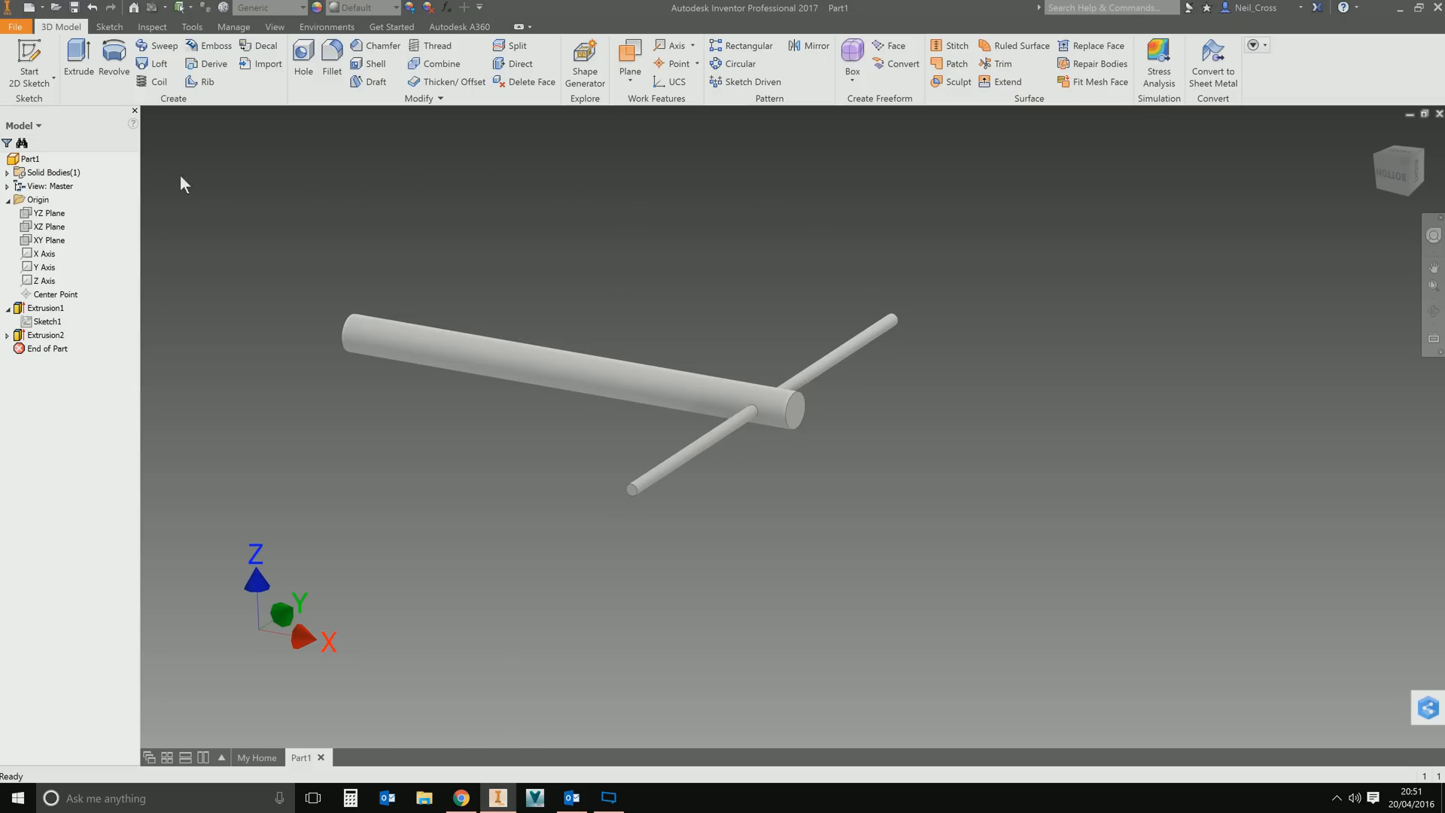
pyautogui.moveTo(30, 56)
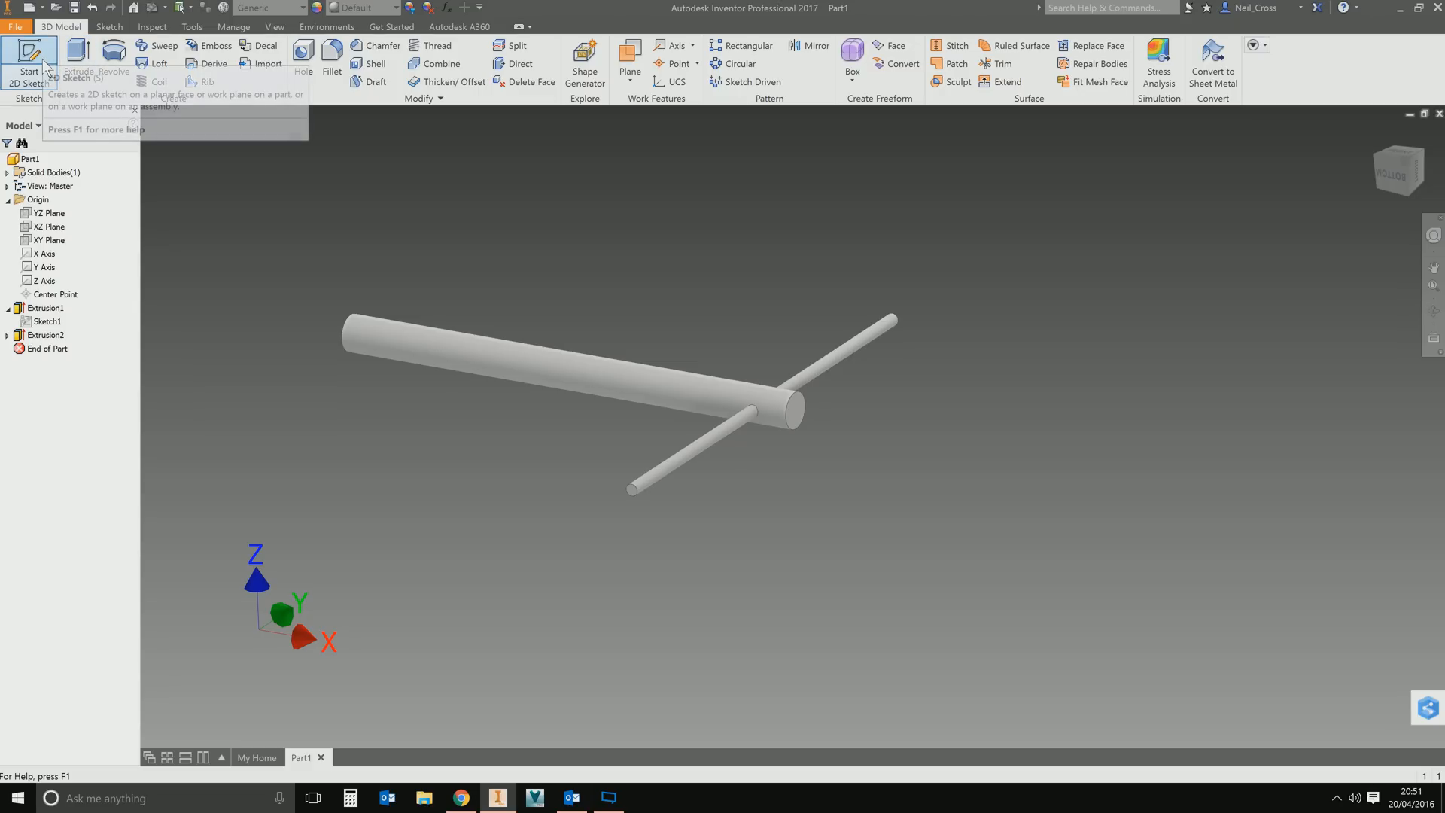
pyautogui.moveTo(375, 283)
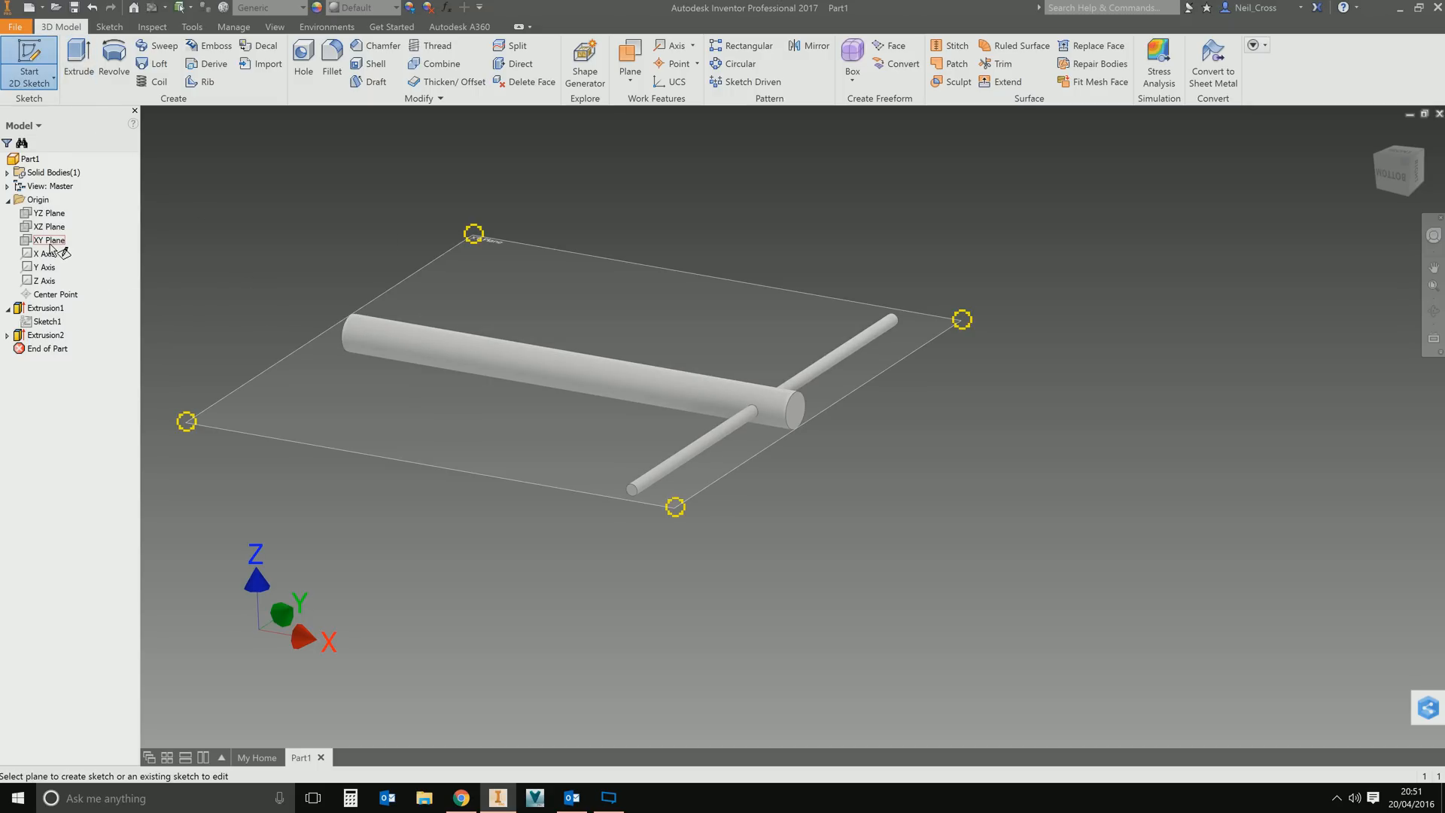
pyautogui.moveTo(165, 233)
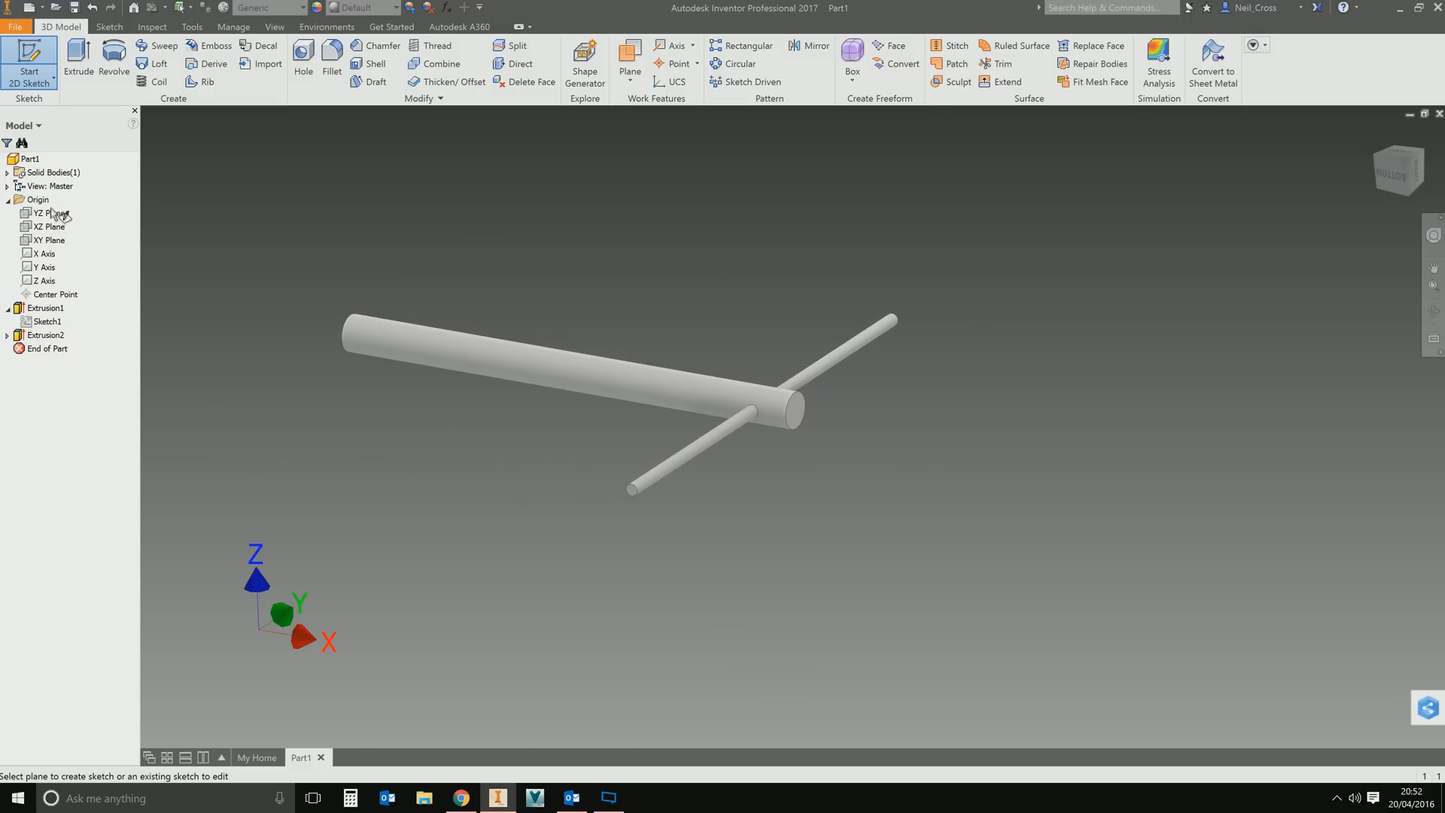
# Create Sketch3 on the YZ origin plane, looking along the rod's axis.
pyautogui.click(47, 212)
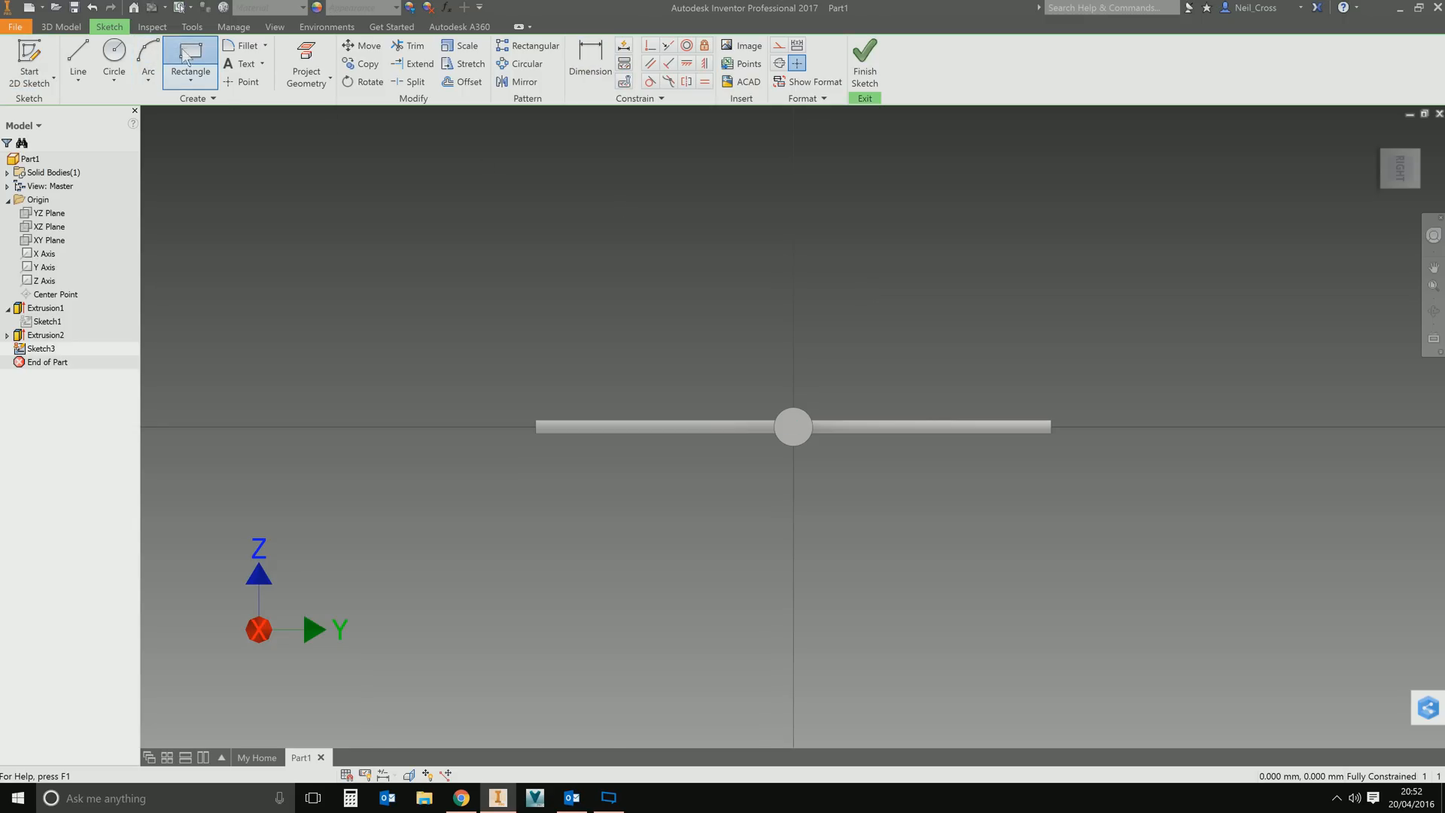
# Draw a rectangle above the rod, dimension it 175 wide, and dimension its bottom midpoint from the axis.
pyautogui.click(189, 60)
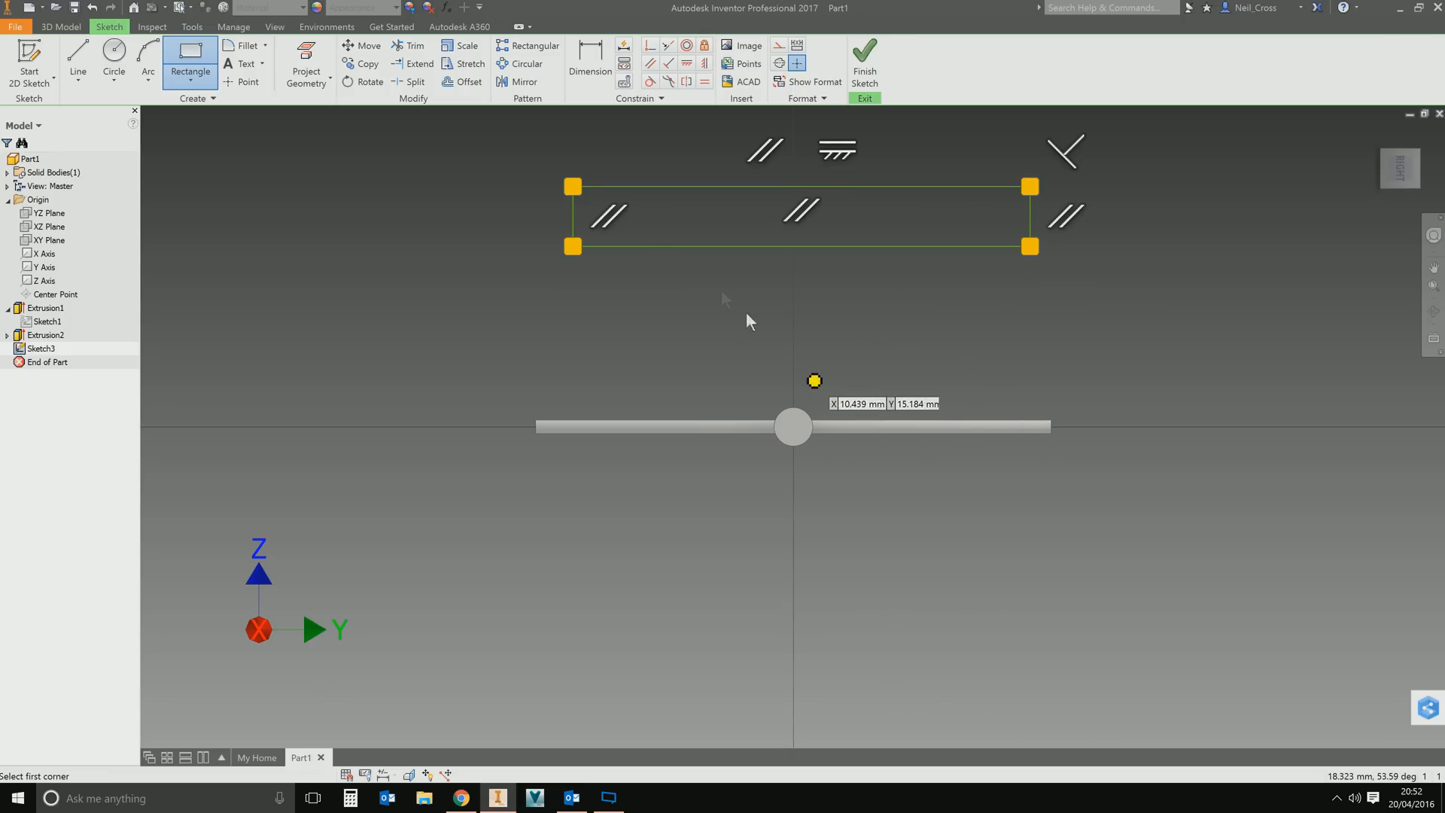
pyautogui.click(590, 64)
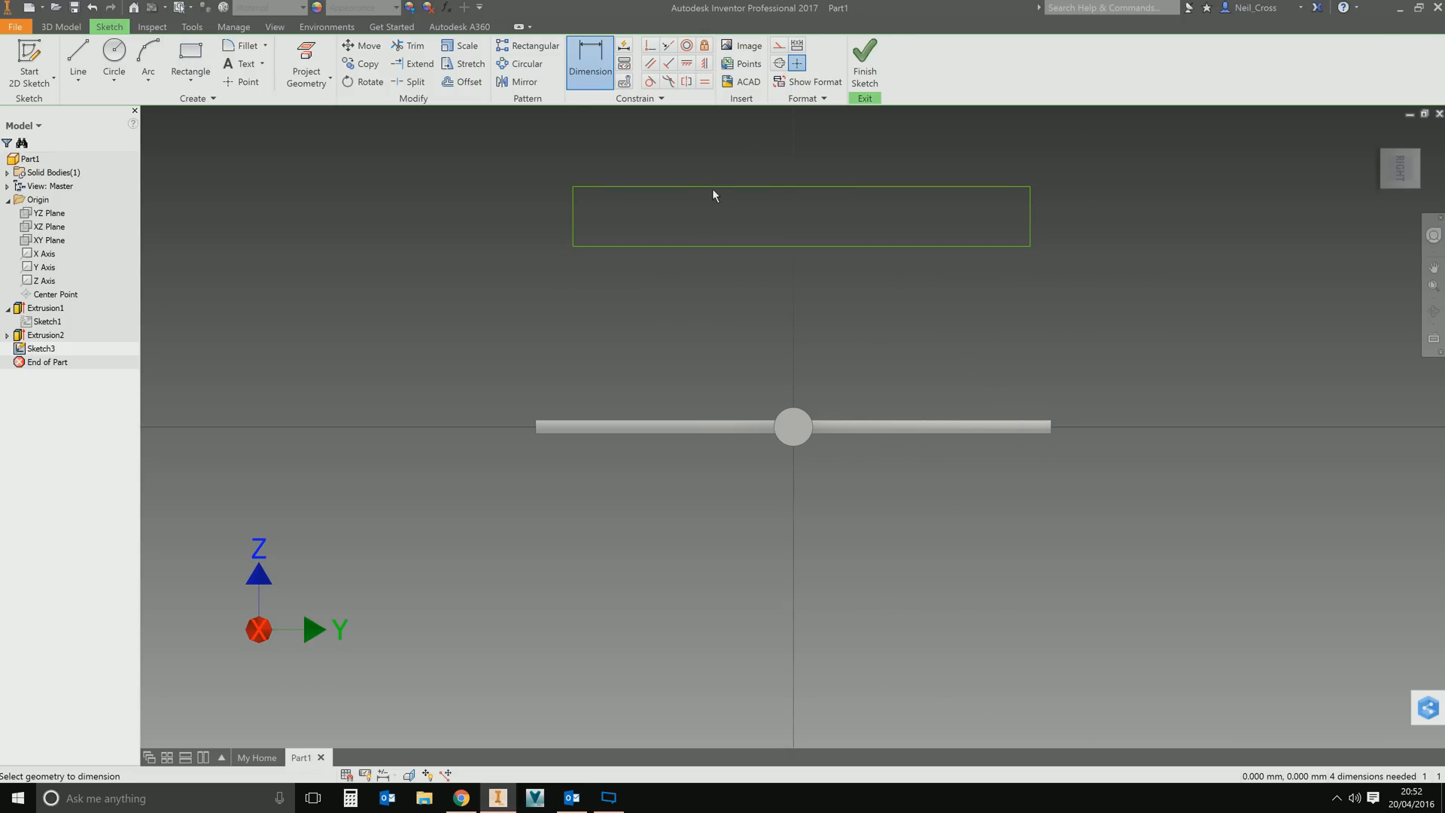
pyautogui.write('175')
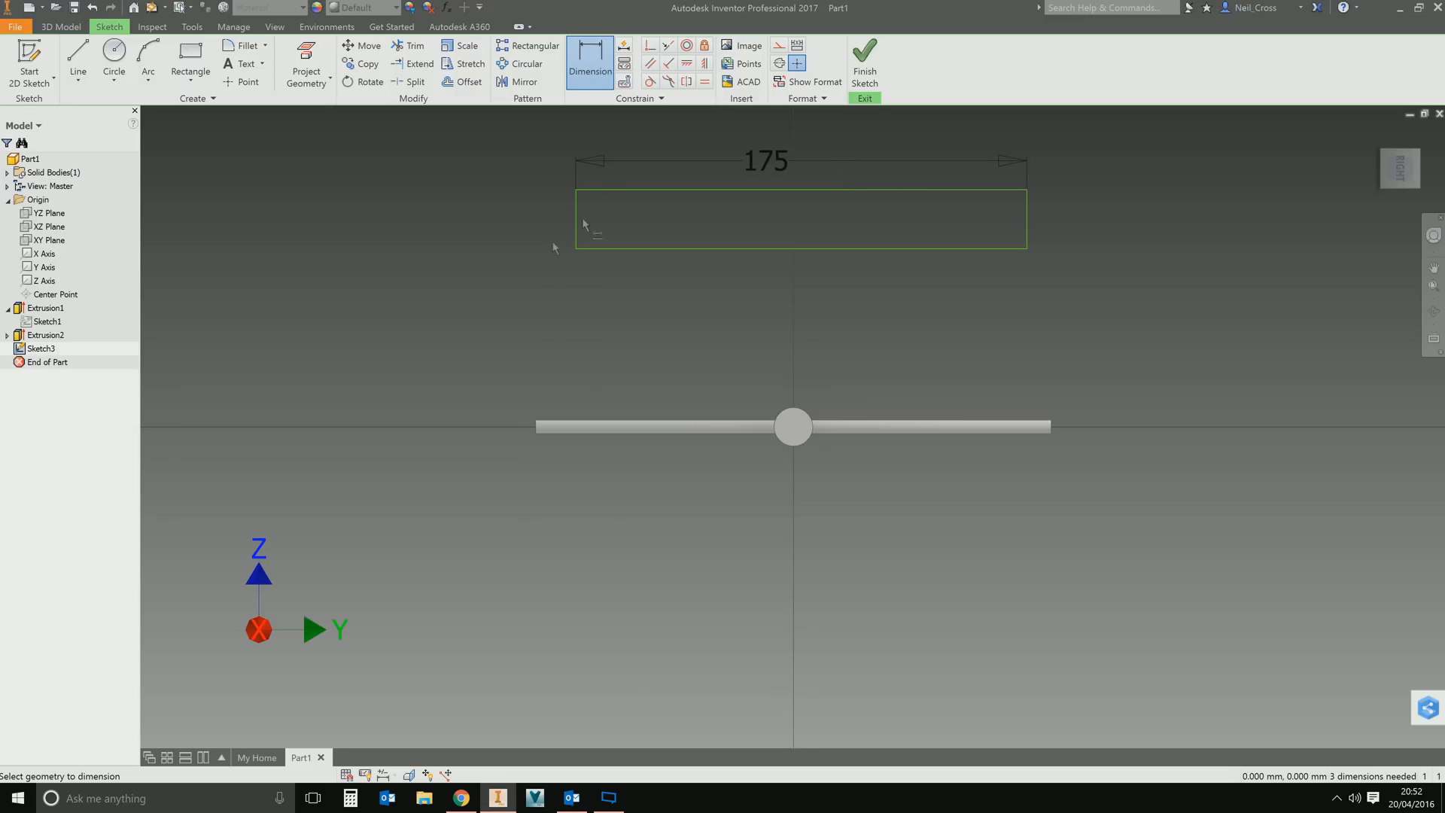
pyautogui.click(581, 221)
pyautogui.write('25')
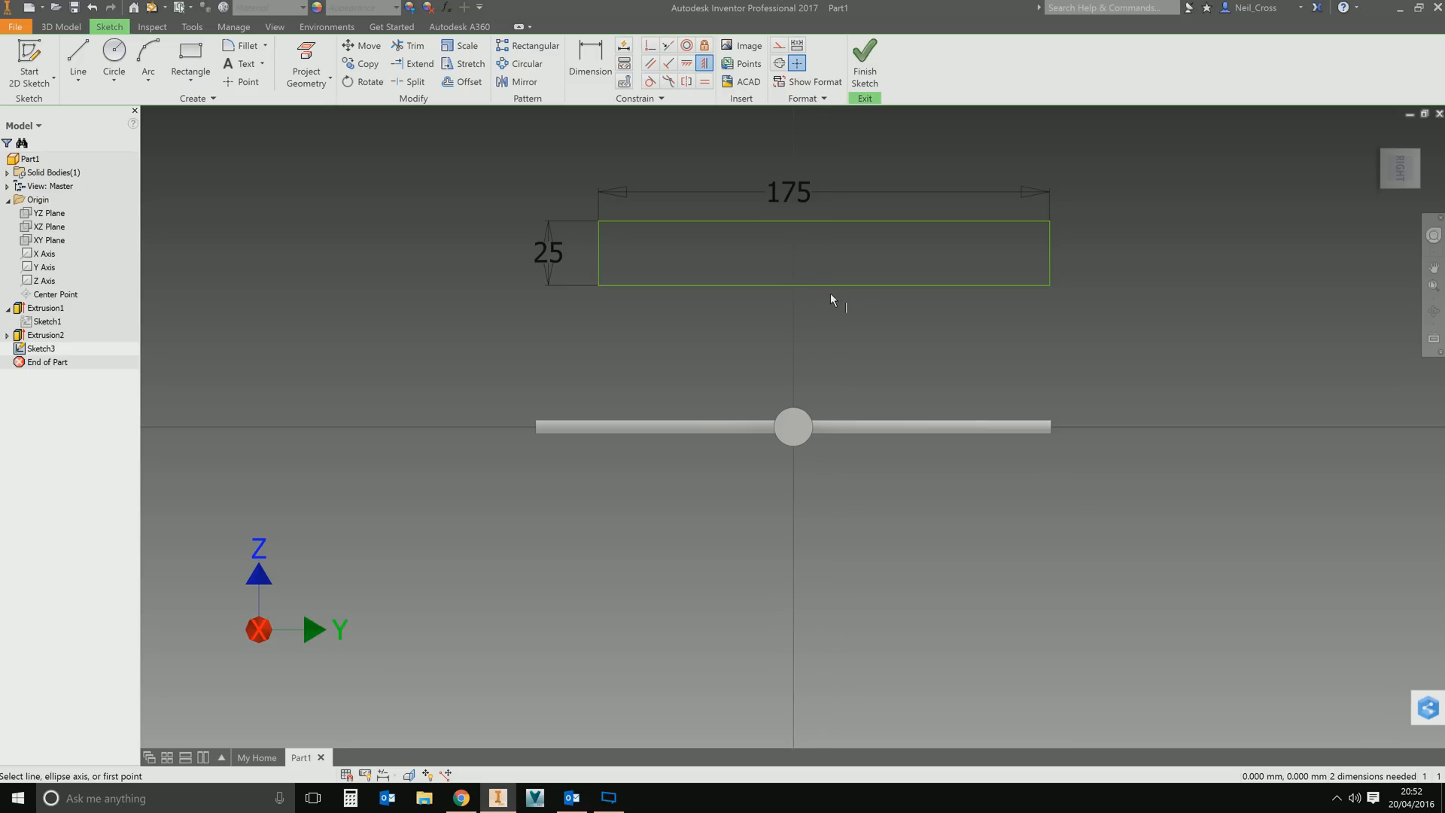
pyautogui.moveTo(828, 294)
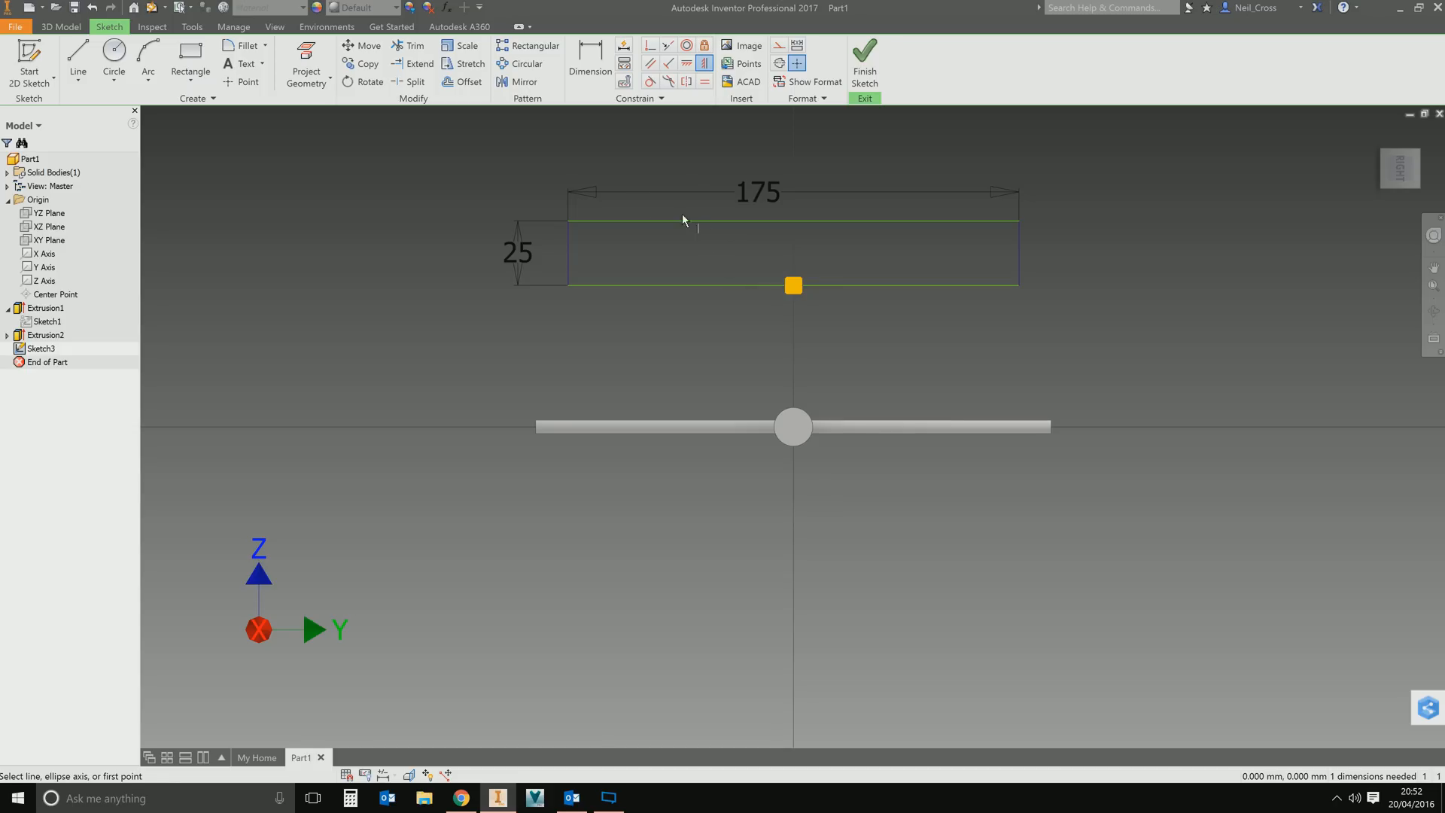
pyautogui.moveTo(752, 338)
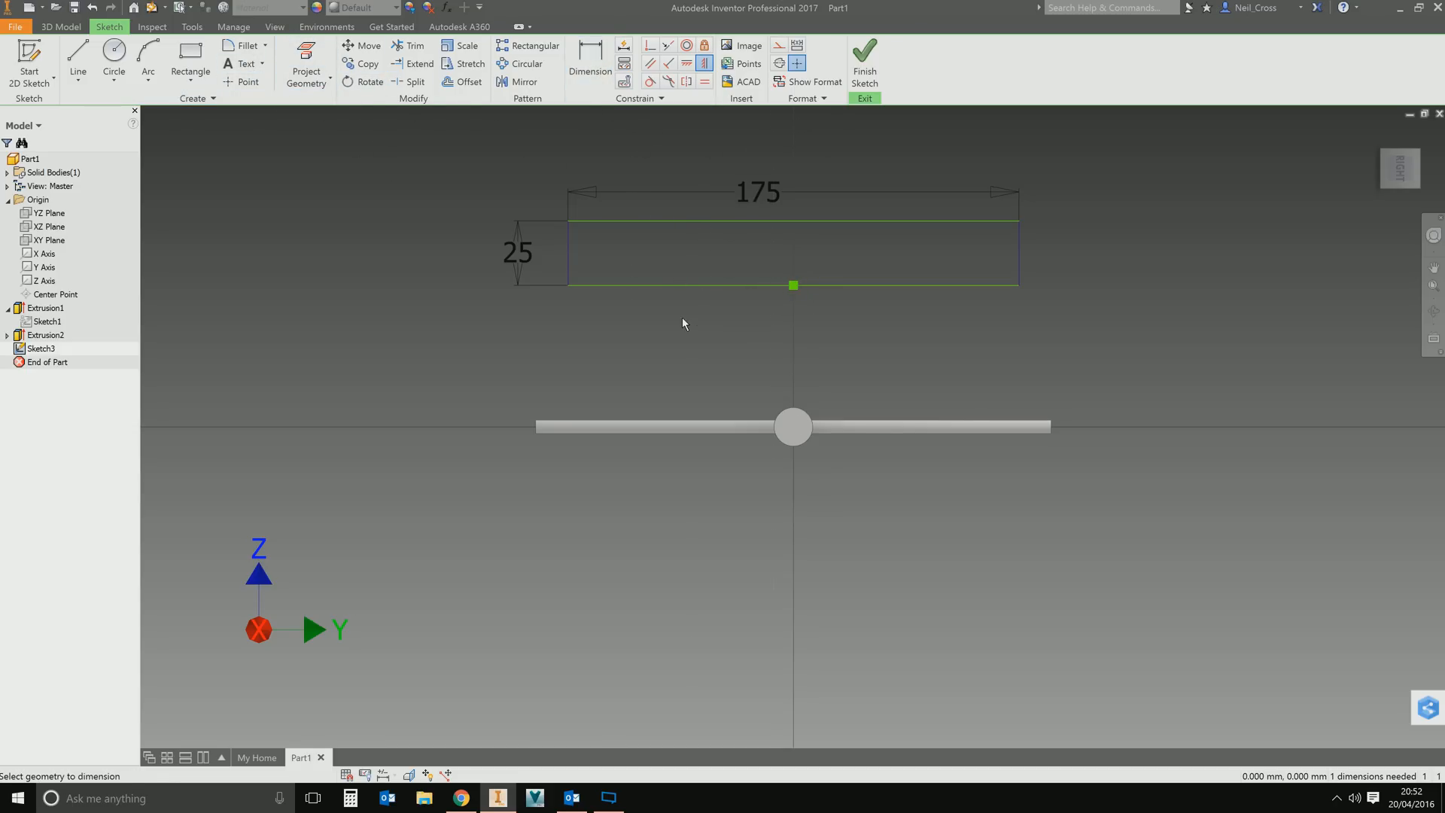
pyautogui.click(590, 56)
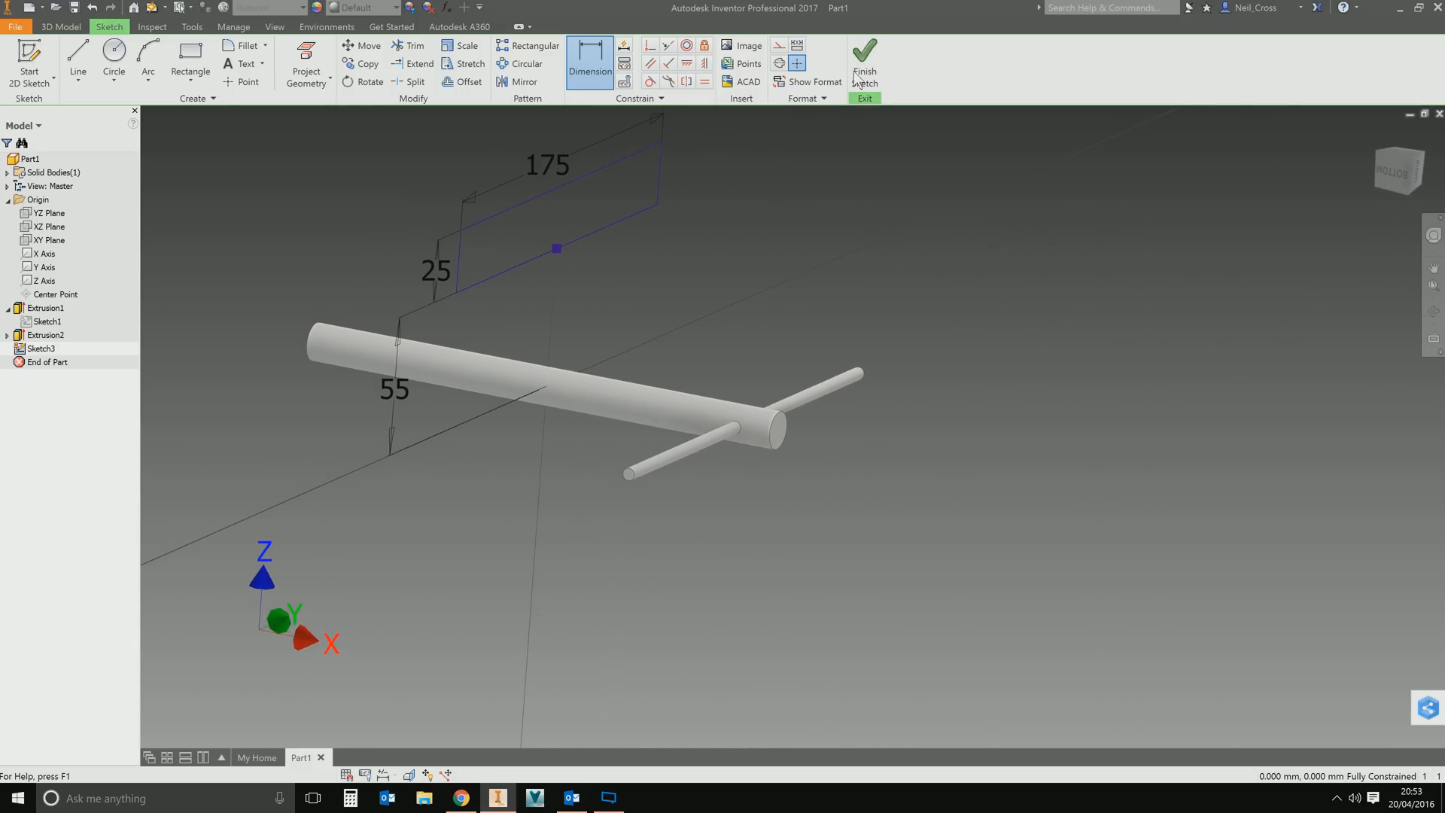
# Finish the rectangle sketch and extrude it 20 mm into Extrusion3 above the rod.
pyautogui.click(864, 56)
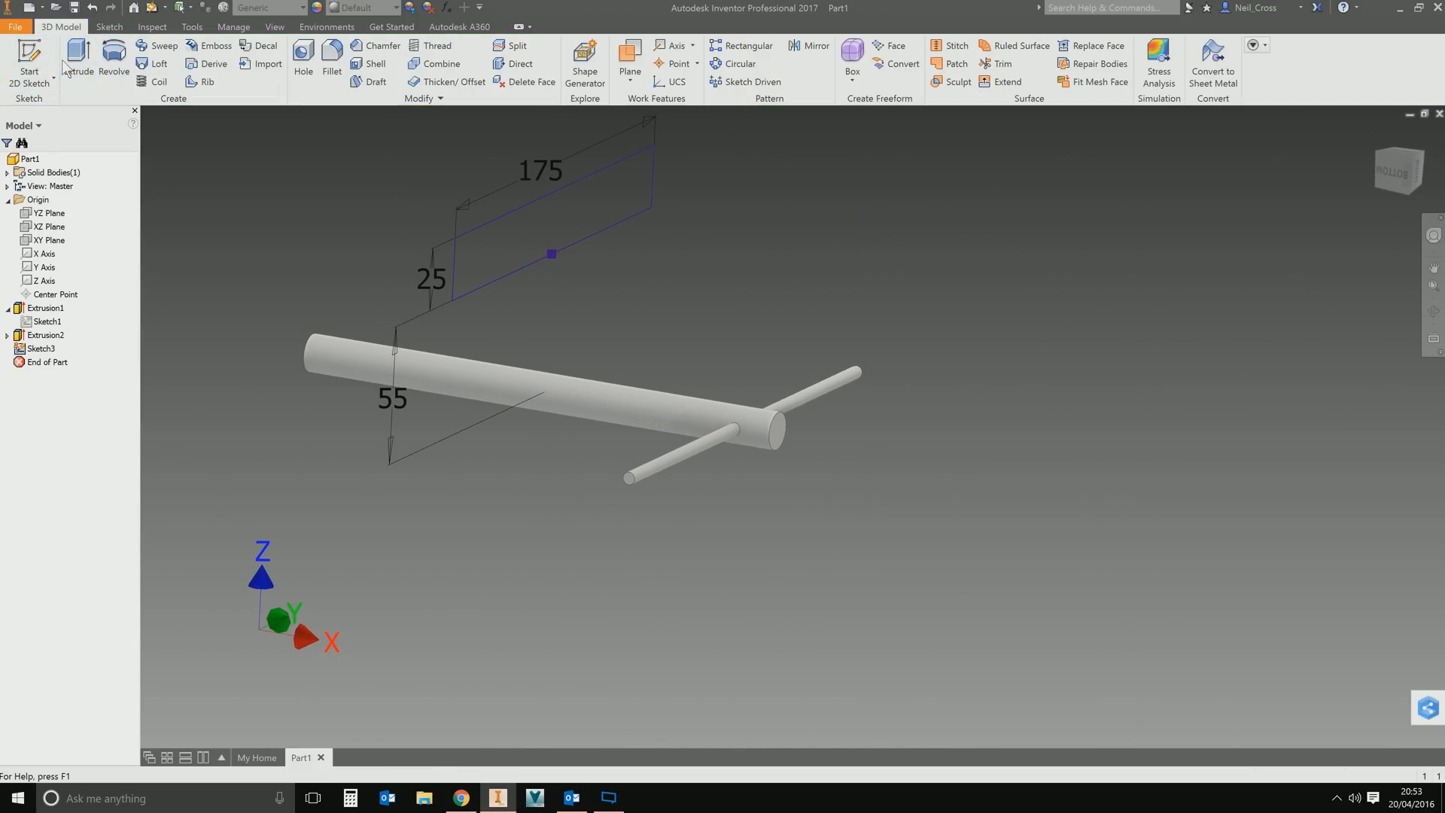
pyautogui.click(76, 55)
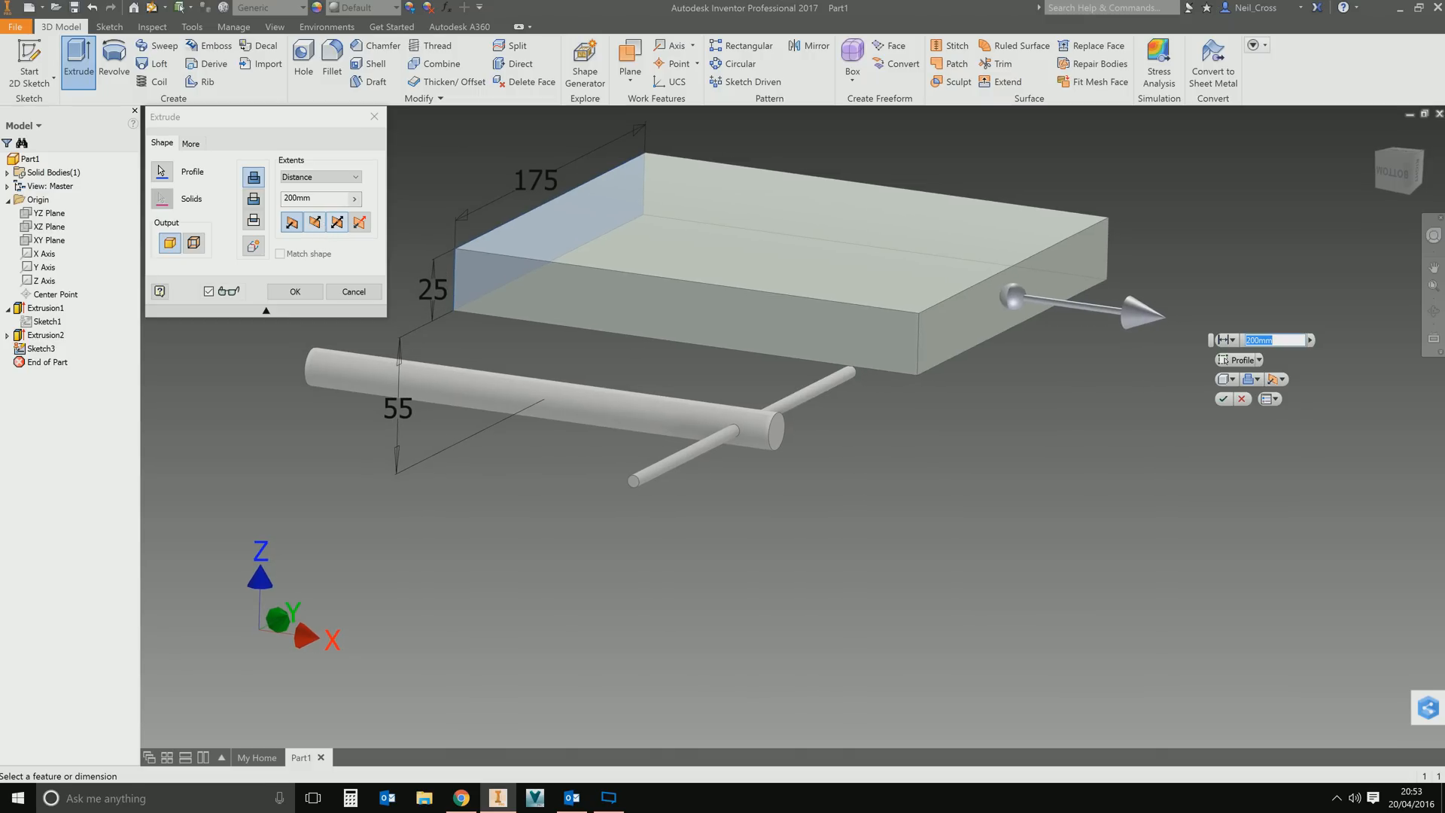
pyautogui.write('20mm')
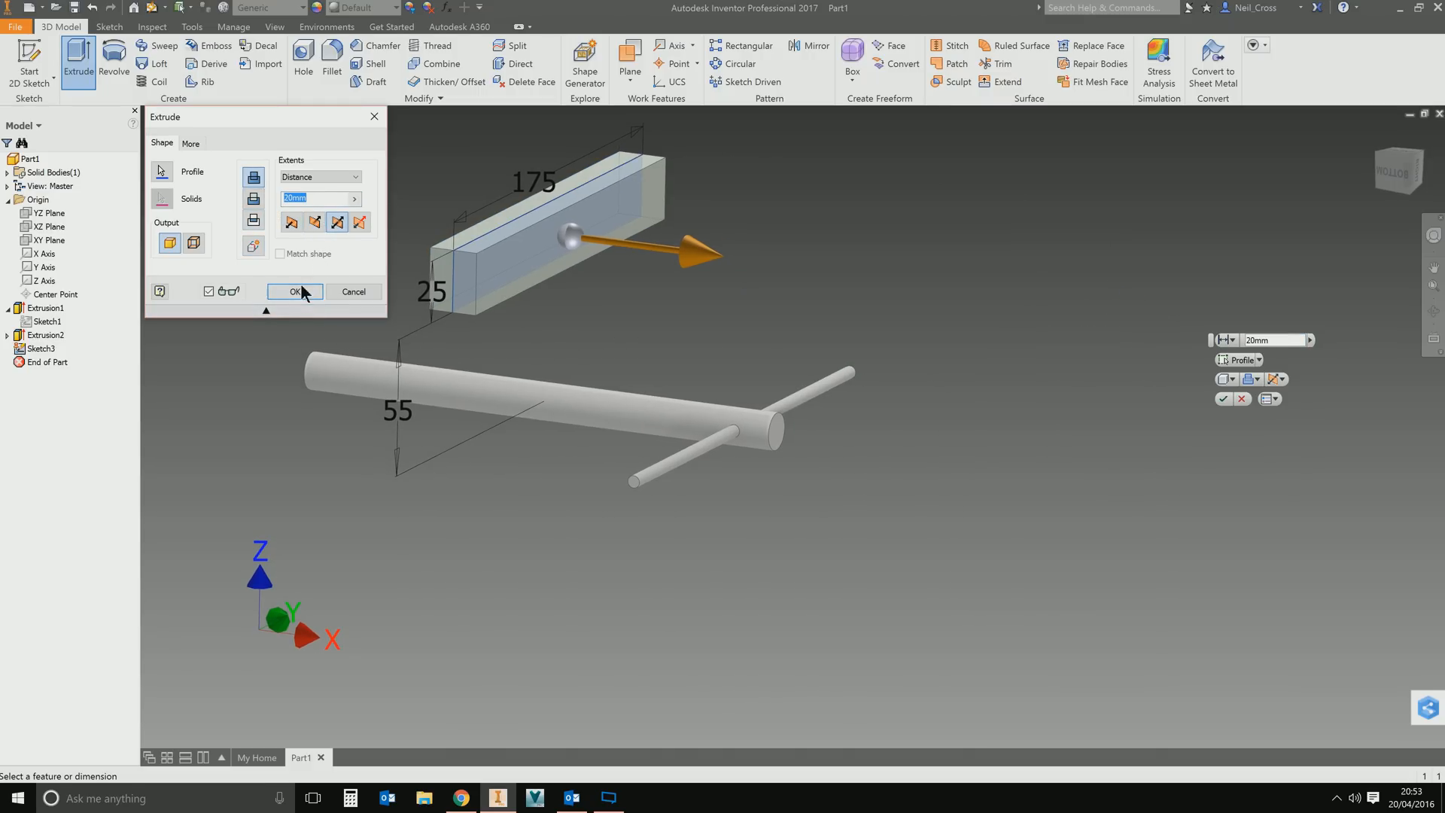
pyautogui.click(294, 290)
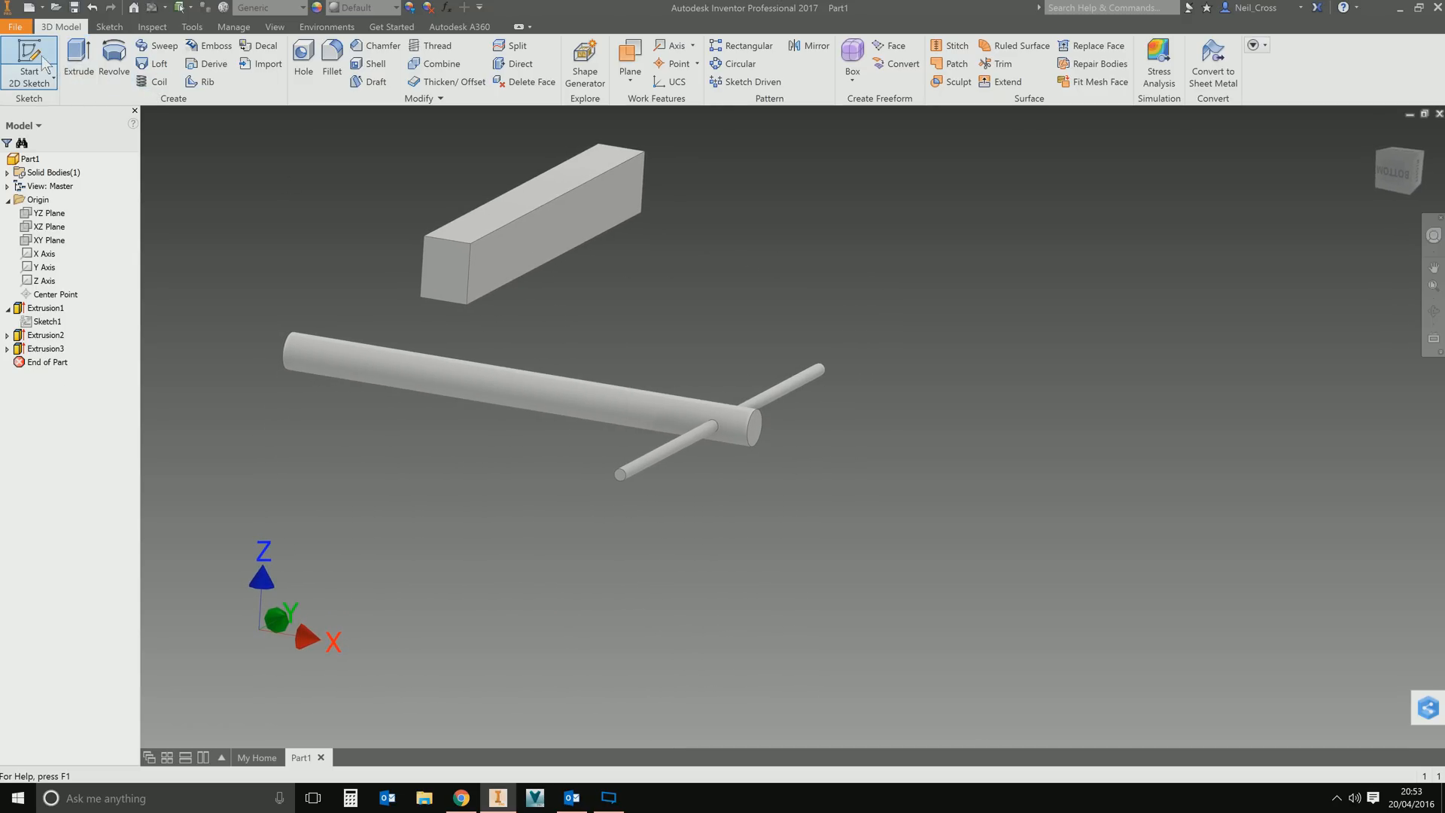
# Create Work Plane1 offset 50 from the bar's side face.
pyautogui.click(28, 65)
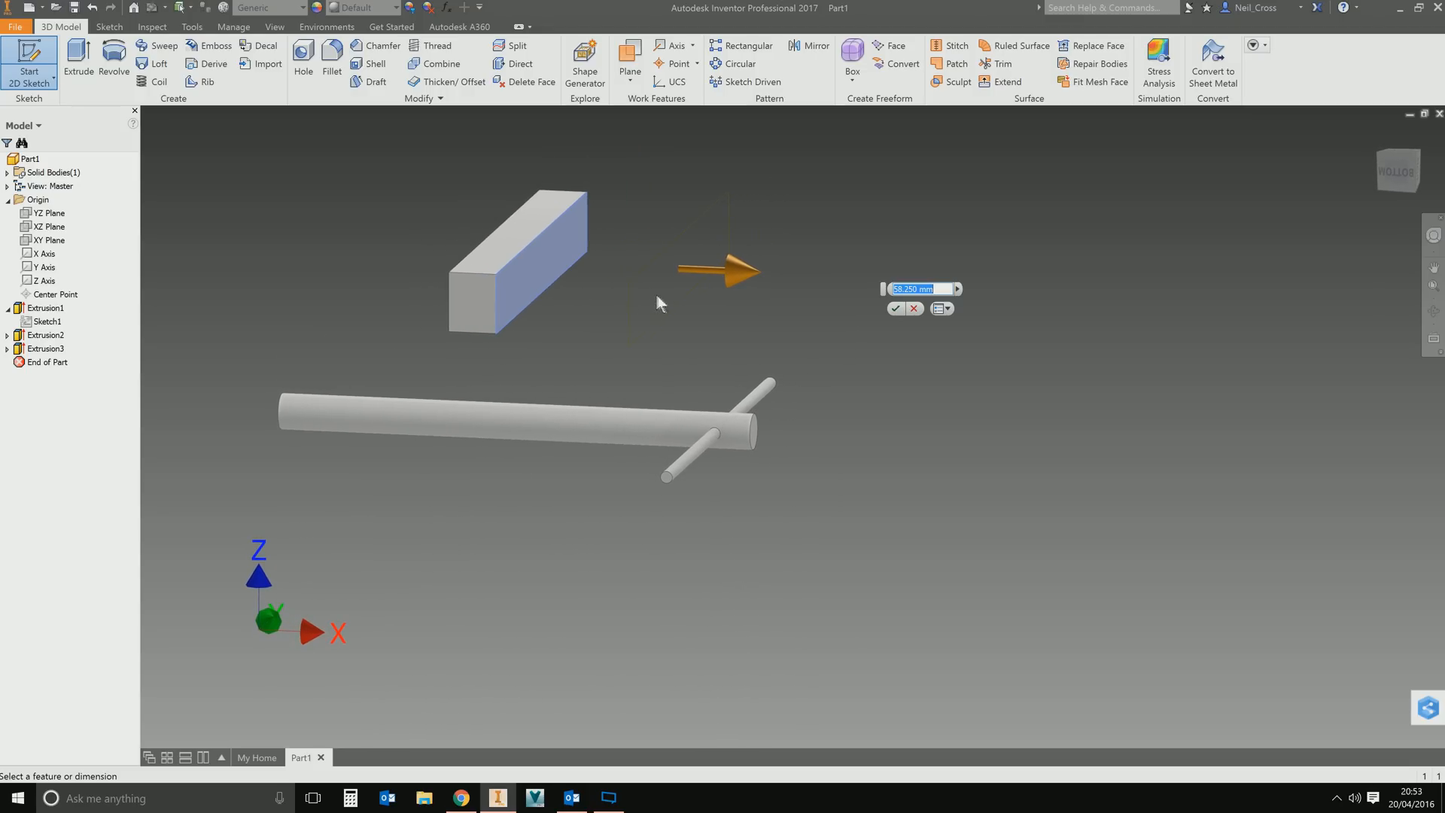
pyautogui.write('50')
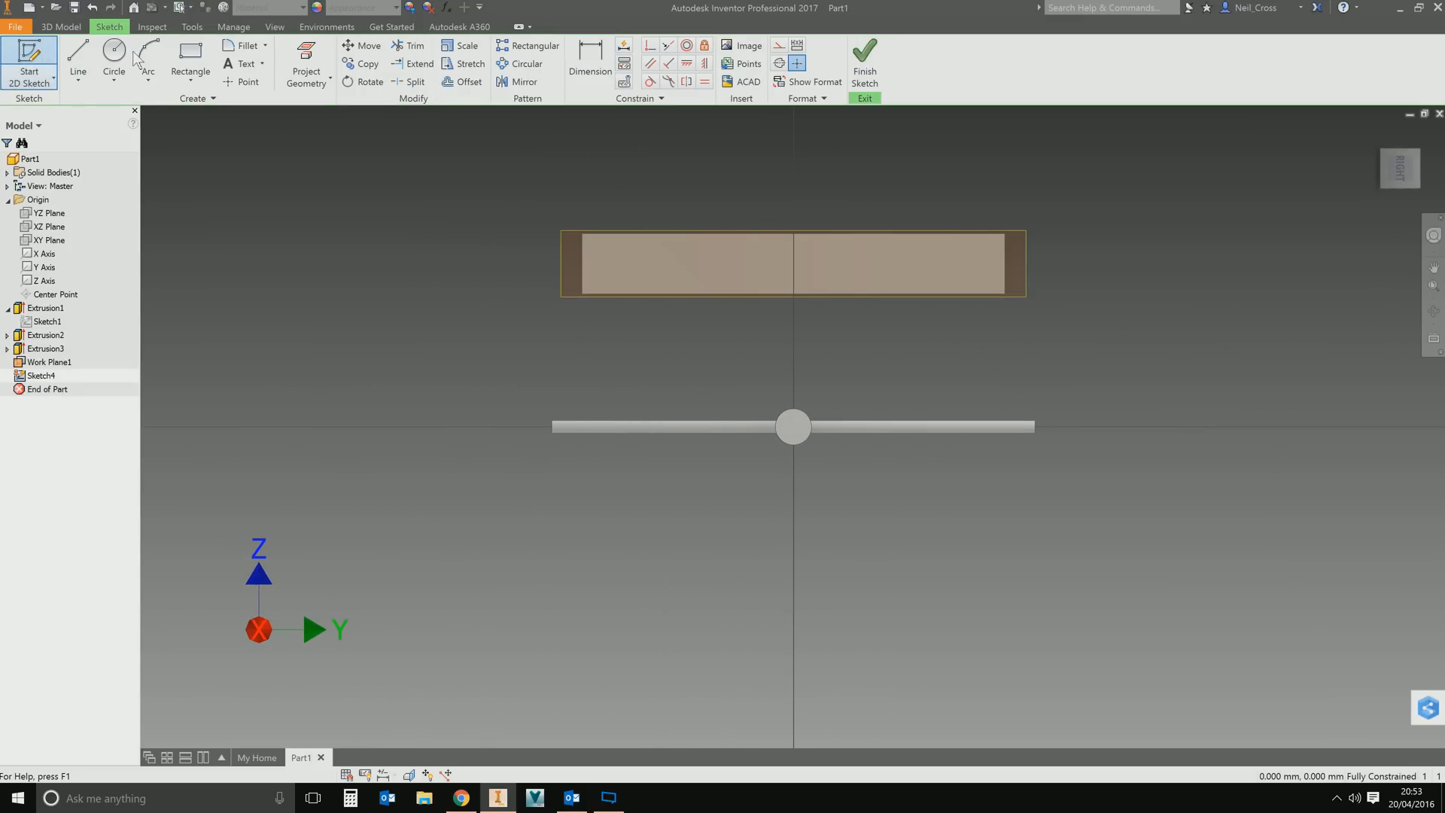
pyautogui.click(189, 63)
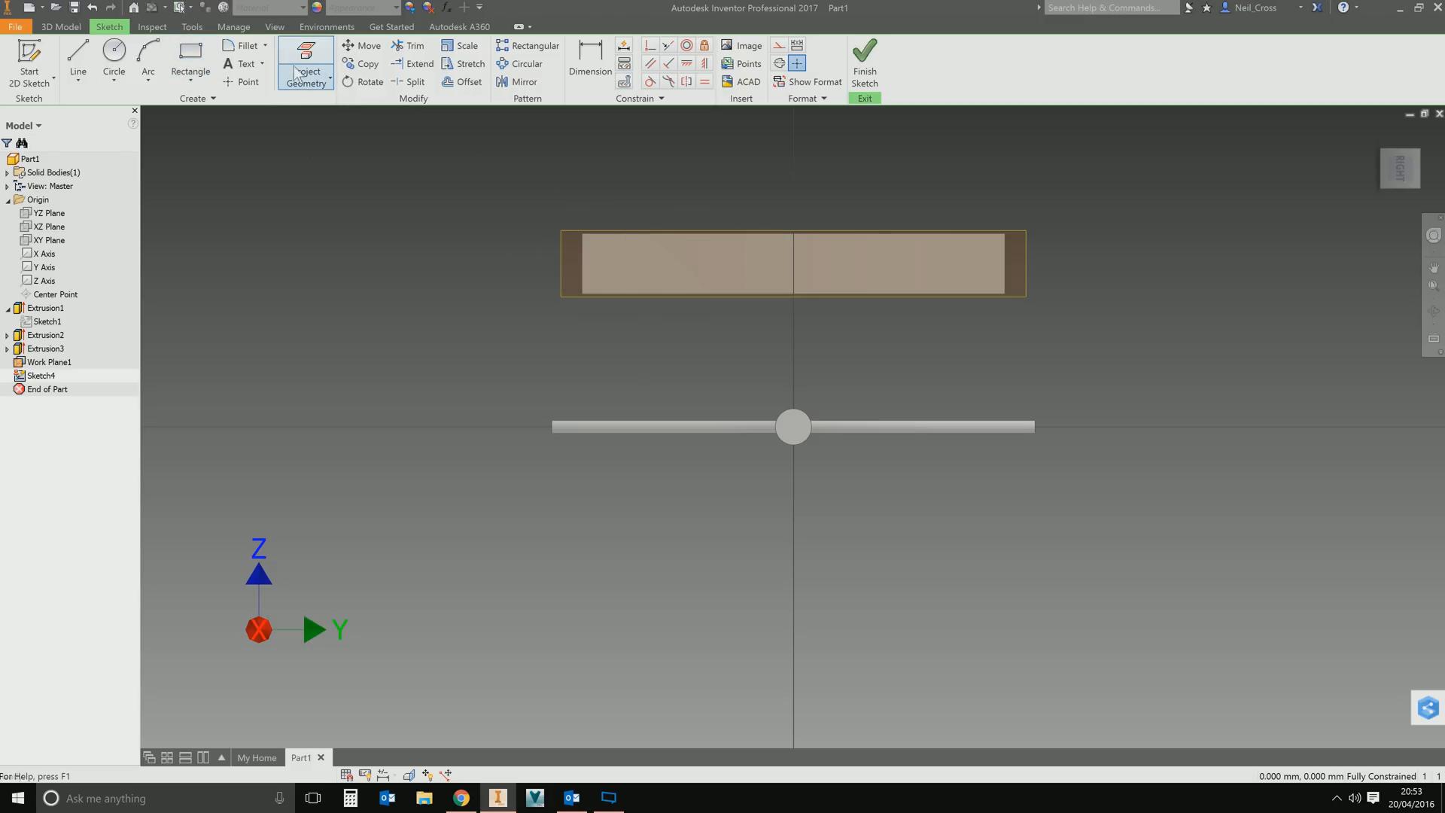
pyautogui.moveTo(305, 56)
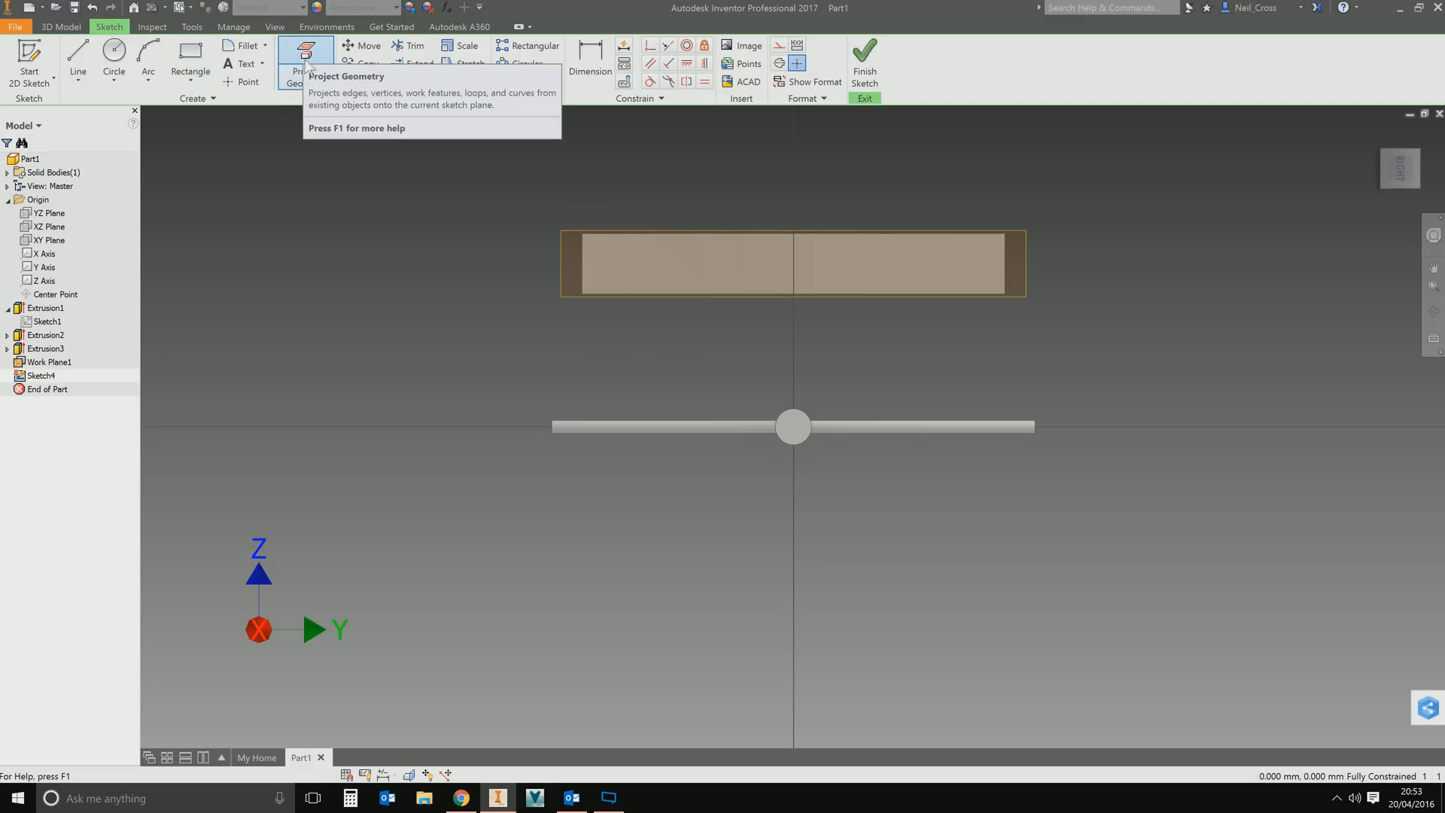
pyautogui.moveTo(300, 126)
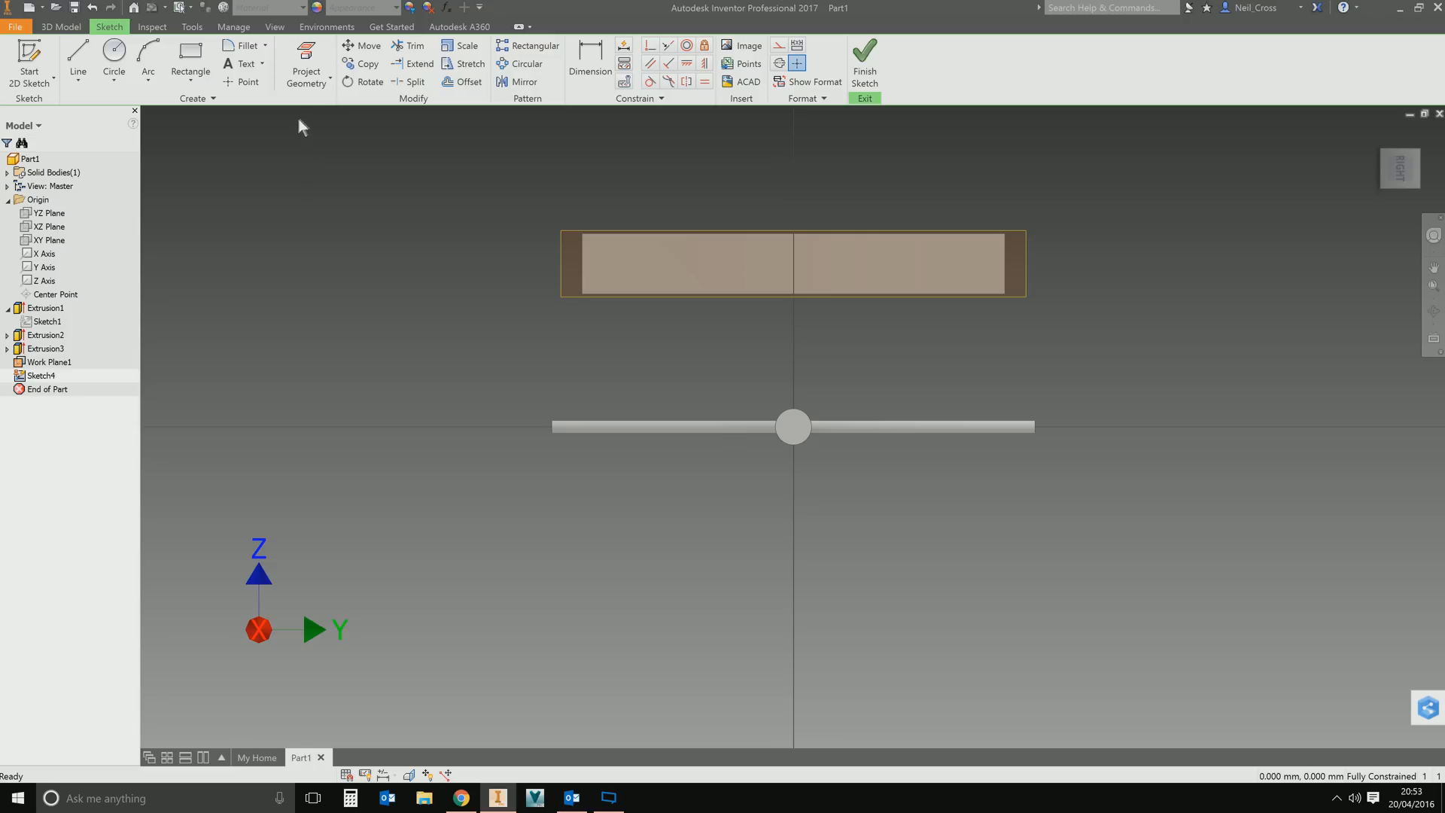
# Sketch on the new plane, project the bar's outline, and finish Sketch4.
pyautogui.click(306, 62)
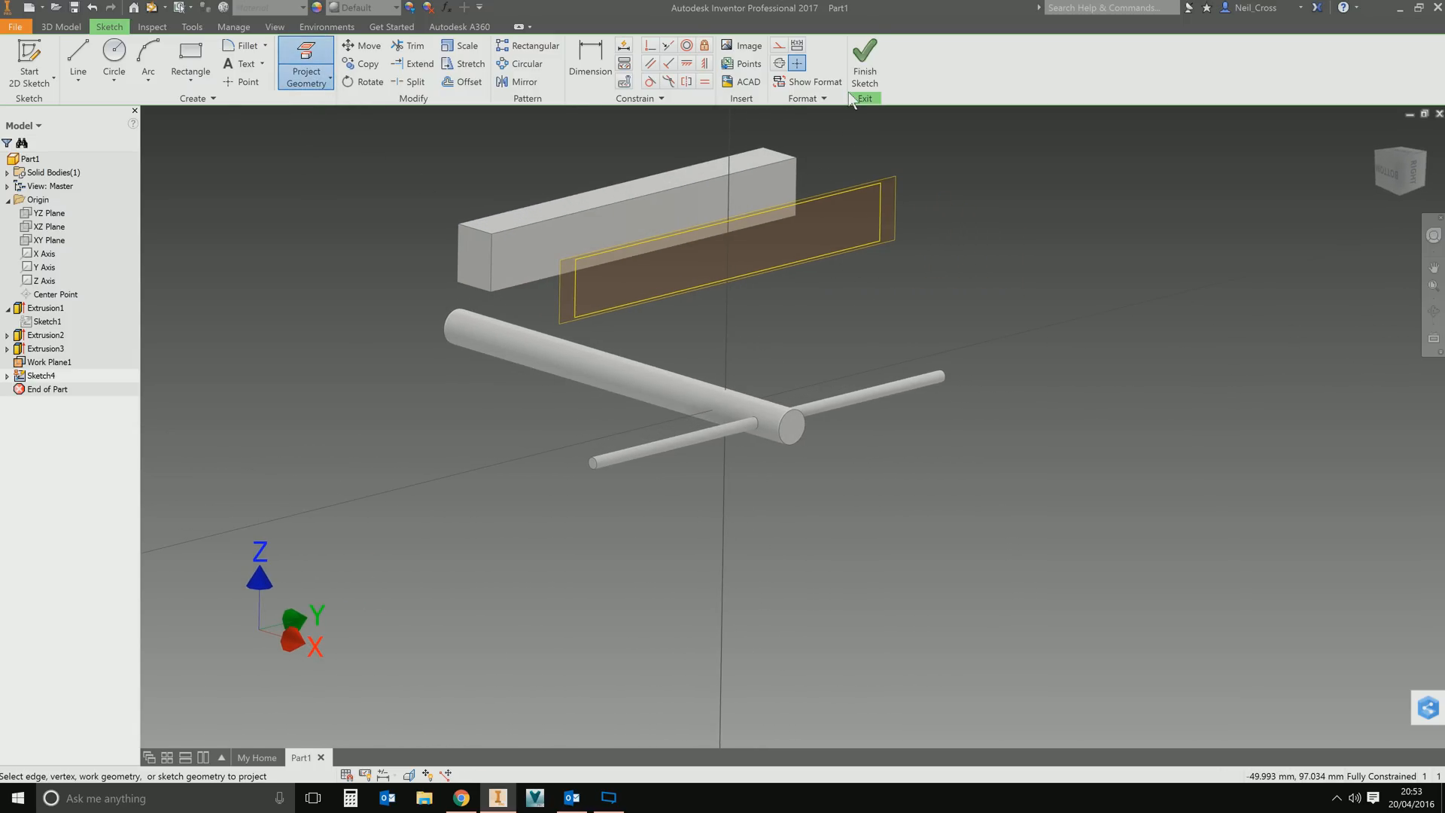
pyautogui.click(864, 61)
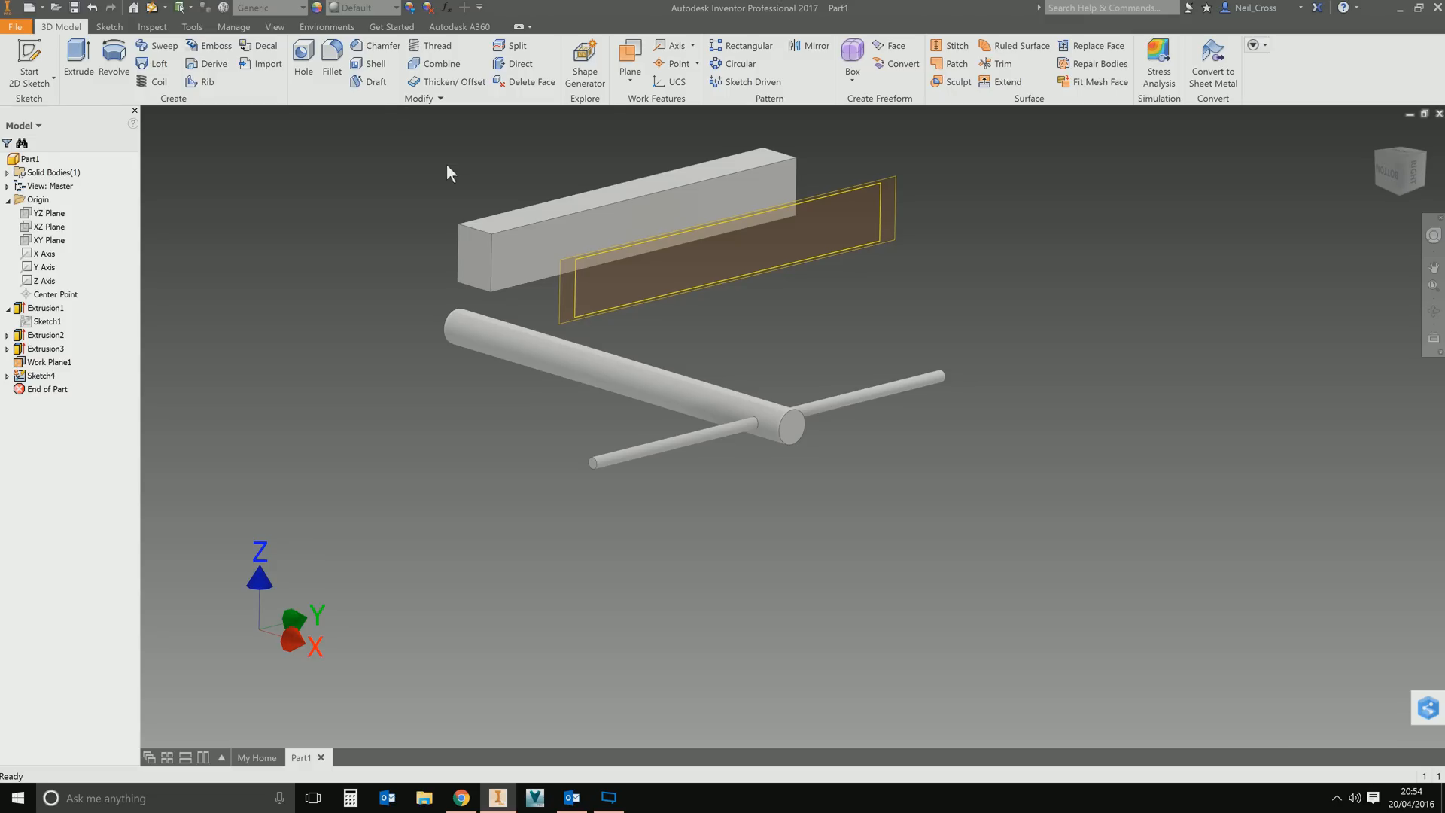
pyautogui.moveTo(170, 99)
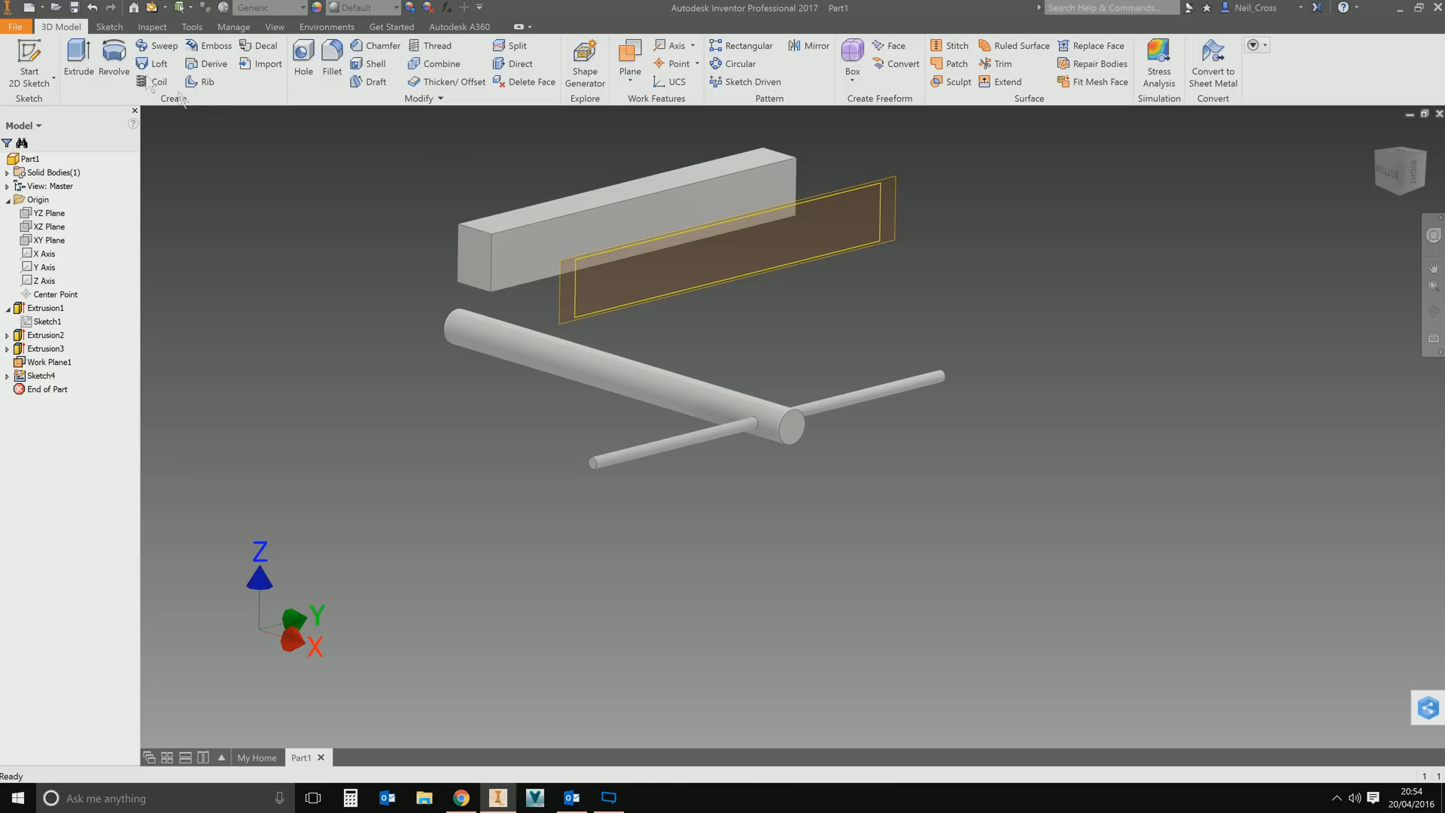
# Extrude Sketch4 into a second 20 mm bar (Extrusion4) and review its settings.
pyautogui.click(76, 57)
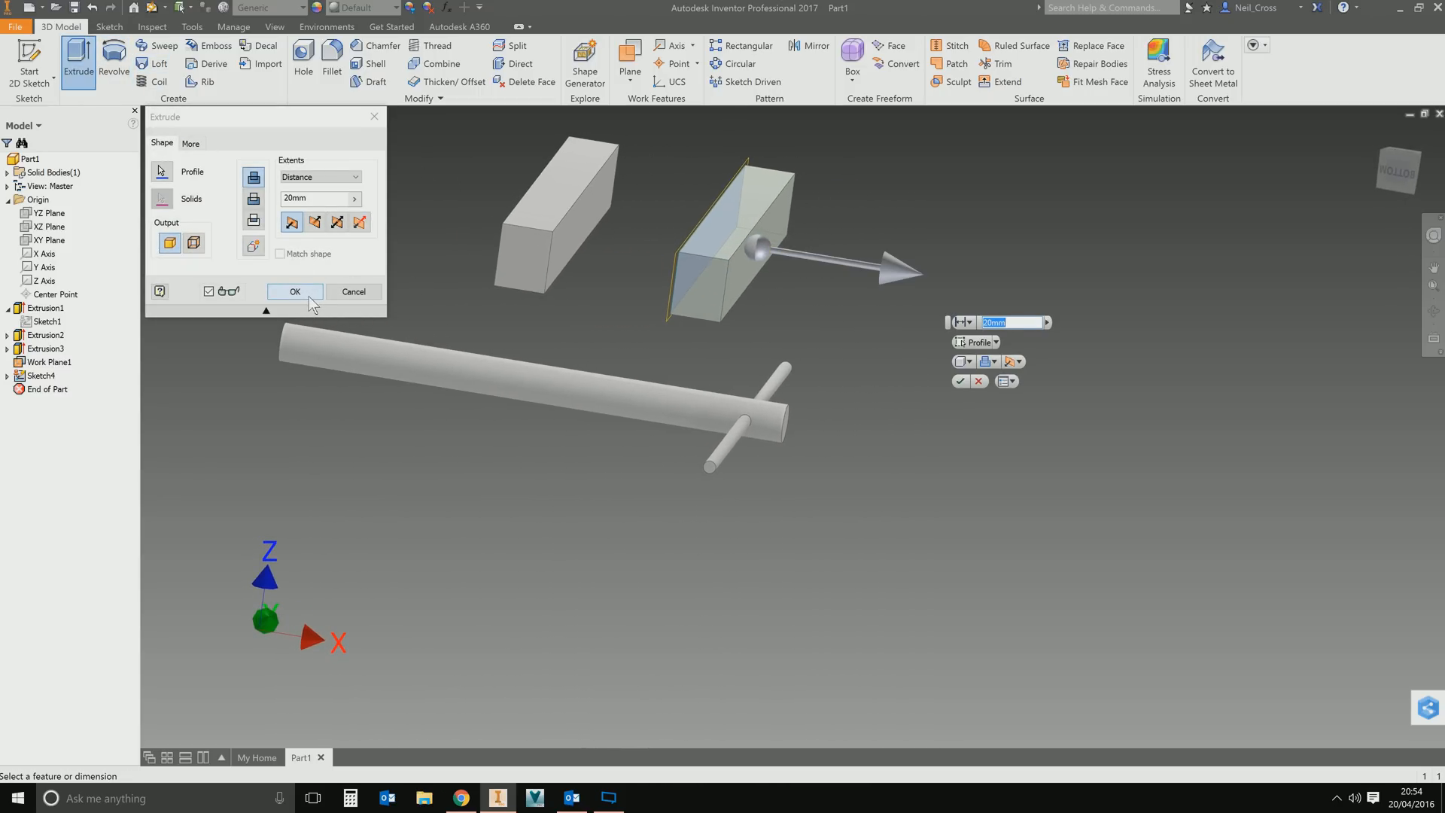
pyautogui.click(293, 291)
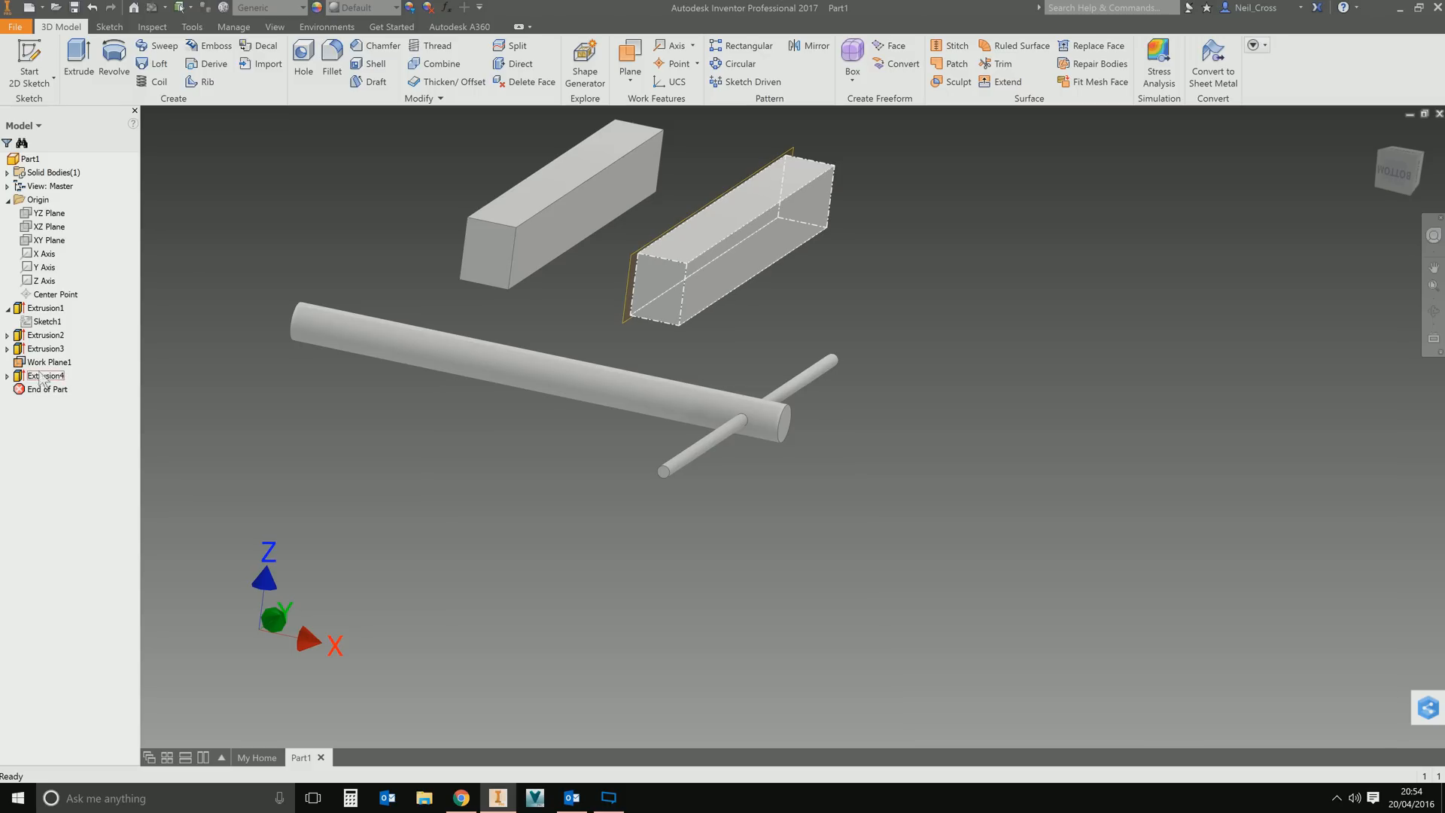
pyautogui.doubleClick(47, 375)
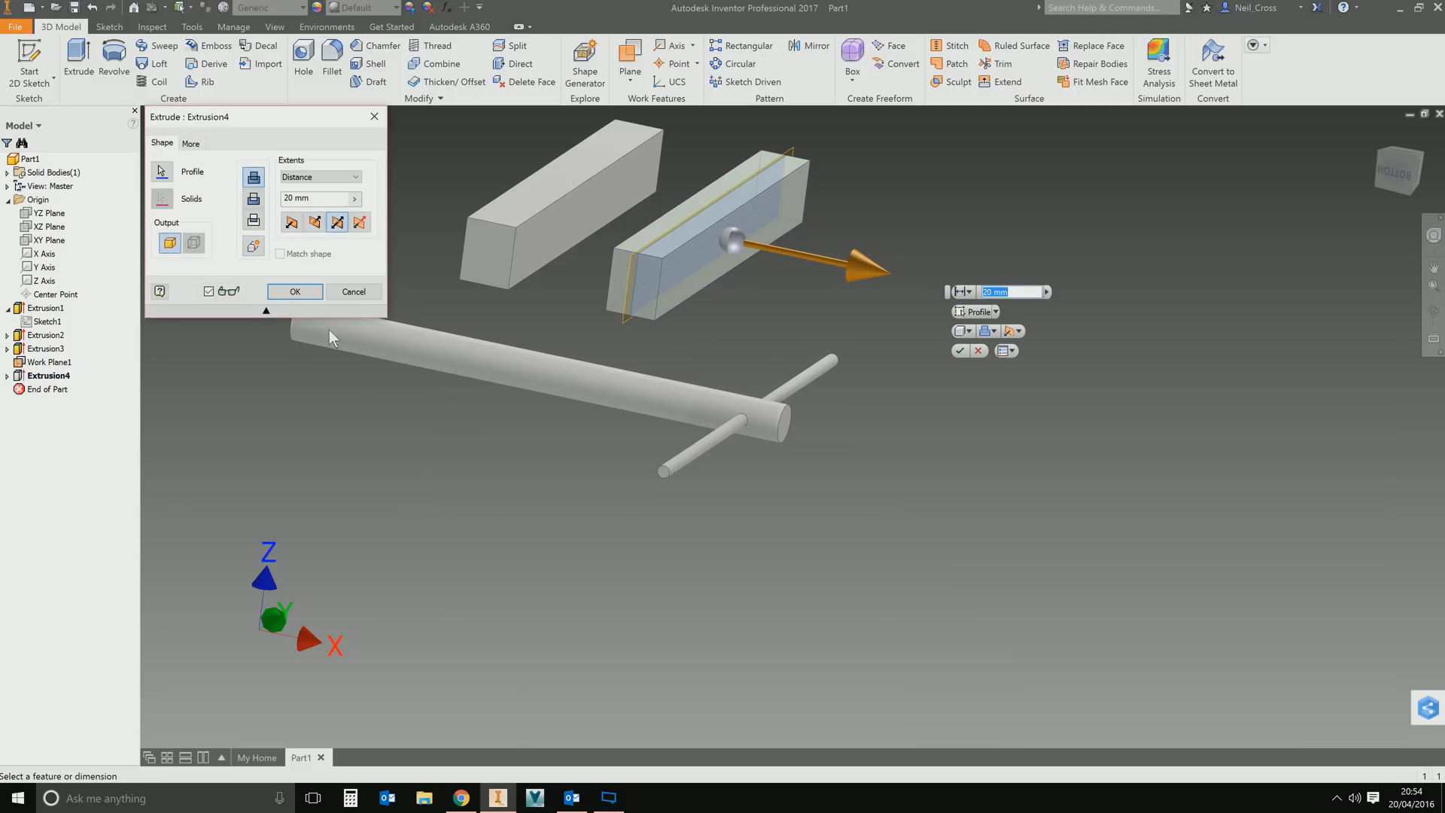
pyautogui.click(352, 291)
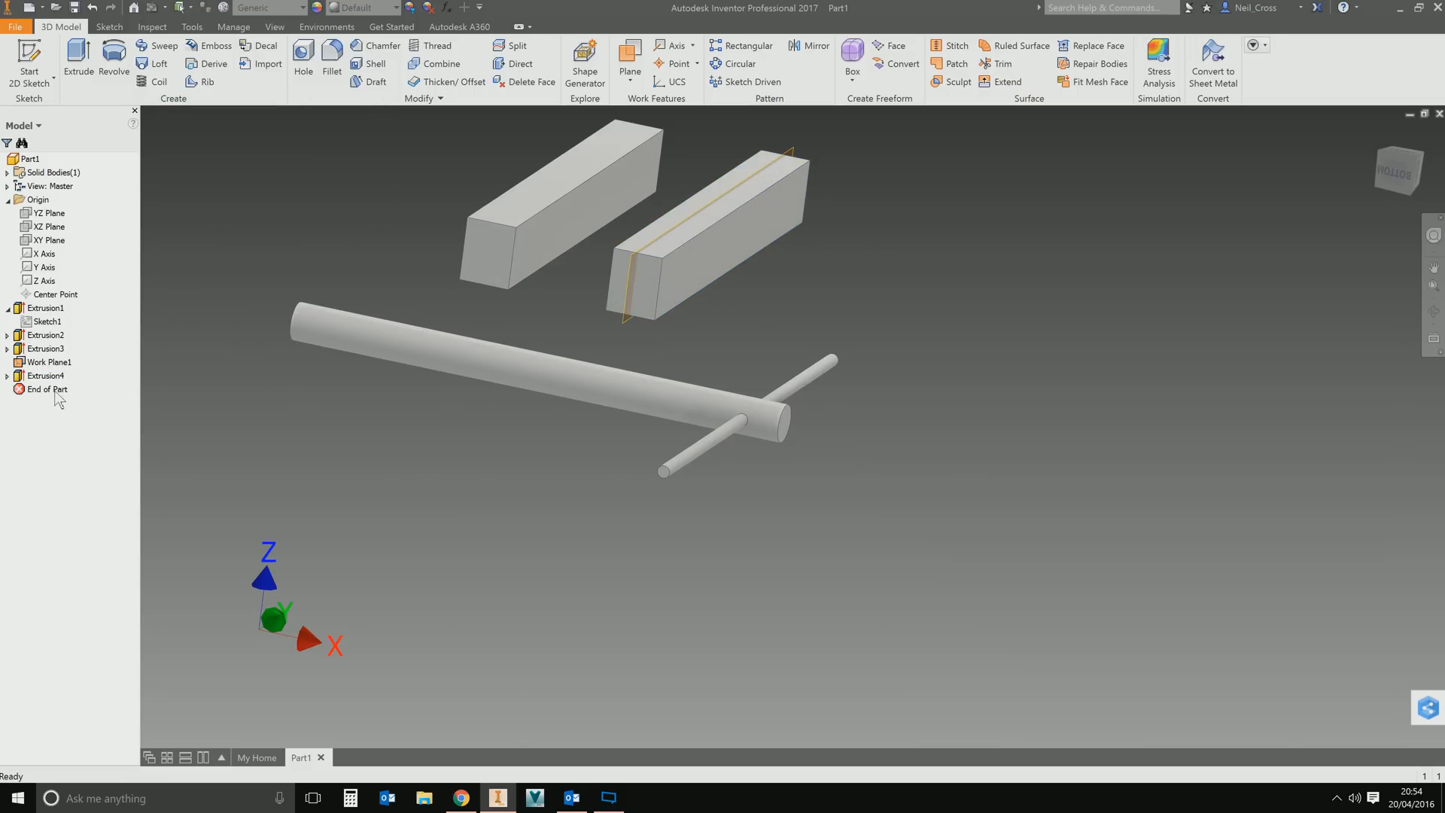
pyautogui.rightClick(49, 363)
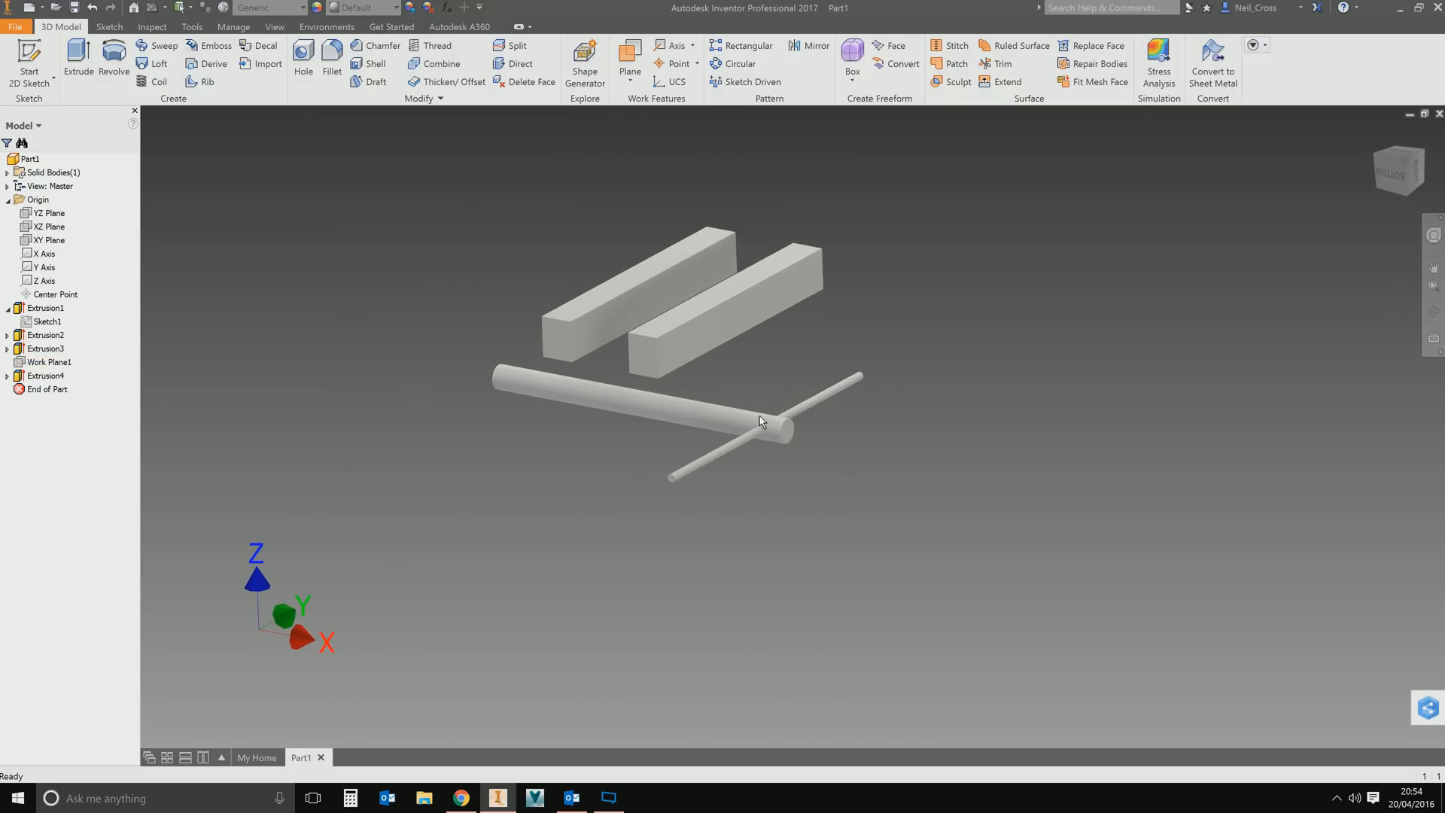
pyautogui.moveTo(705, 373)
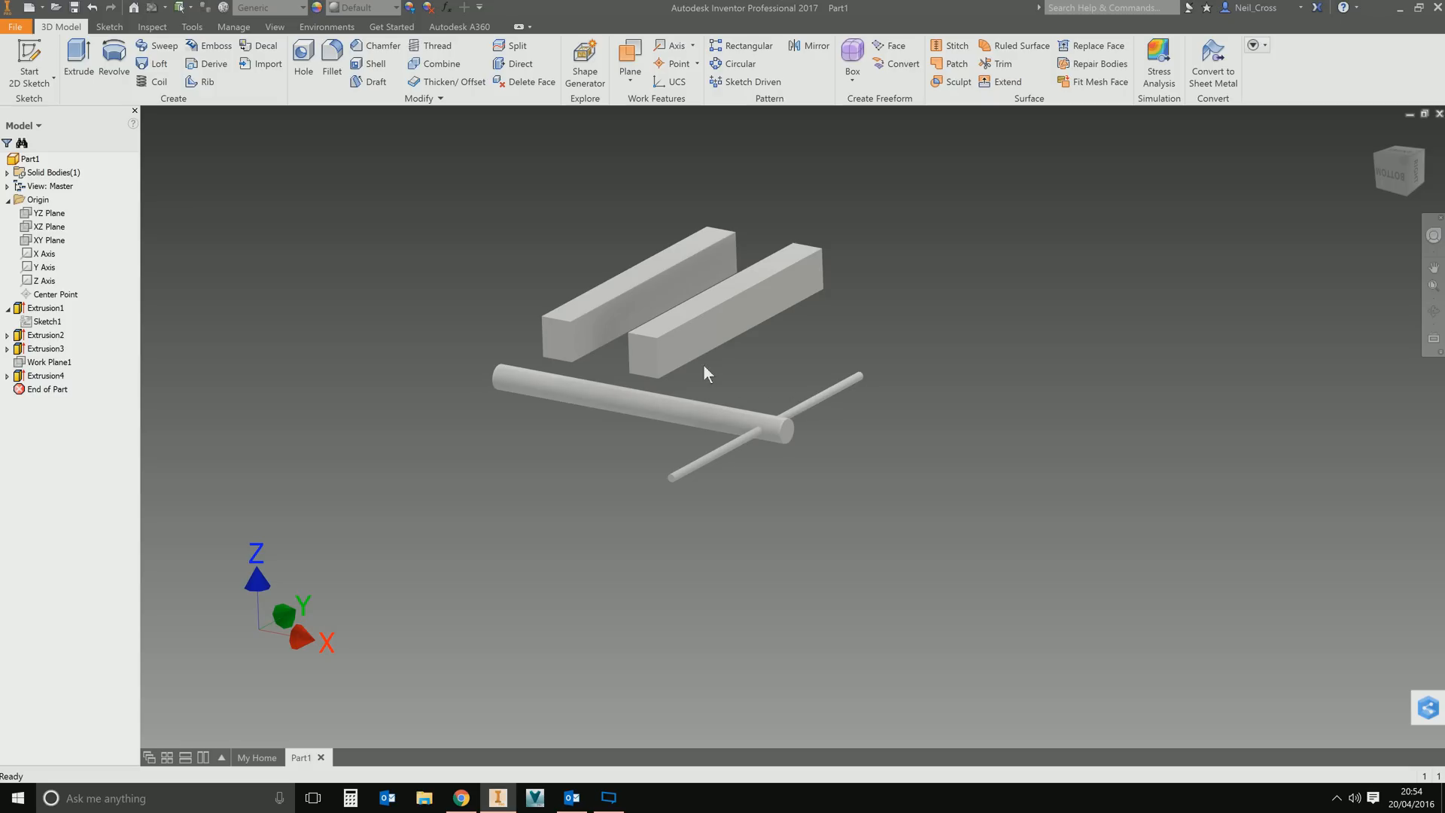
pyautogui.moveTo(599, 361)
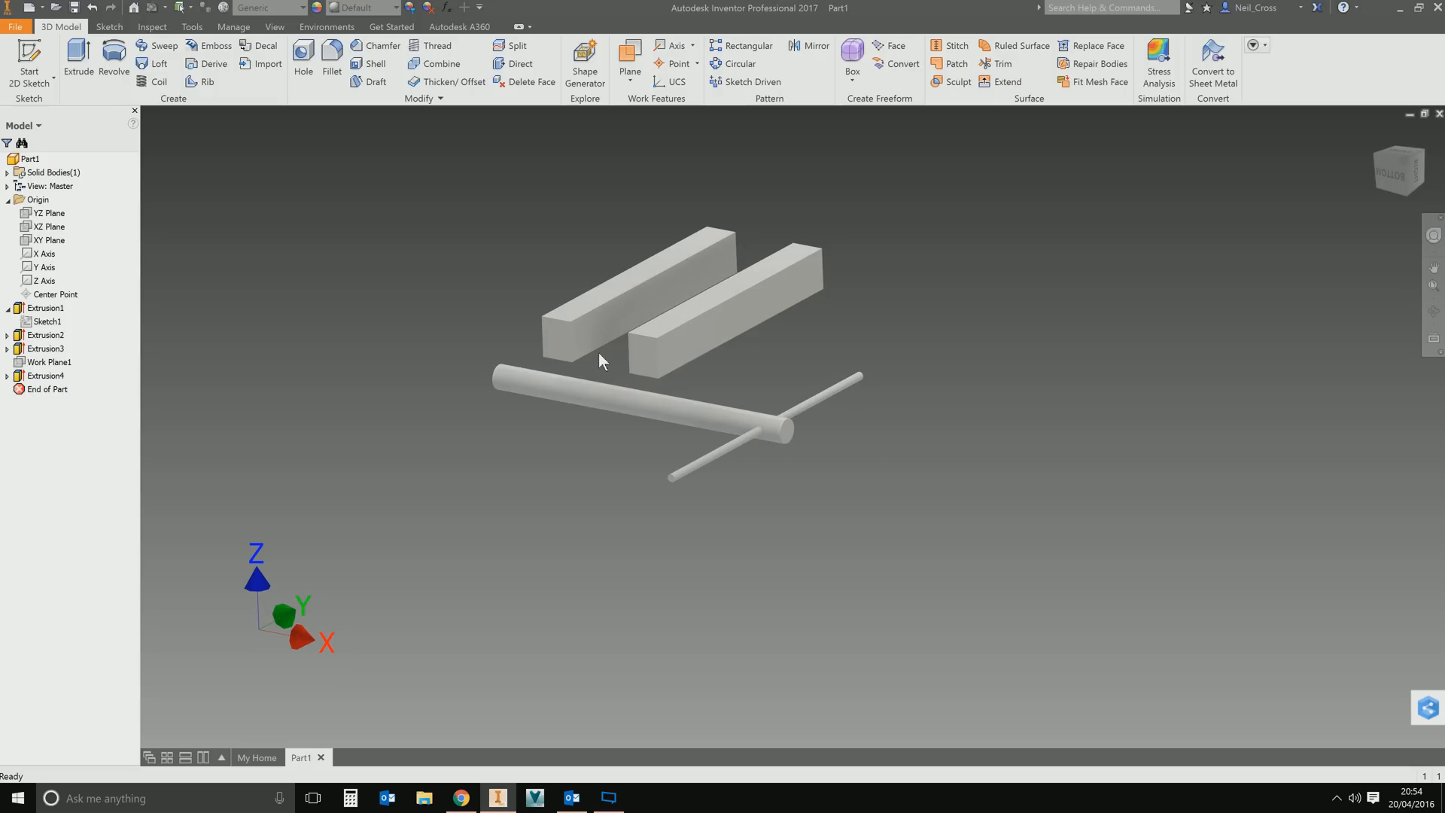
pyautogui.moveTo(240, 268)
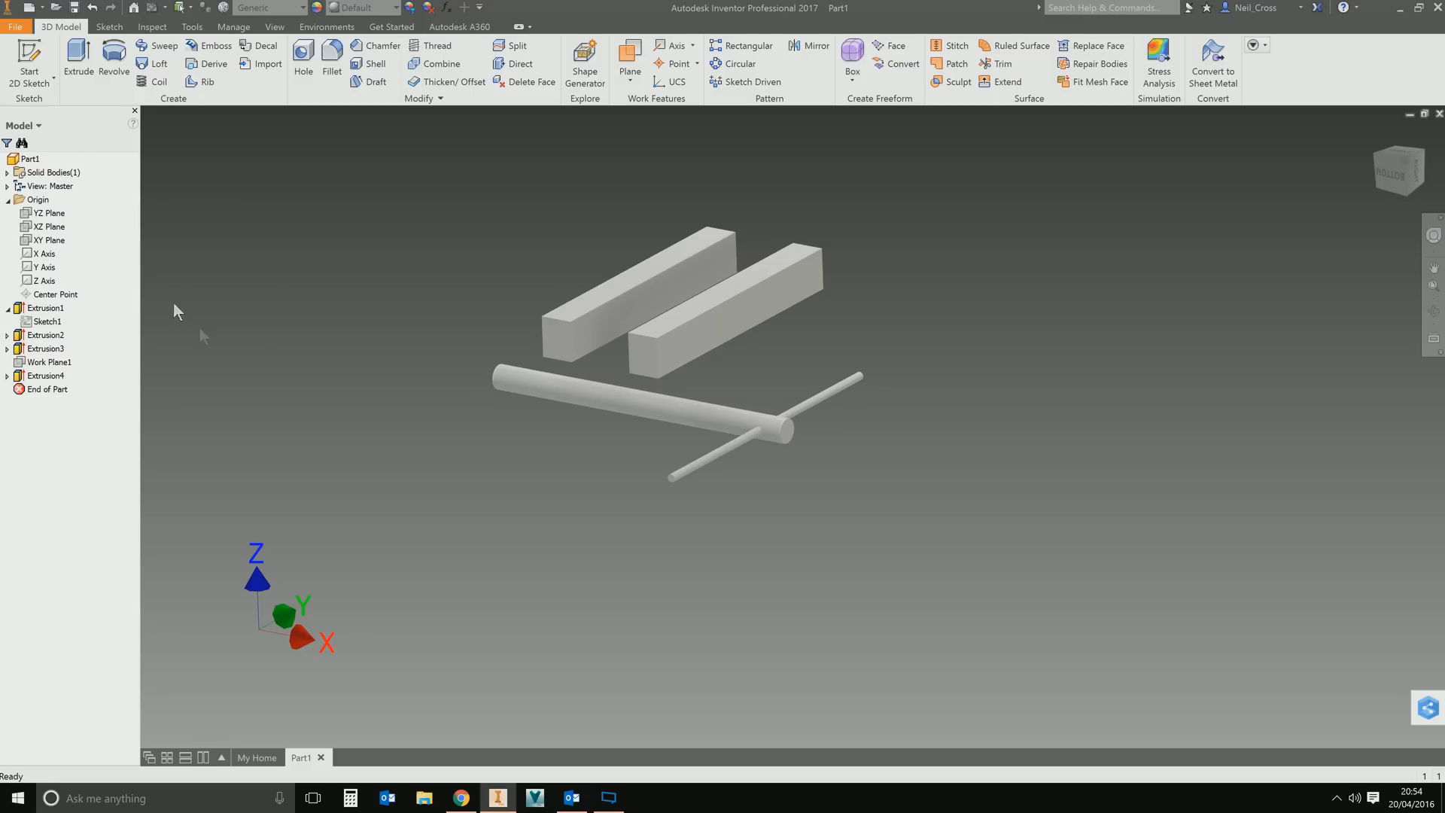
pyautogui.moveTo(210, 327)
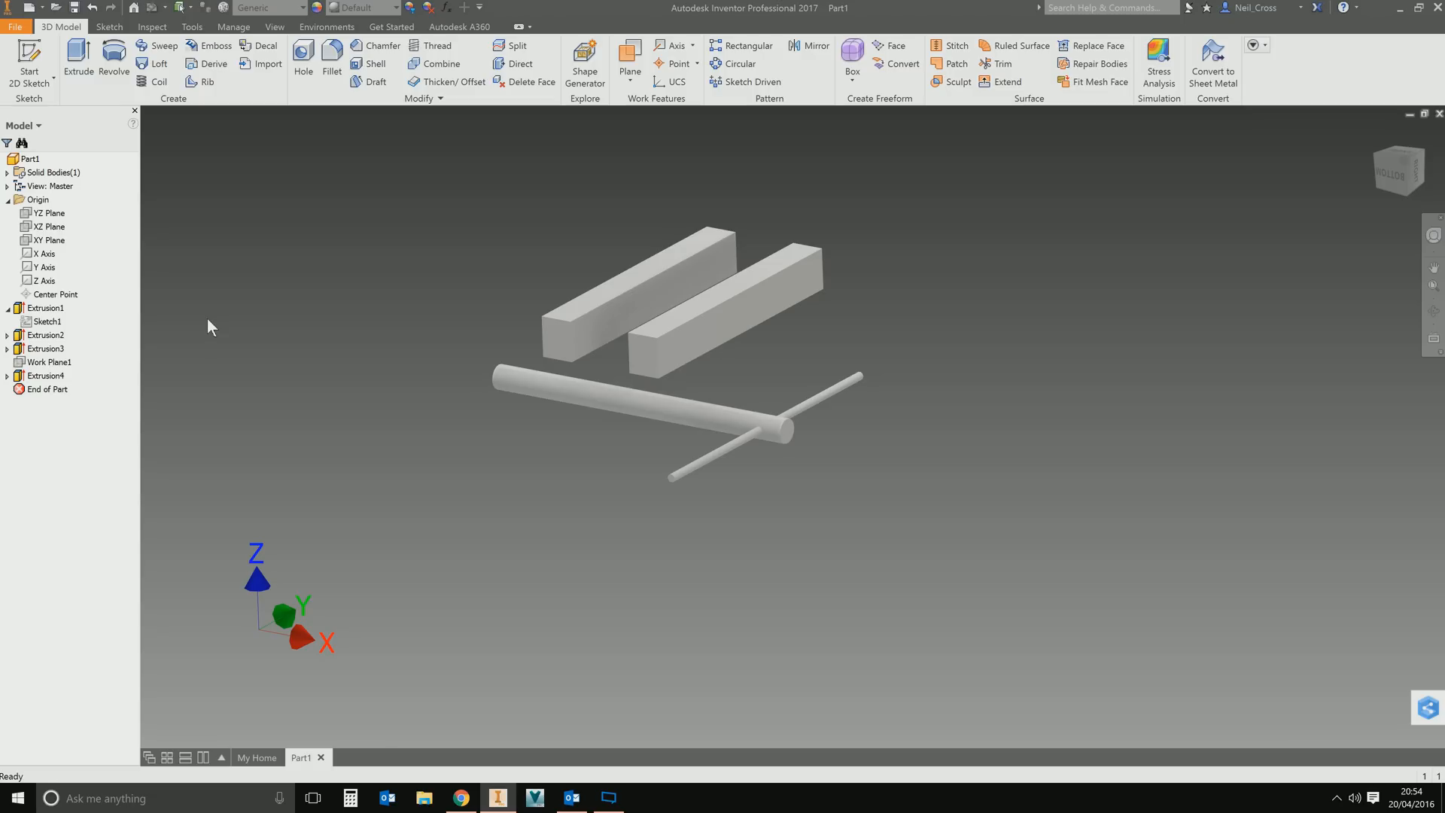
pyautogui.moveTo(104, 358)
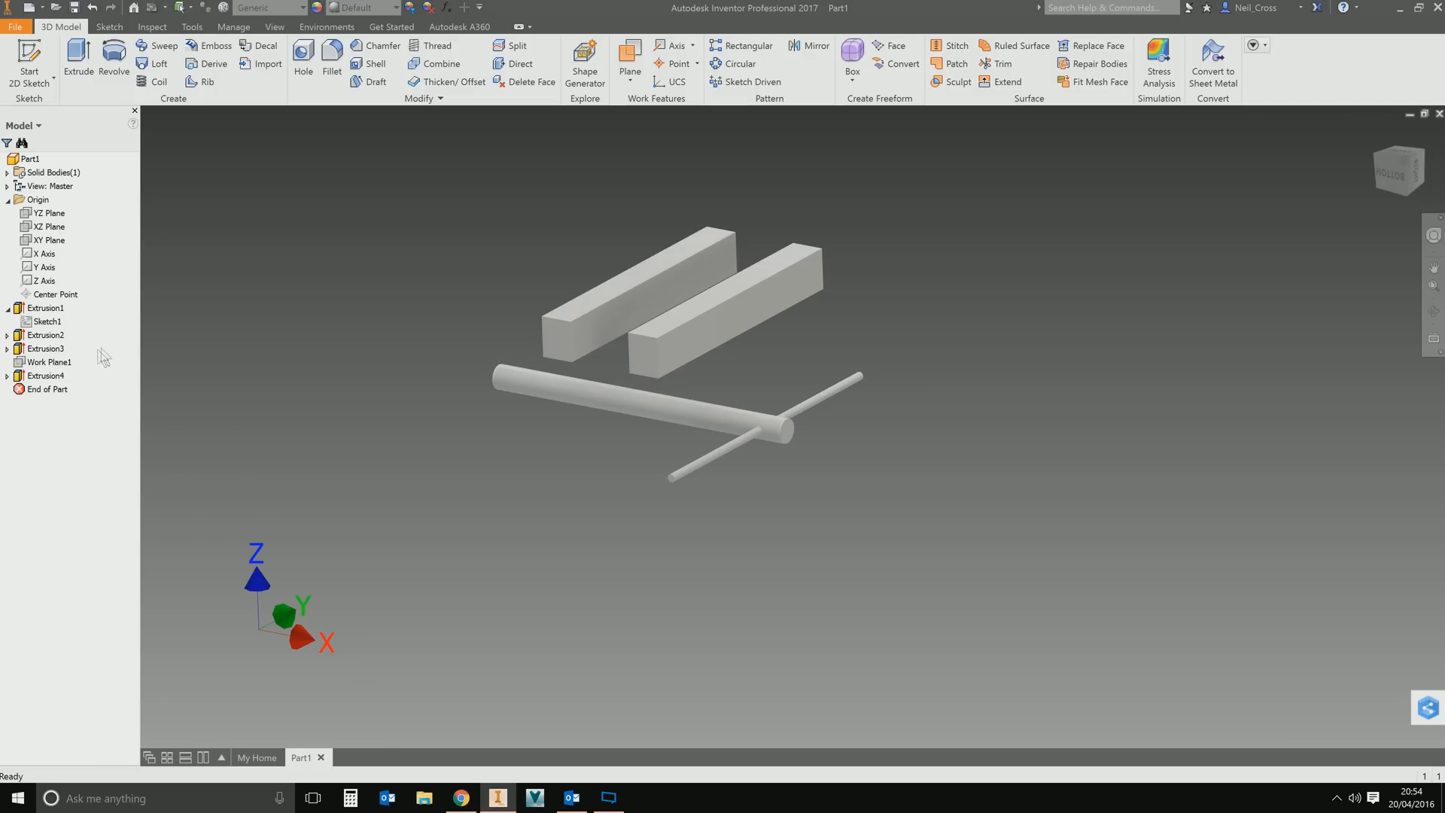
pyautogui.moveTo(74, 392)
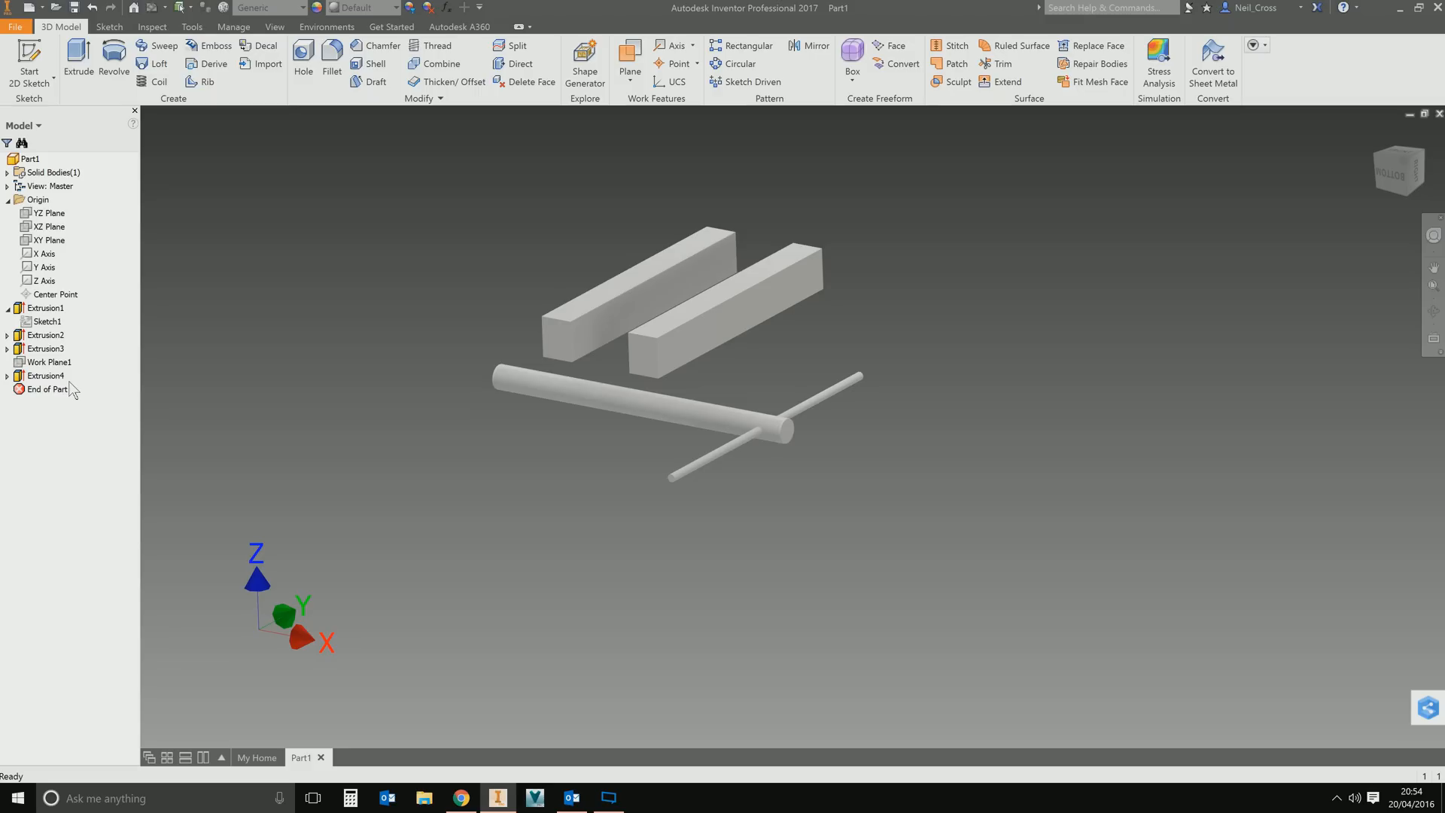
pyautogui.moveTo(55, 320)
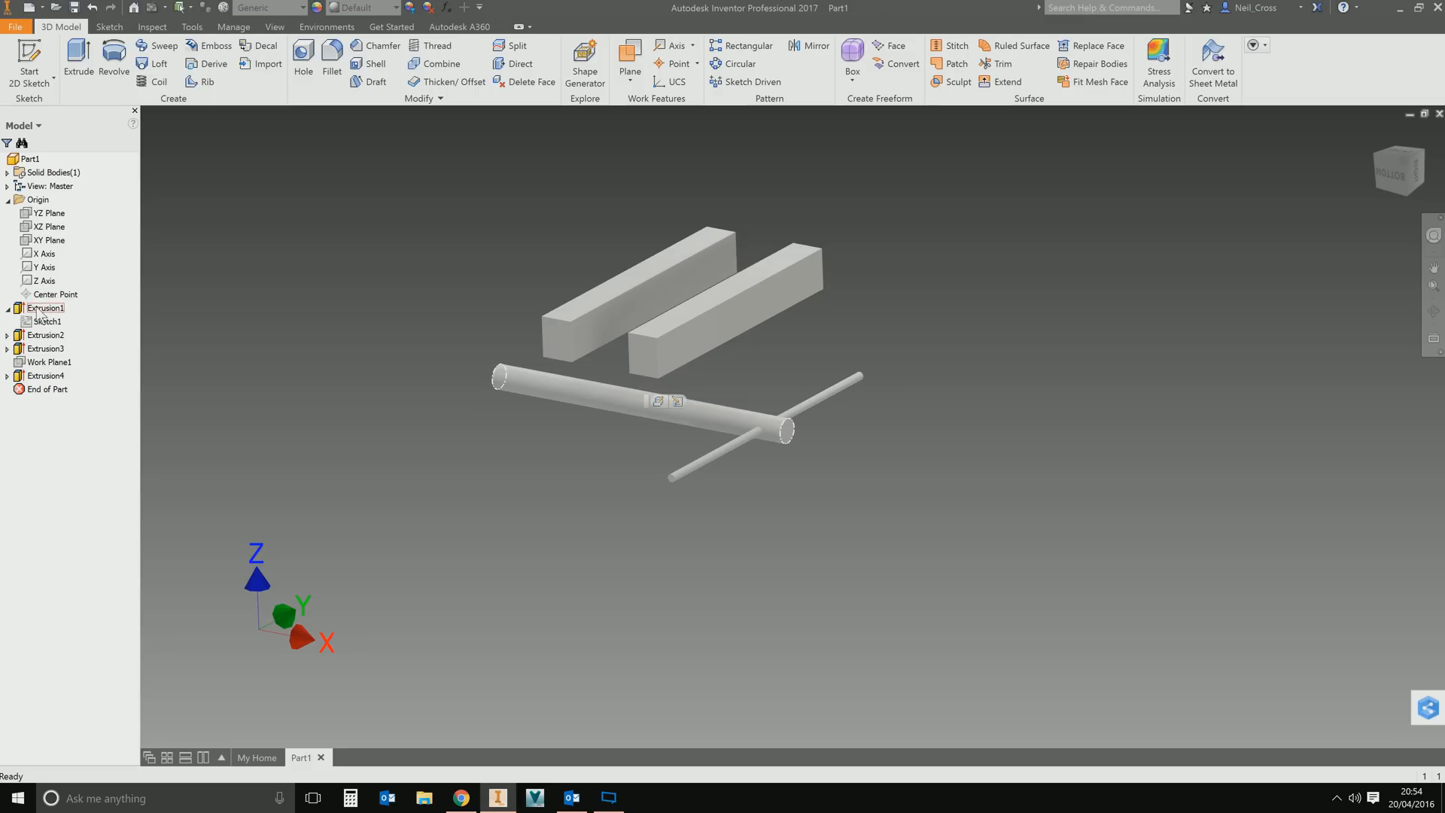
pyautogui.click(47, 334)
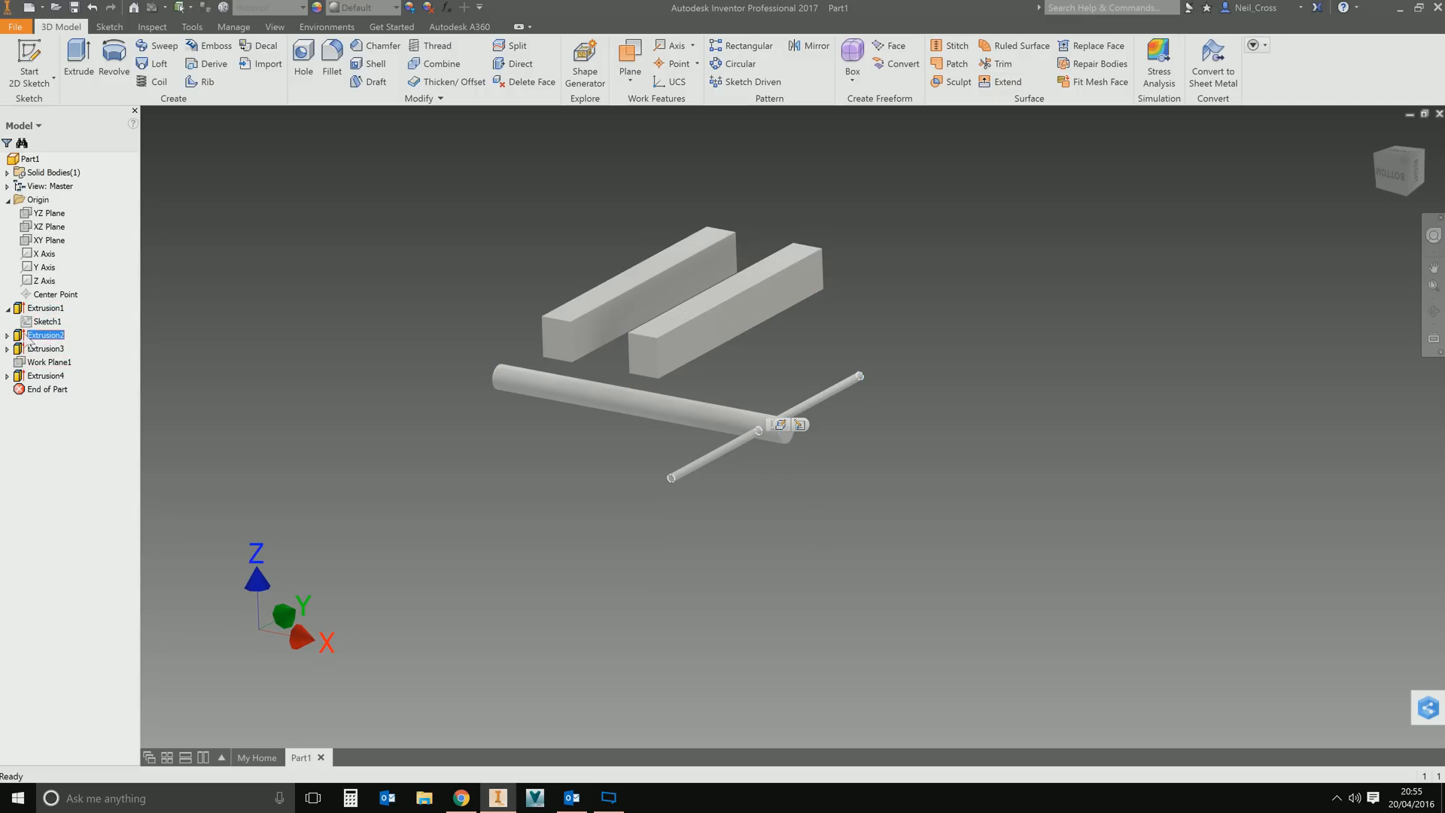
pyautogui.click(47, 348)
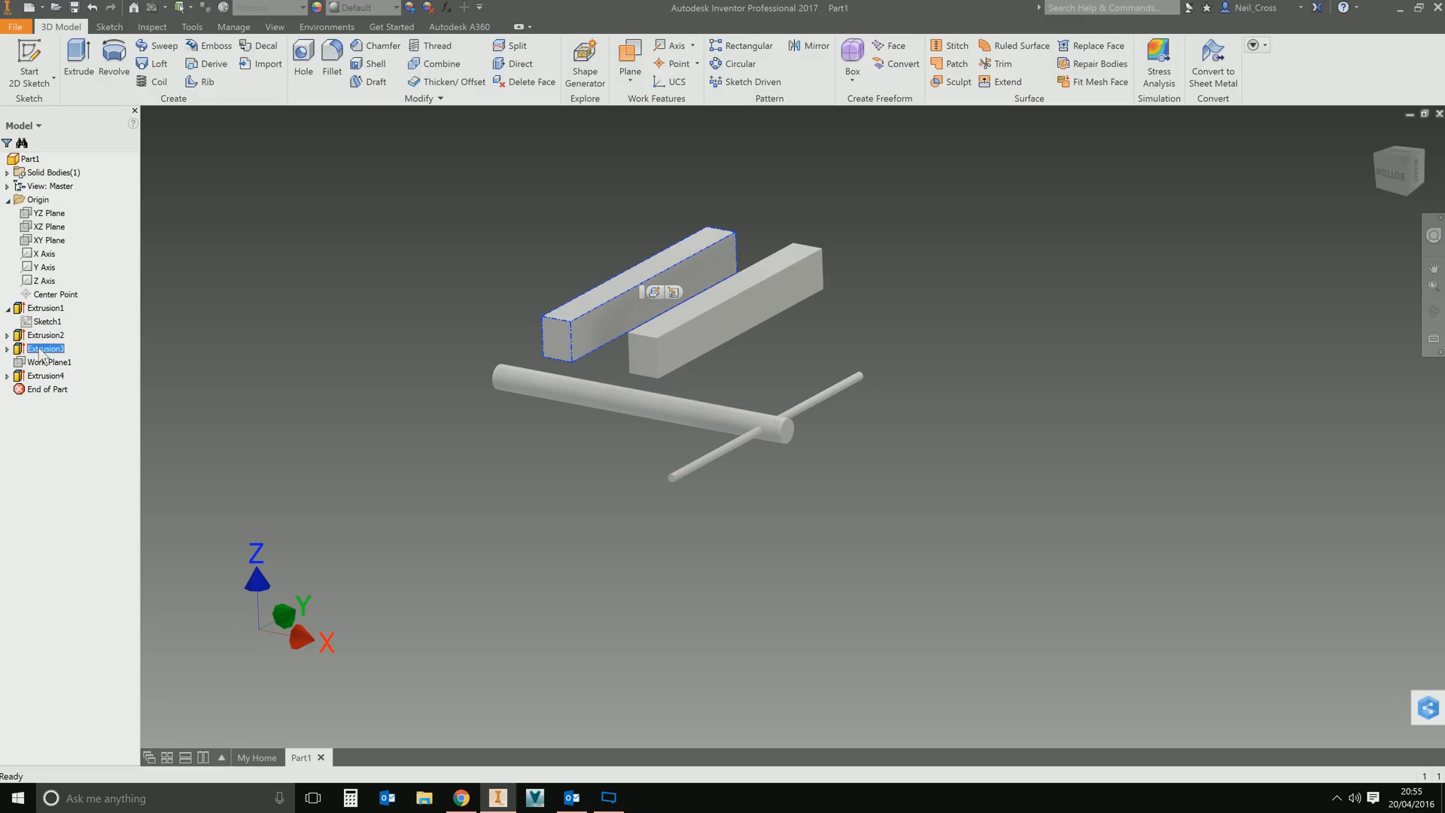
# Re-edit both bar extrusions as new solids so the part lists Solid1, Solid2 and Solid3.
pyautogui.rightClick(44, 347)
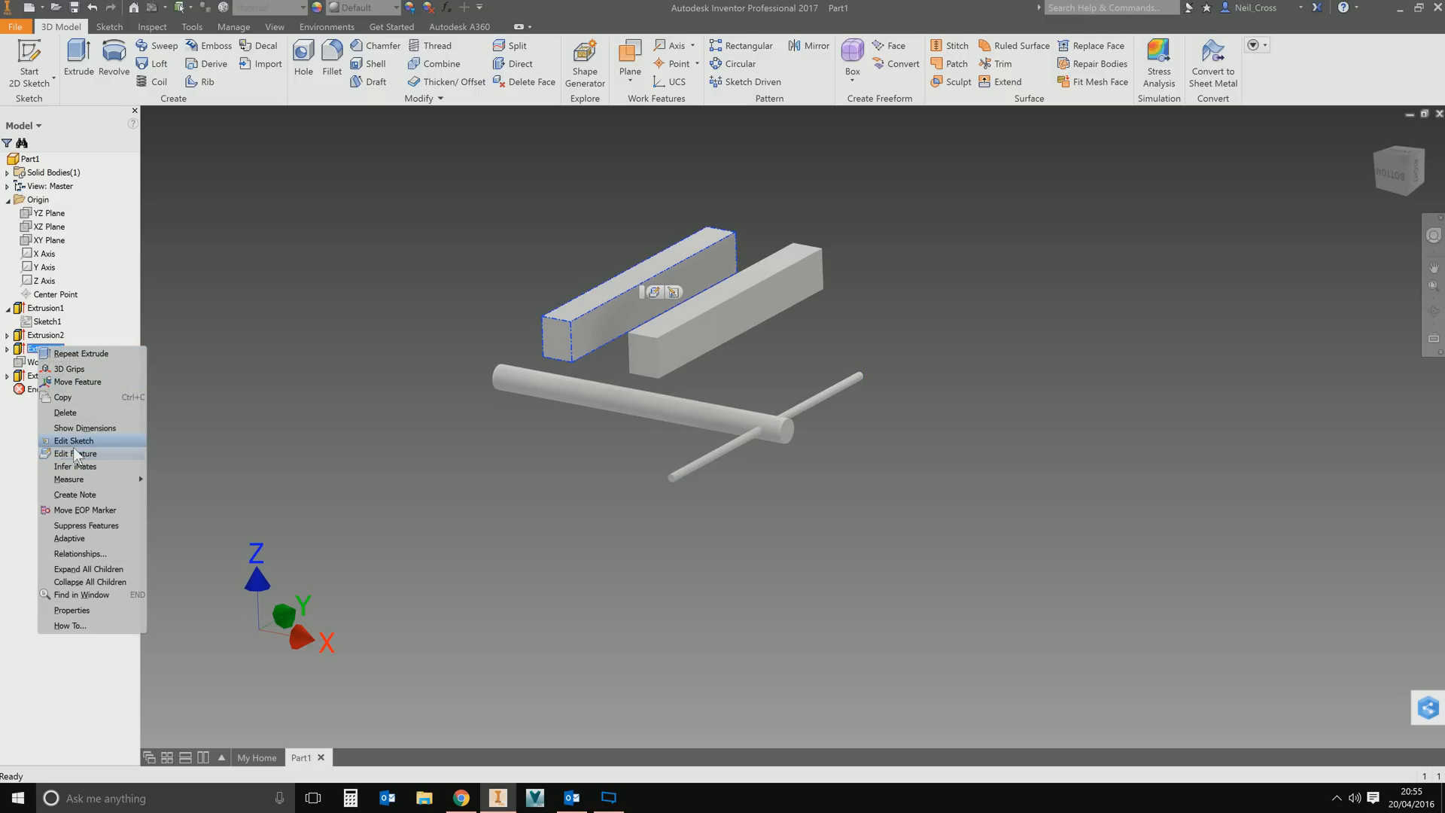
pyautogui.click(75, 453)
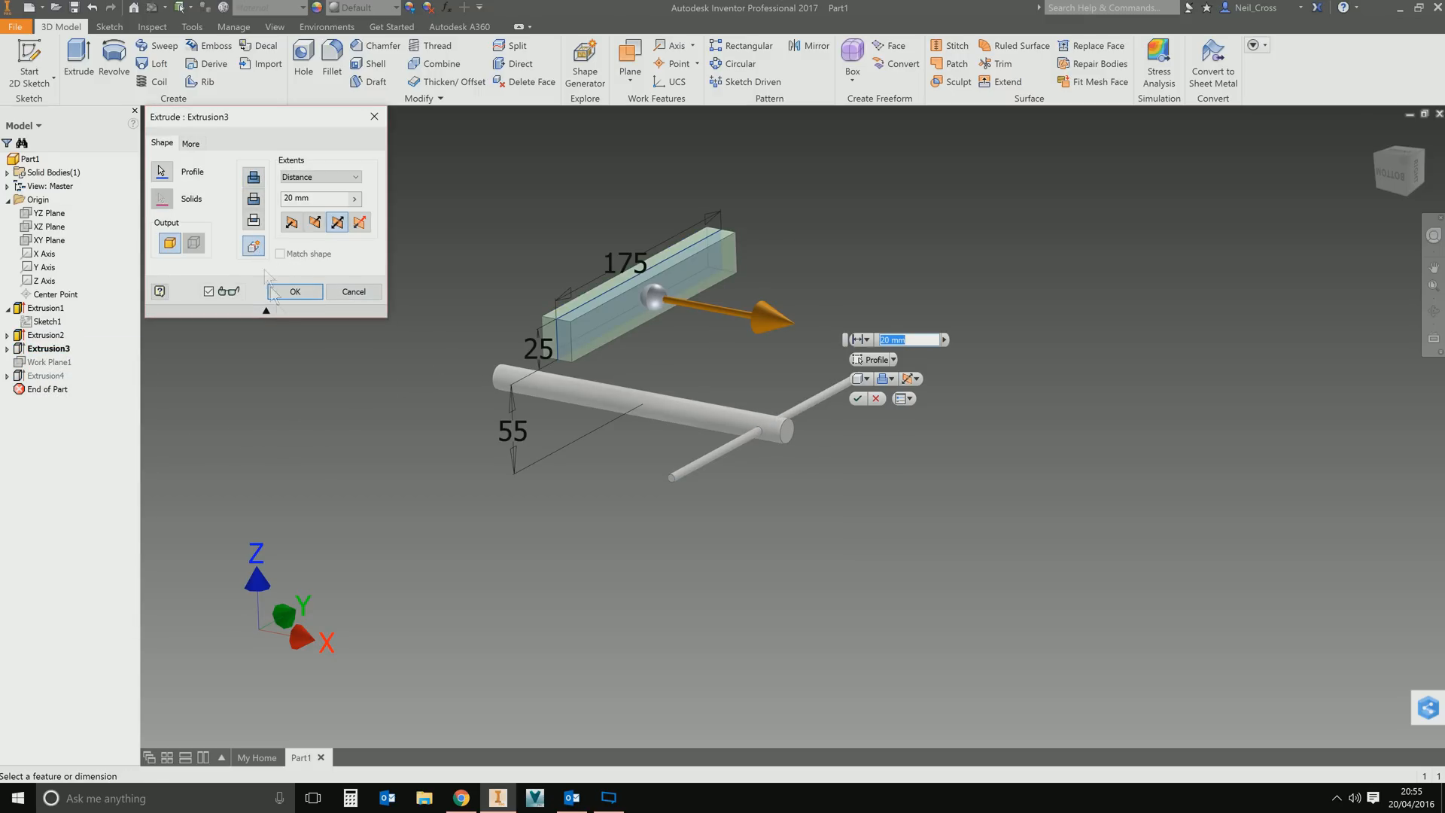
pyautogui.moveTo(253, 244)
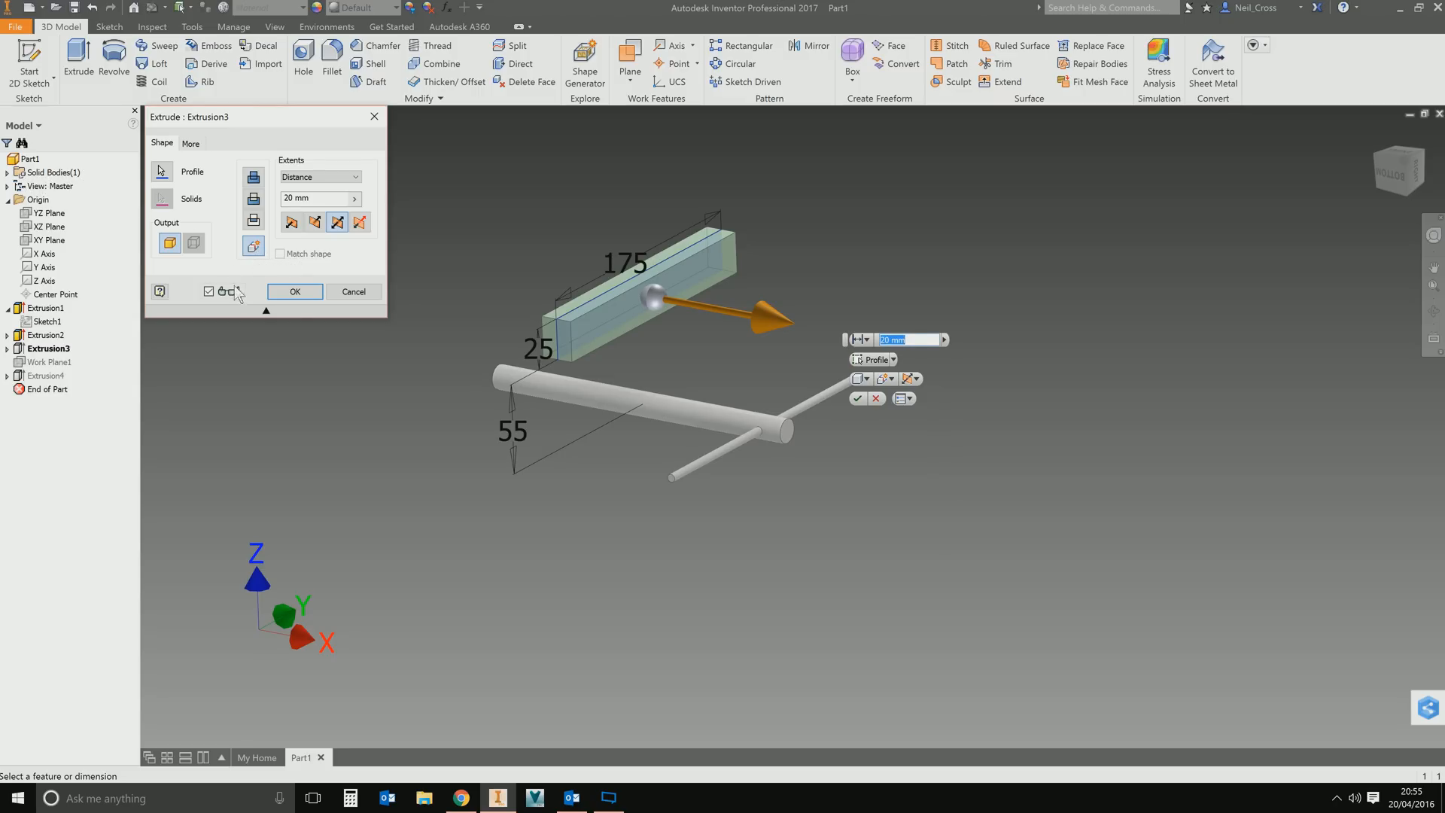
pyautogui.click(294, 290)
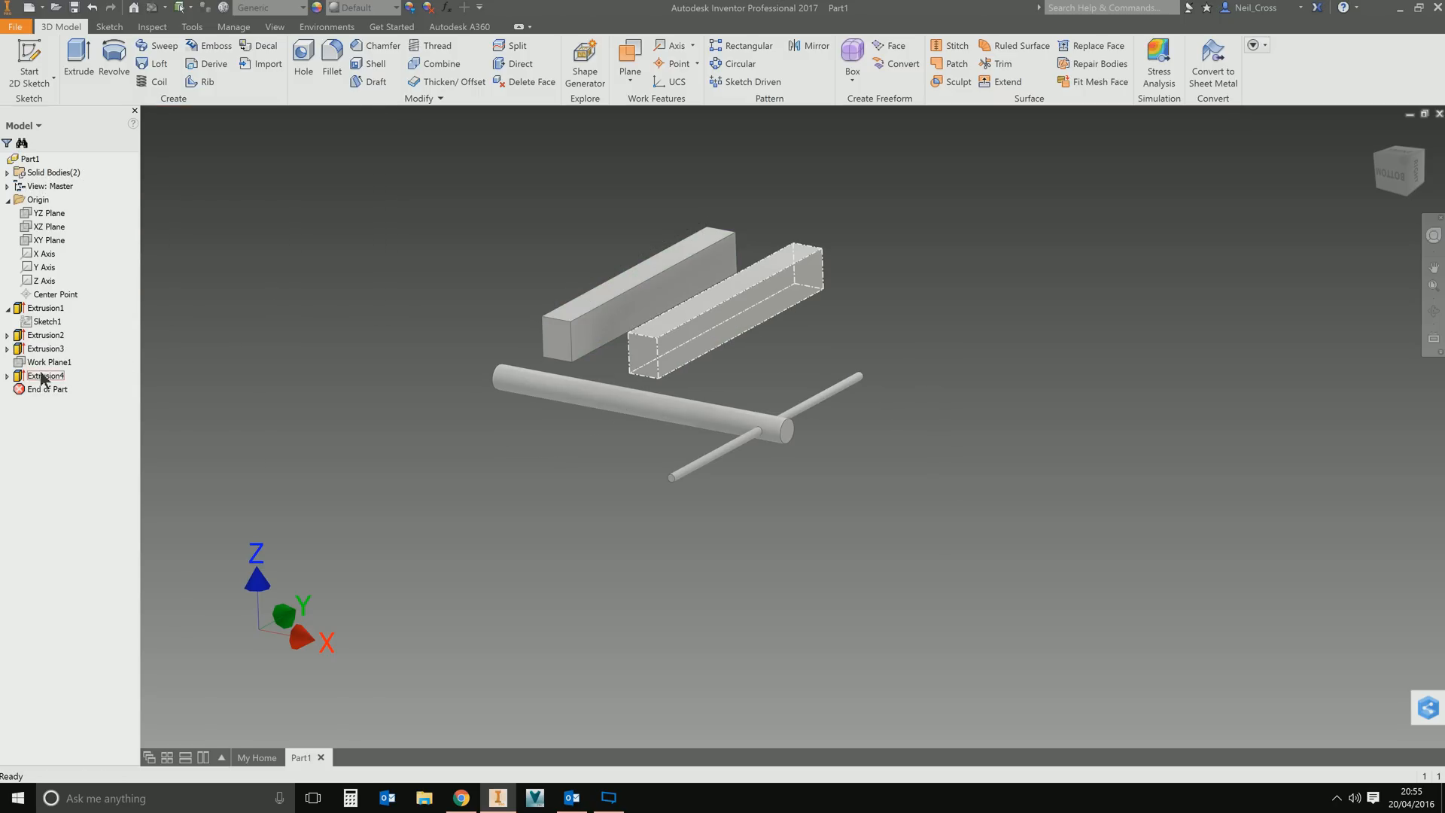
pyautogui.click(47, 375)
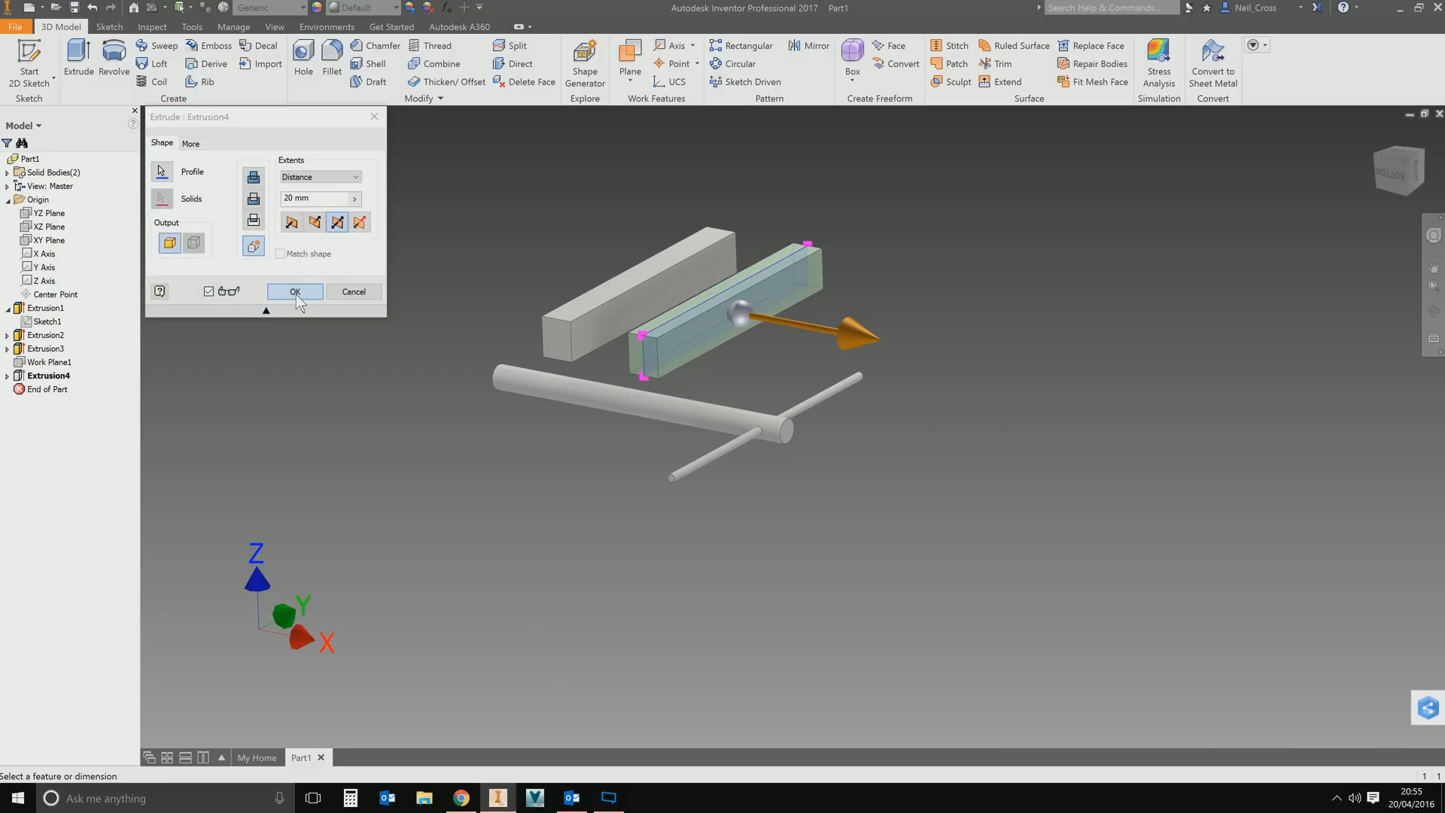
pyautogui.click(295, 291)
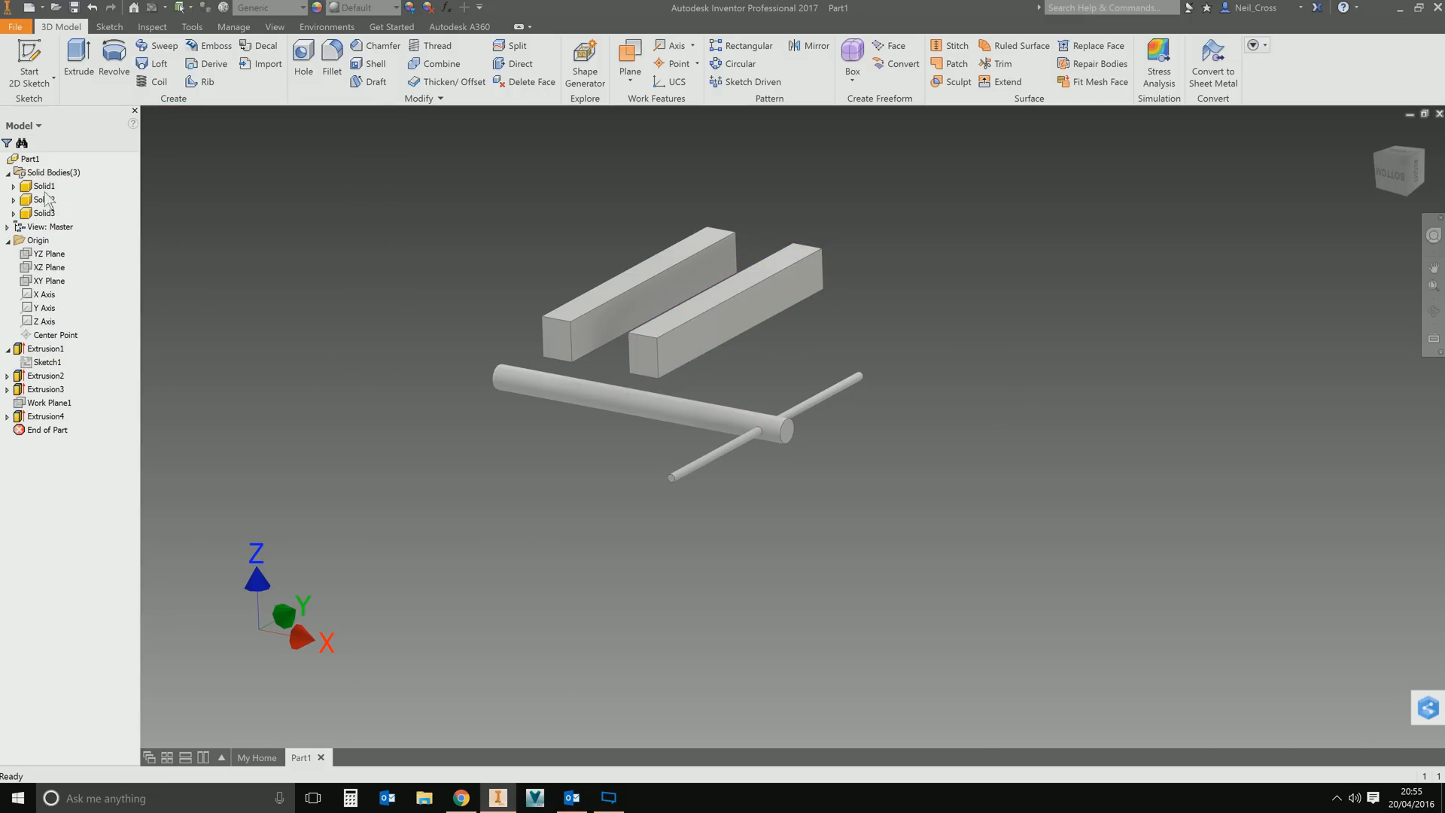
# Identify the three bodies and rename the first one Spindle.
pyautogui.click(44, 185)
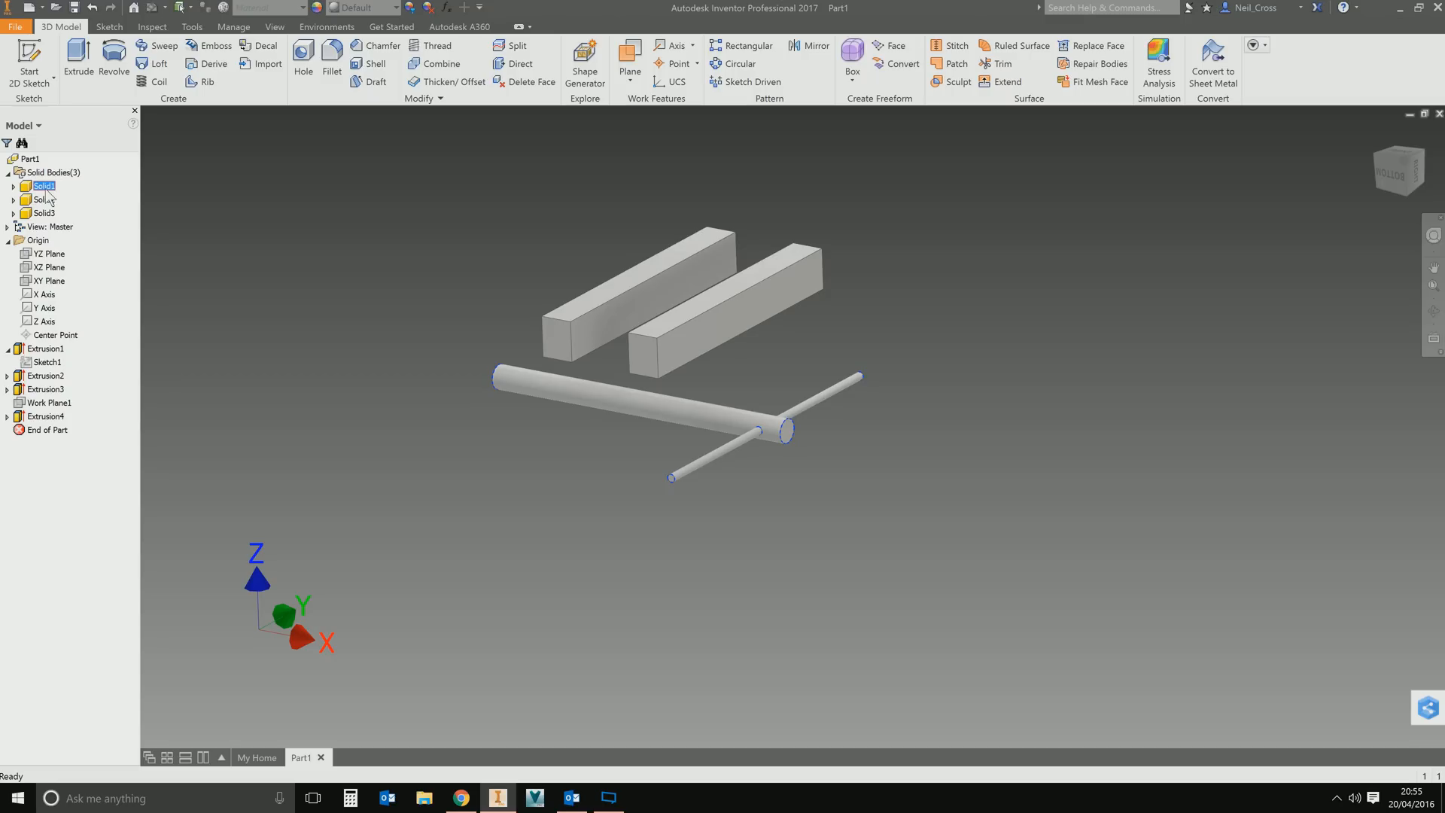
pyautogui.click(44, 198)
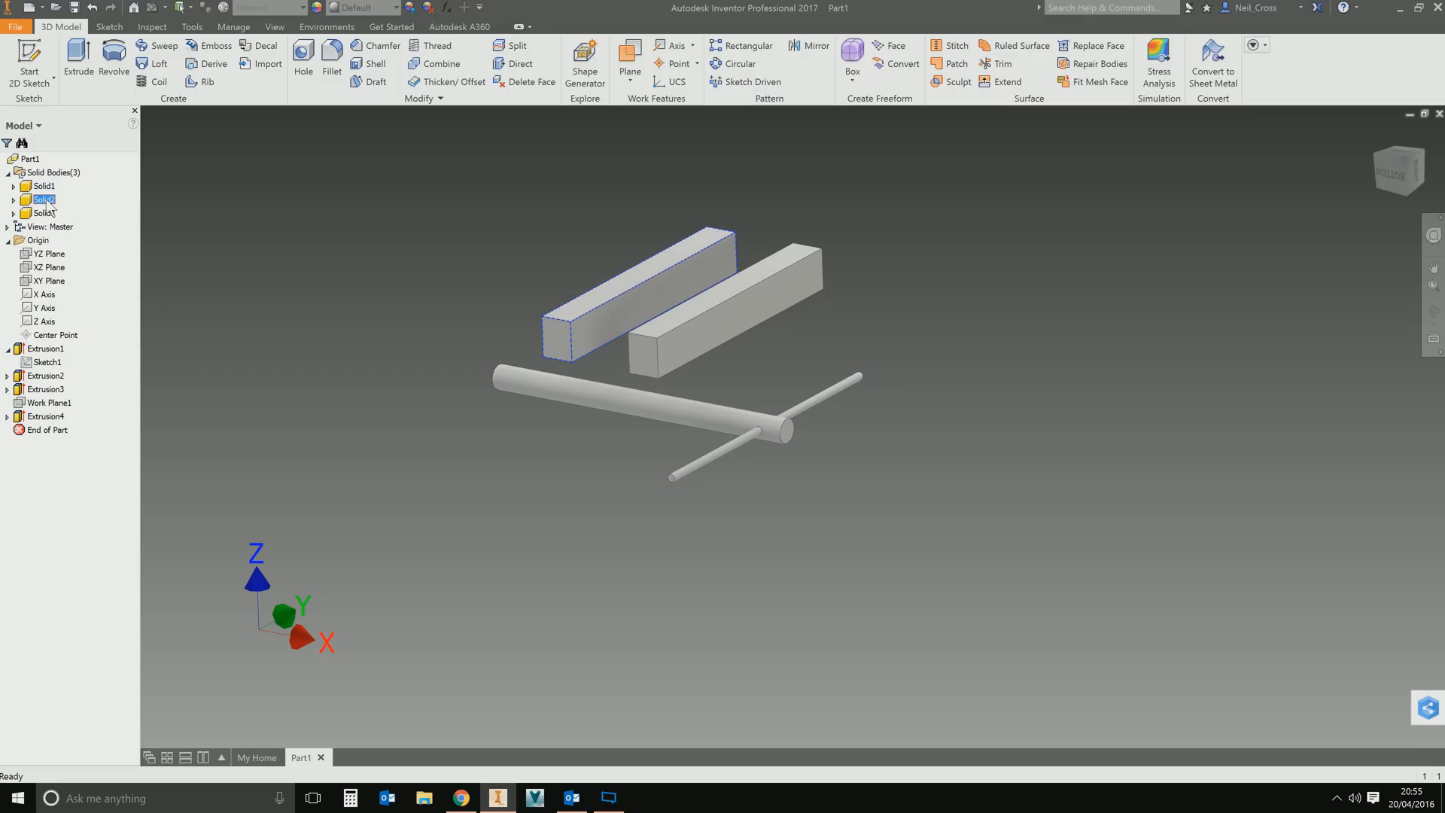
pyautogui.click(41, 213)
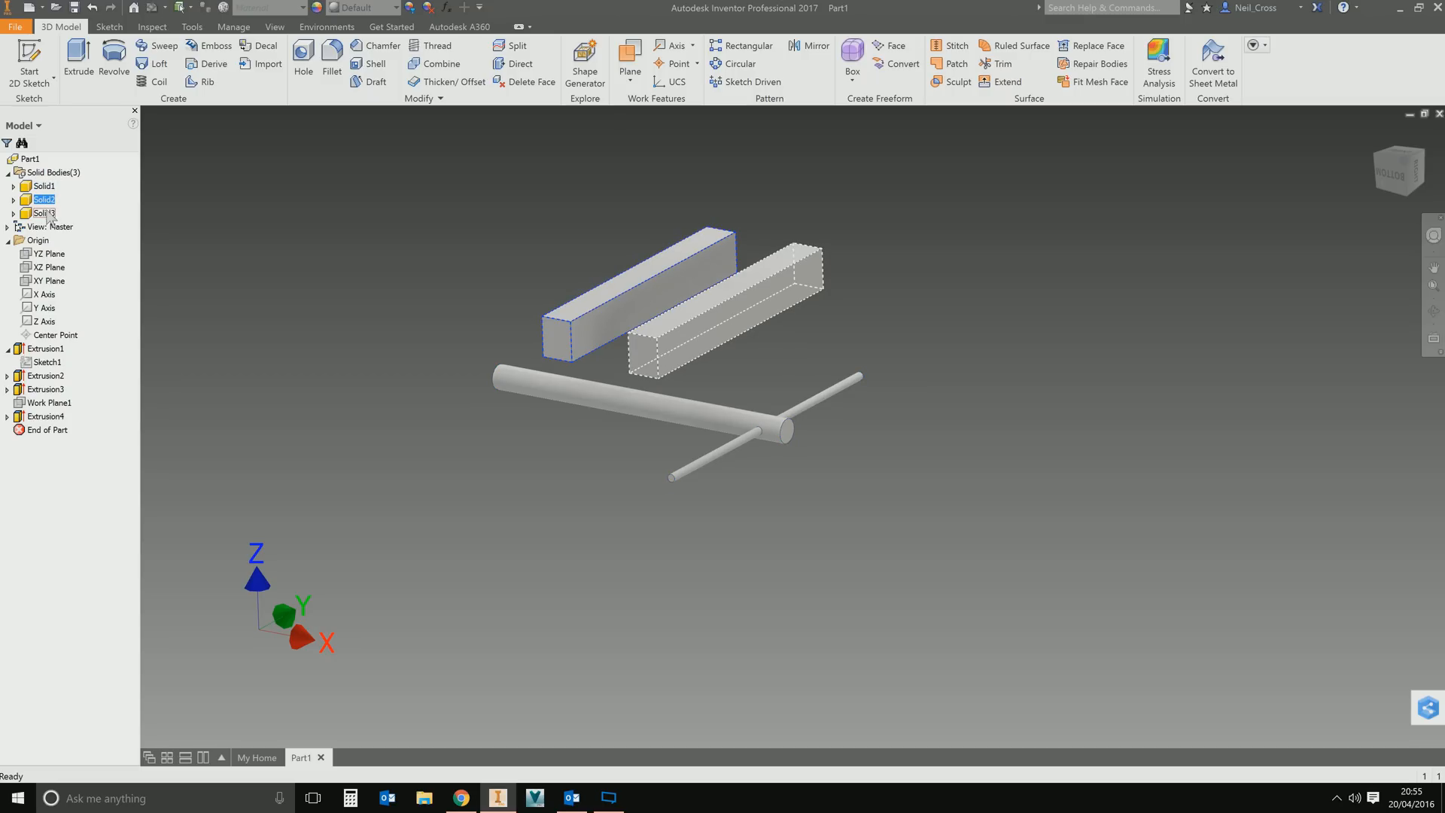
pyautogui.click(43, 185)
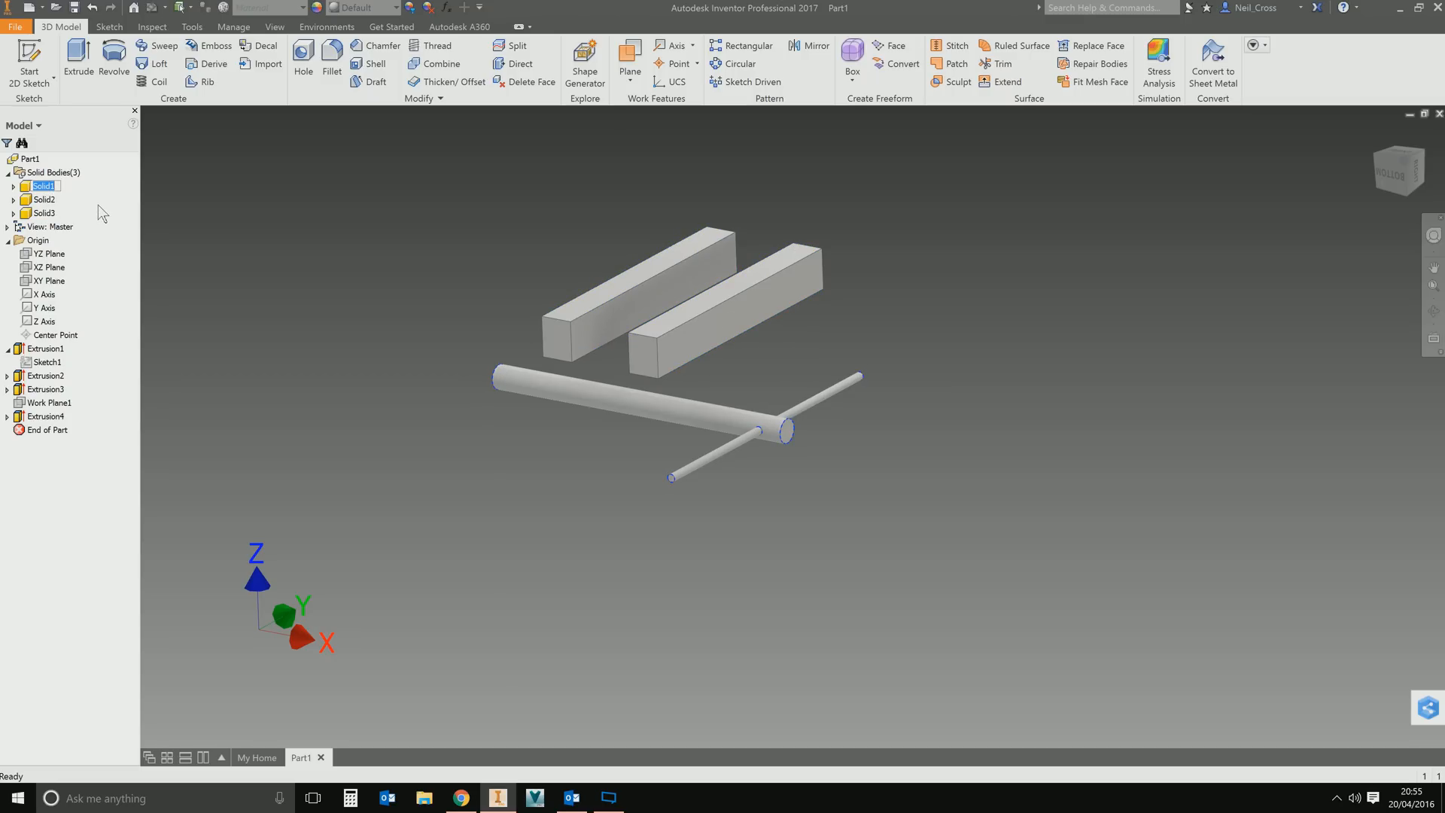
pyautogui.write('Spindle')
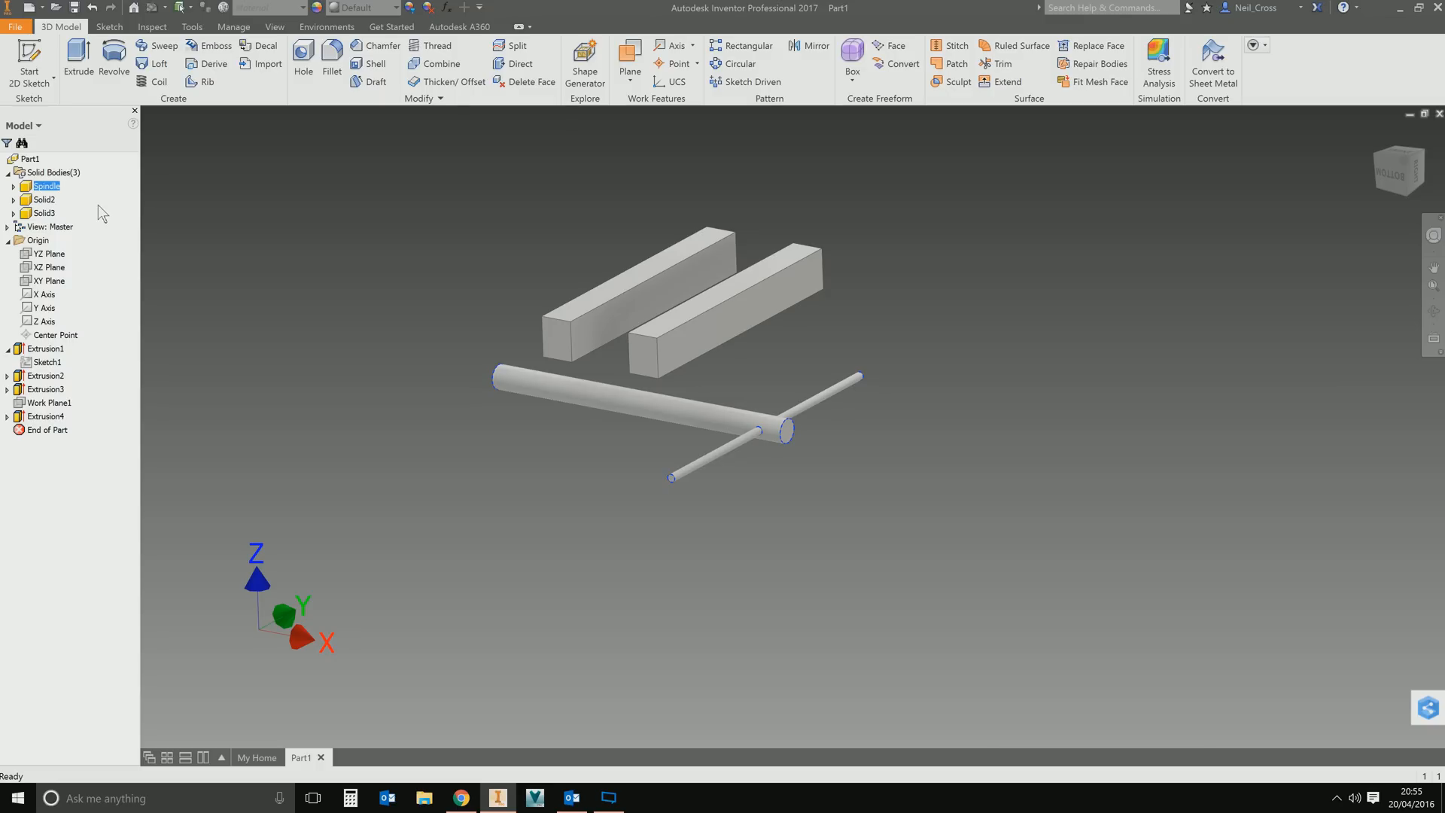
pyautogui.click(42, 200)
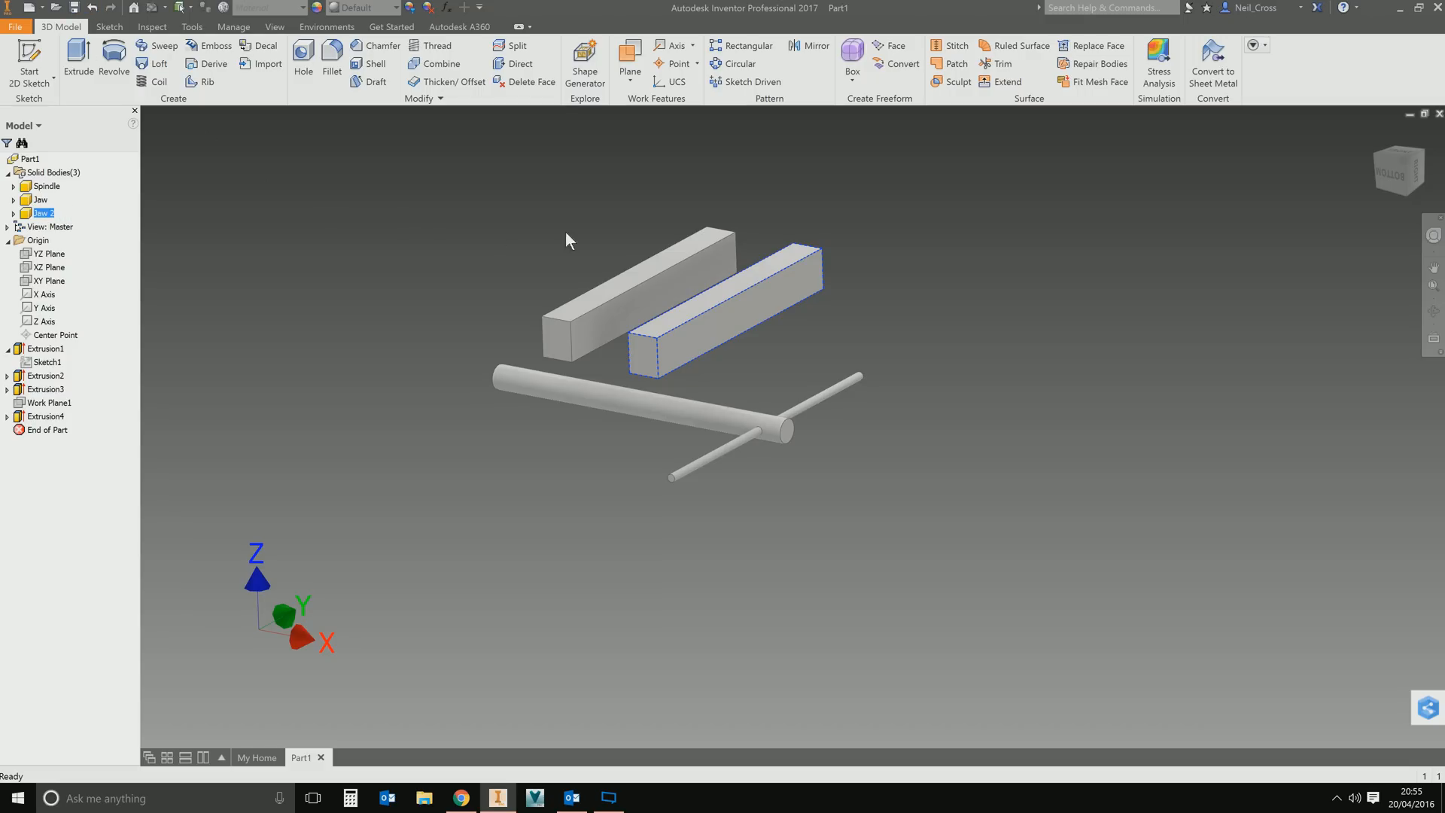
pyautogui.moveTo(645, 526)
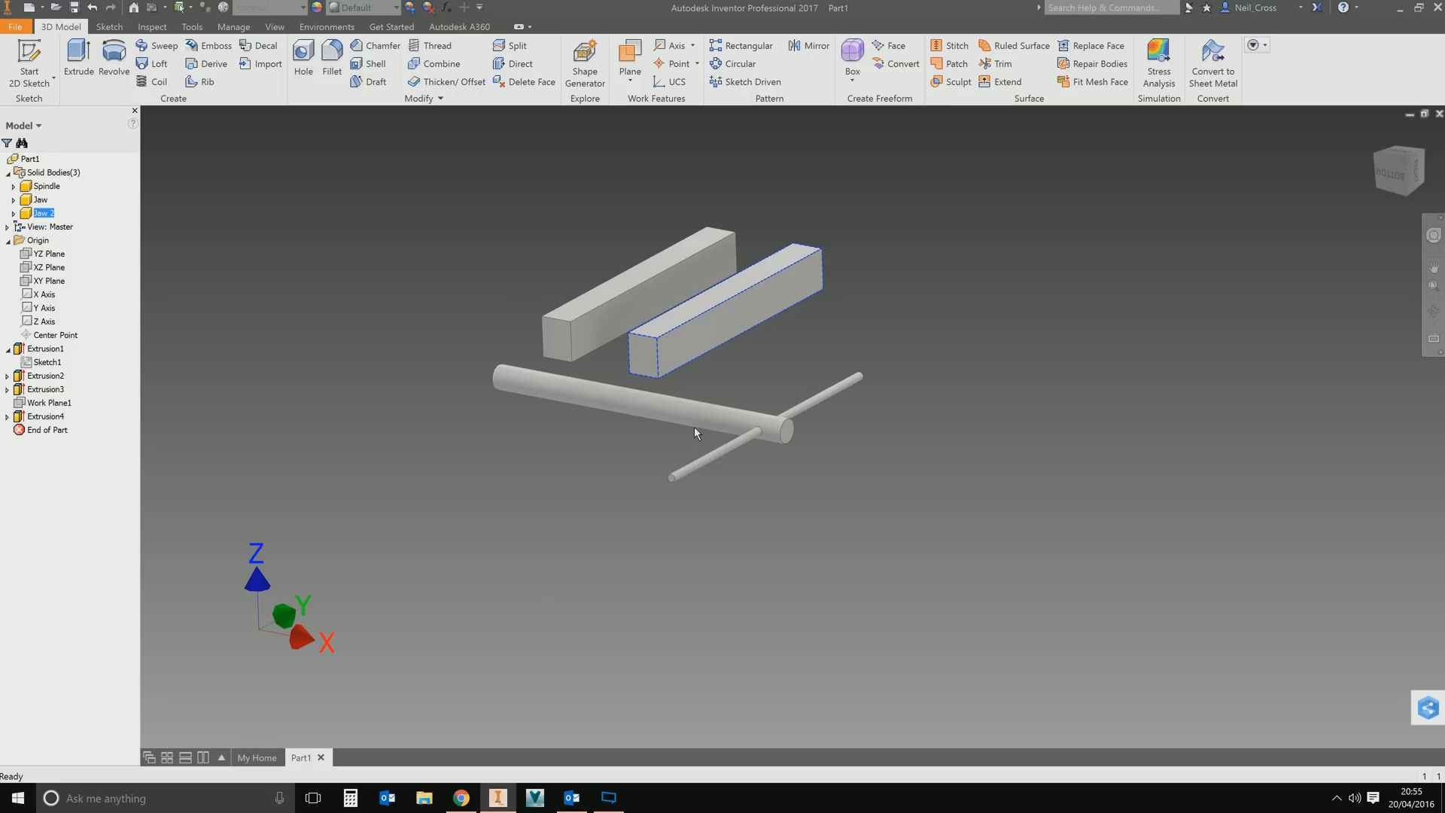
pyautogui.moveTo(626, 453)
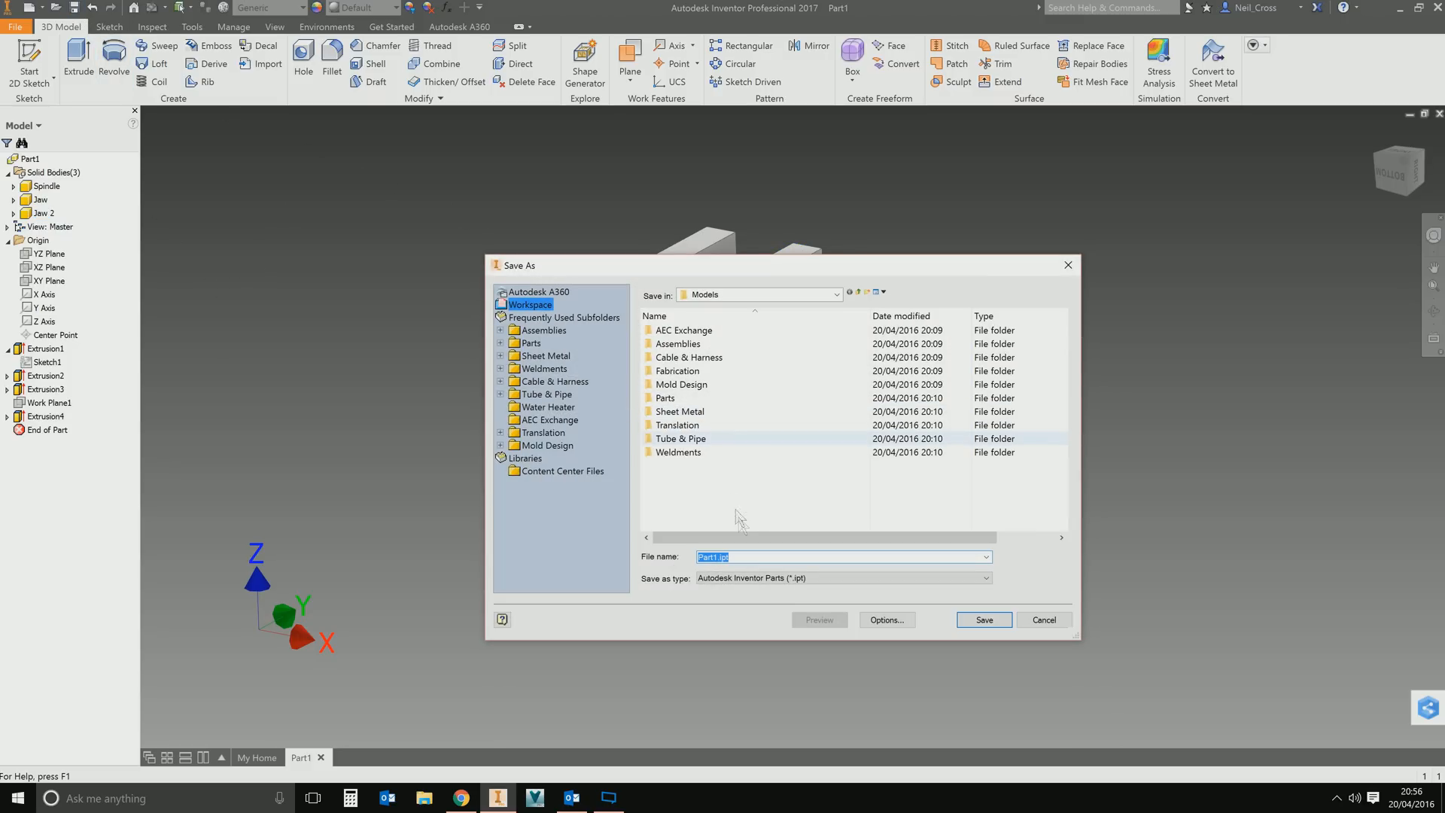
# Save the multi-body part as Vise.ipt.
pyautogui.write('Vise')
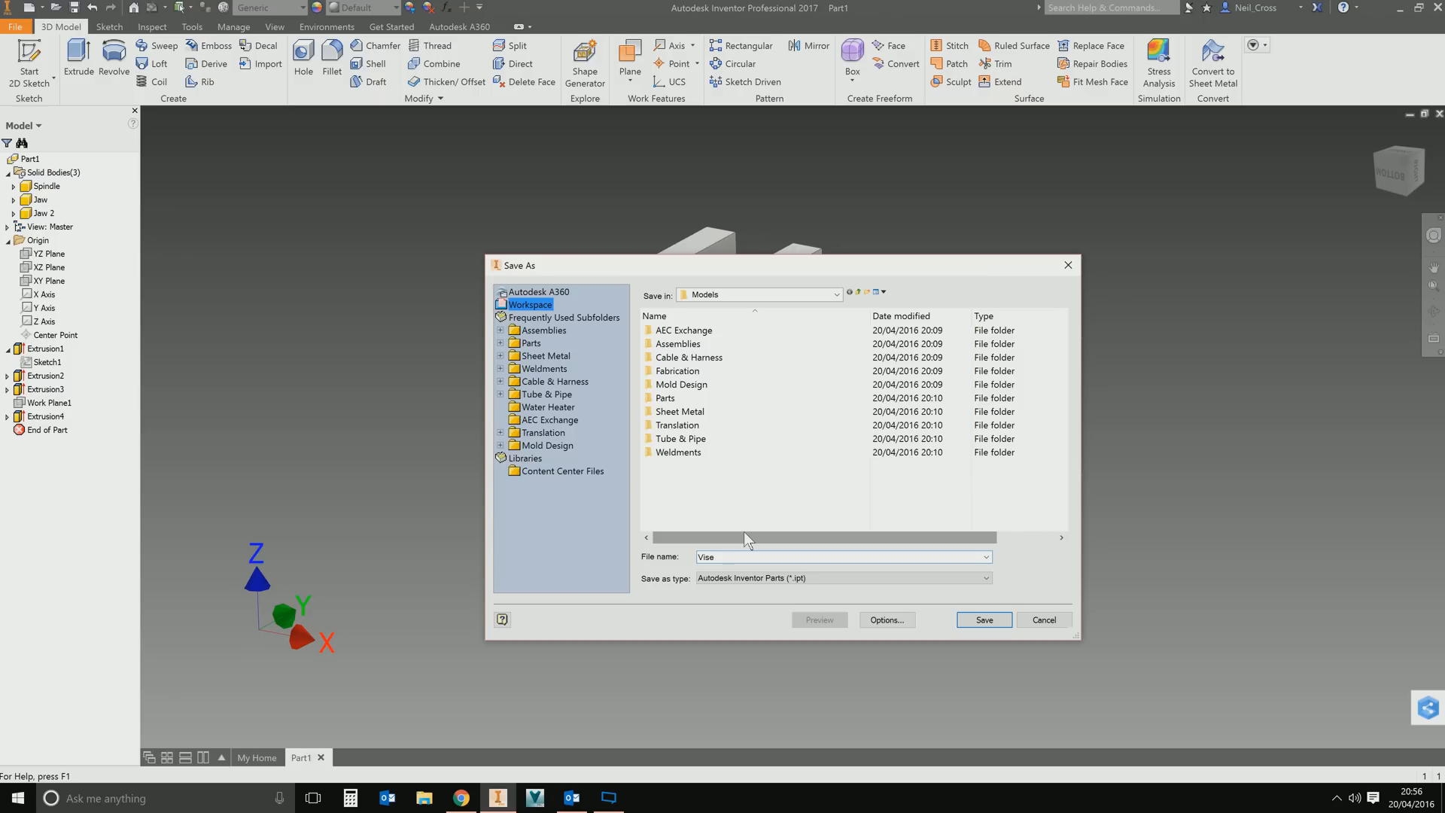
pyautogui.click(983, 618)
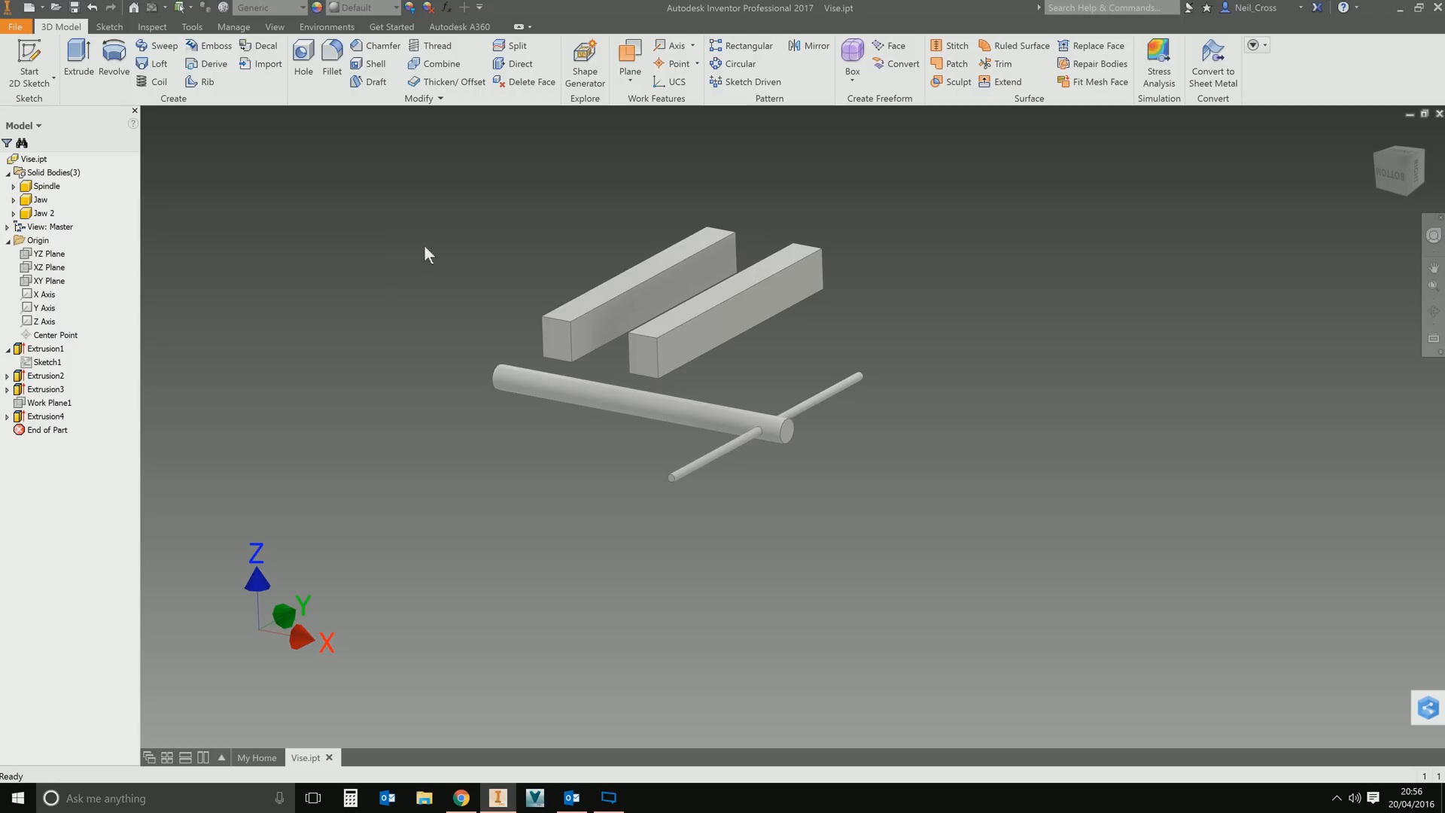
pyautogui.moveTo(155, 289)
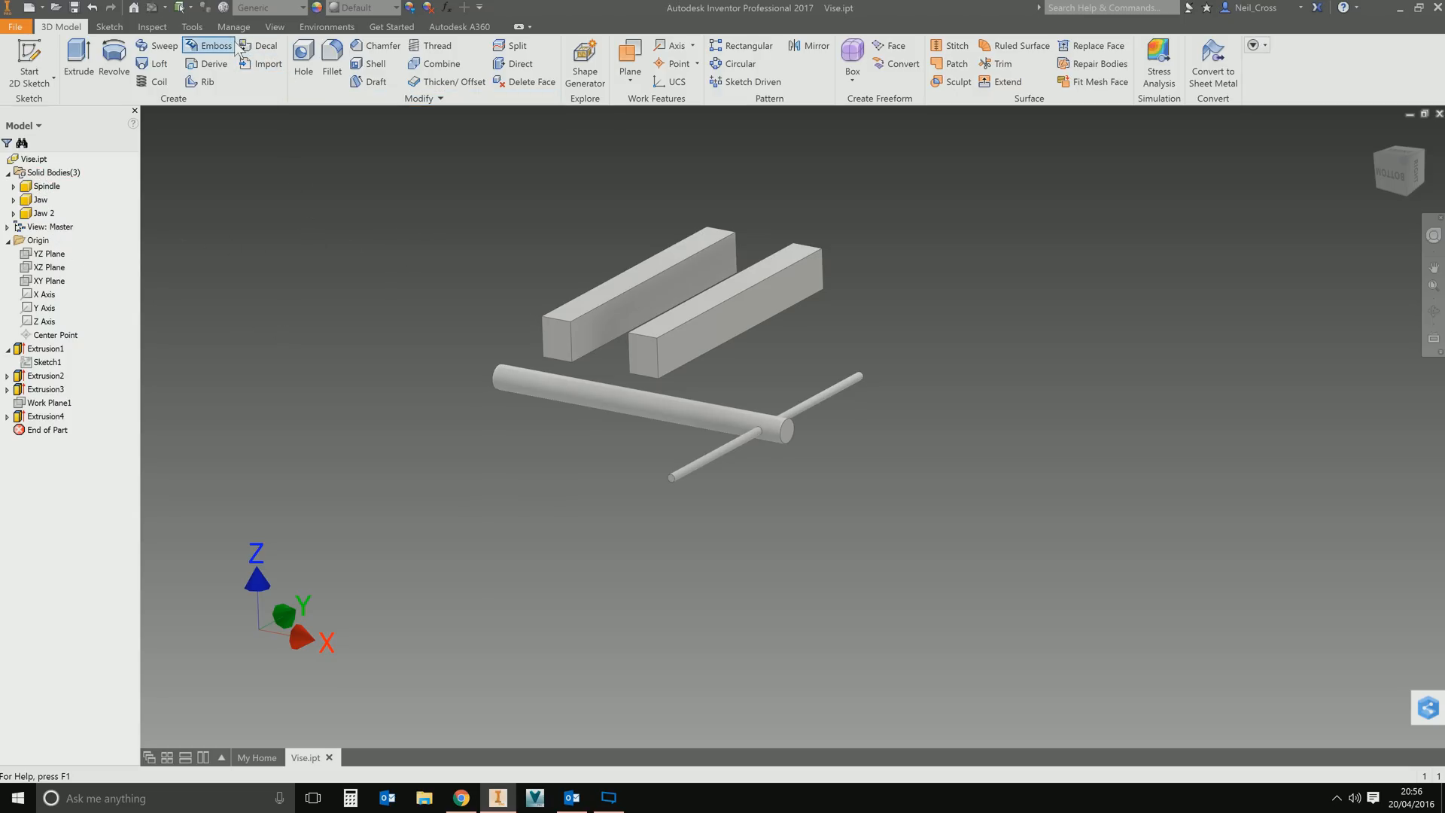
# From the Manage tools, select the solid bodies and start Make Components.
pyautogui.click(233, 26)
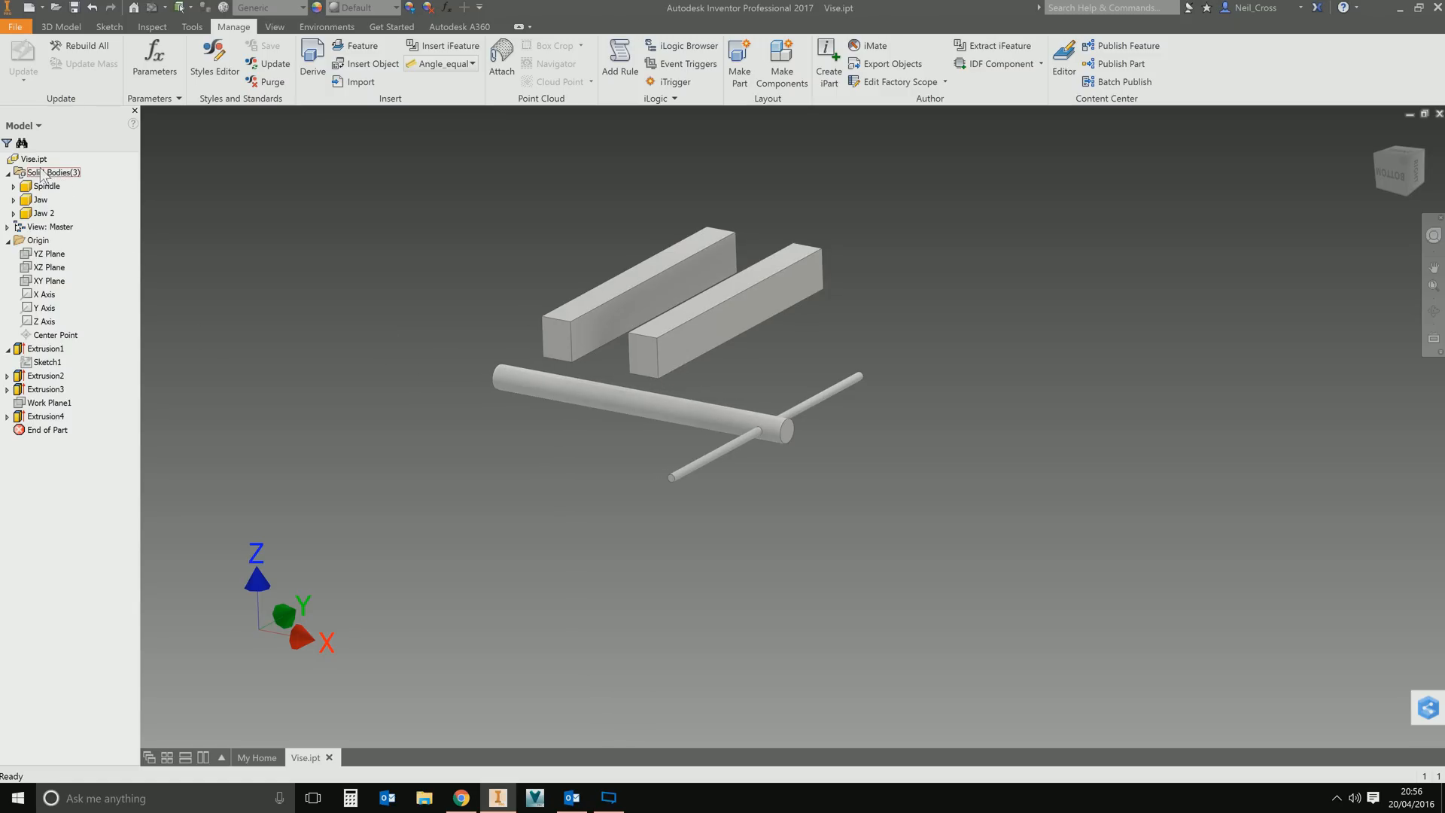
pyautogui.click(43, 212)
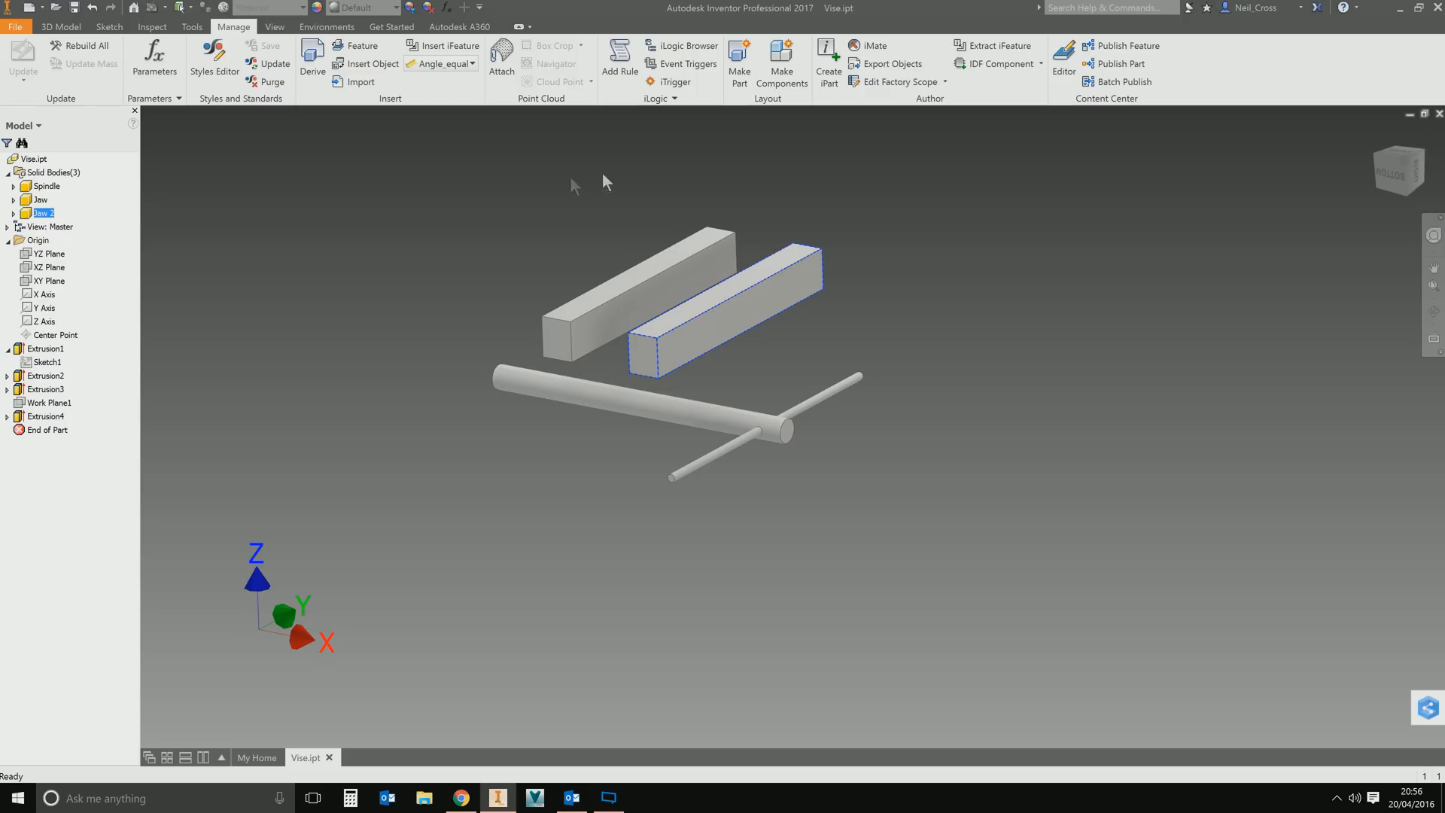
pyautogui.click(782, 63)
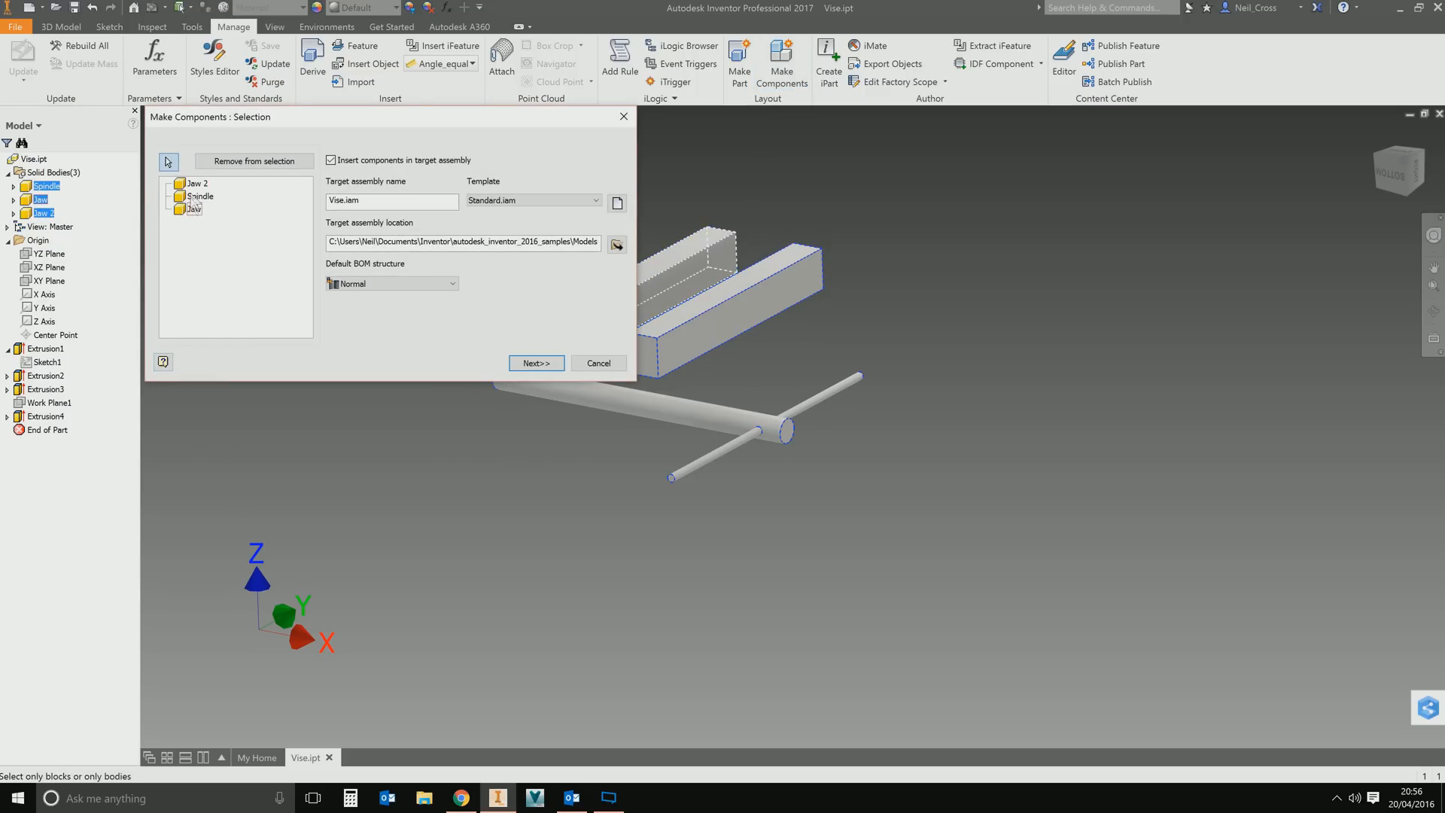
# Select all three bodies, confirm the target path, and create them as parts in new Vise.iam.
pyautogui.click(193, 182)
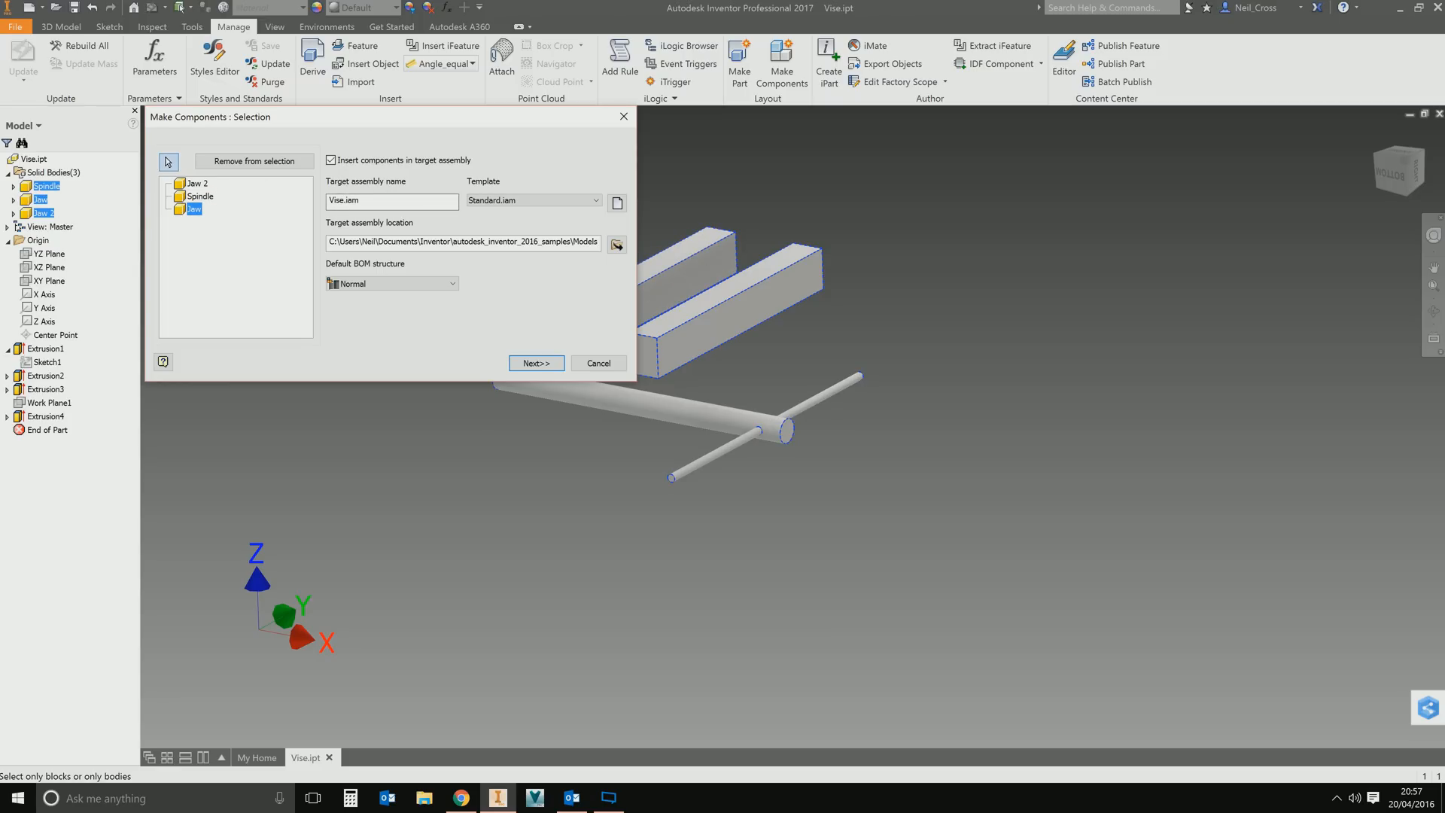
pyautogui.tripleClick(391, 200)
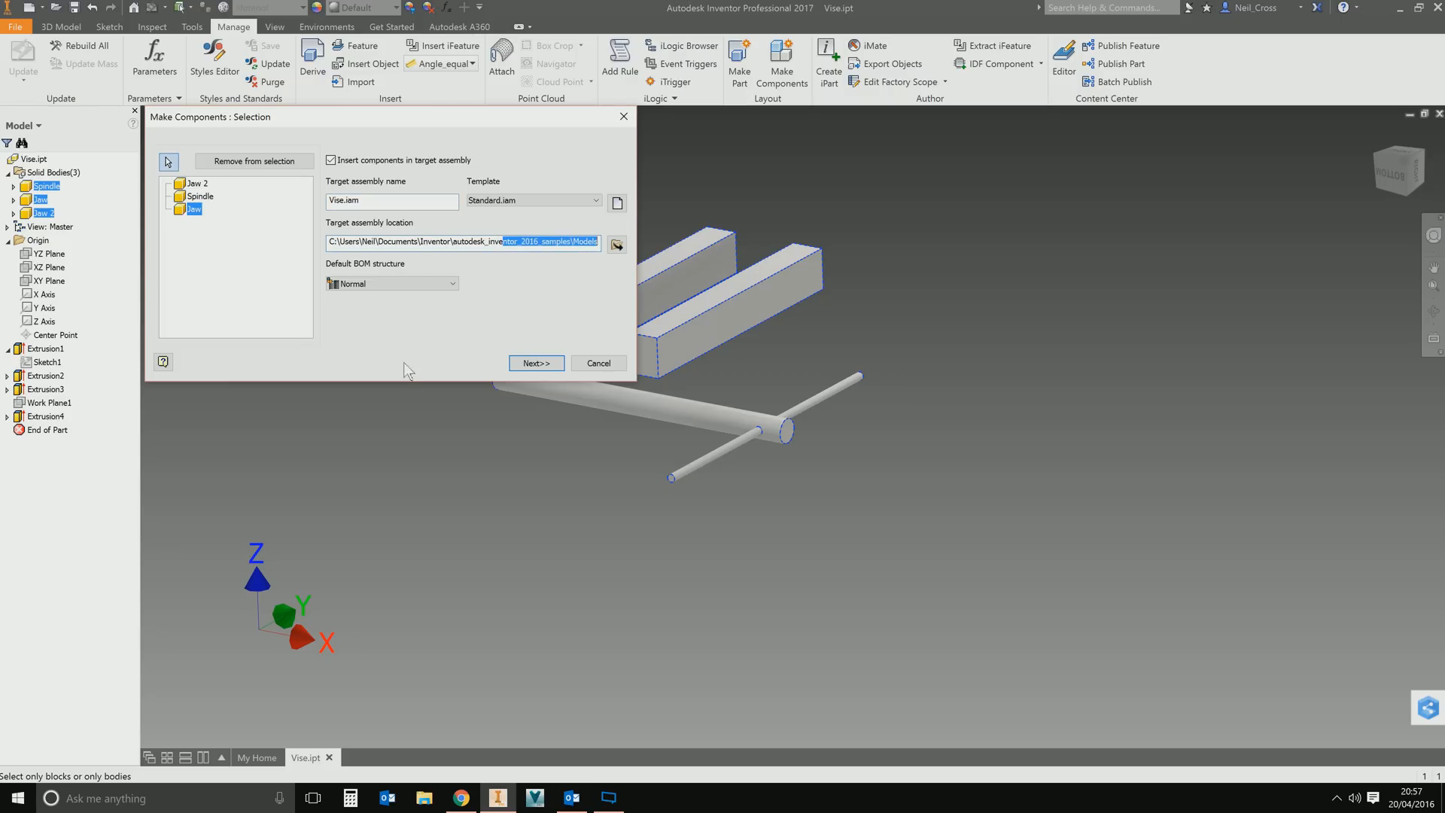
pyautogui.click(536, 363)
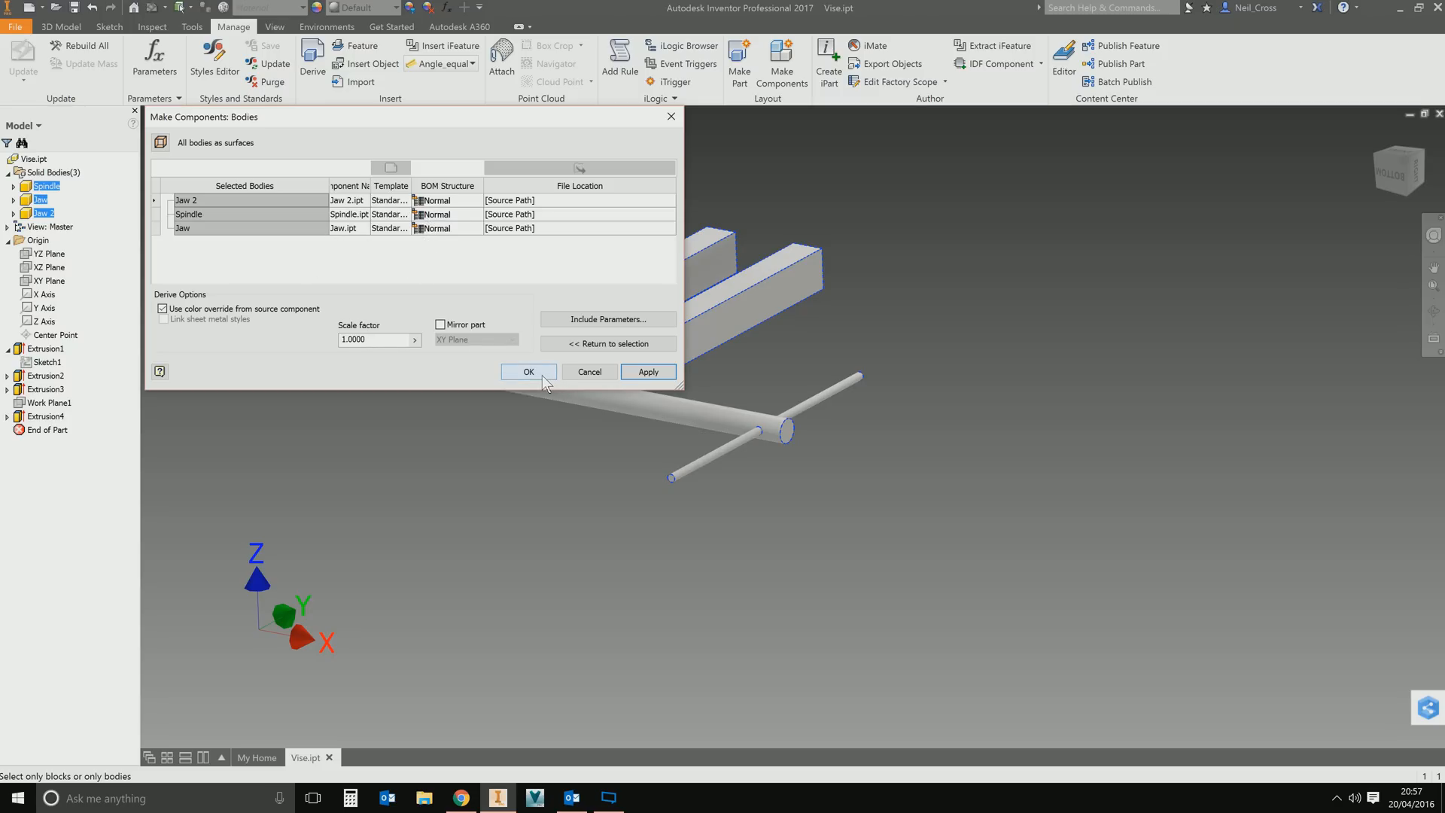
pyautogui.click(528, 372)
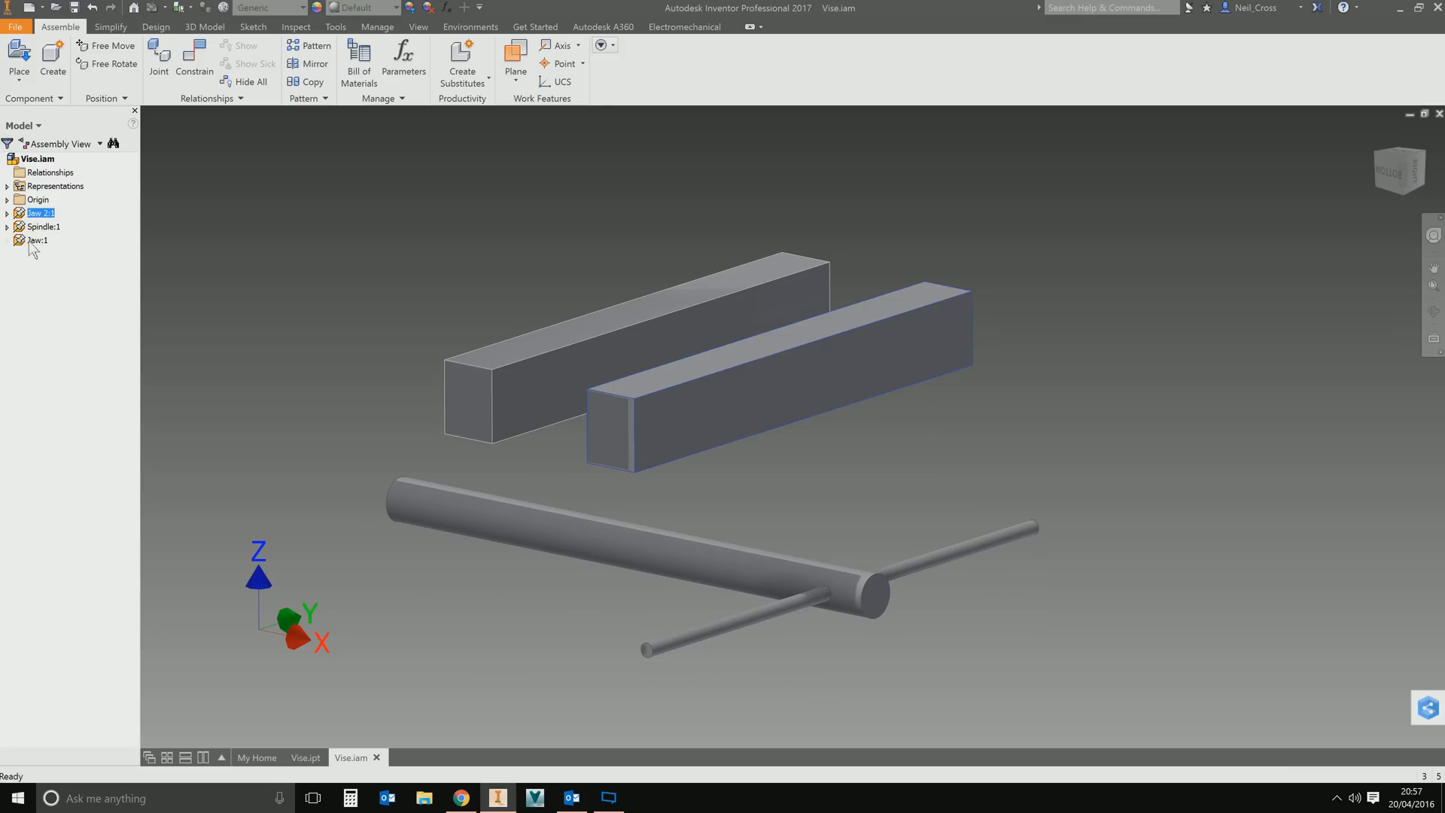
# Select Jaw 2:1 and drag the block further from the other jaw.
pyautogui.click(44, 227)
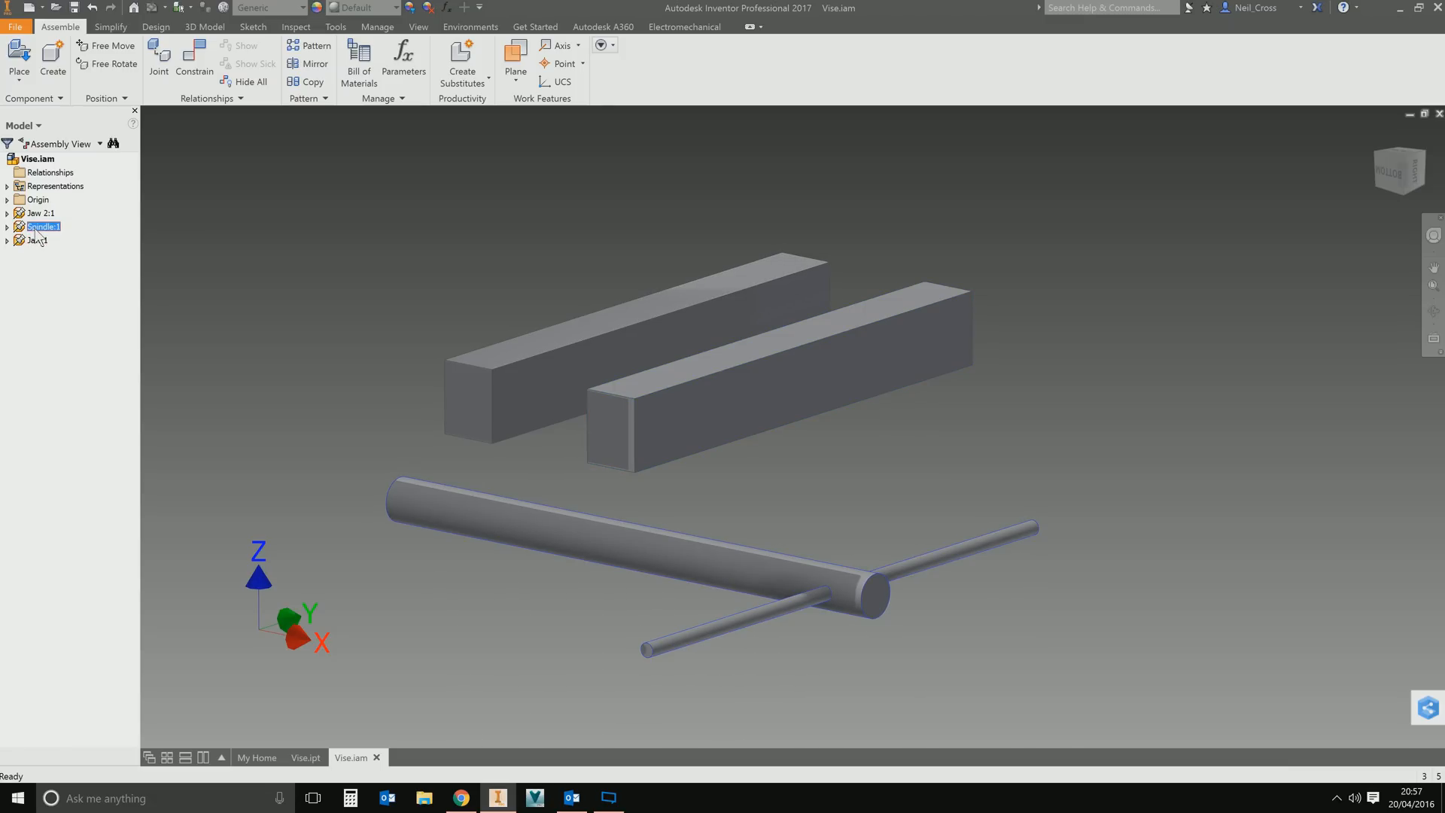
pyautogui.rightClick(36, 227)
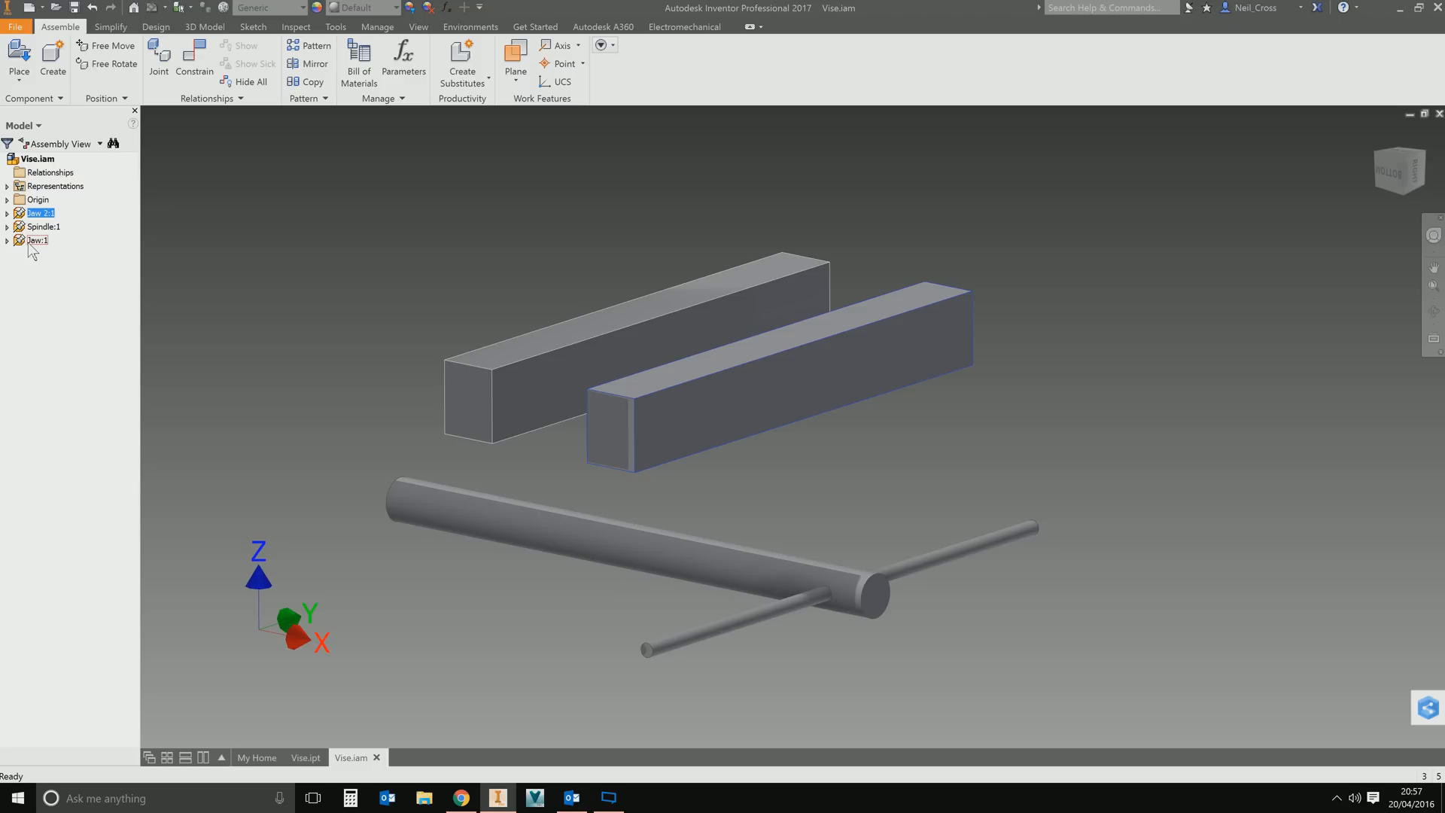
pyautogui.click(39, 213)
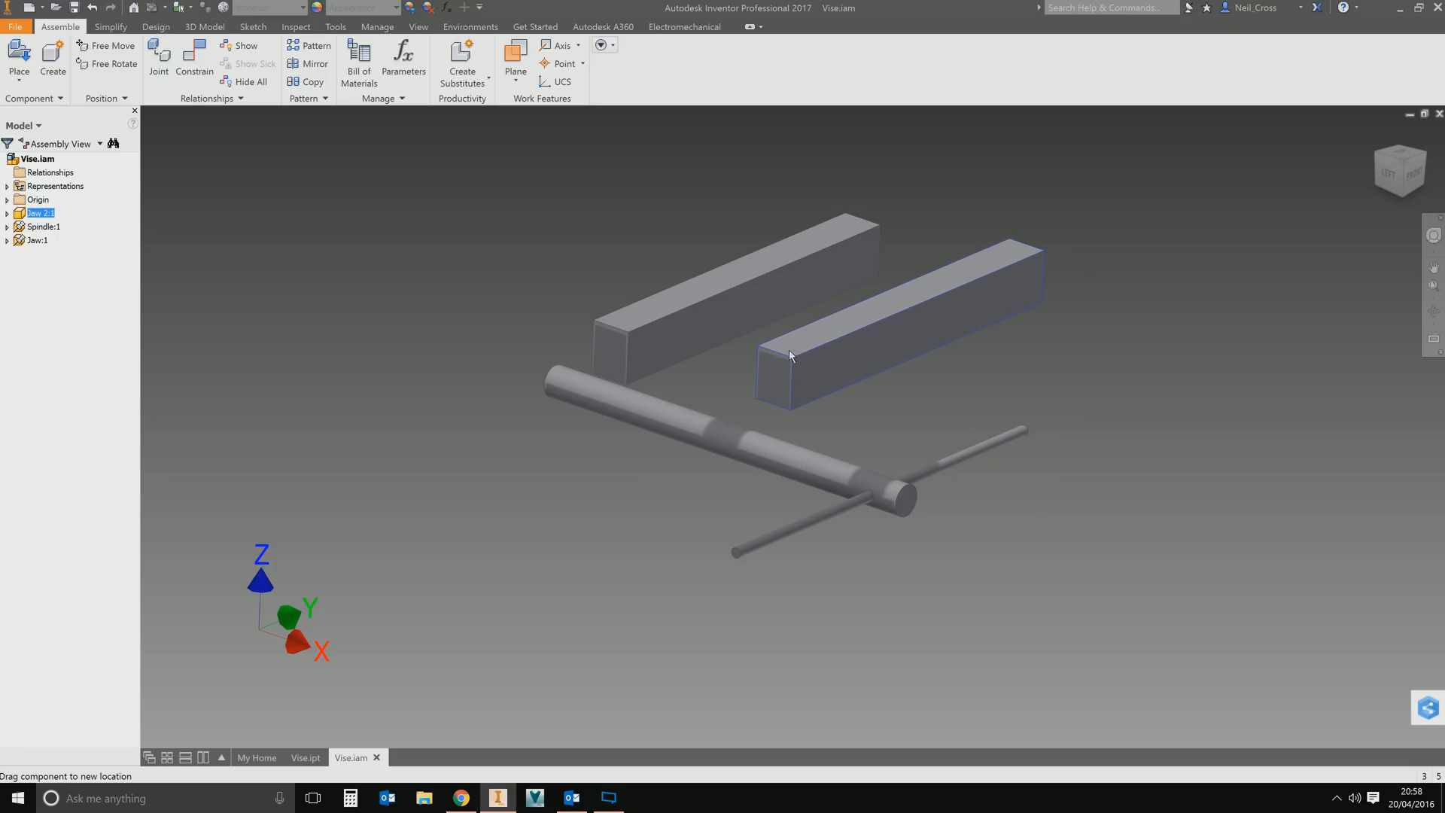
pyautogui.moveTo(790, 357); pyautogui.dragTo(755, 369)
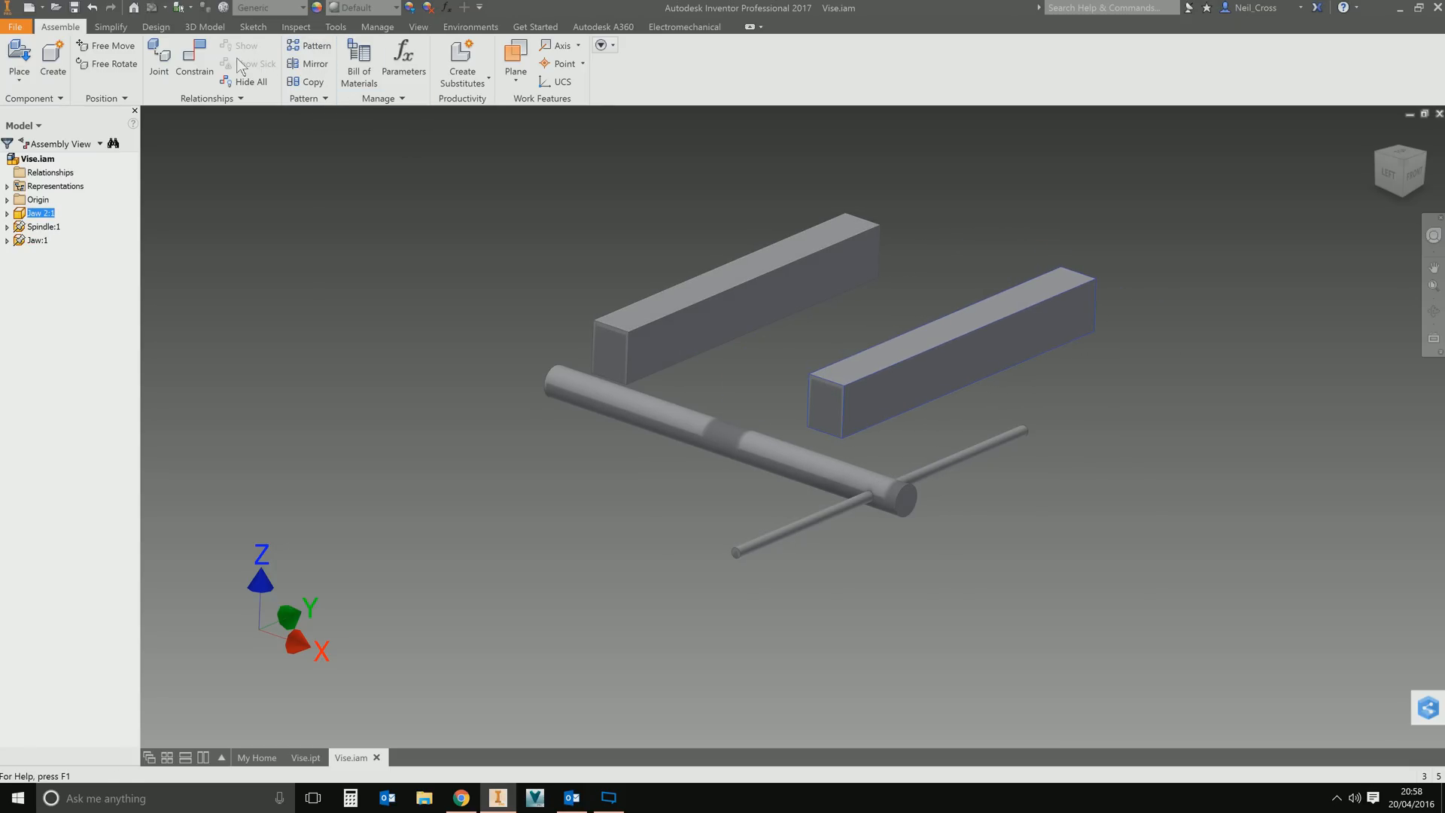
# Apply a Flush constraint between the two jaws' top faces so they line up.
pyautogui.click(194, 59)
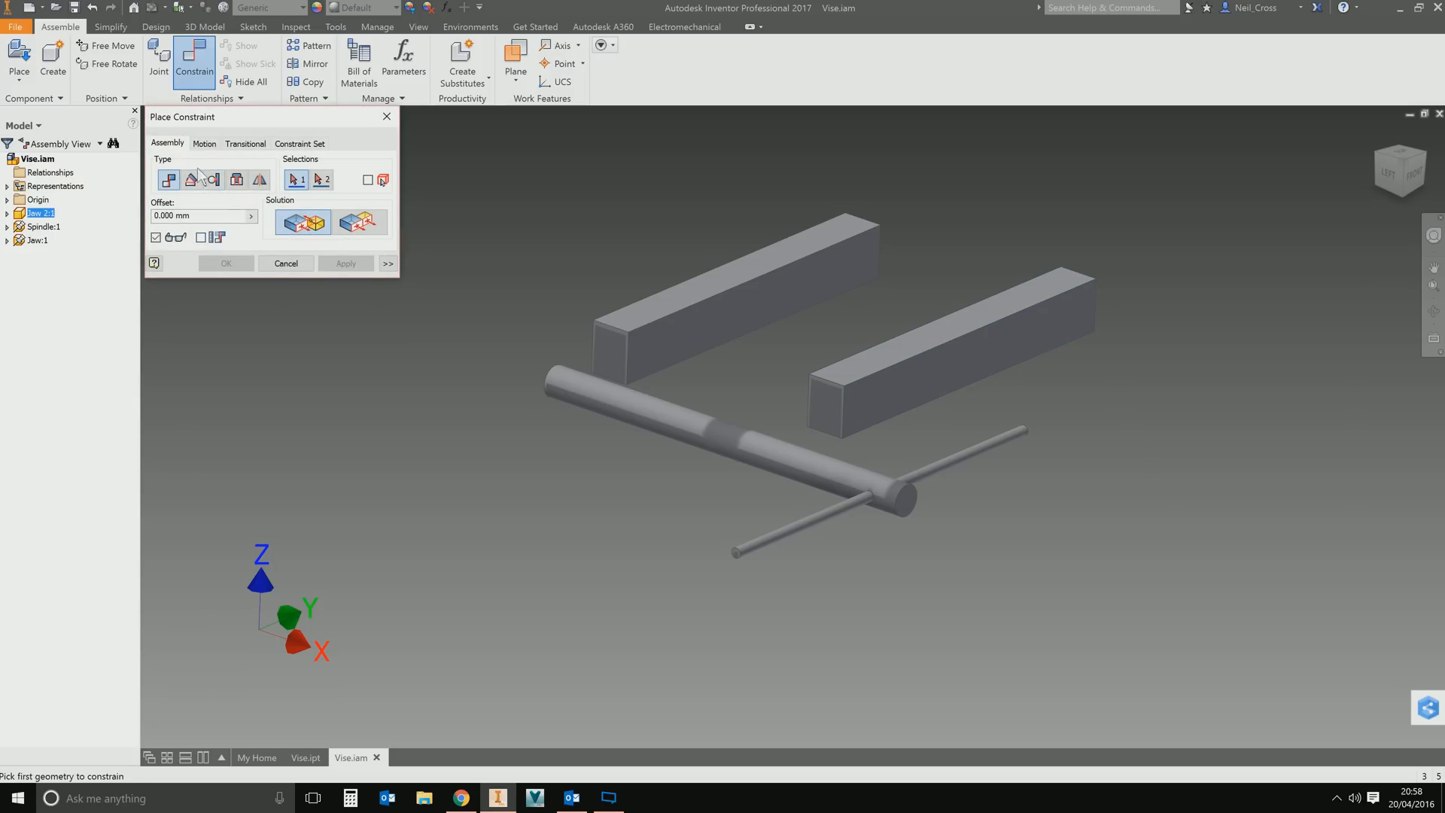
pyautogui.moveTo(876, 373)
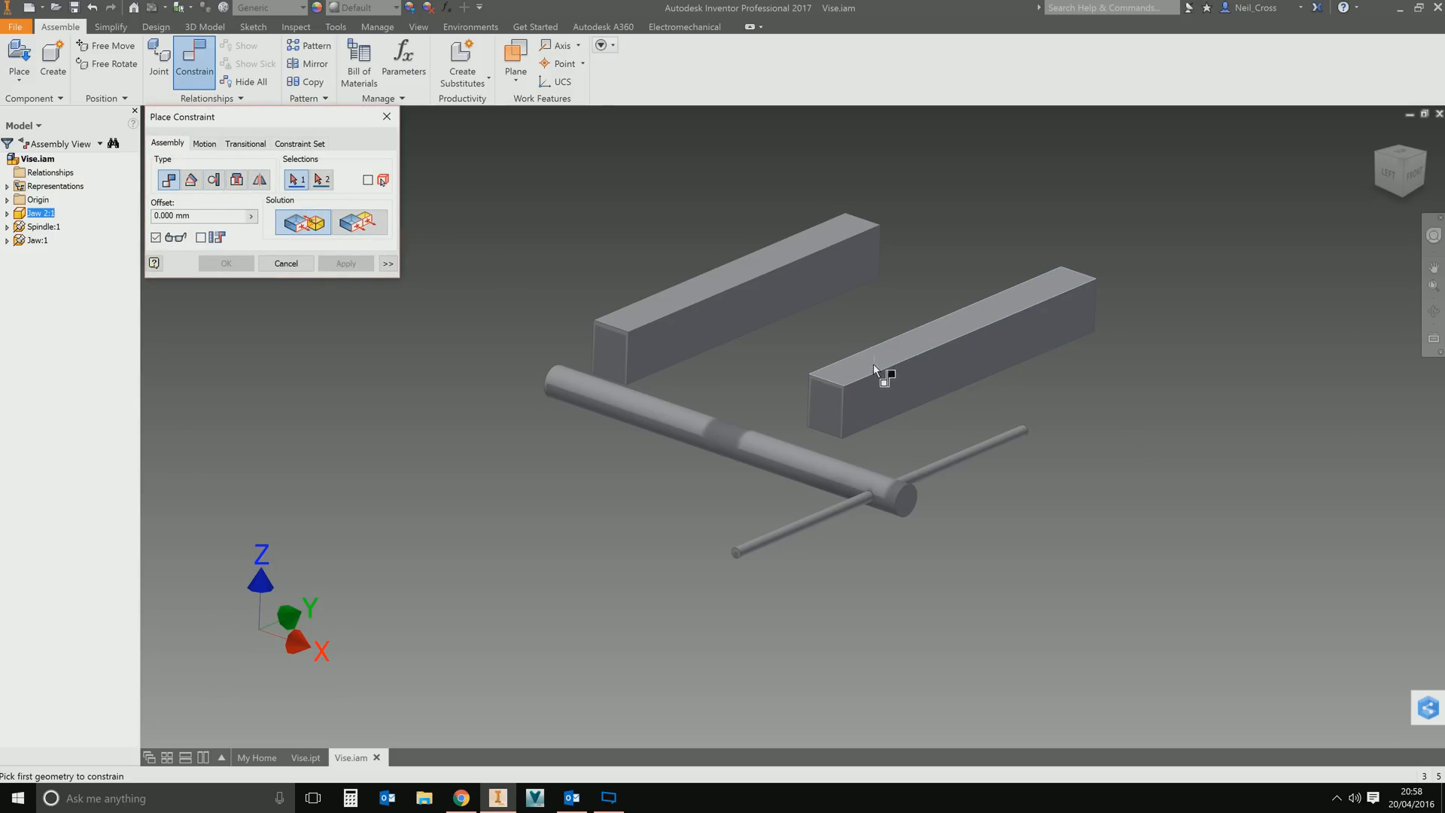
pyautogui.click(867, 378)
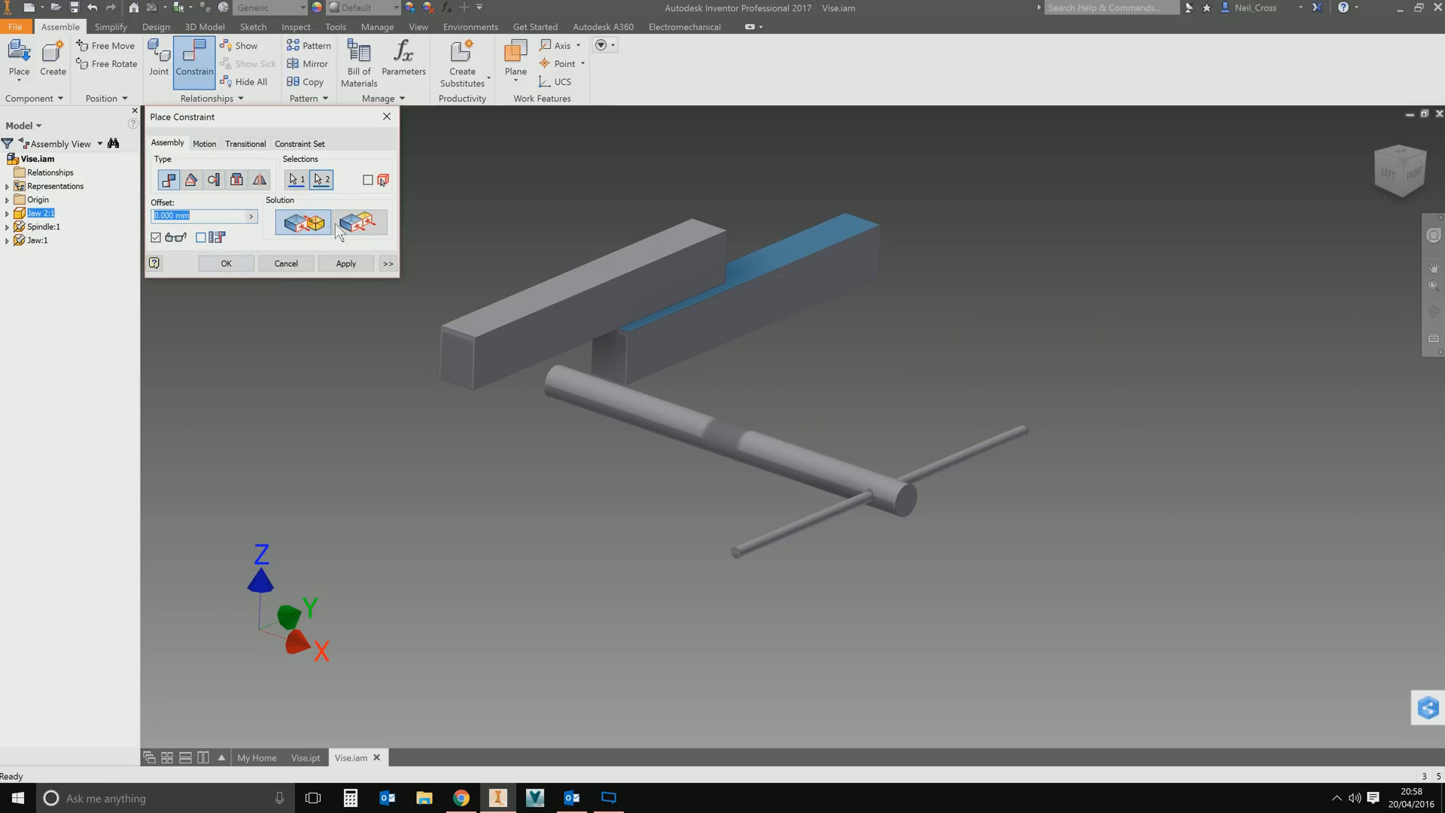
pyautogui.click(346, 262)
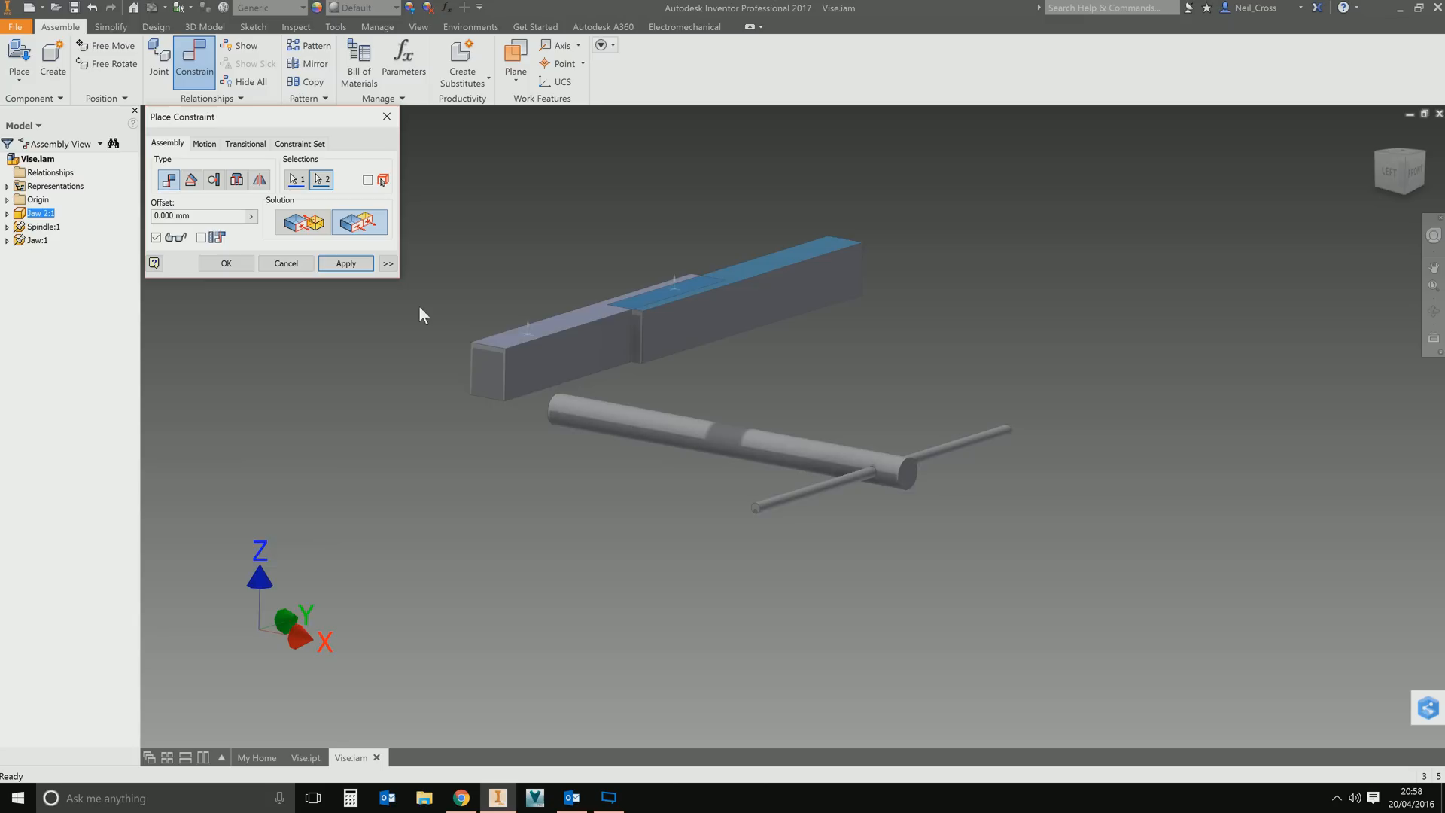
pyautogui.click(358, 221)
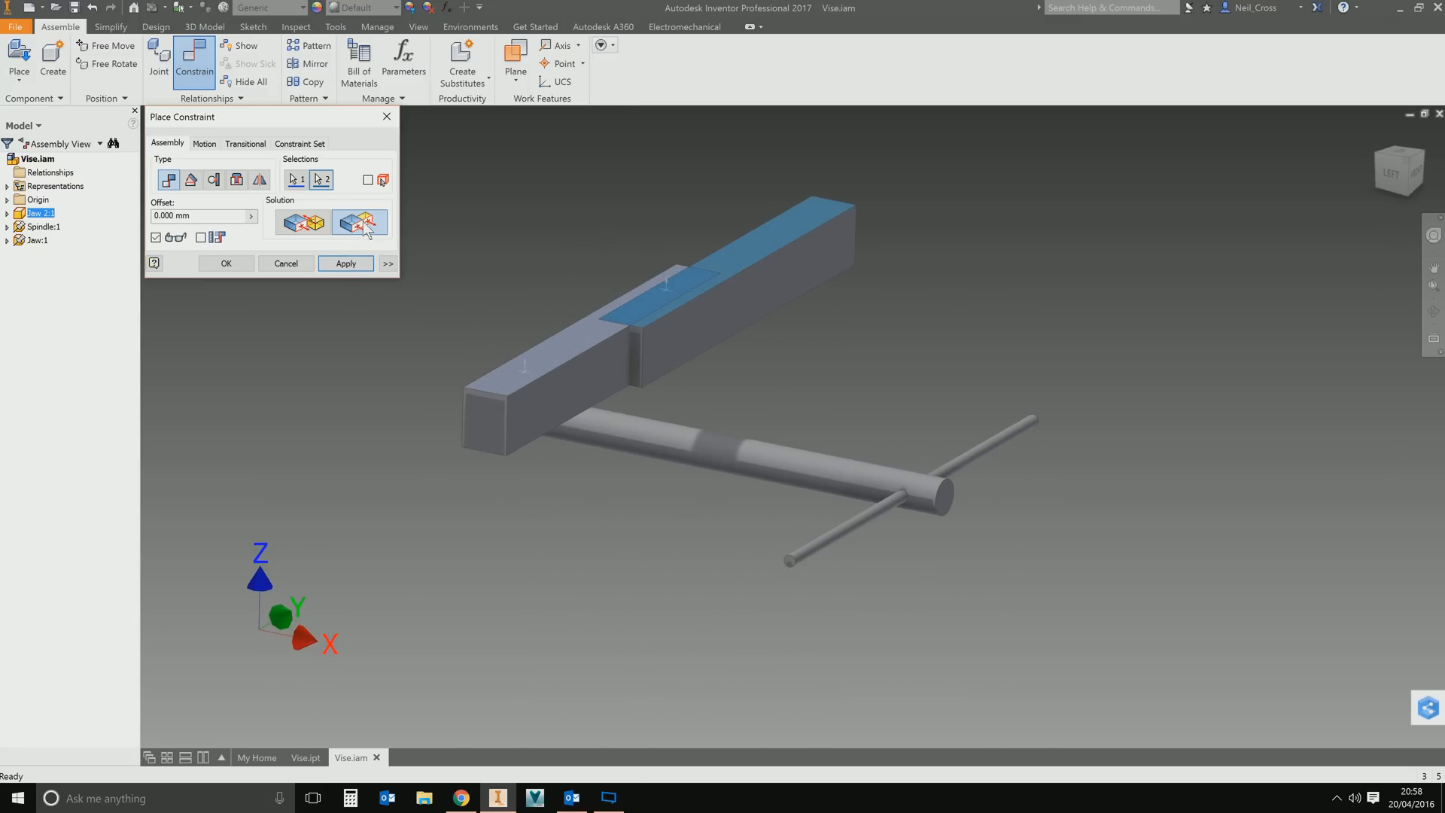
pyautogui.click(346, 263)
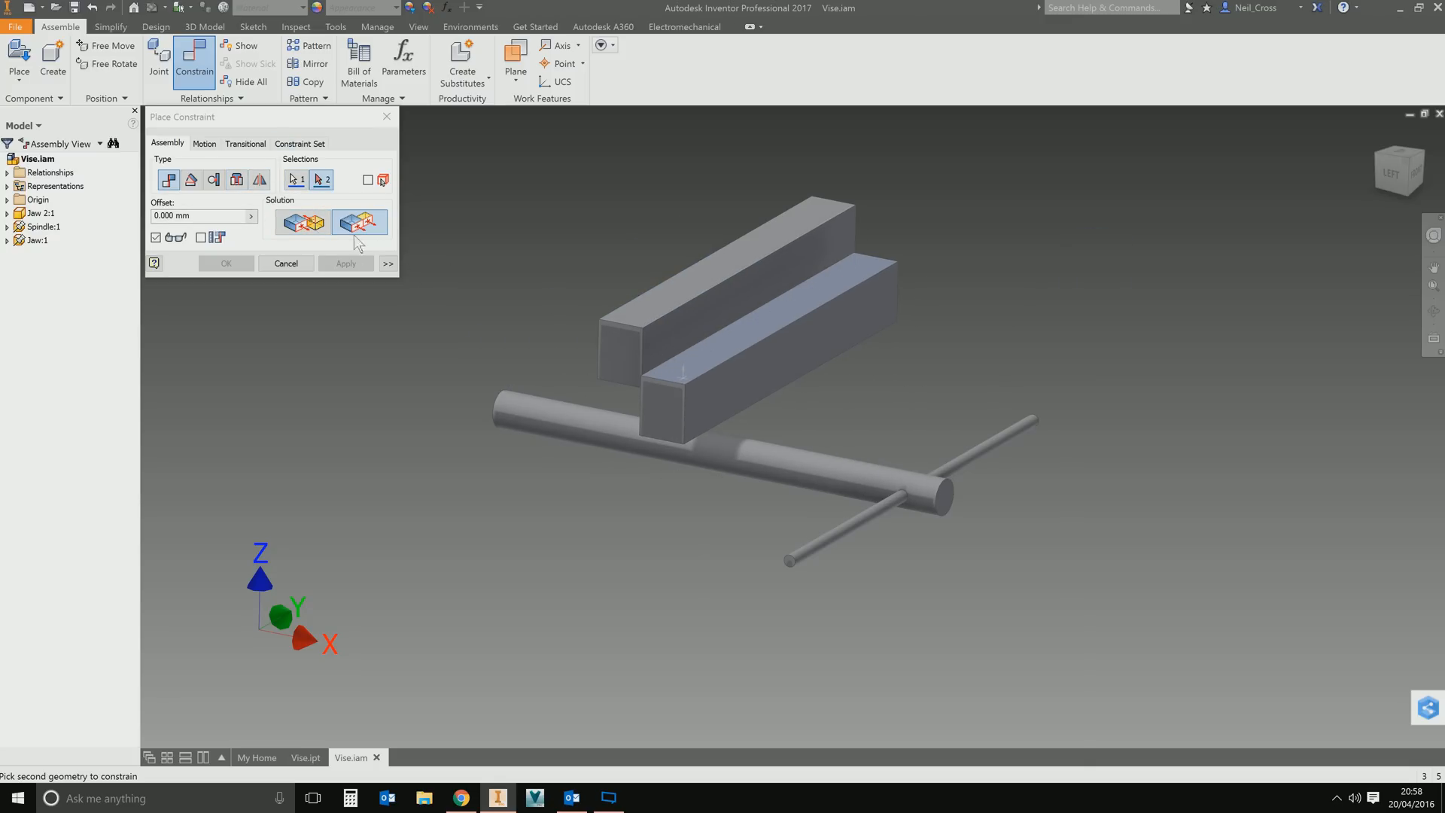
pyautogui.moveTo(296, 179)
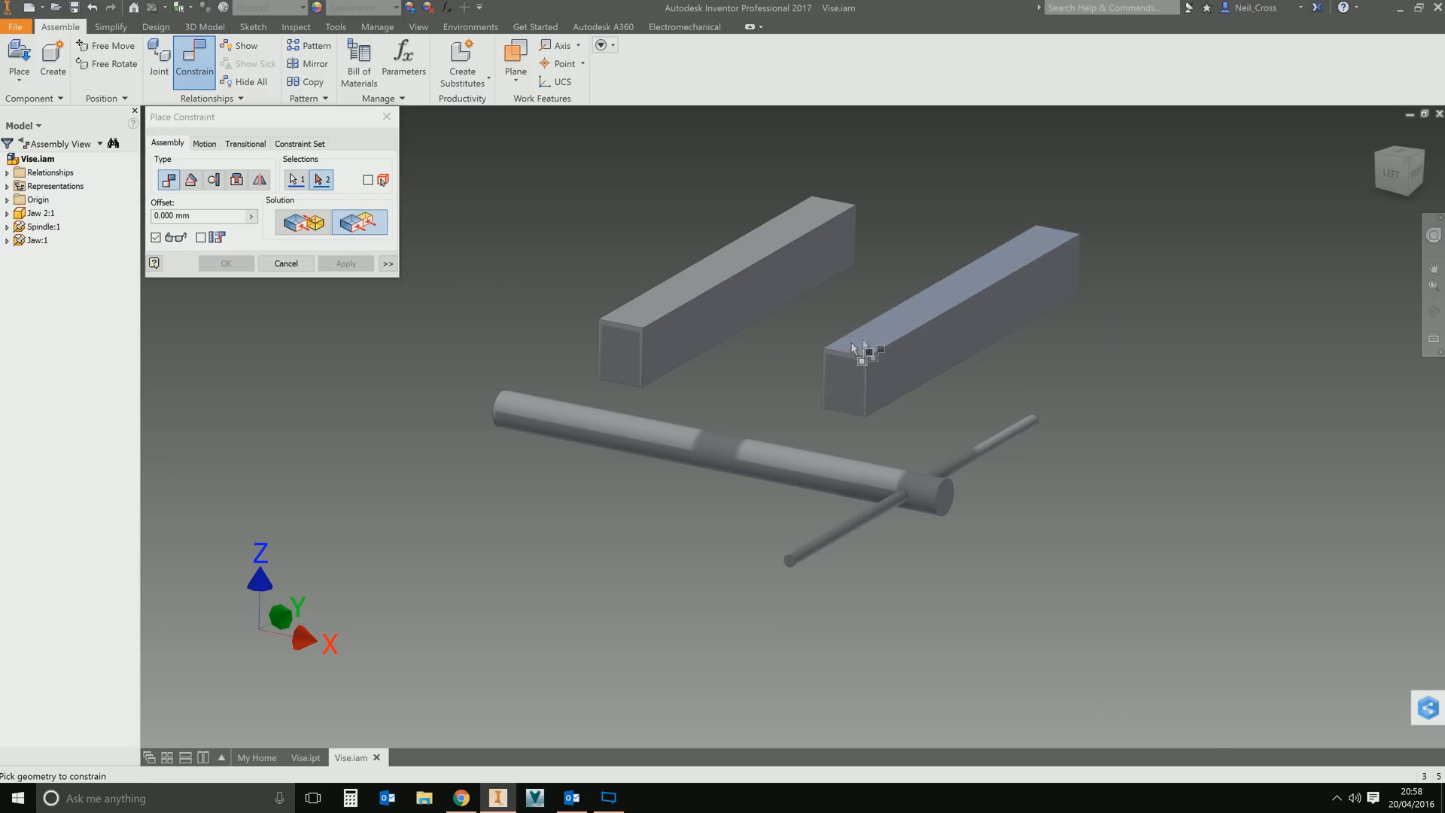
pyautogui.click(861, 351)
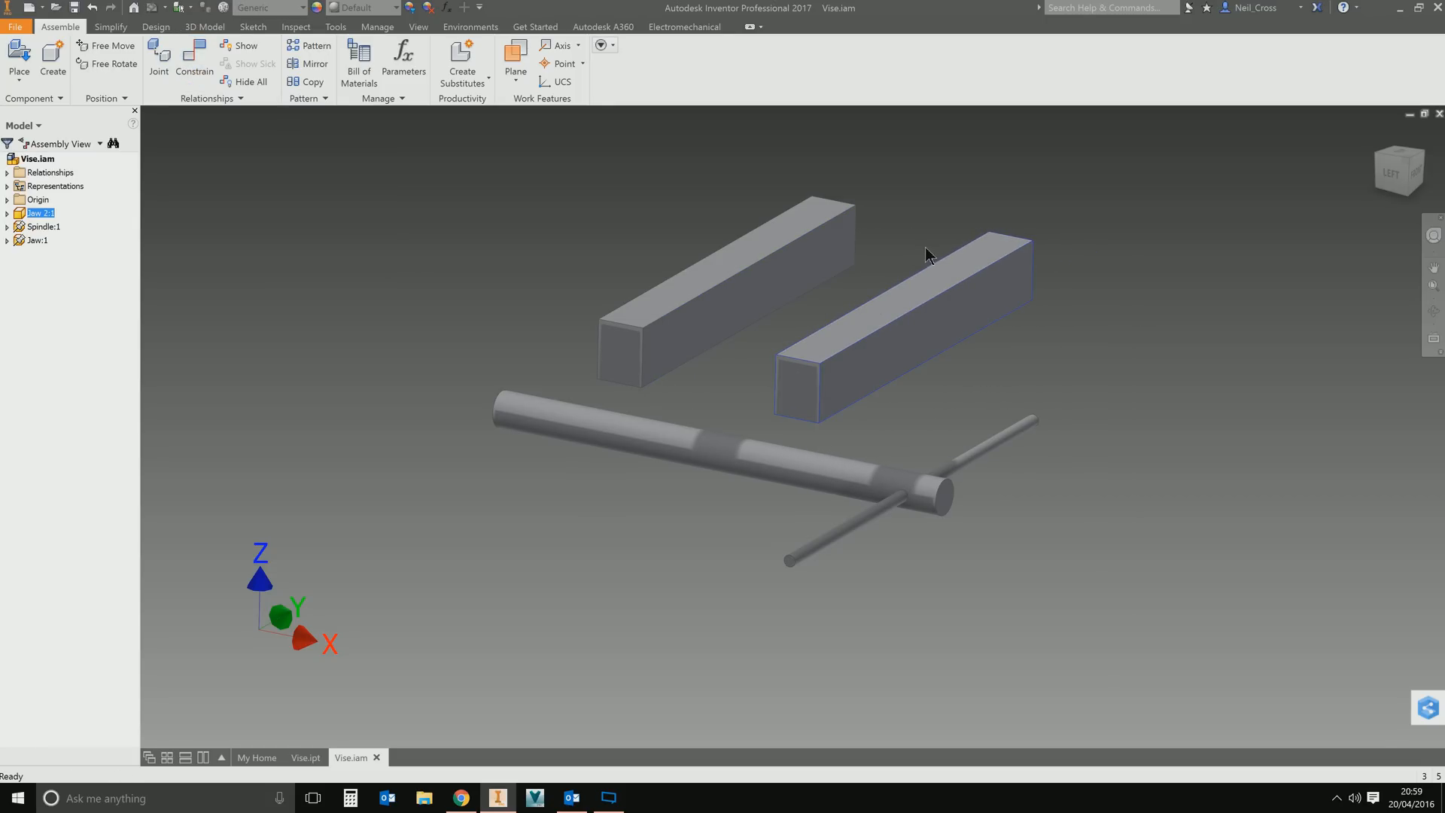
pyautogui.moveTo(928, 256); pyautogui.dragTo(1087, 222)
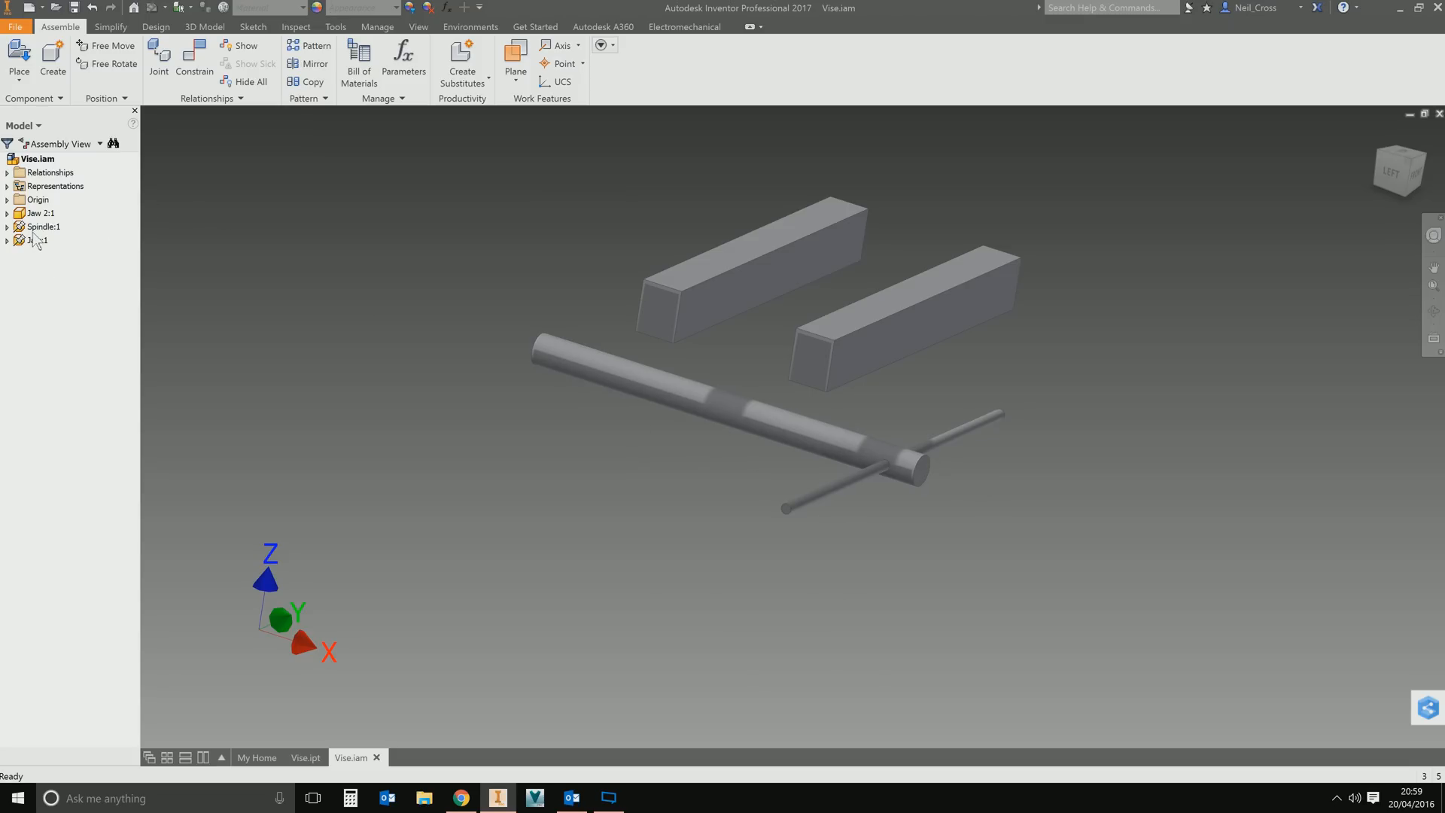
pyautogui.rightClick(42, 227)
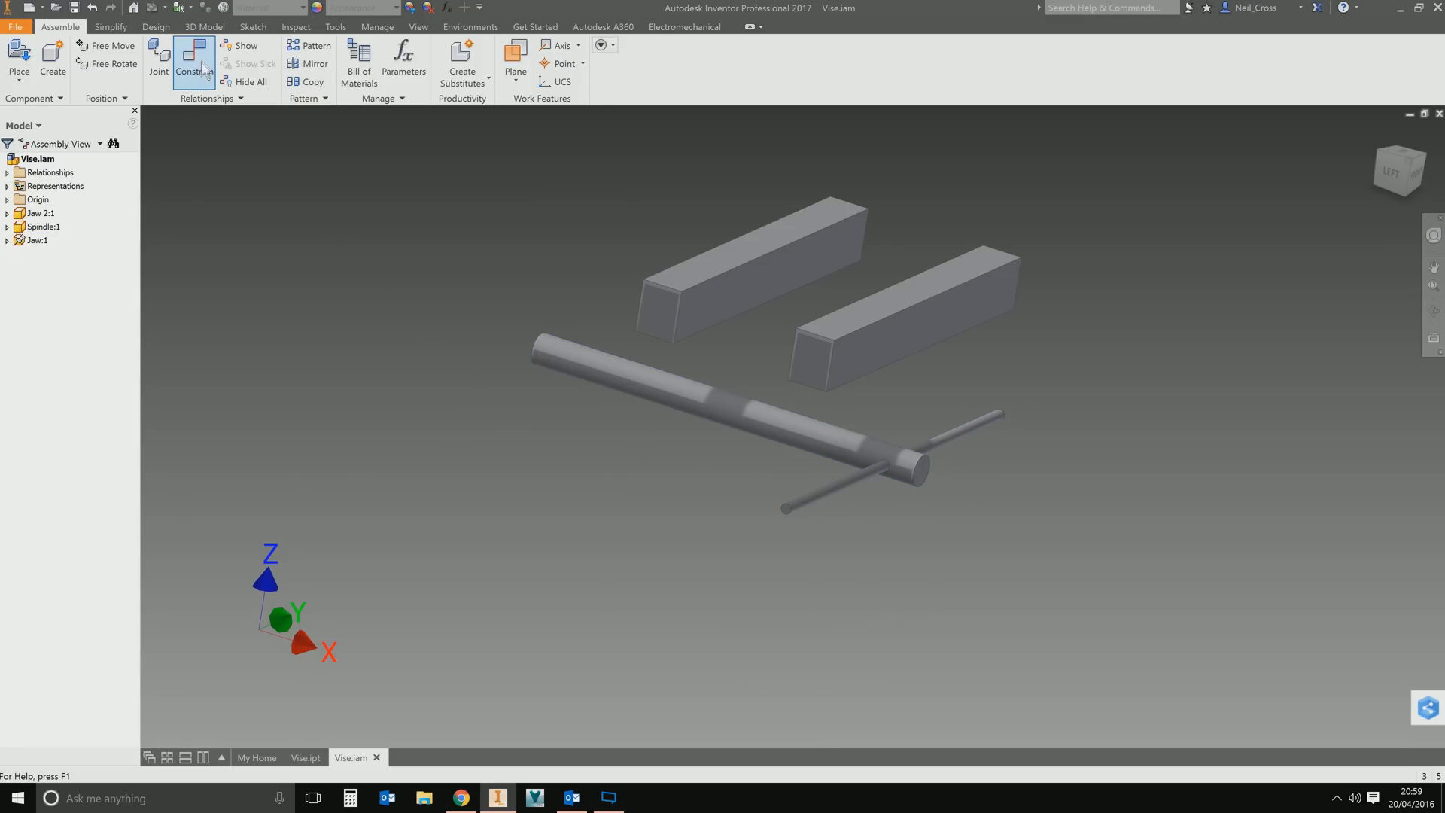
# Flush-constrain a spindle origin plane to an assembly origin plane and close the tool.
pyautogui.click(194, 64)
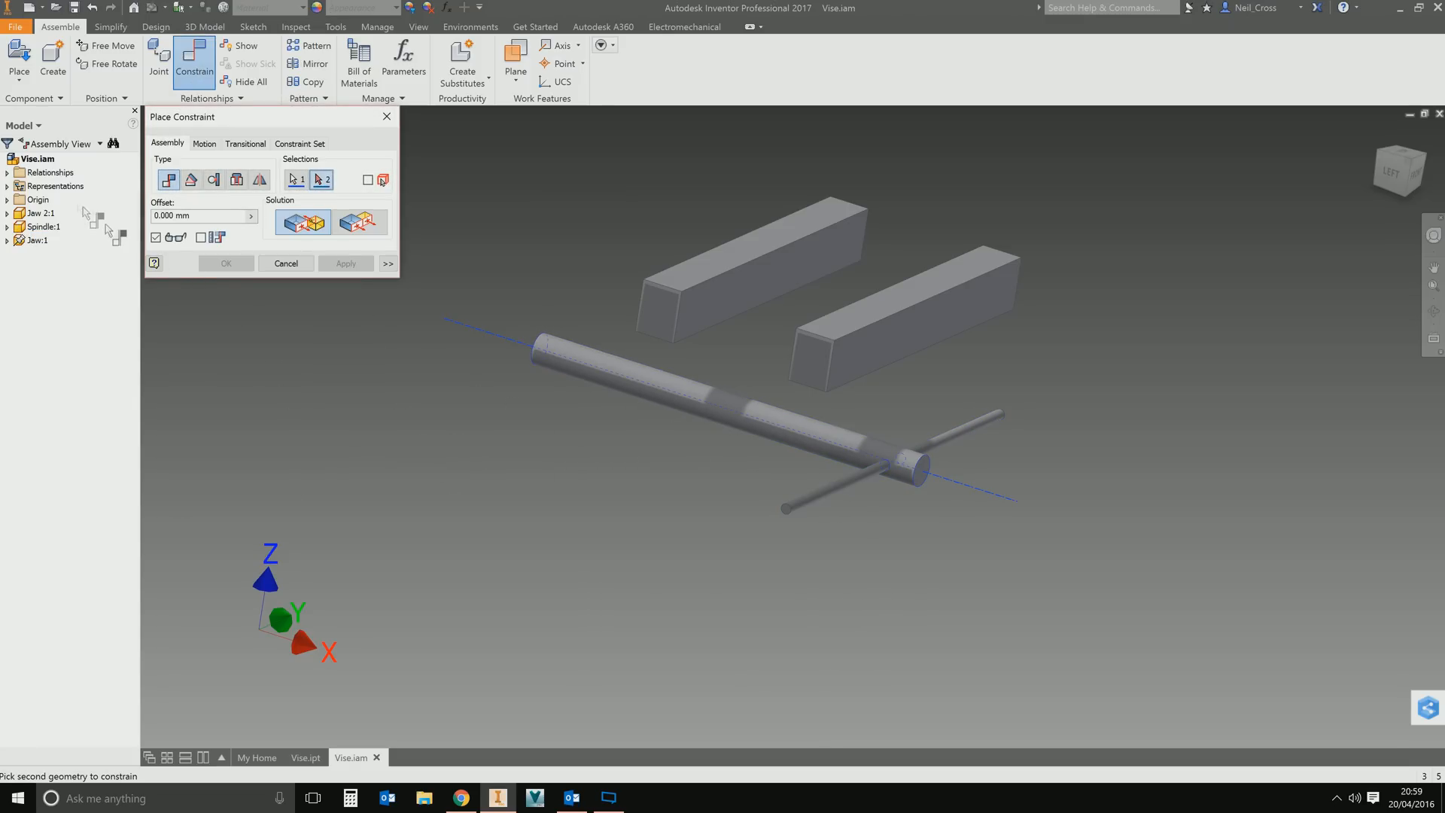
pyautogui.click(8, 199)
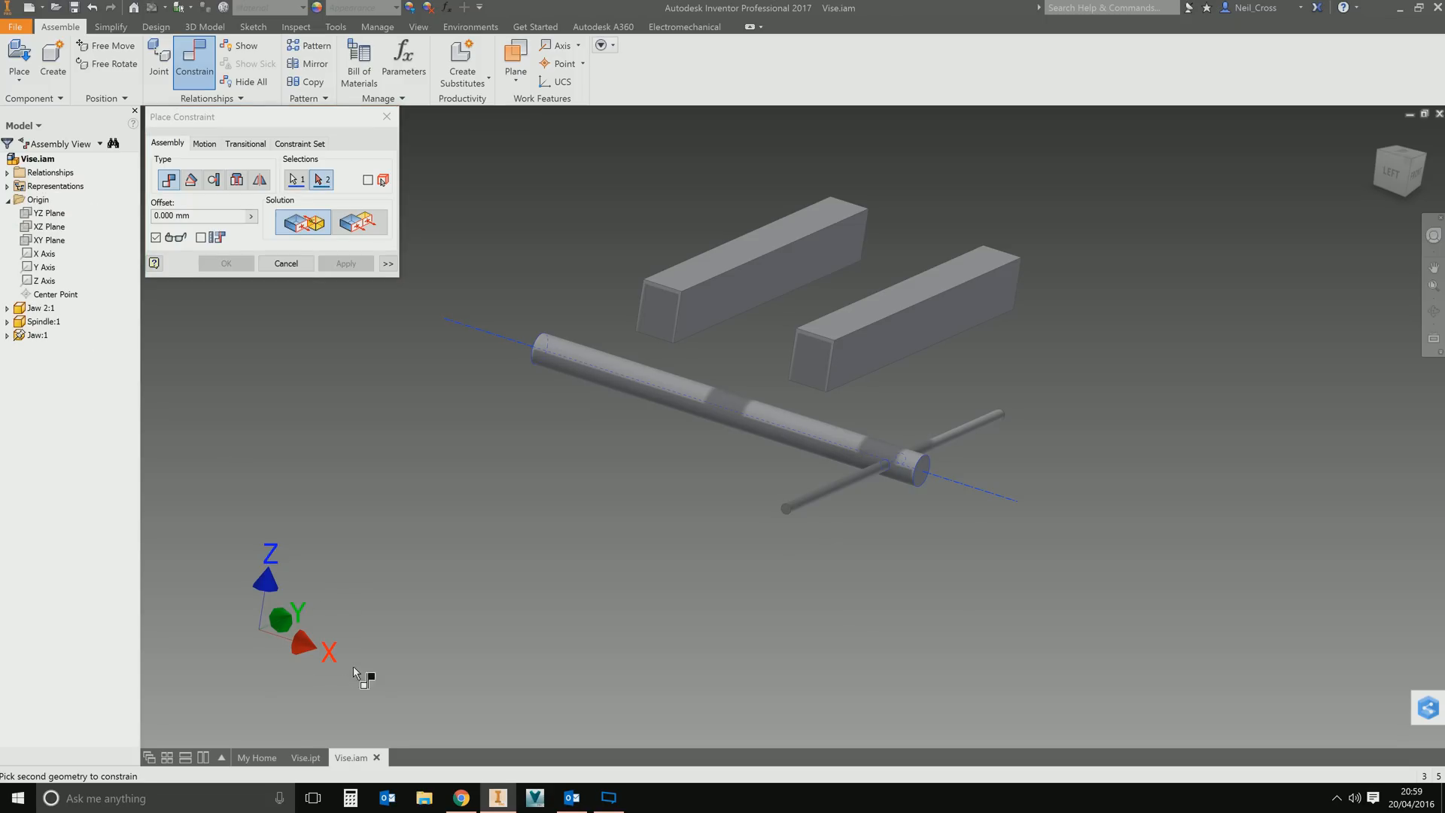
pyautogui.click(751, 413)
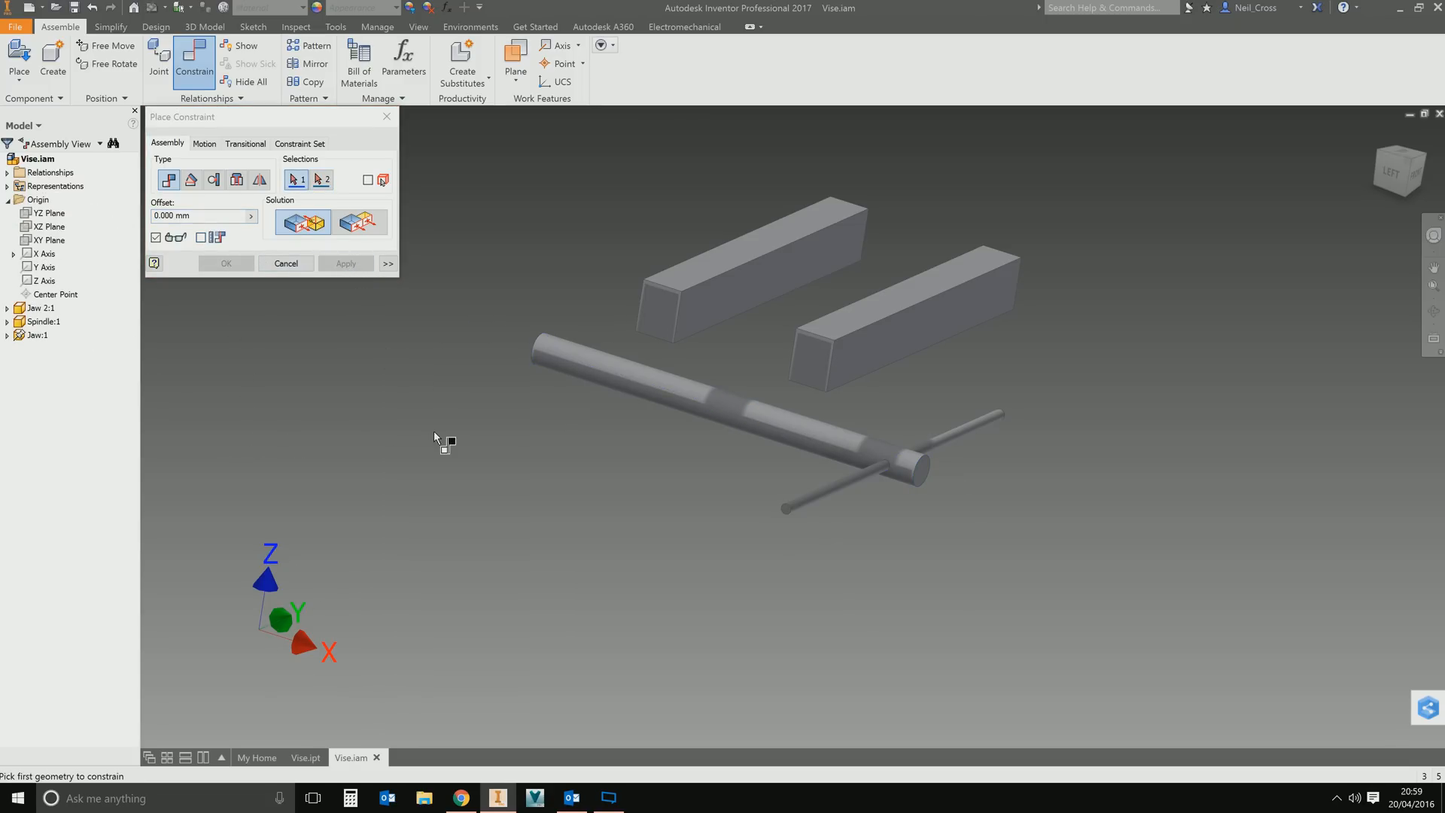
pyautogui.click(7, 322)
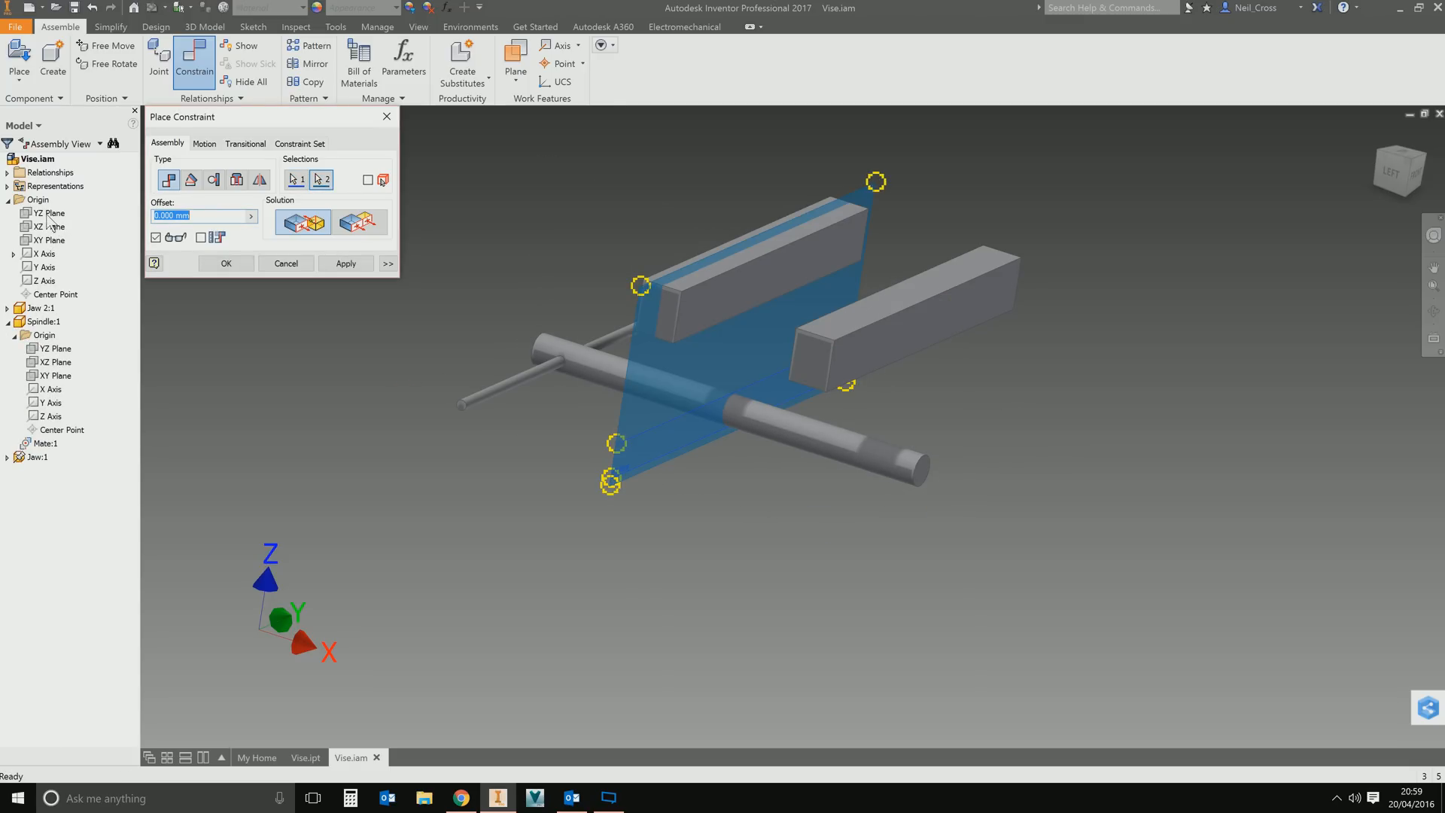
pyautogui.click(346, 262)
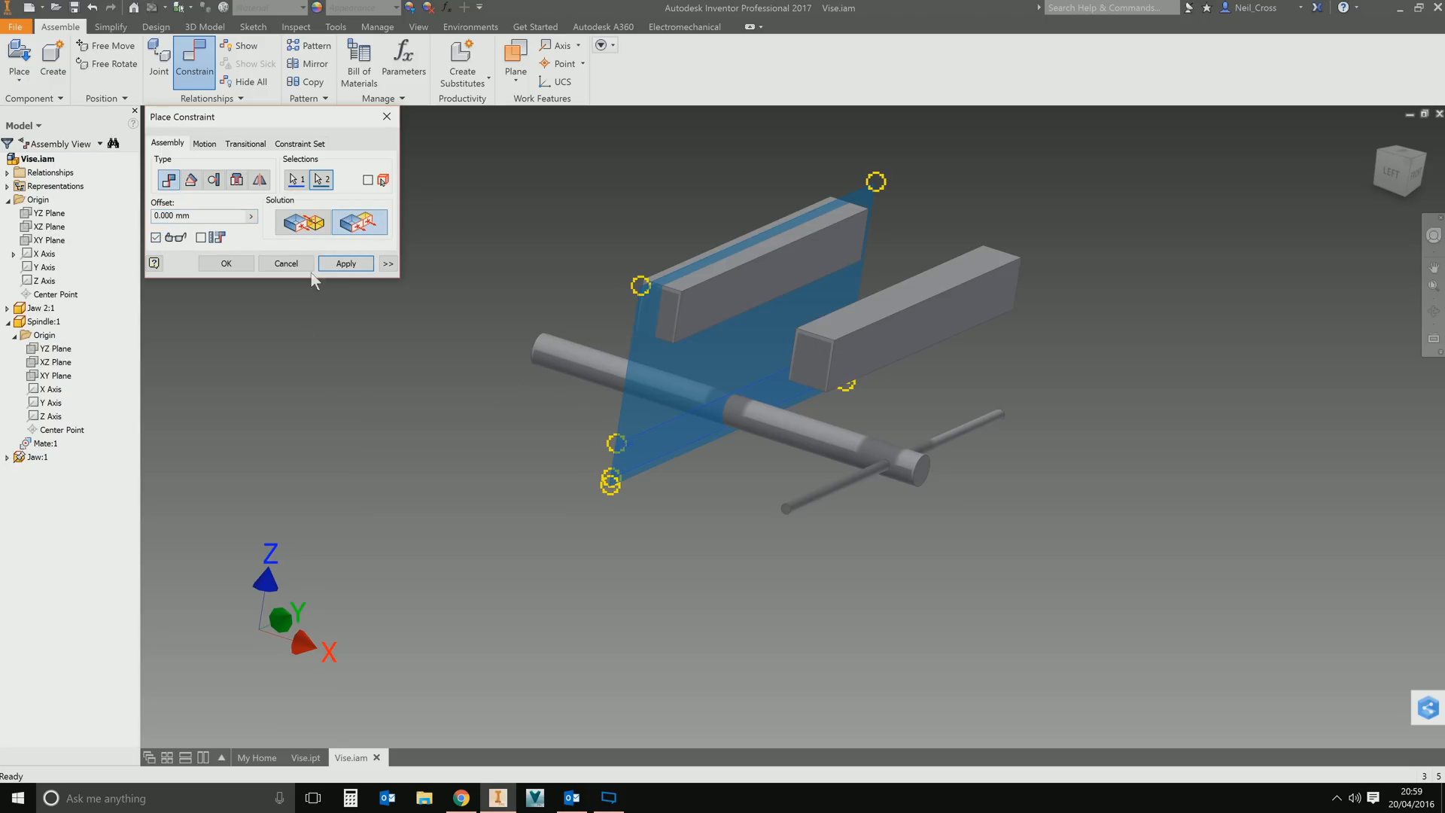
pyautogui.click(346, 263)
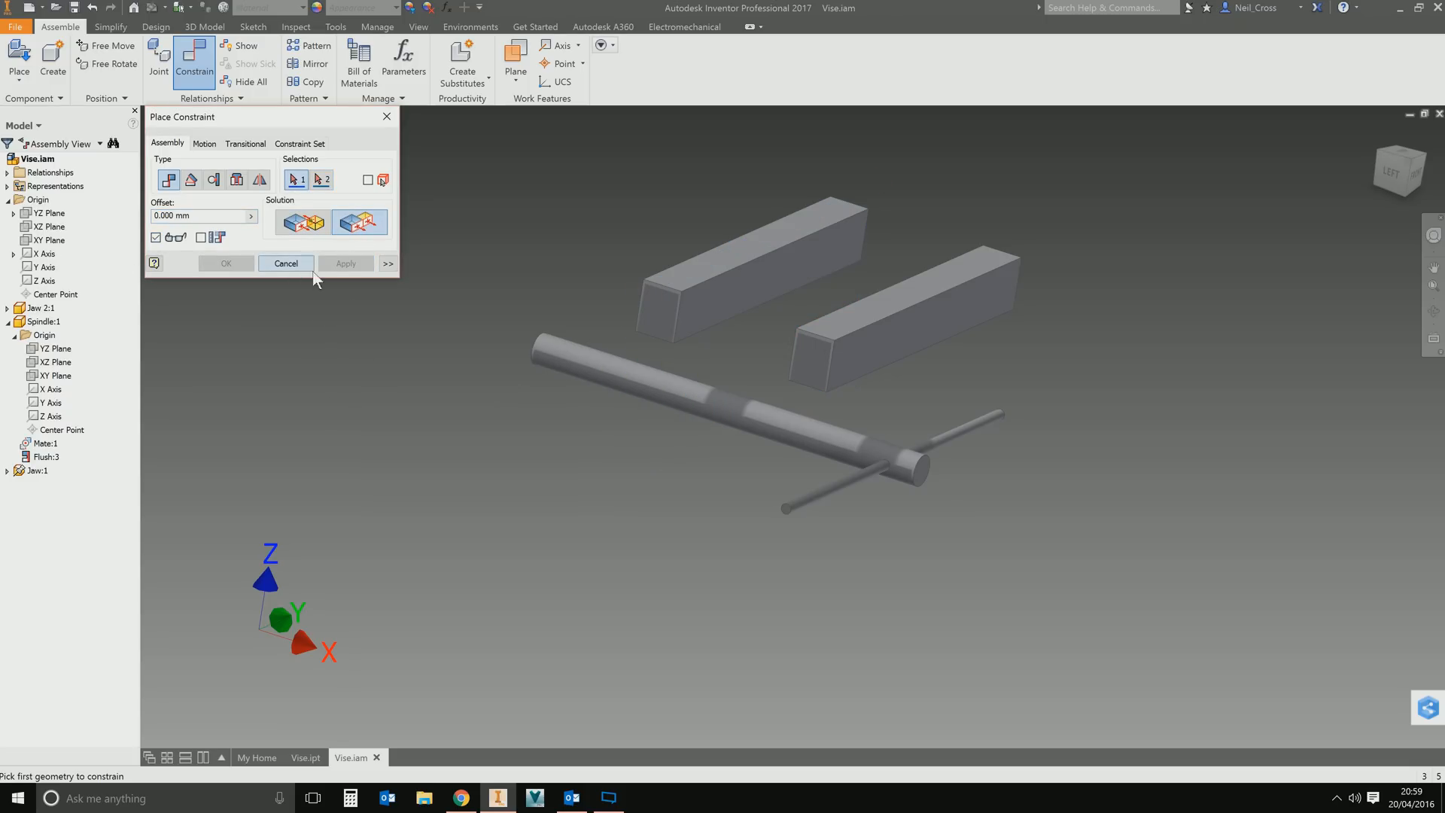
pyautogui.click(286, 262)
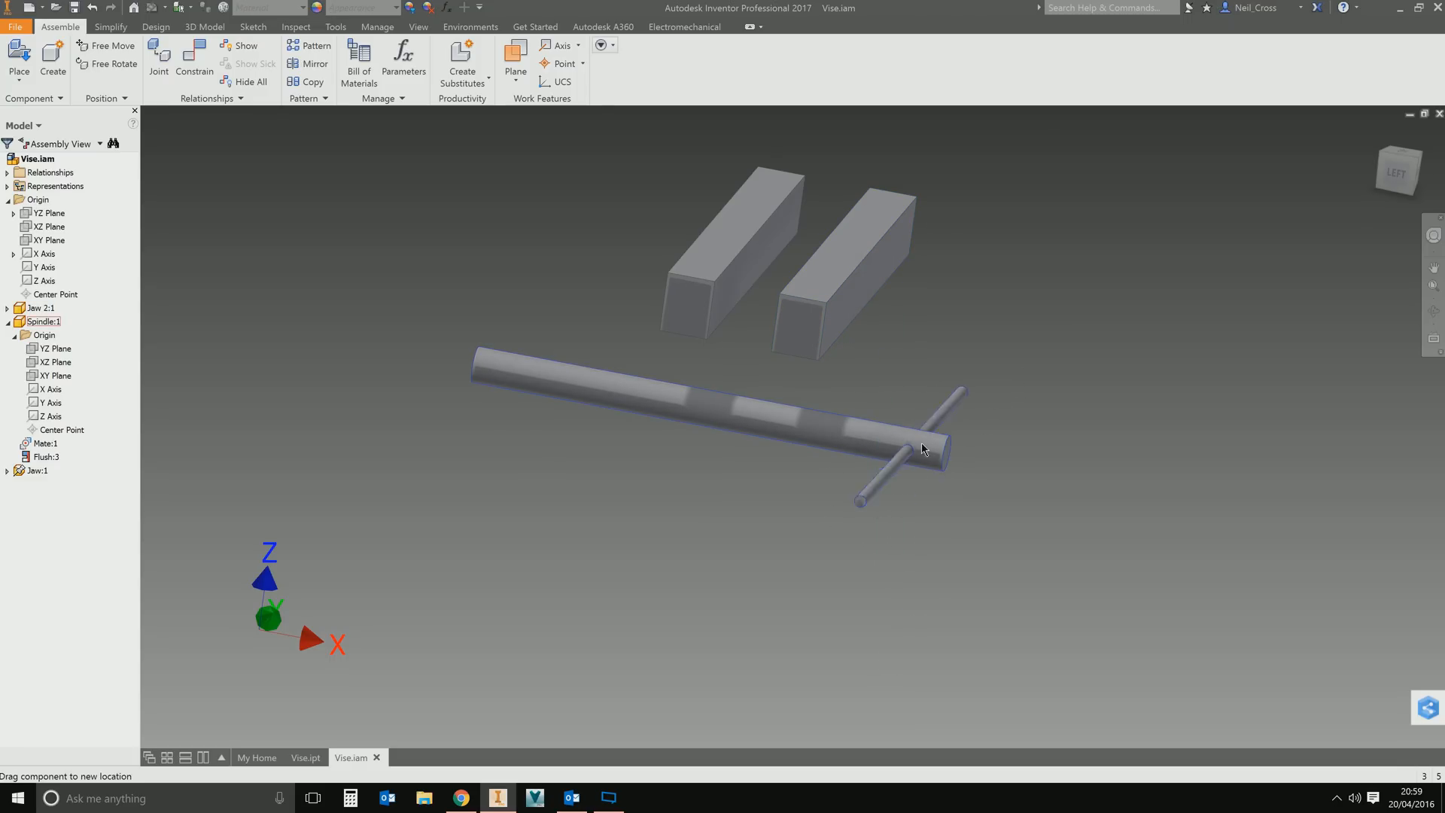
# Drag the spindle to spin it about its axis.
pyautogui.click(44, 320)
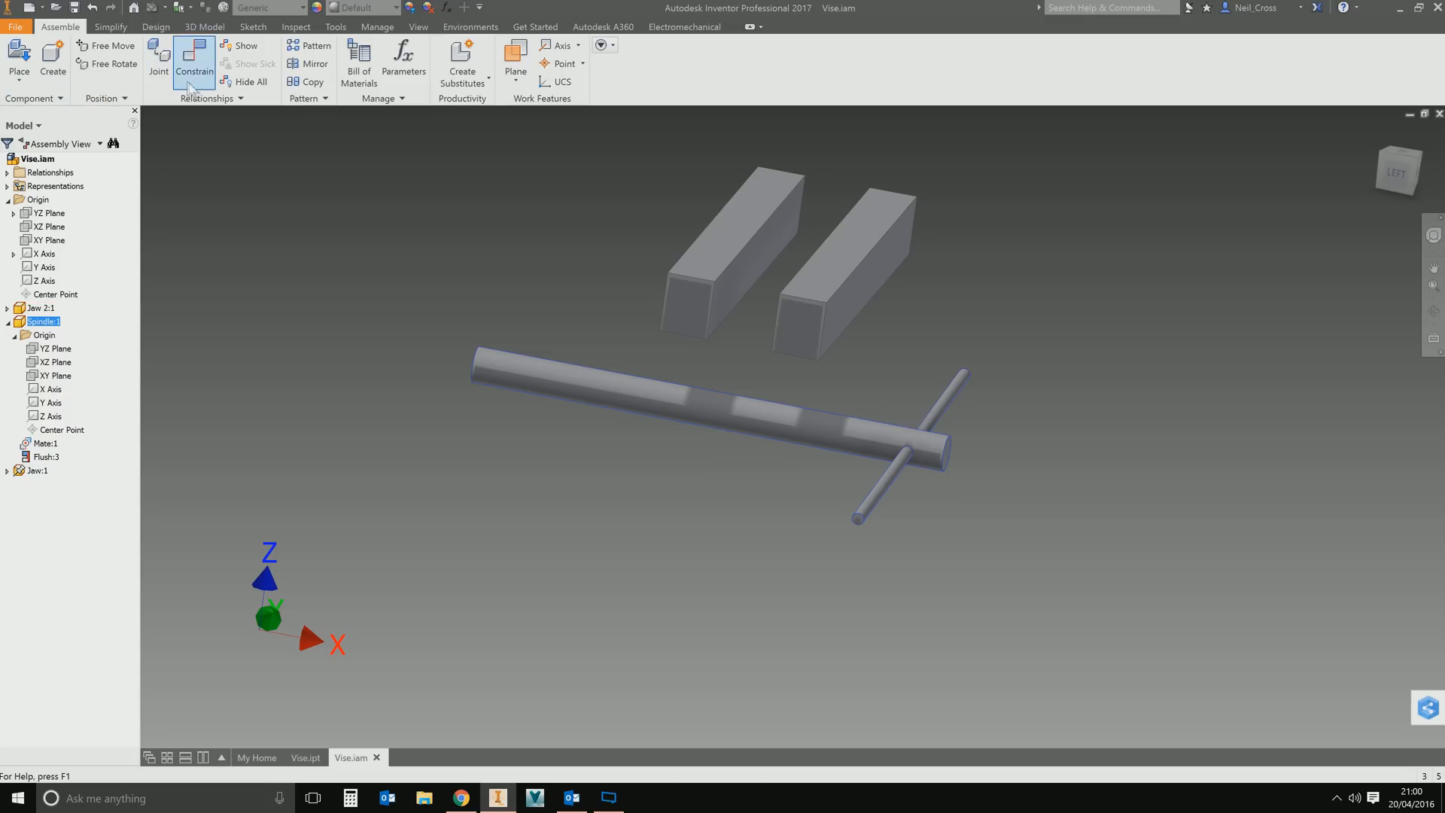
# Apply a Rotation-Translation motion constraint between the spindle cylinder and jaw face with 25 mm forward travel per turn.
pyautogui.click(194, 57)
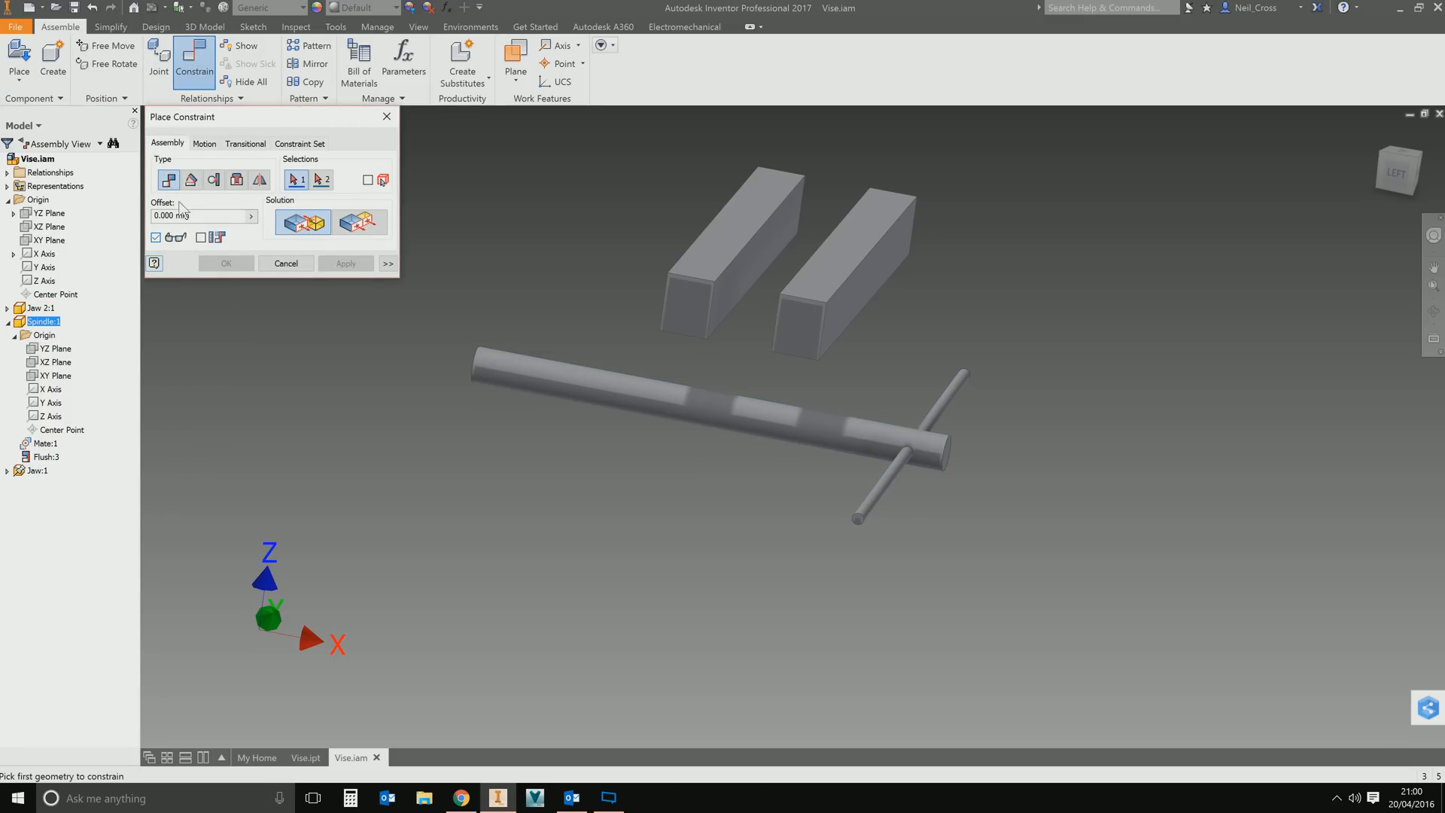
pyautogui.click(203, 144)
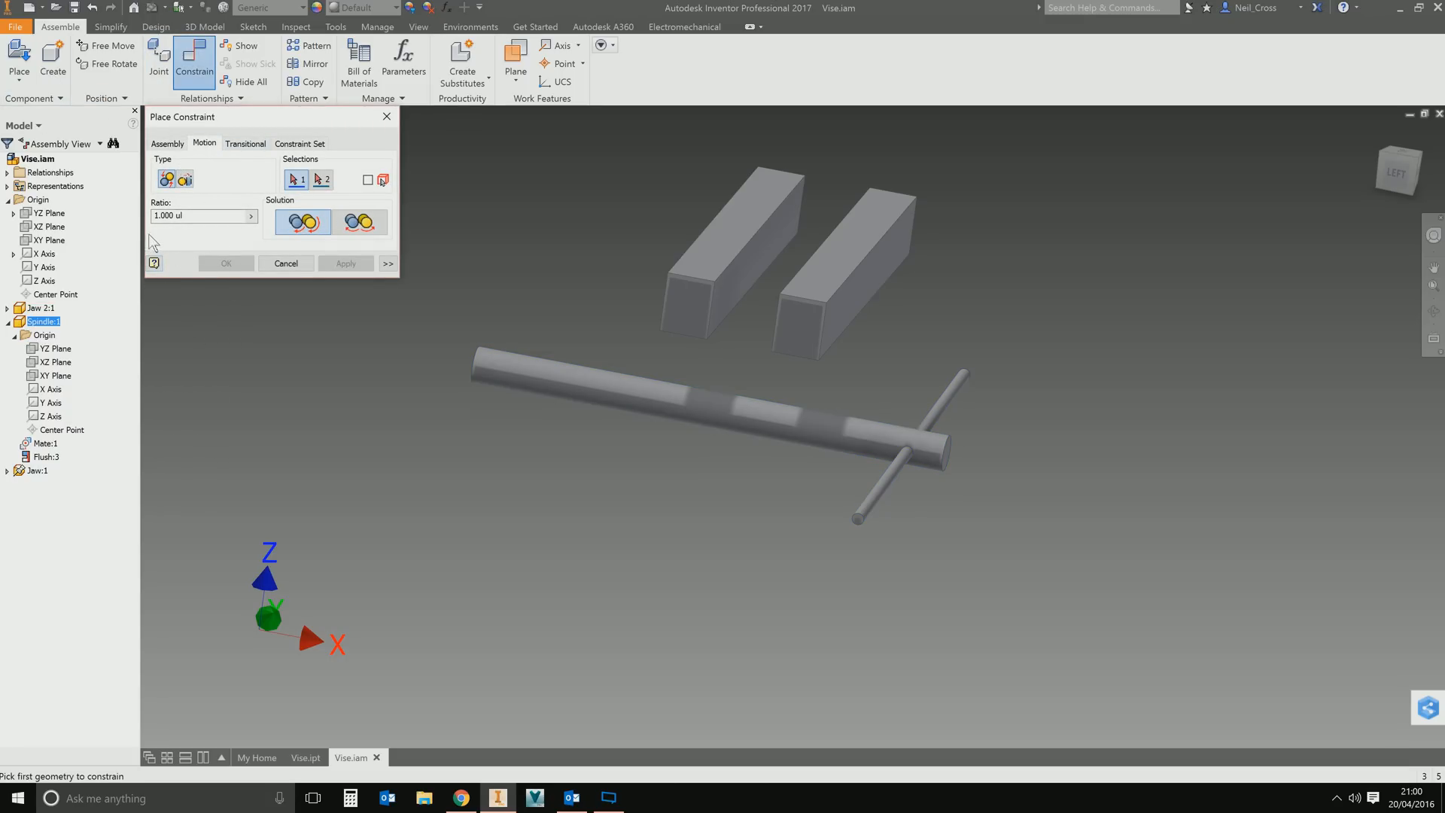
pyautogui.click(184, 179)
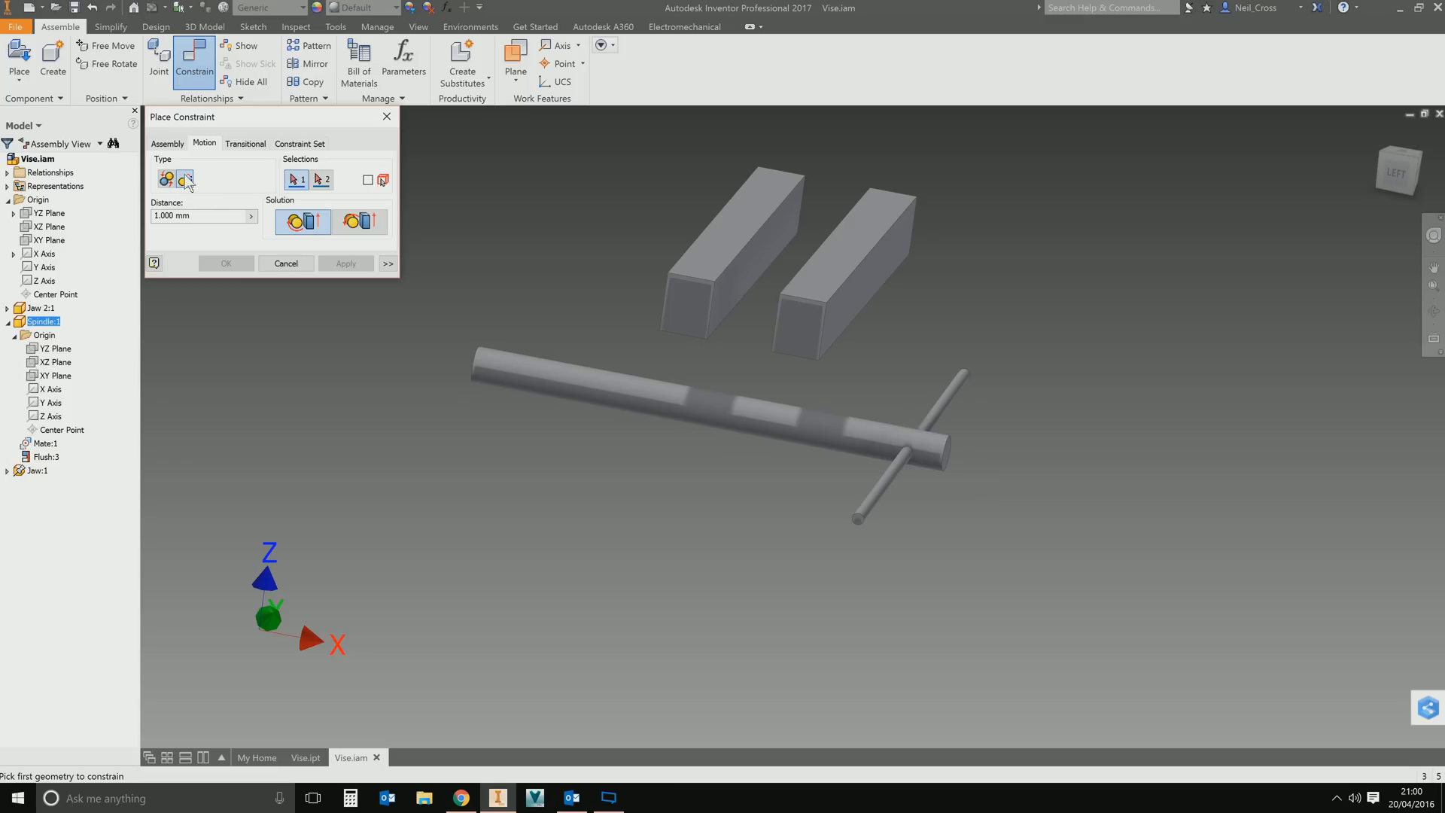
pyautogui.moveTo(185, 179)
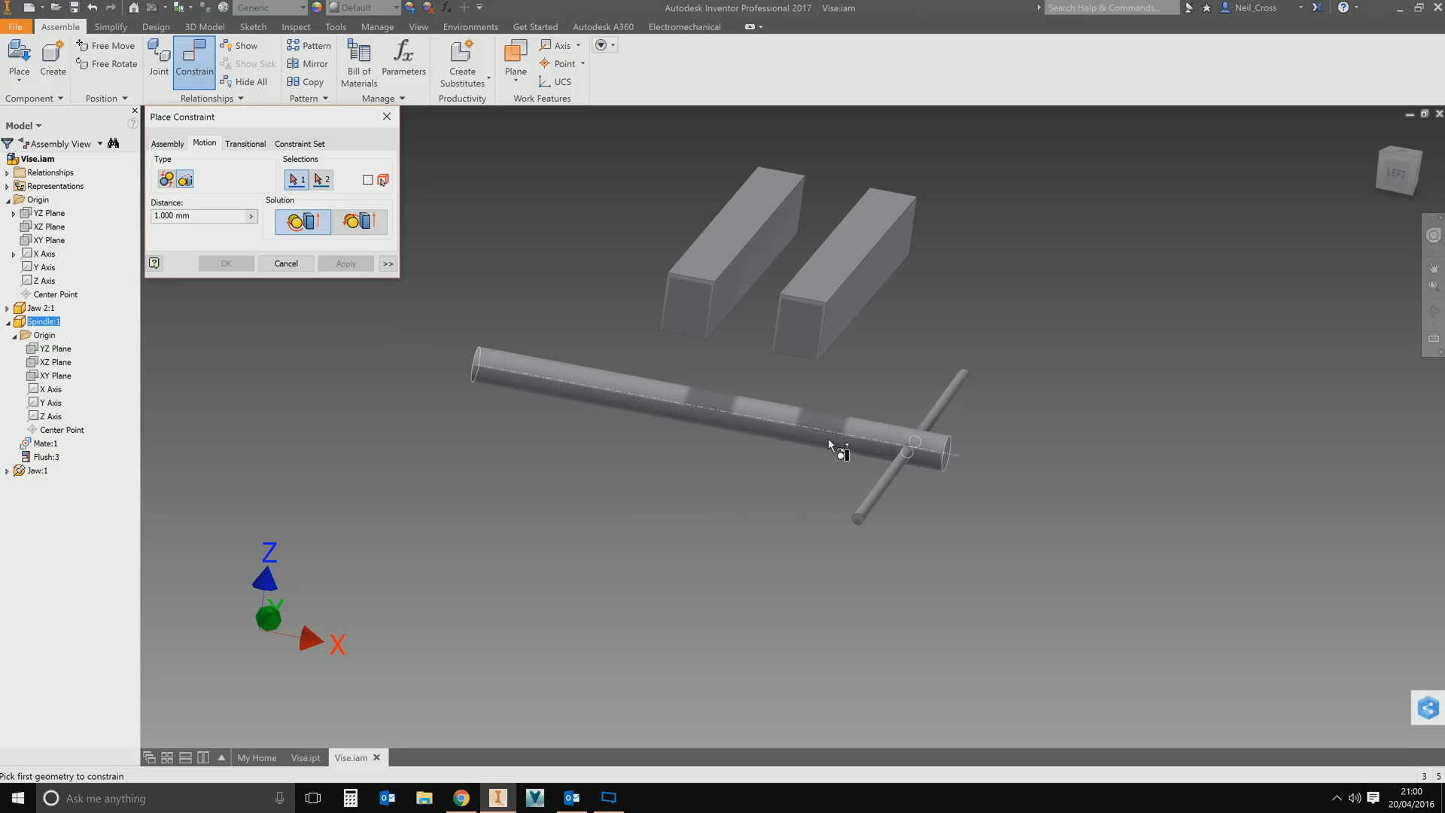
pyautogui.click(912, 447)
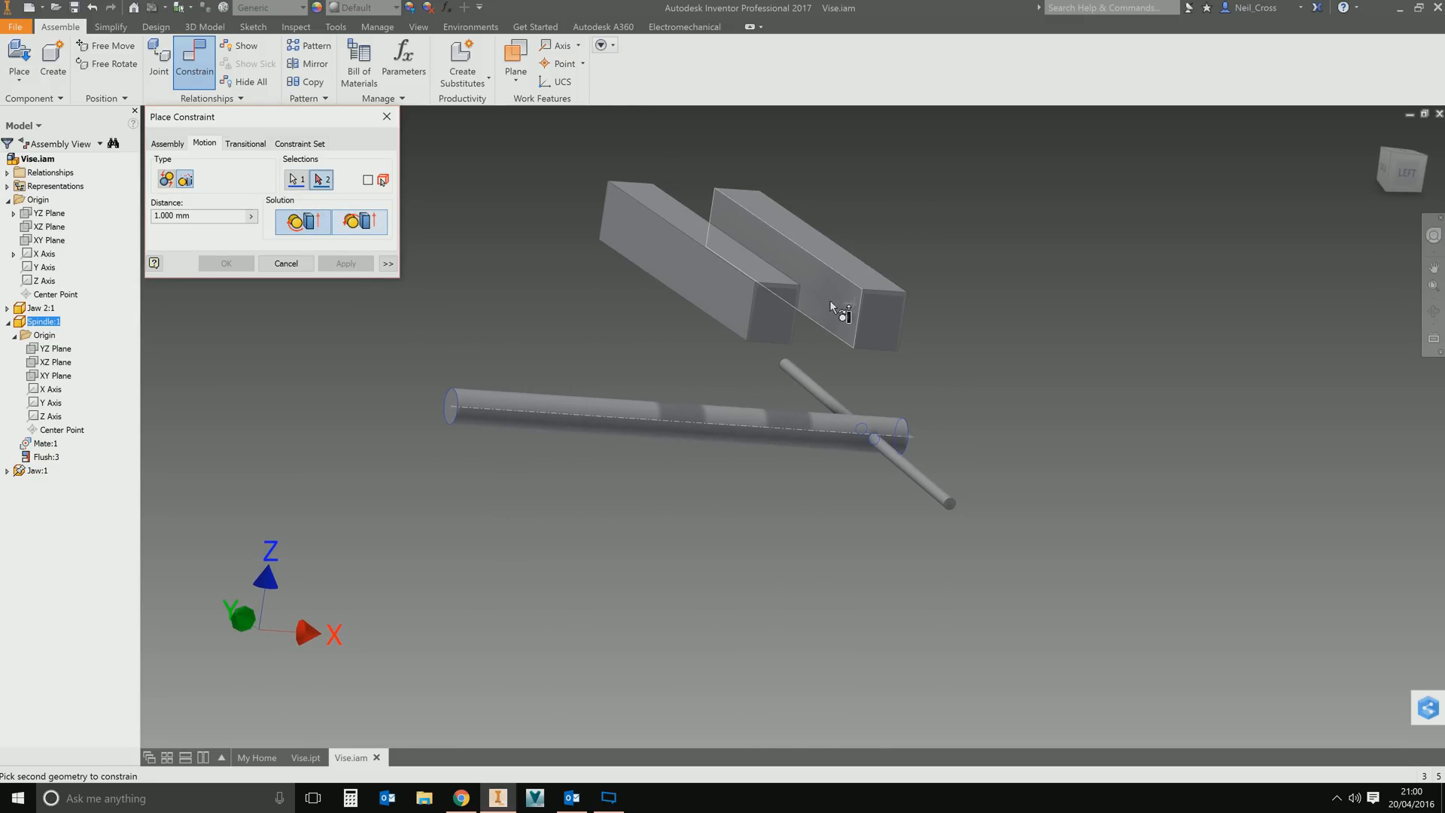
pyautogui.click(830, 304)
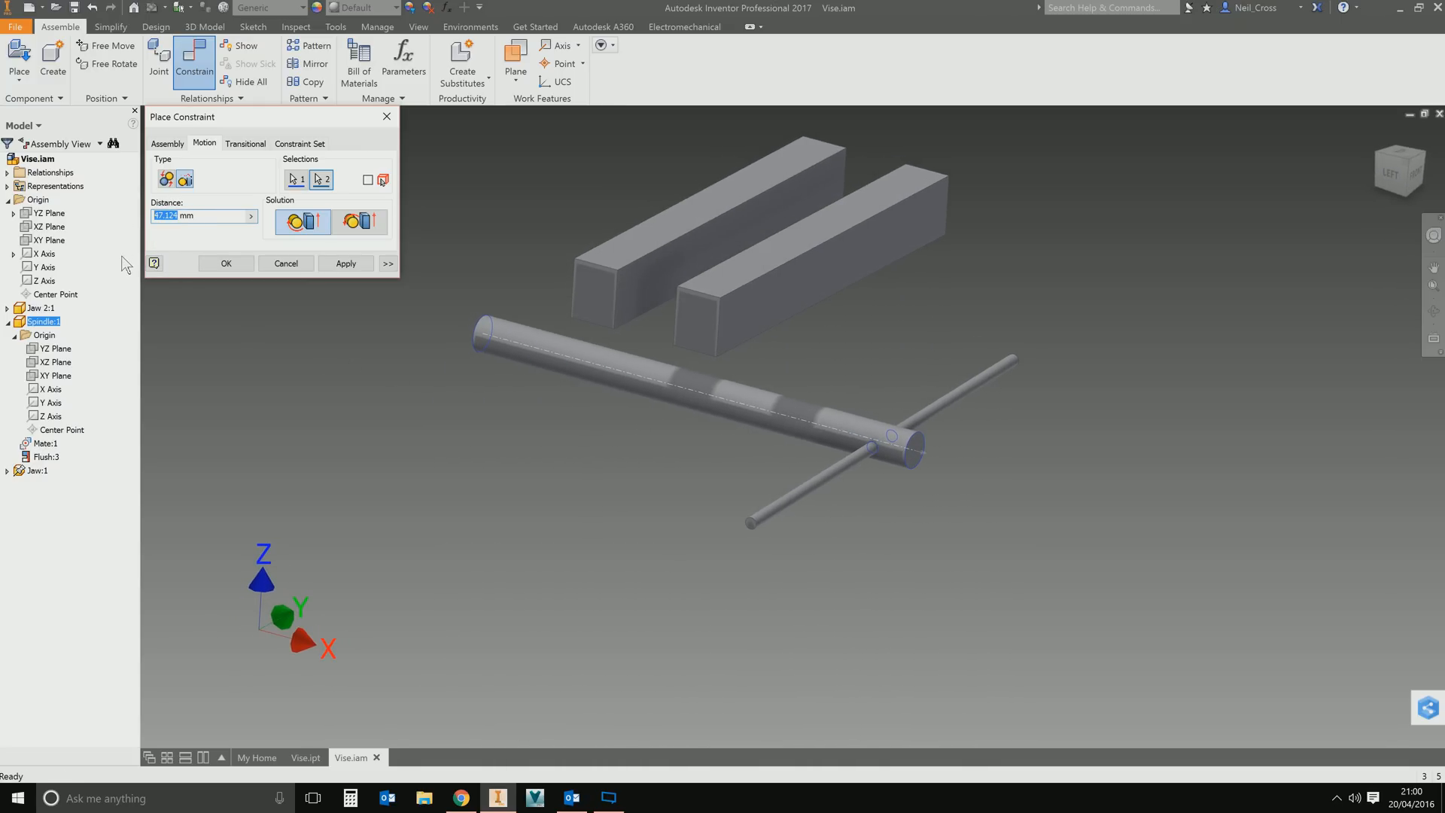
pyautogui.moveTo(692, 301)
pyautogui.write('25')
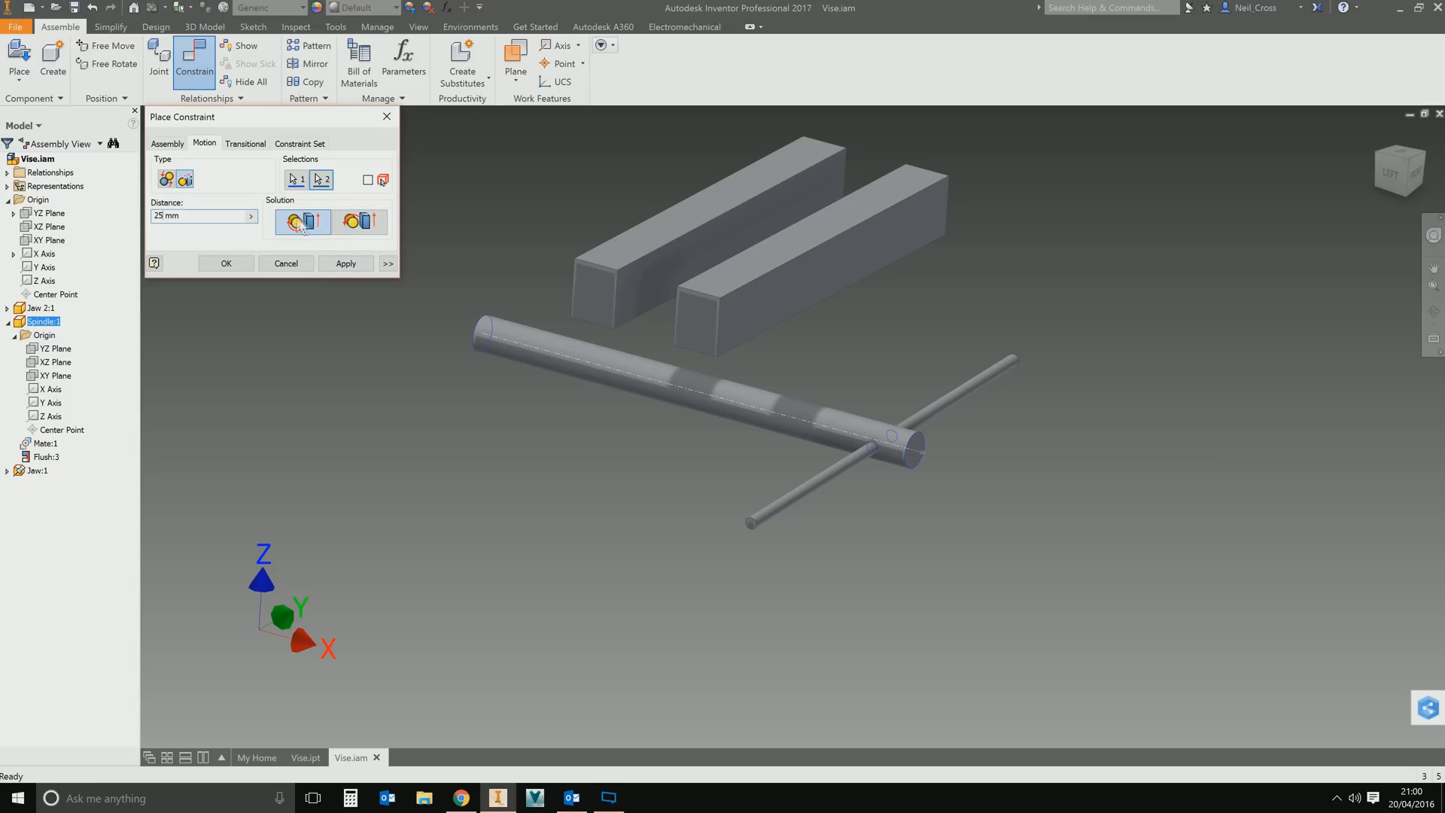
pyautogui.click(302, 223)
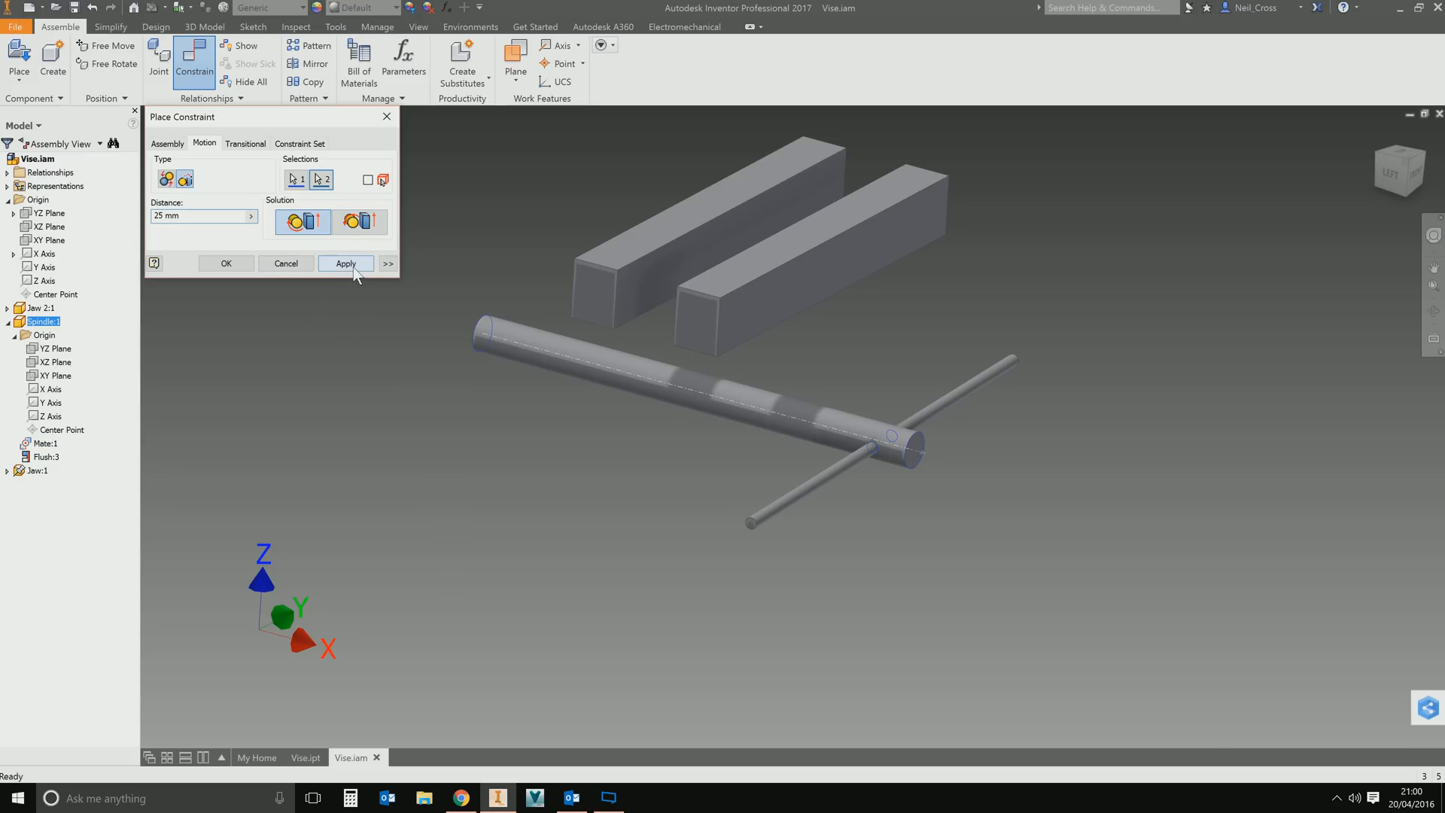
pyautogui.click(346, 262)
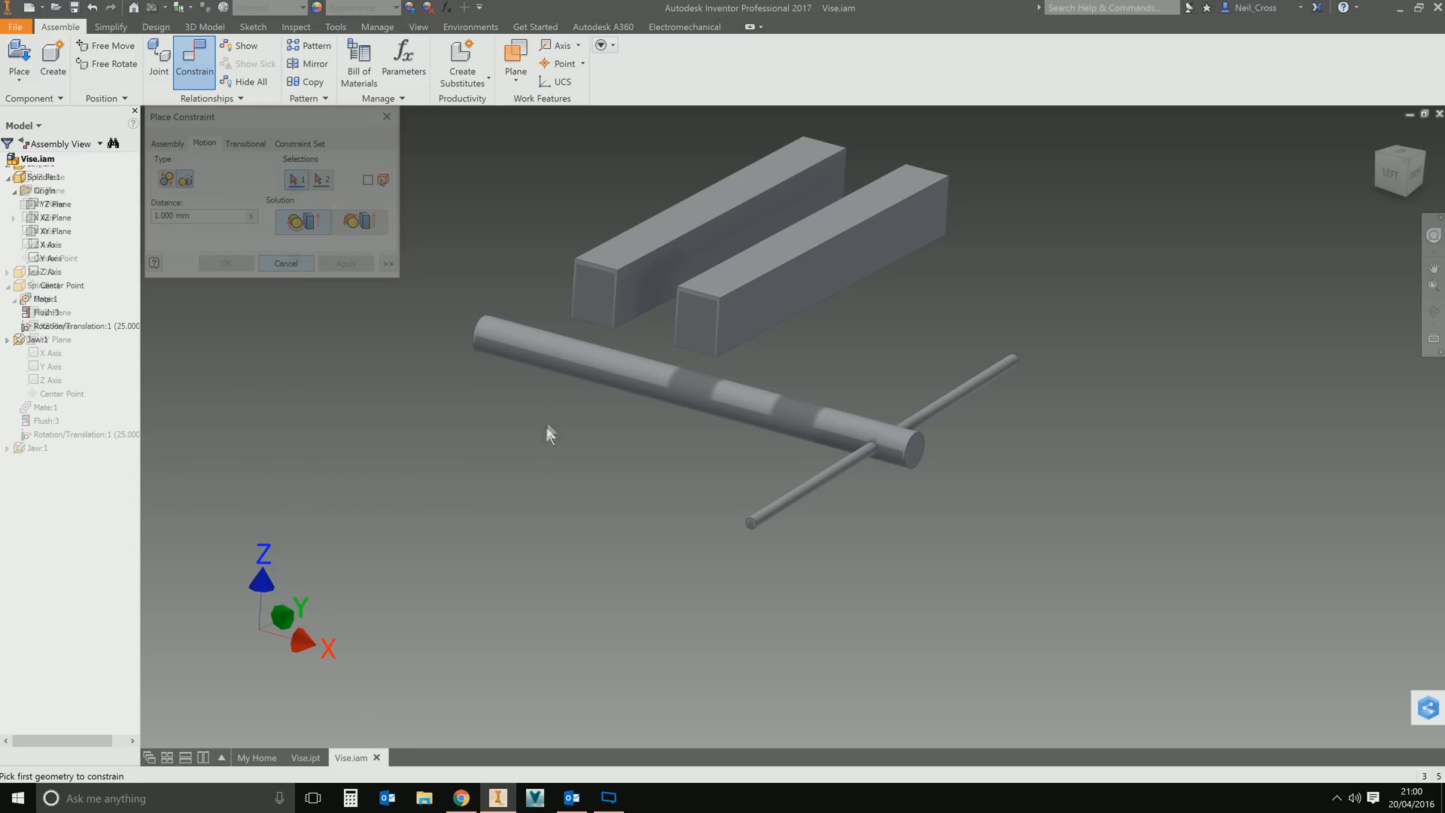
# Drag the spindle to close the jaw against the other jaw, then rotate it back to open.
pyautogui.click(286, 261)
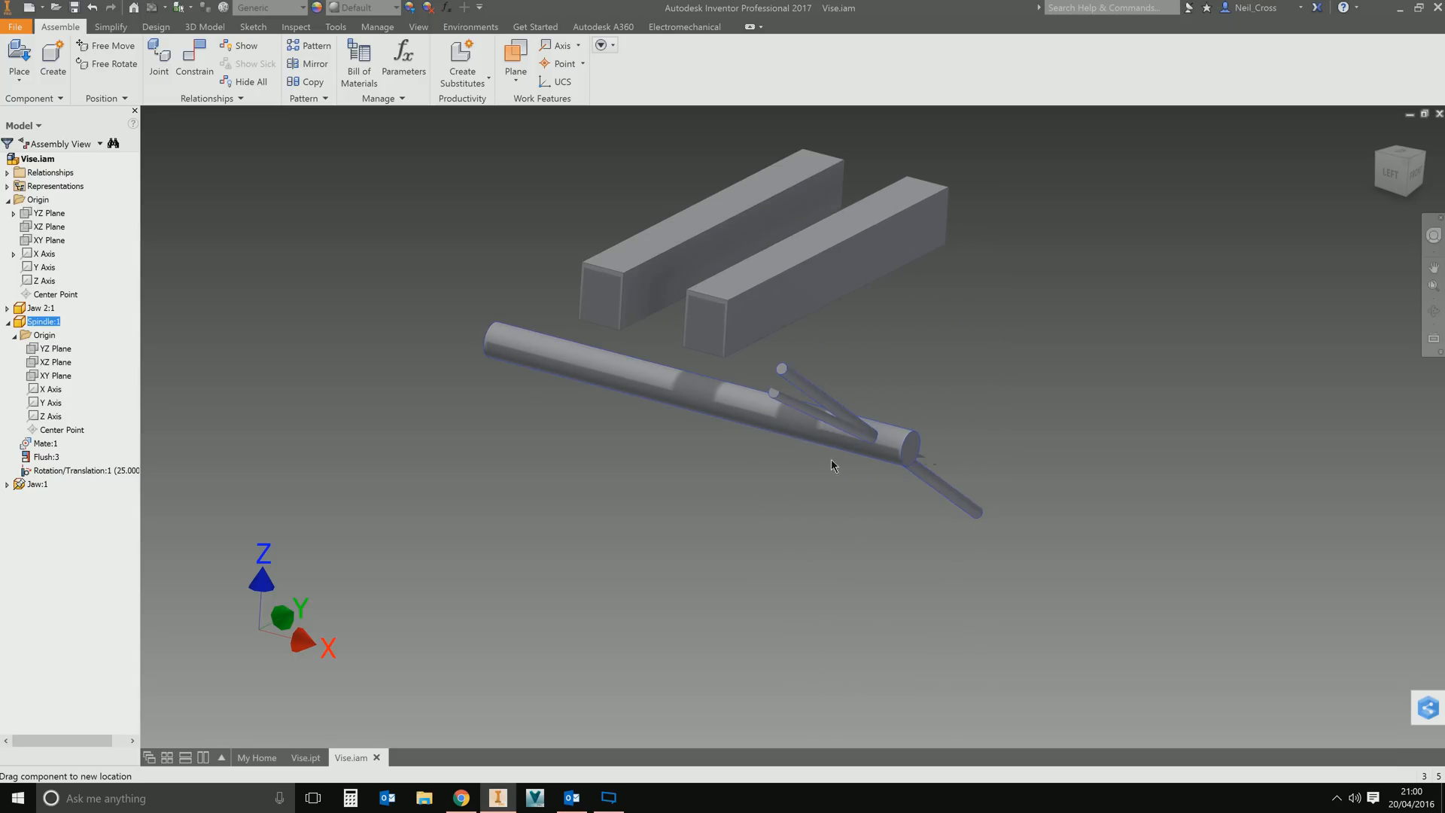
pyautogui.moveTo(832, 465); pyautogui.dragTo(965, 388)
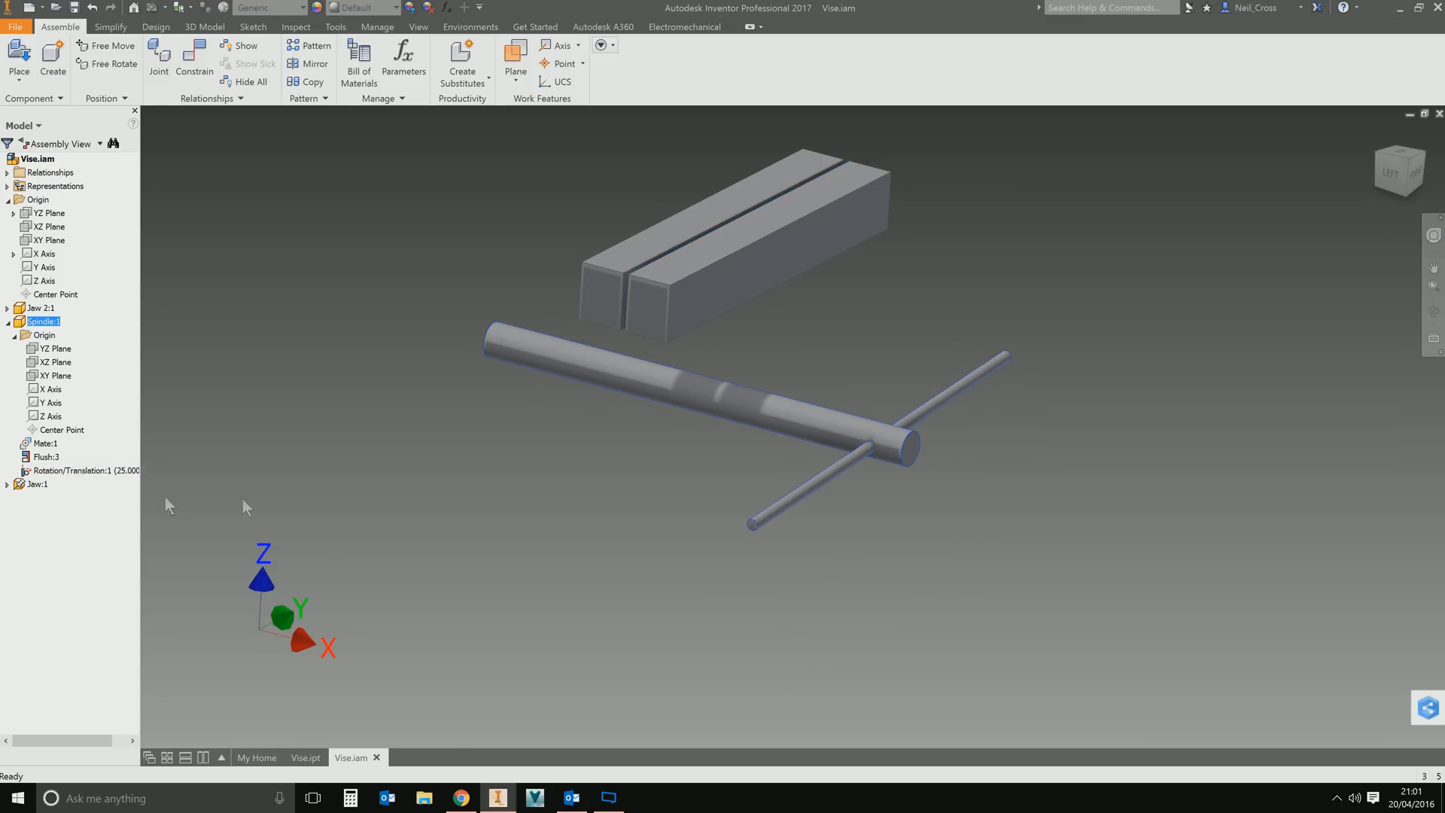
pyautogui.click(503, 527)
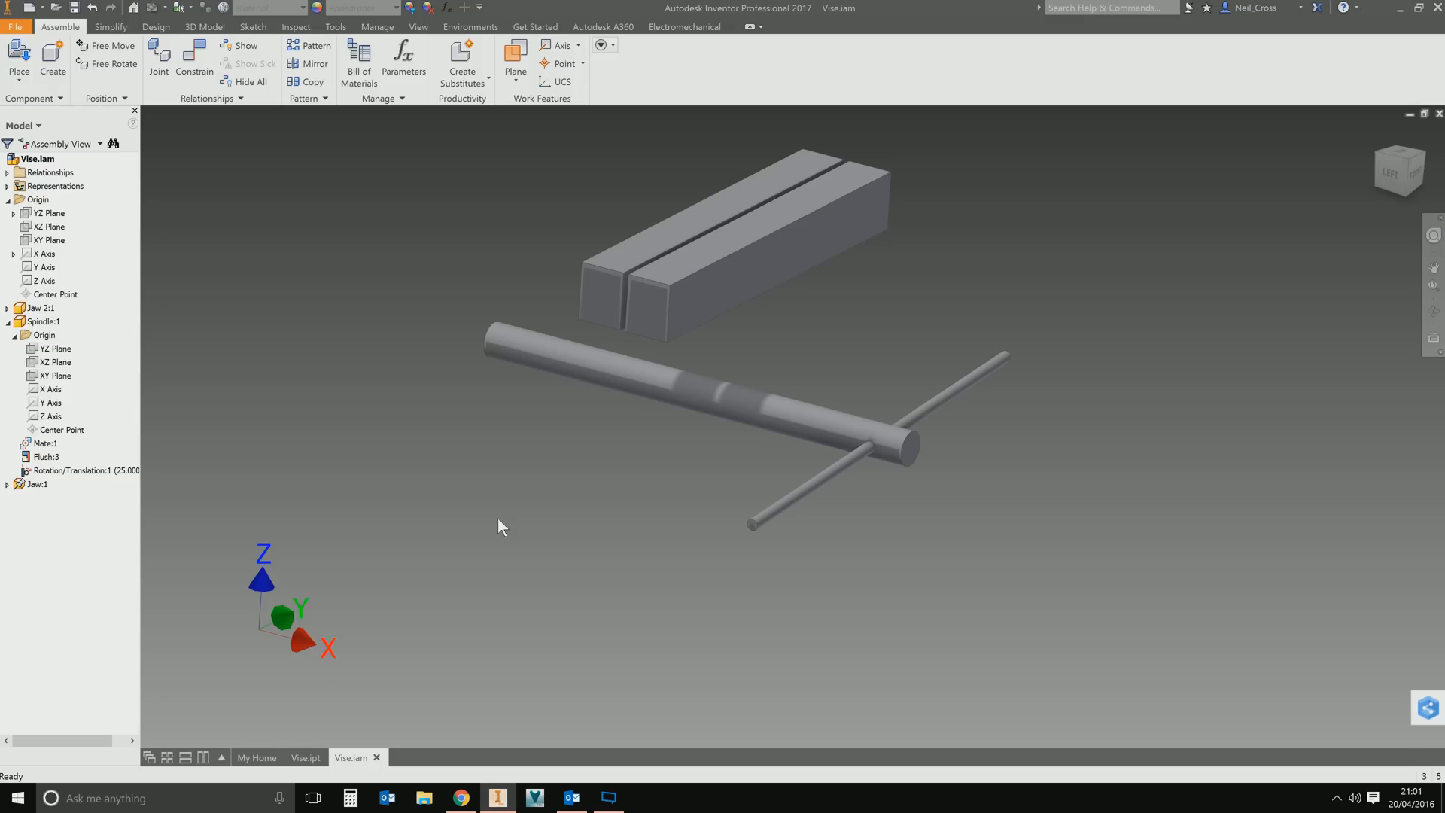
pyautogui.moveTo(554, 539)
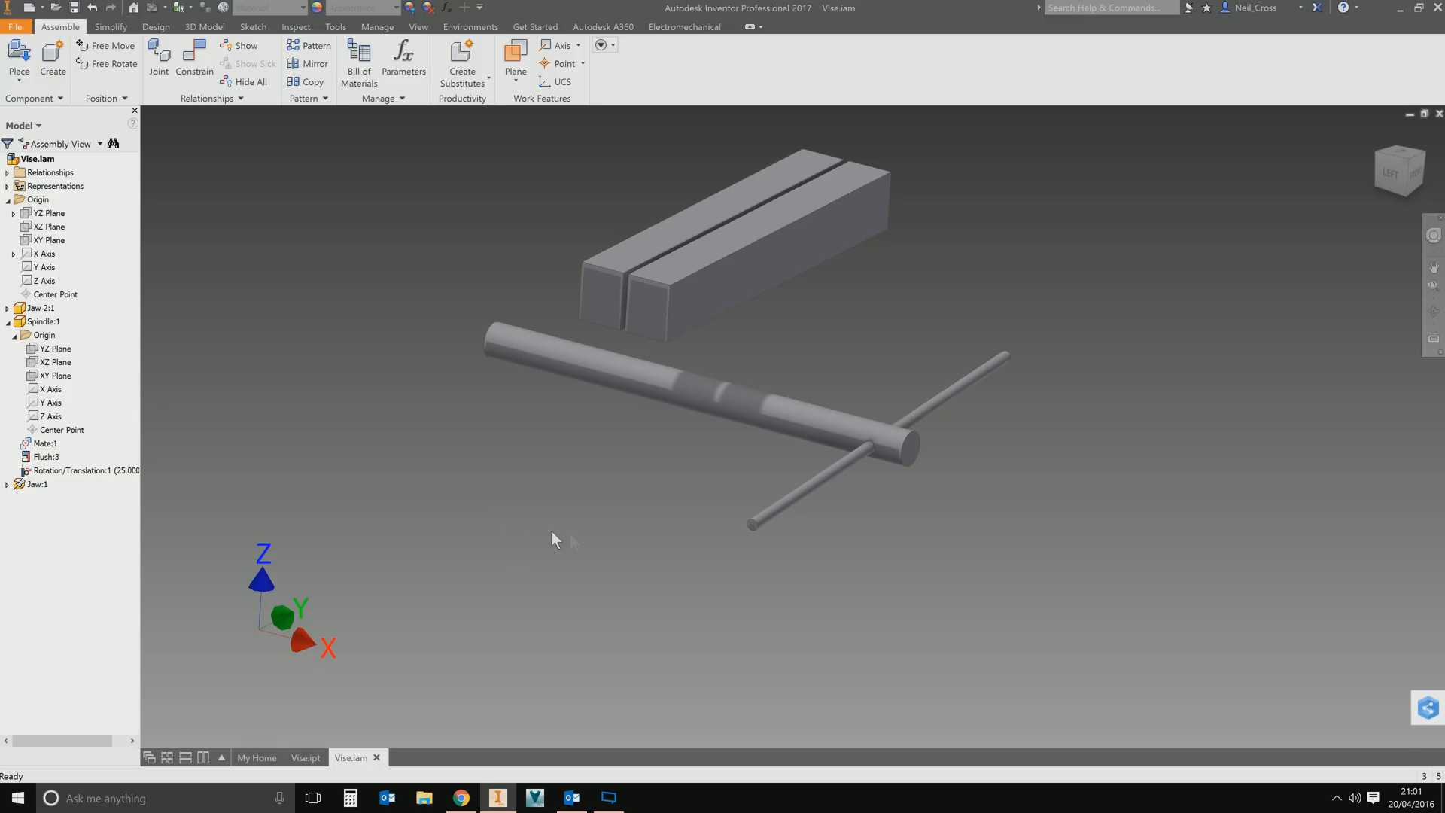
pyautogui.moveTo(749, 524); pyautogui.dragTo(798, 664)
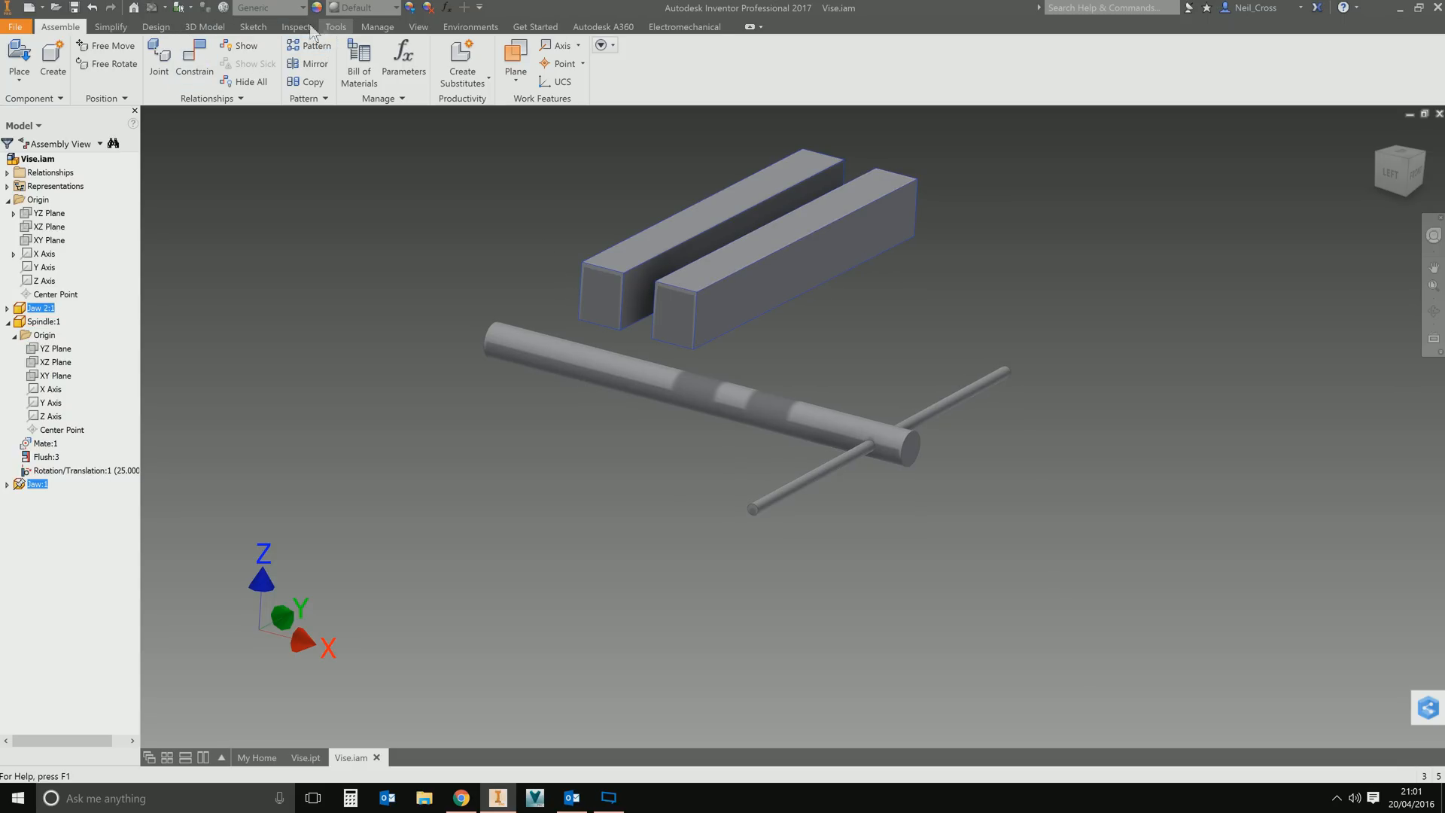
# Activate the Contact Solver from the Inspect tools.
pyautogui.click(297, 26)
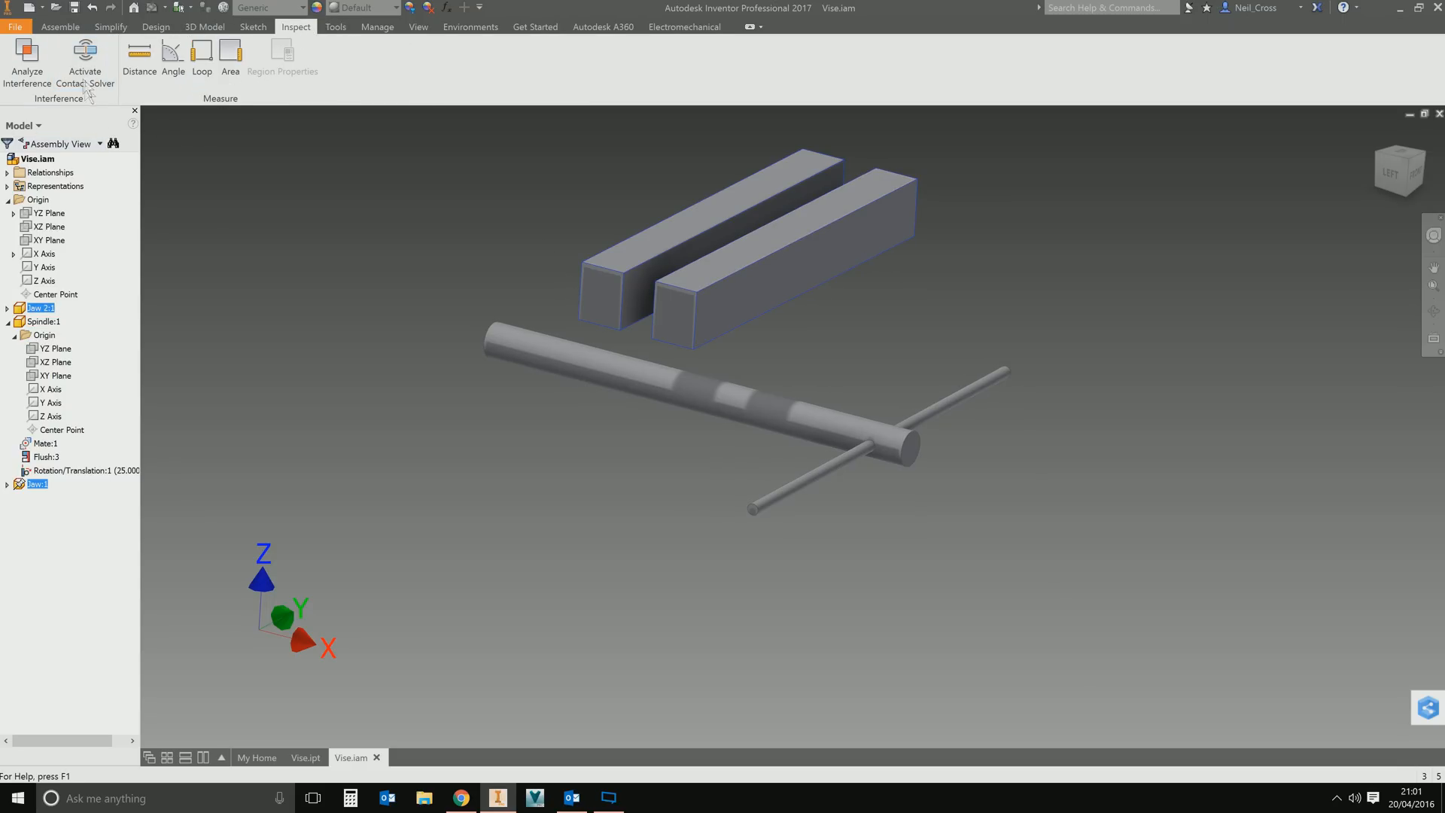
pyautogui.click(84, 57)
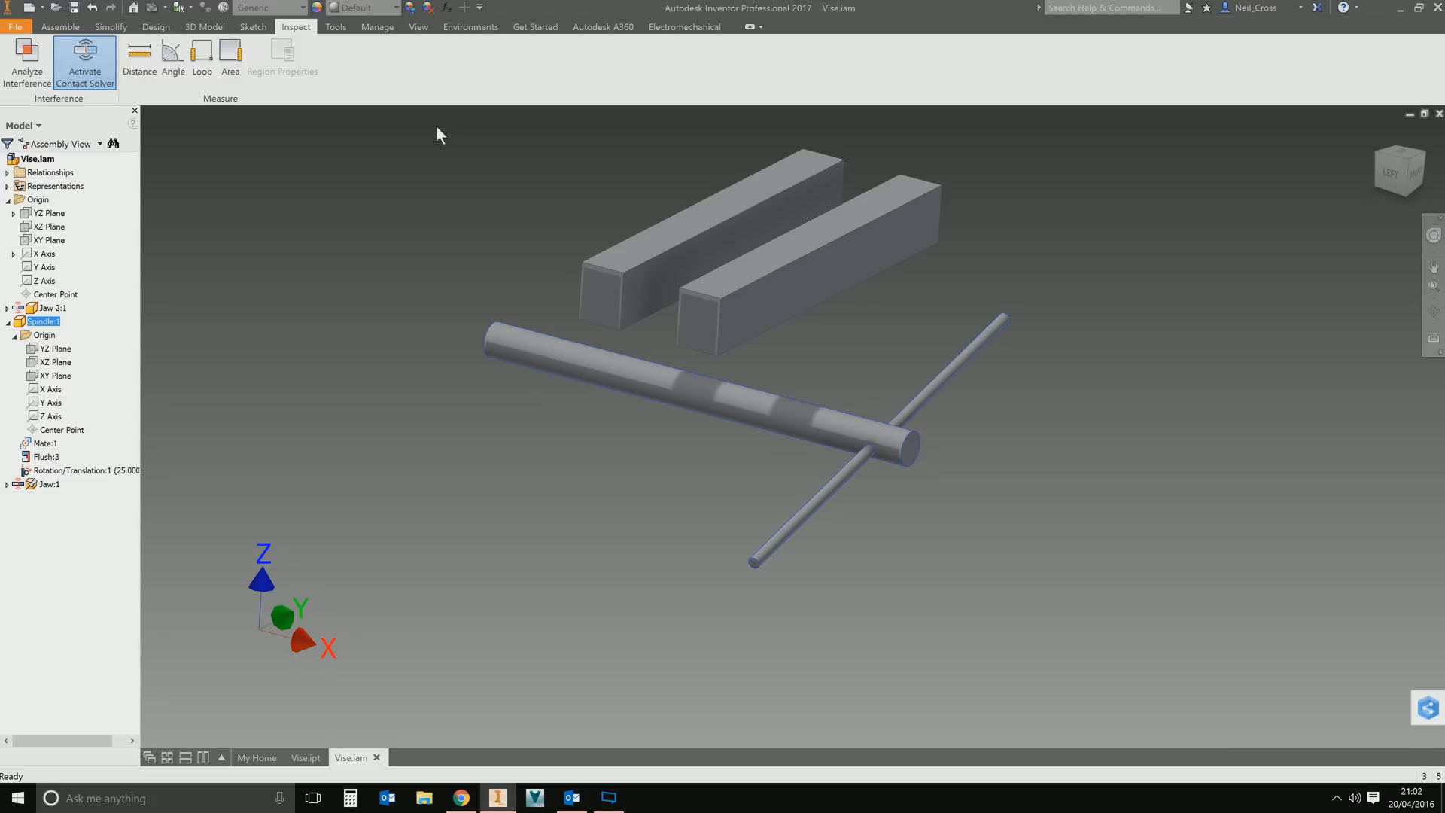
pyautogui.moveTo(429, 146)
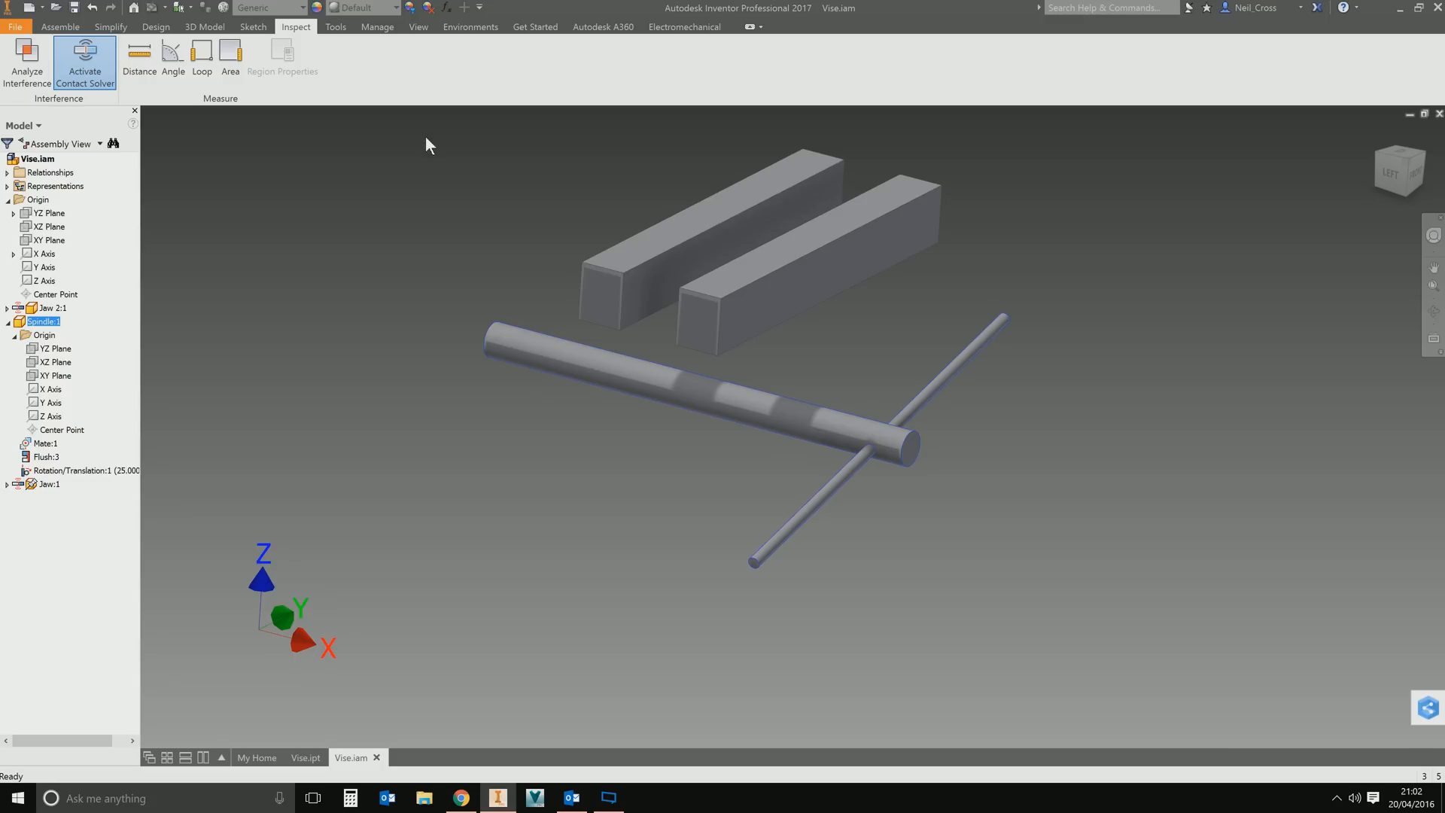